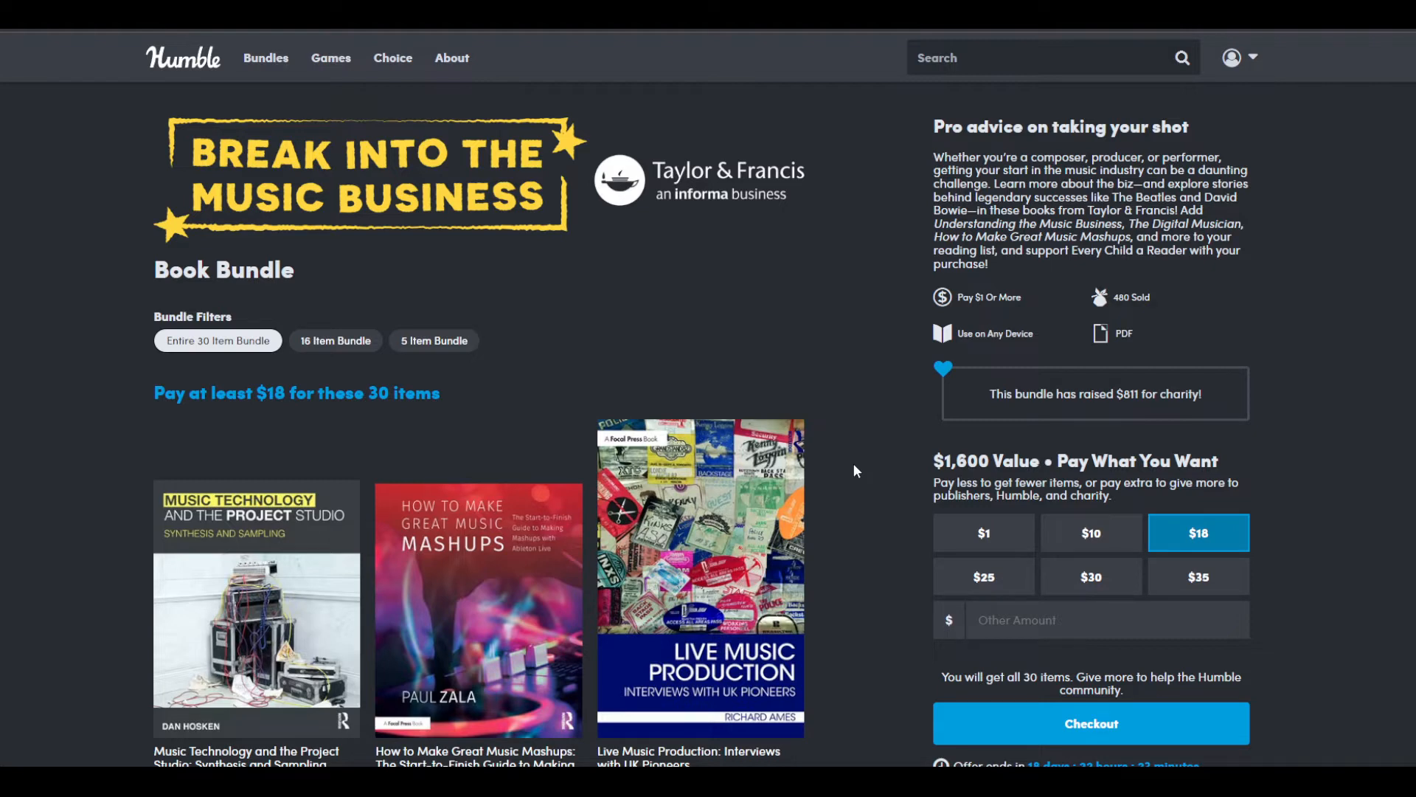
Step: Scroll down the bundle page to the Adjust Donation section
scroll(down, 3)
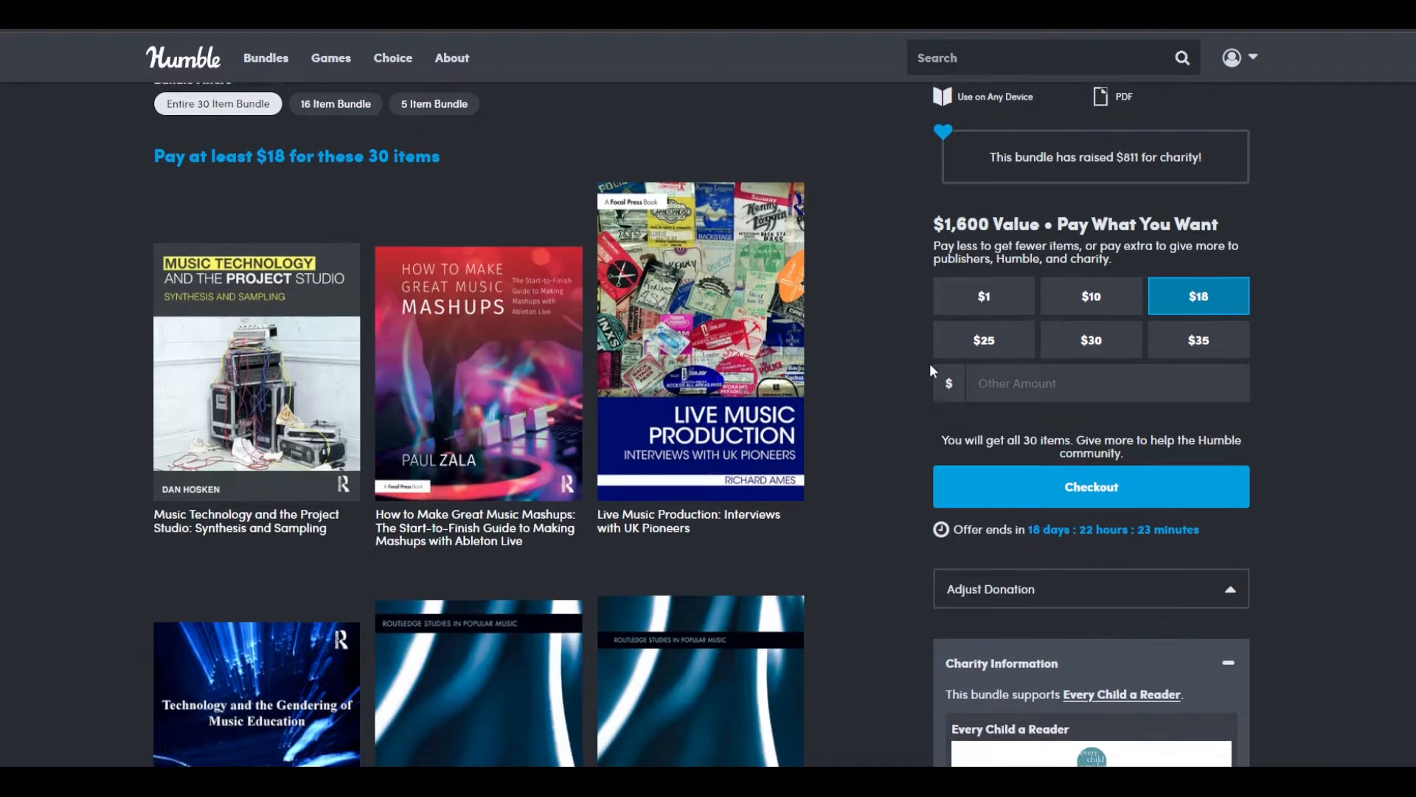
scroll(down, 3)
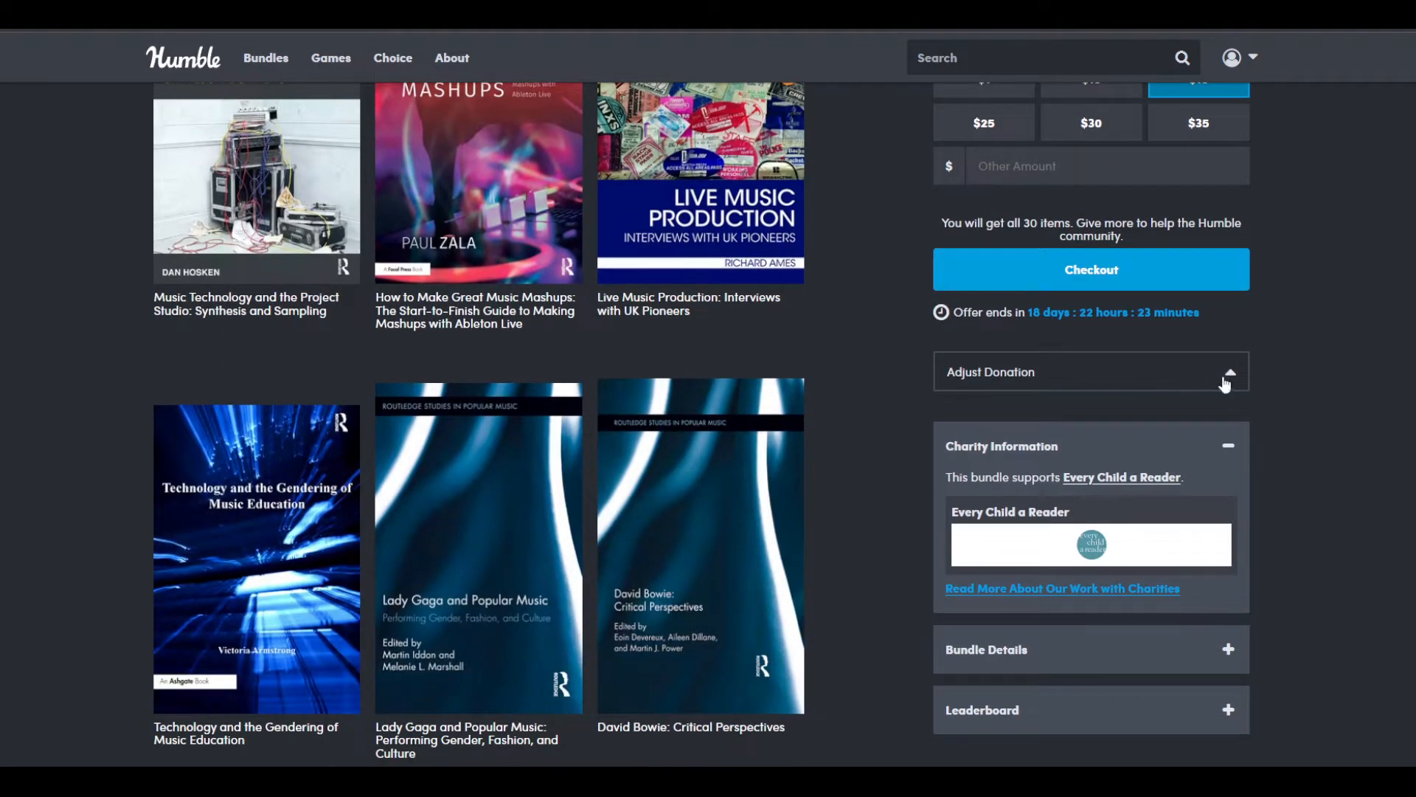
scroll(down, 3)
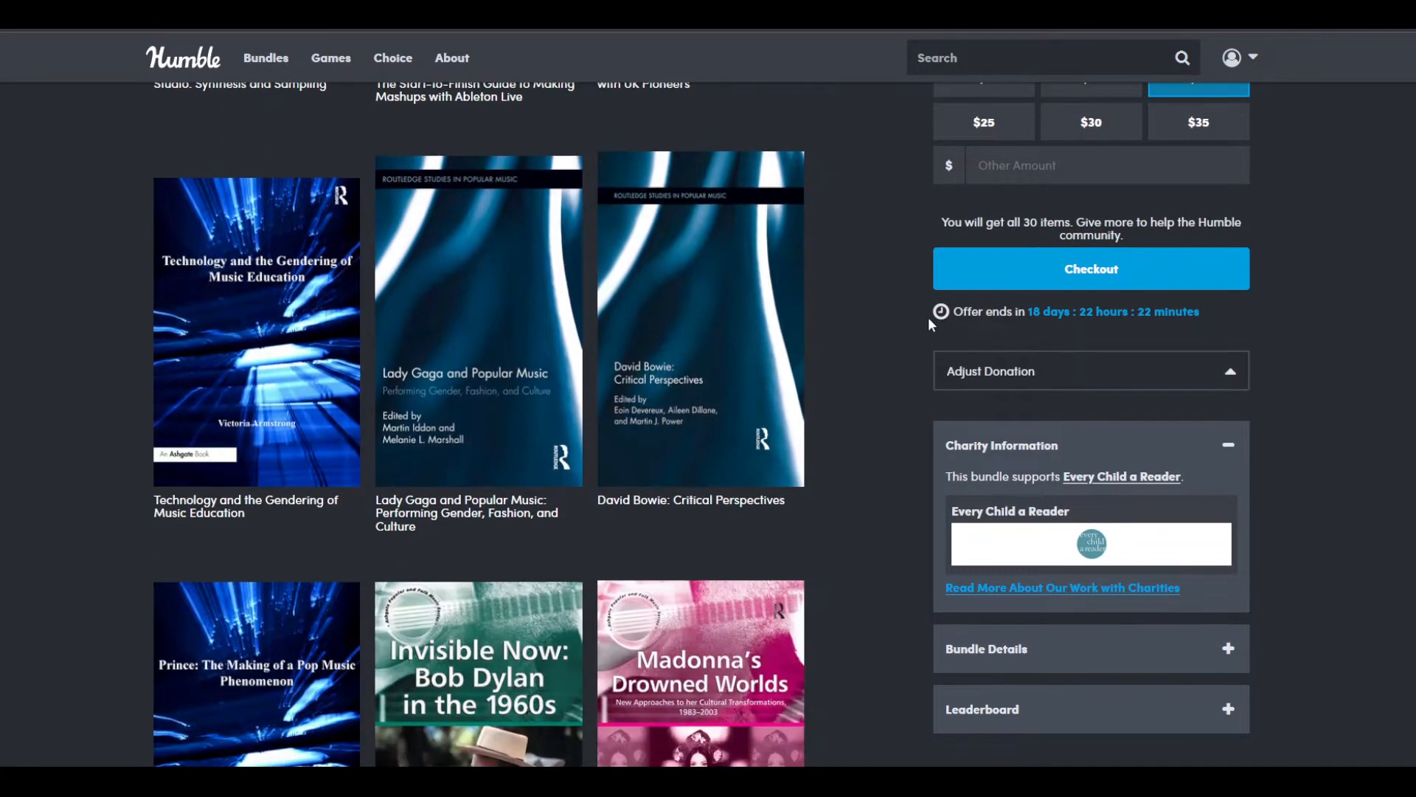
scroll(down, 3)
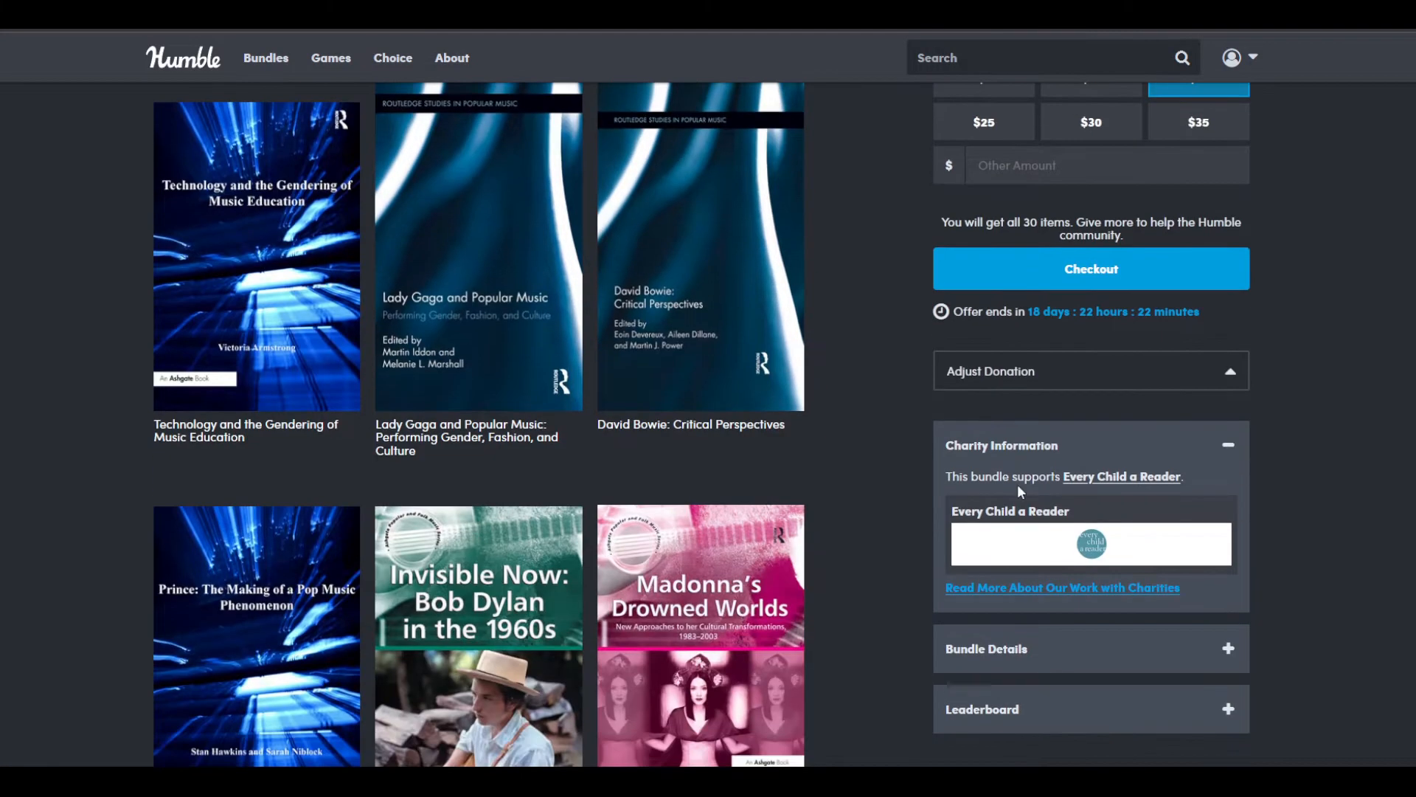
mouse_move(1091, 503)
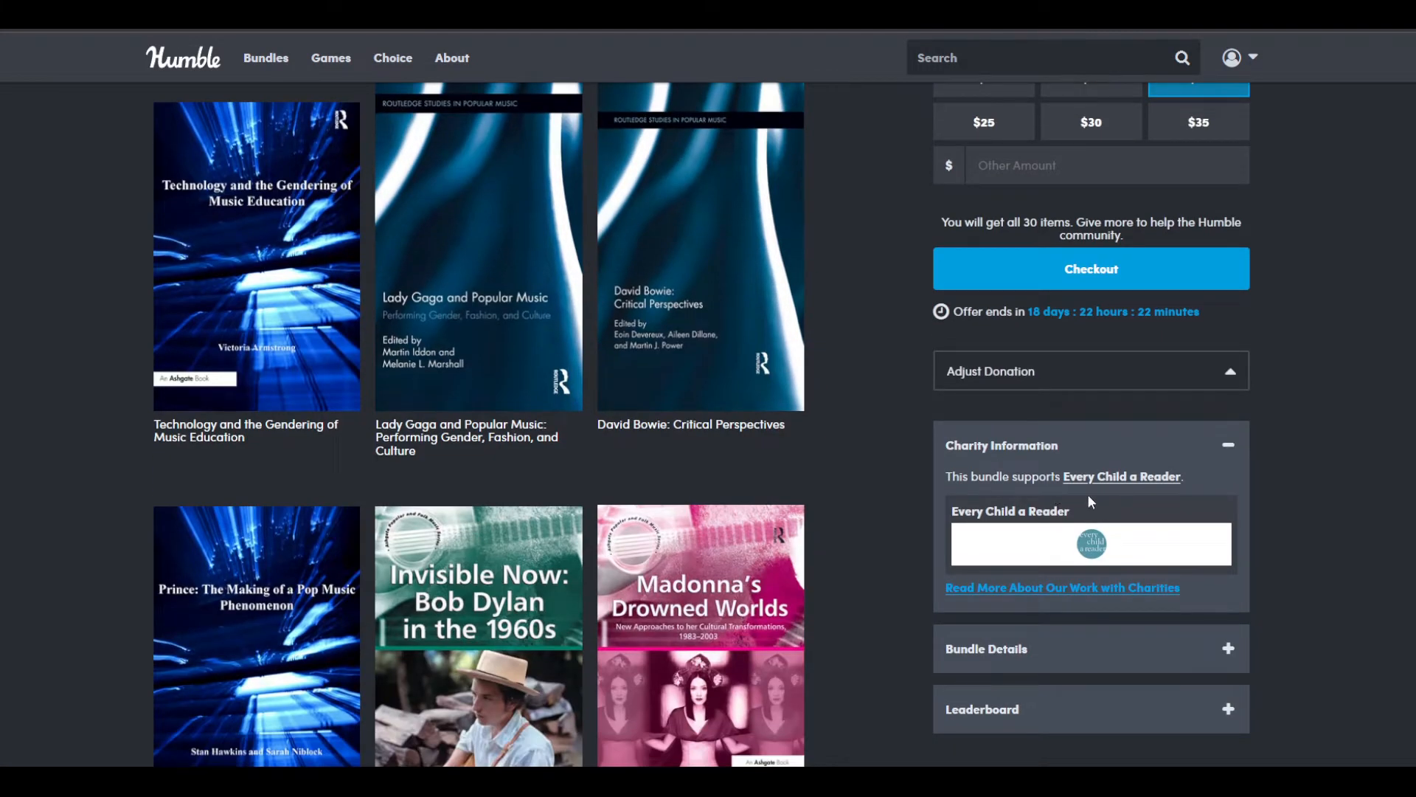
mouse_move(1088, 498)
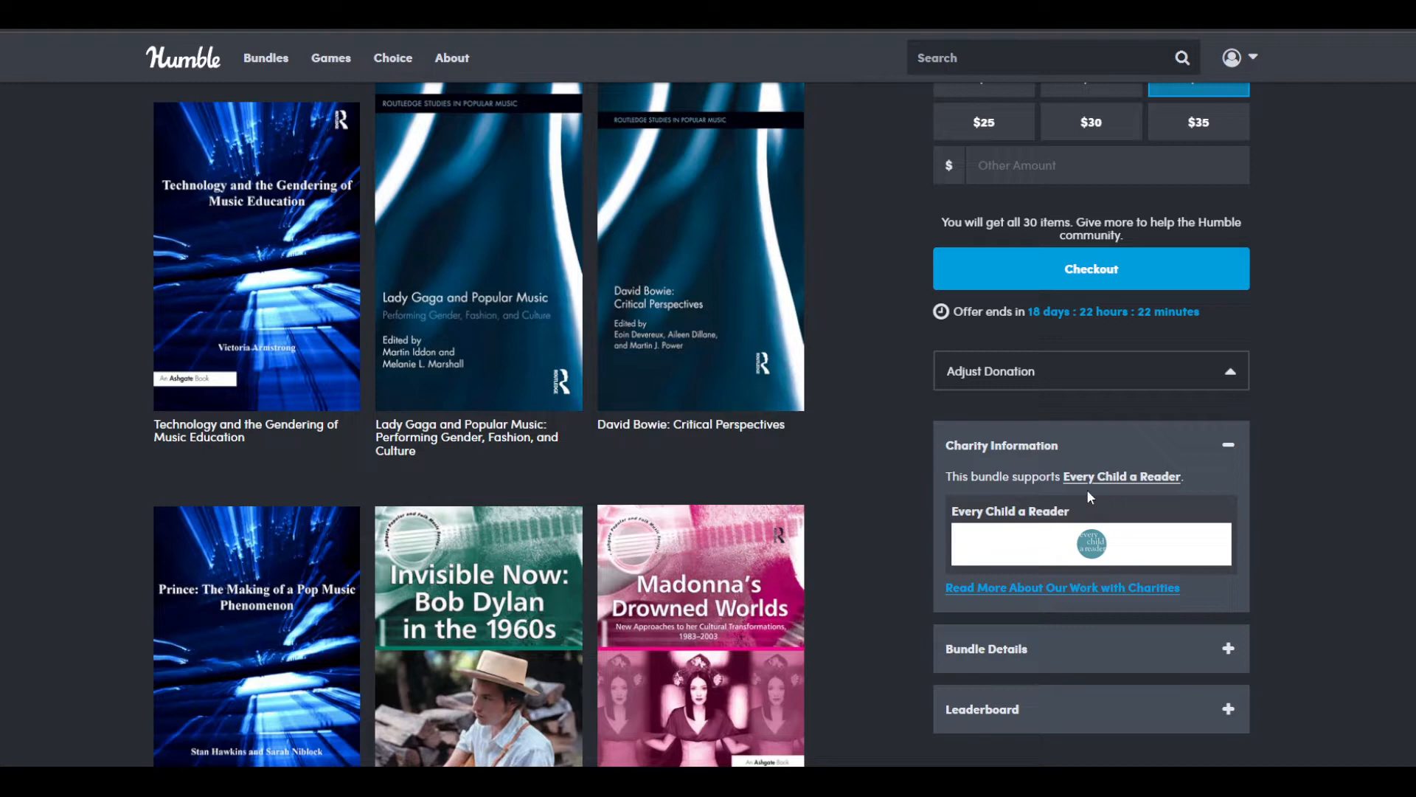
mouse_move(1077, 491)
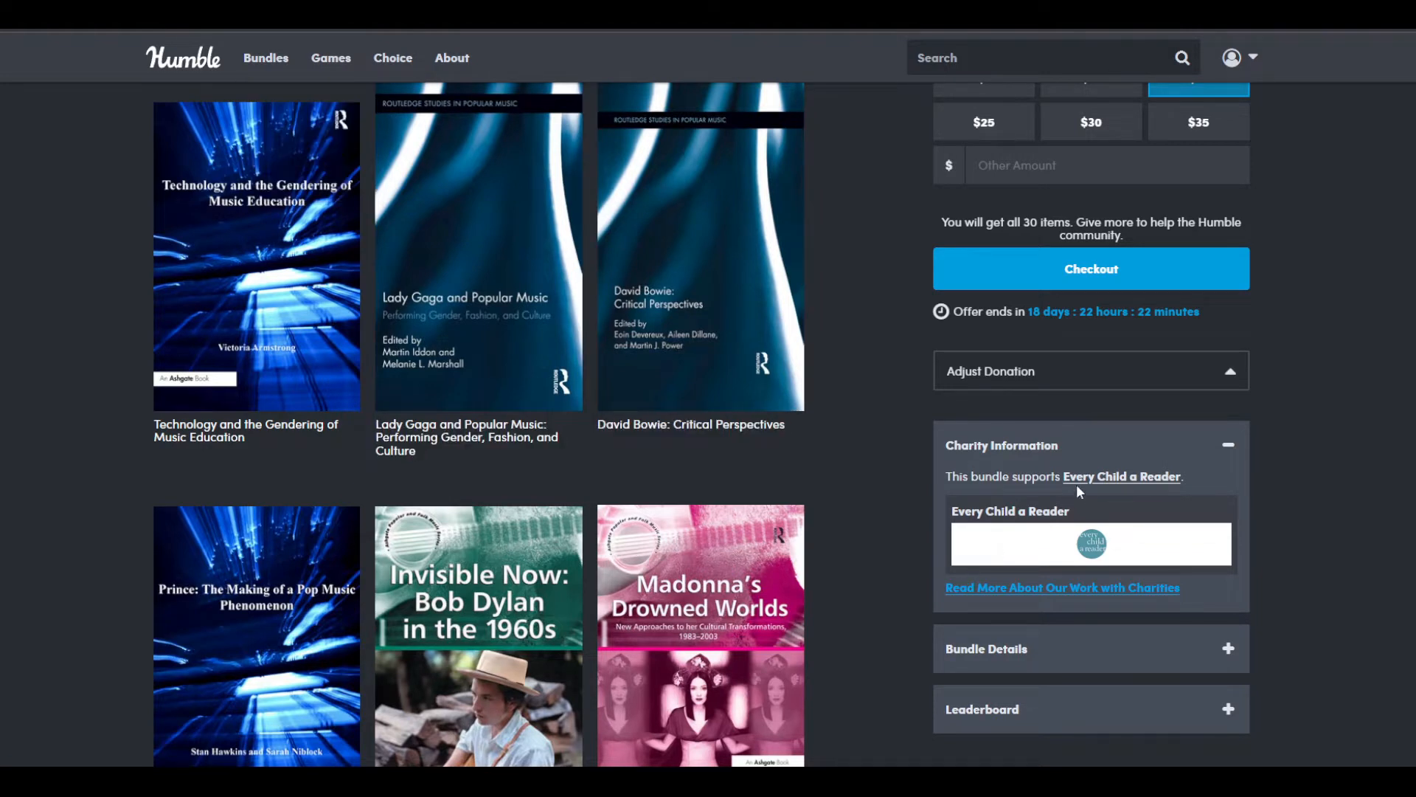
mouse_move(1103, 485)
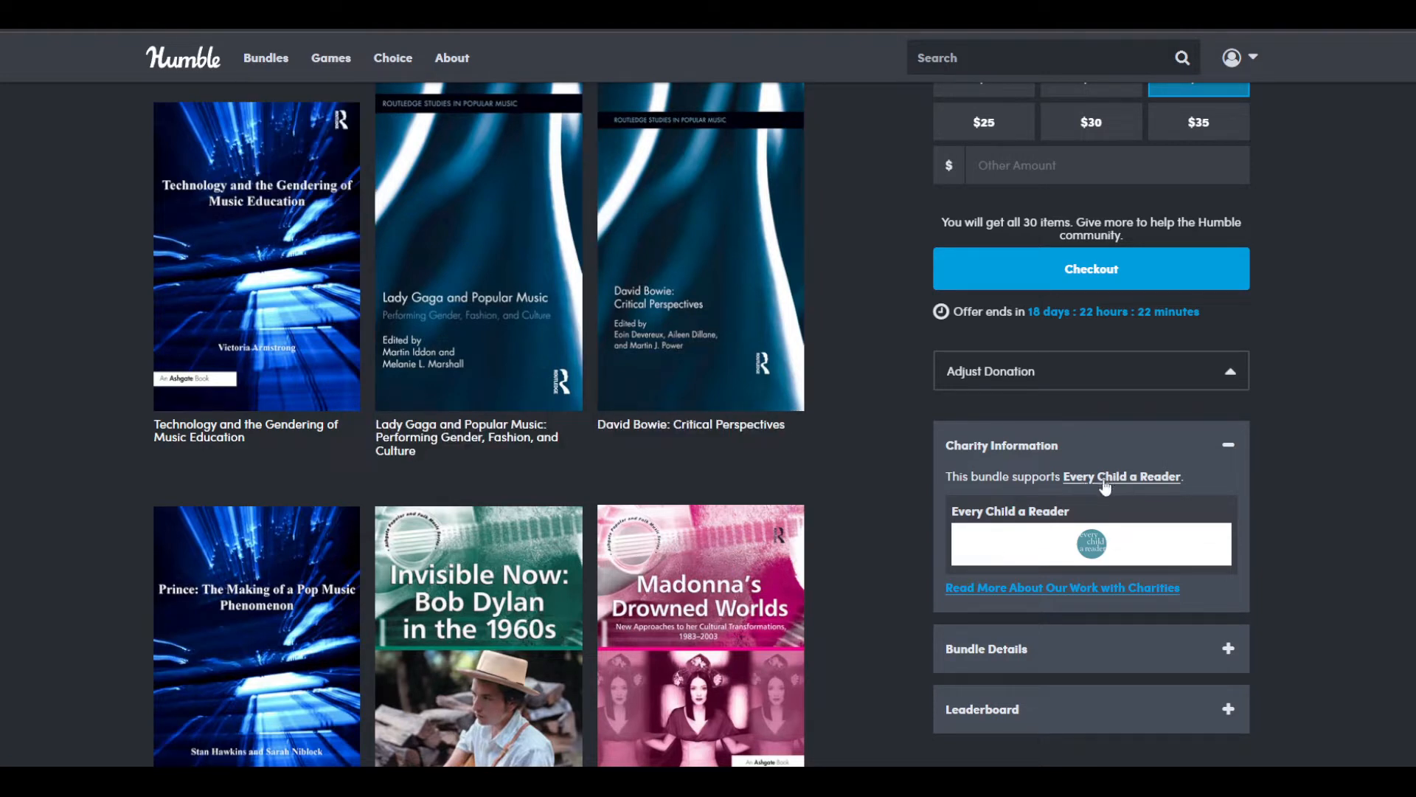
mouse_move(948, 566)
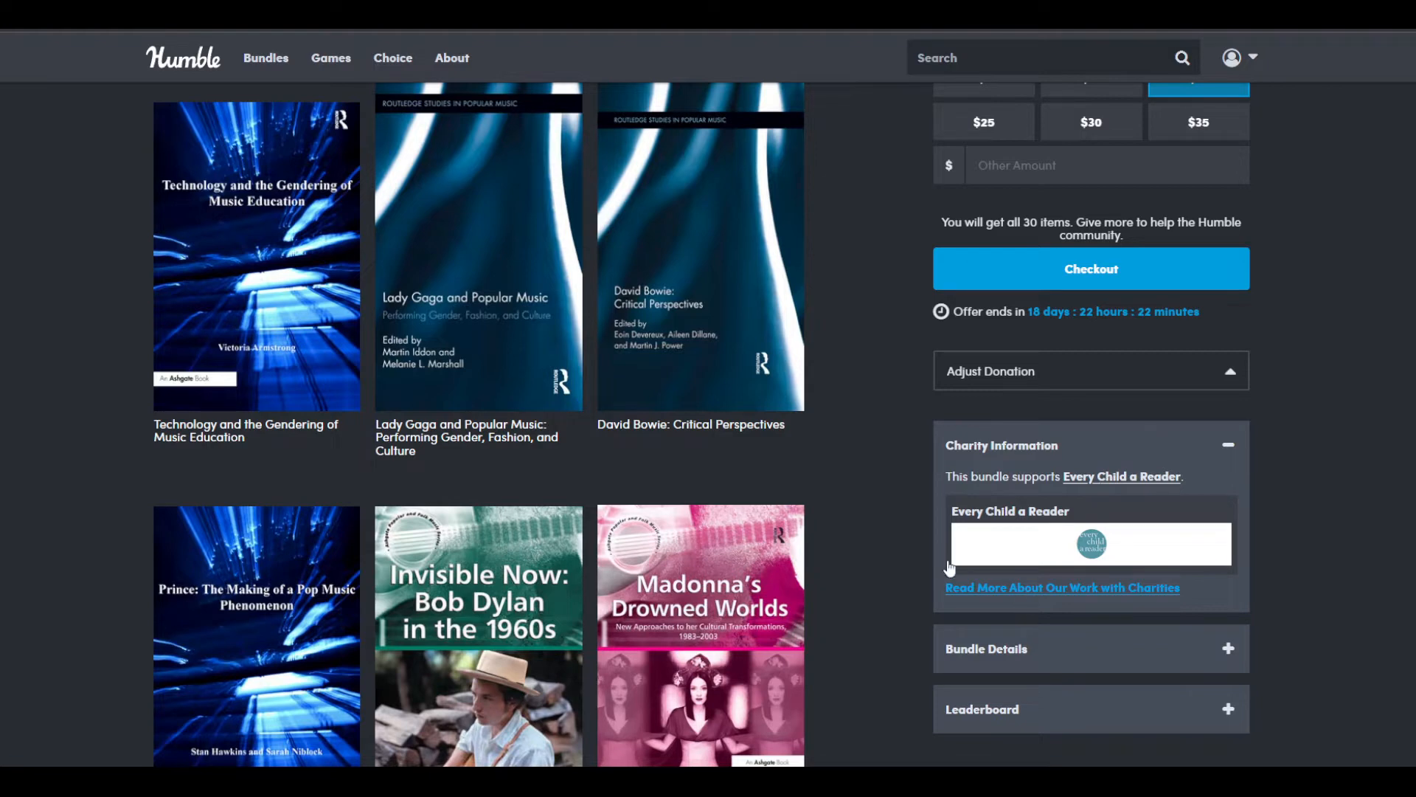
scroll(up, 3)
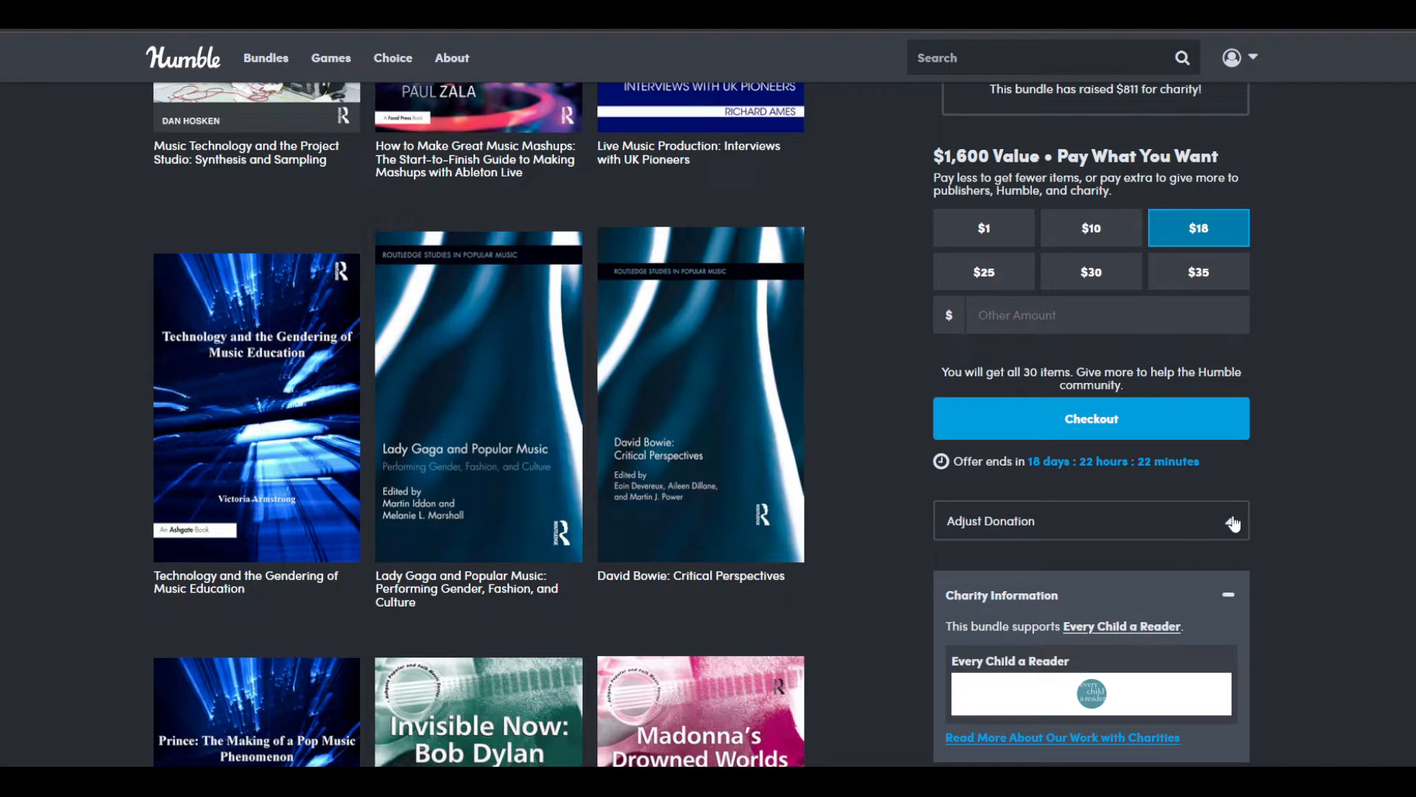
Step: Expand Adjust Donation to see the $18 split: $9 publisher, $0.90 charity, $5.40 Humble, $2.70 LAVA
click(1088, 520)
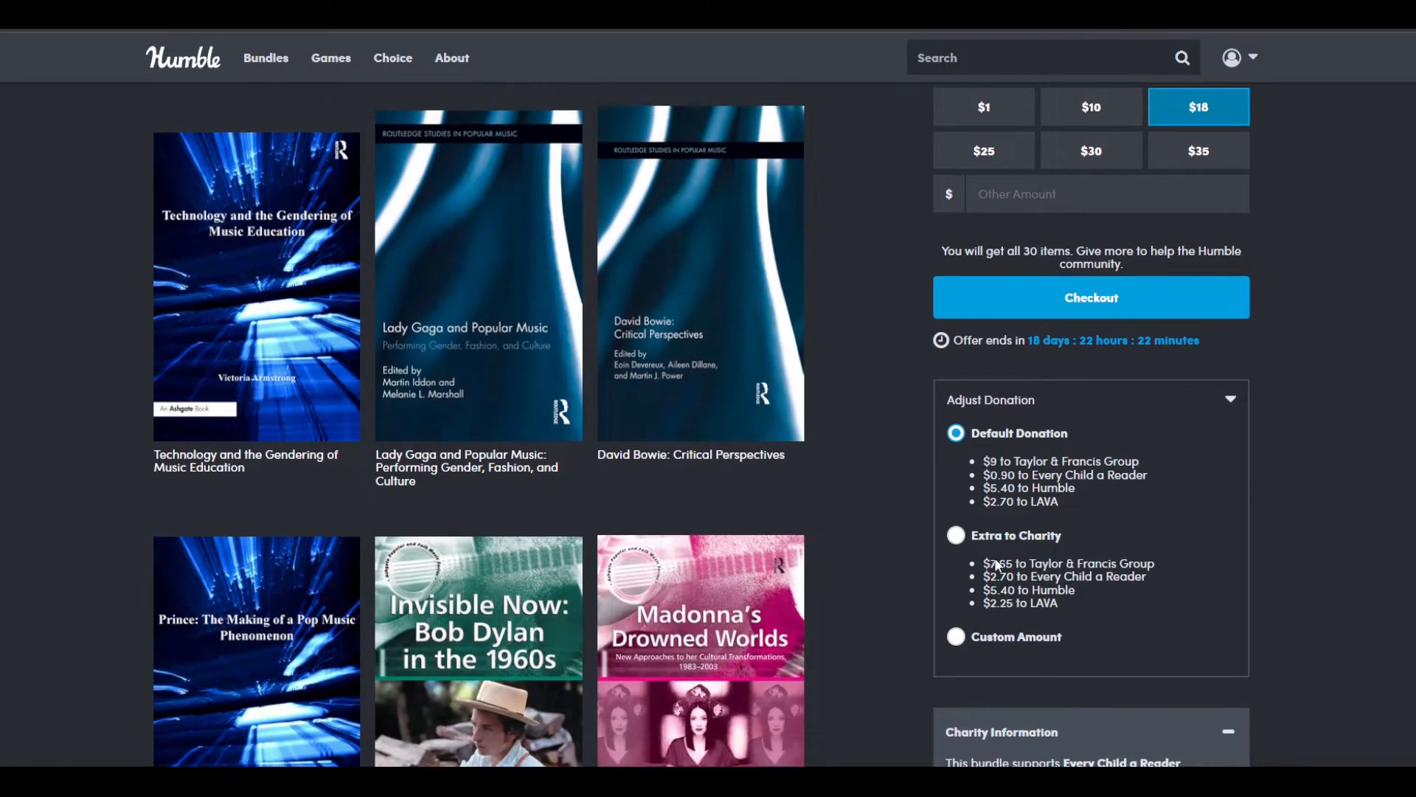
scroll(up, 3)
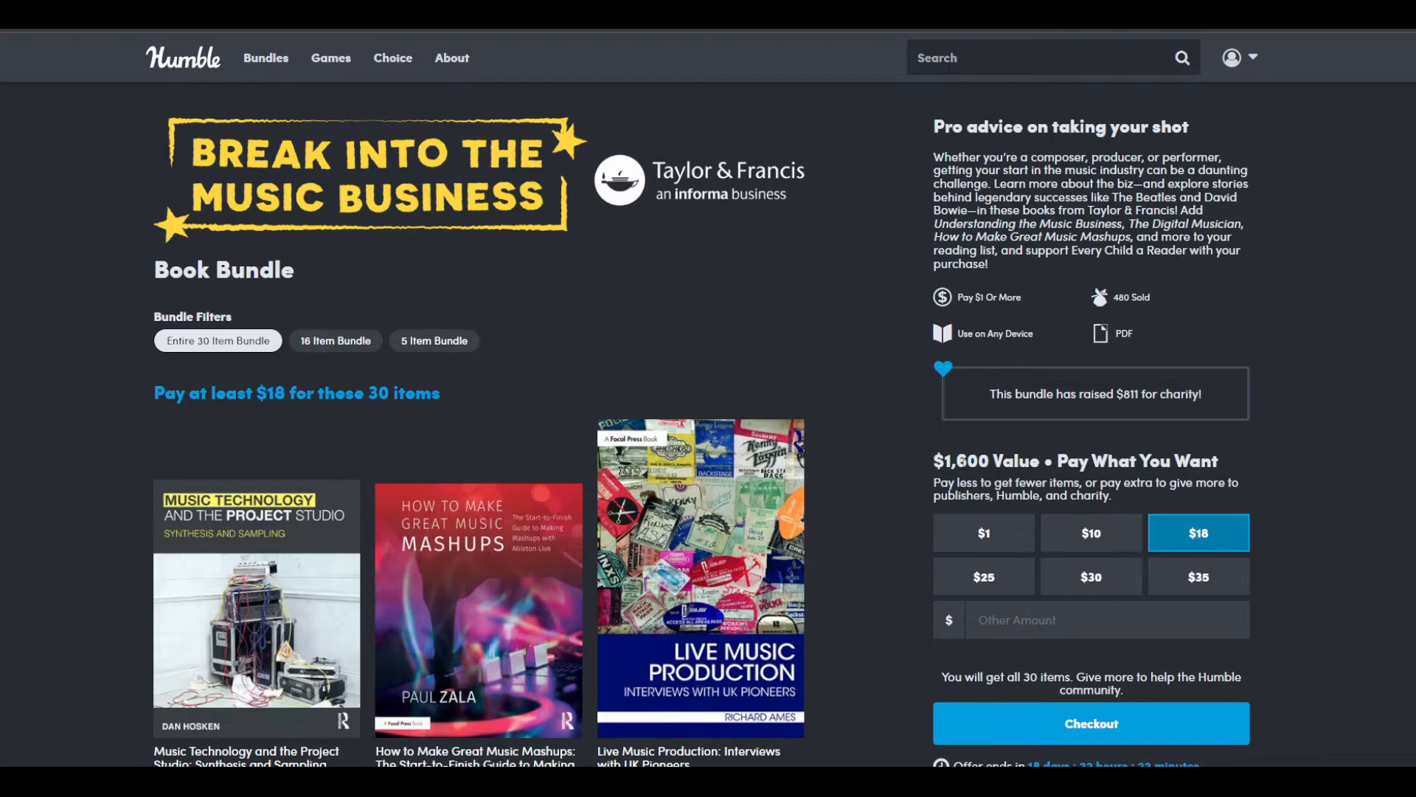
scroll(down, 3)
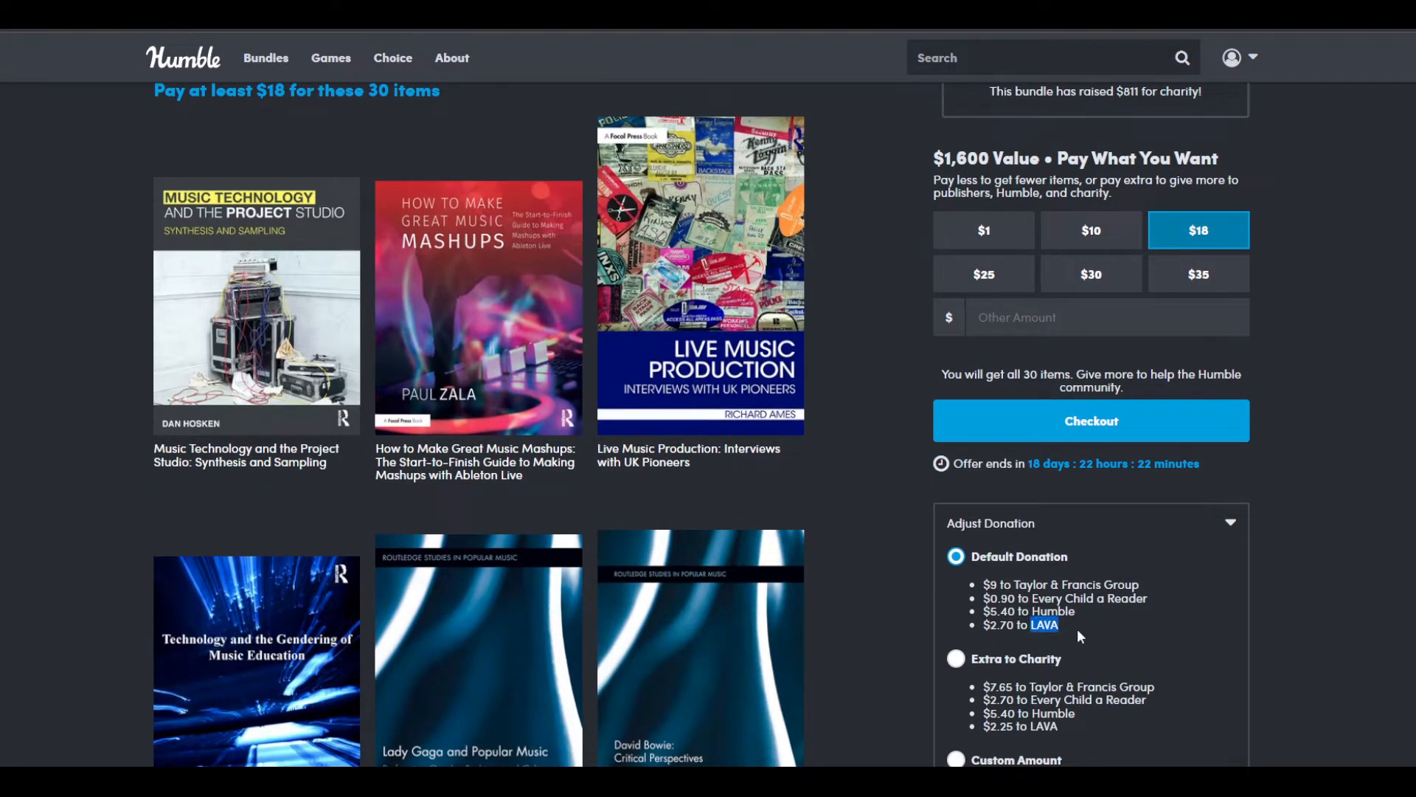
mouse_move(1037, 666)
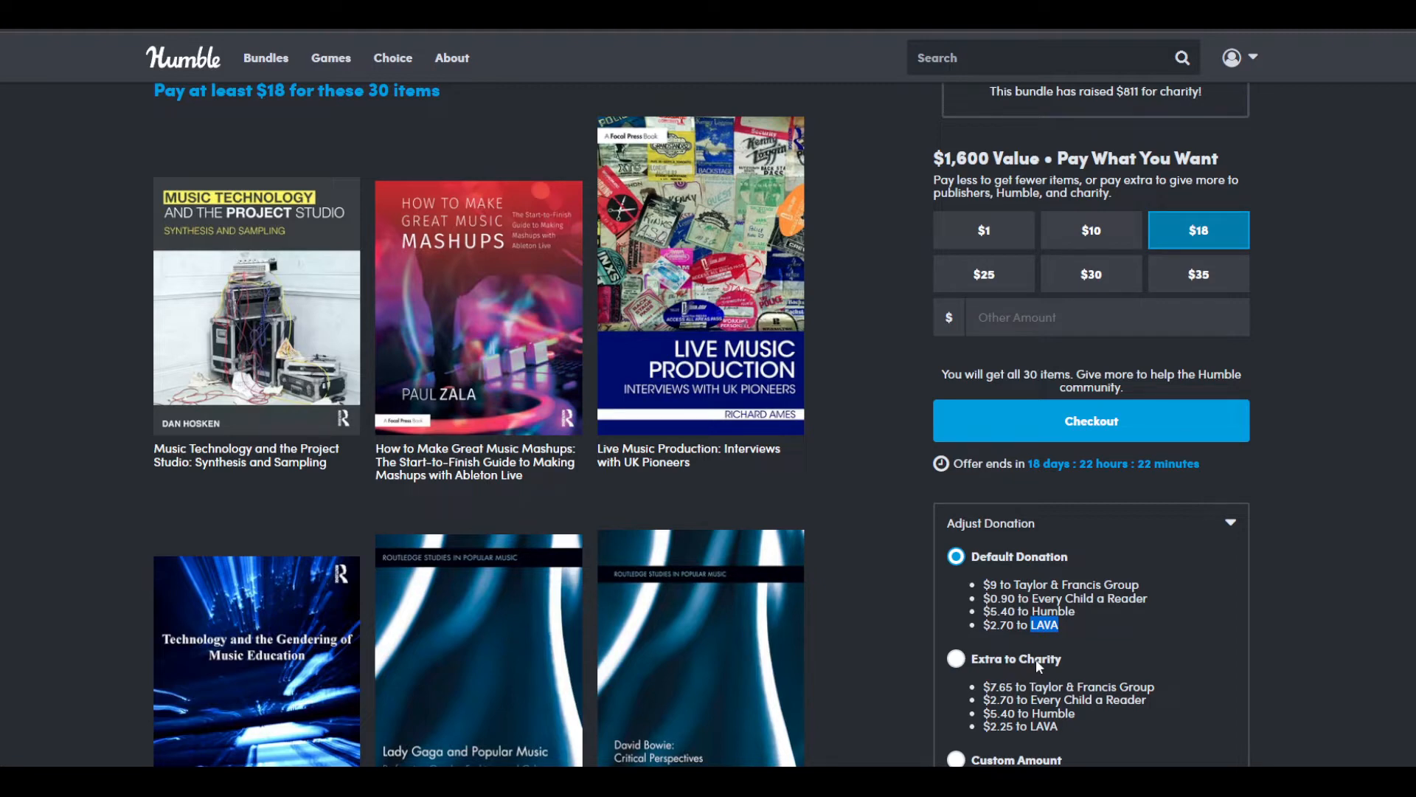
scroll(down, 3)
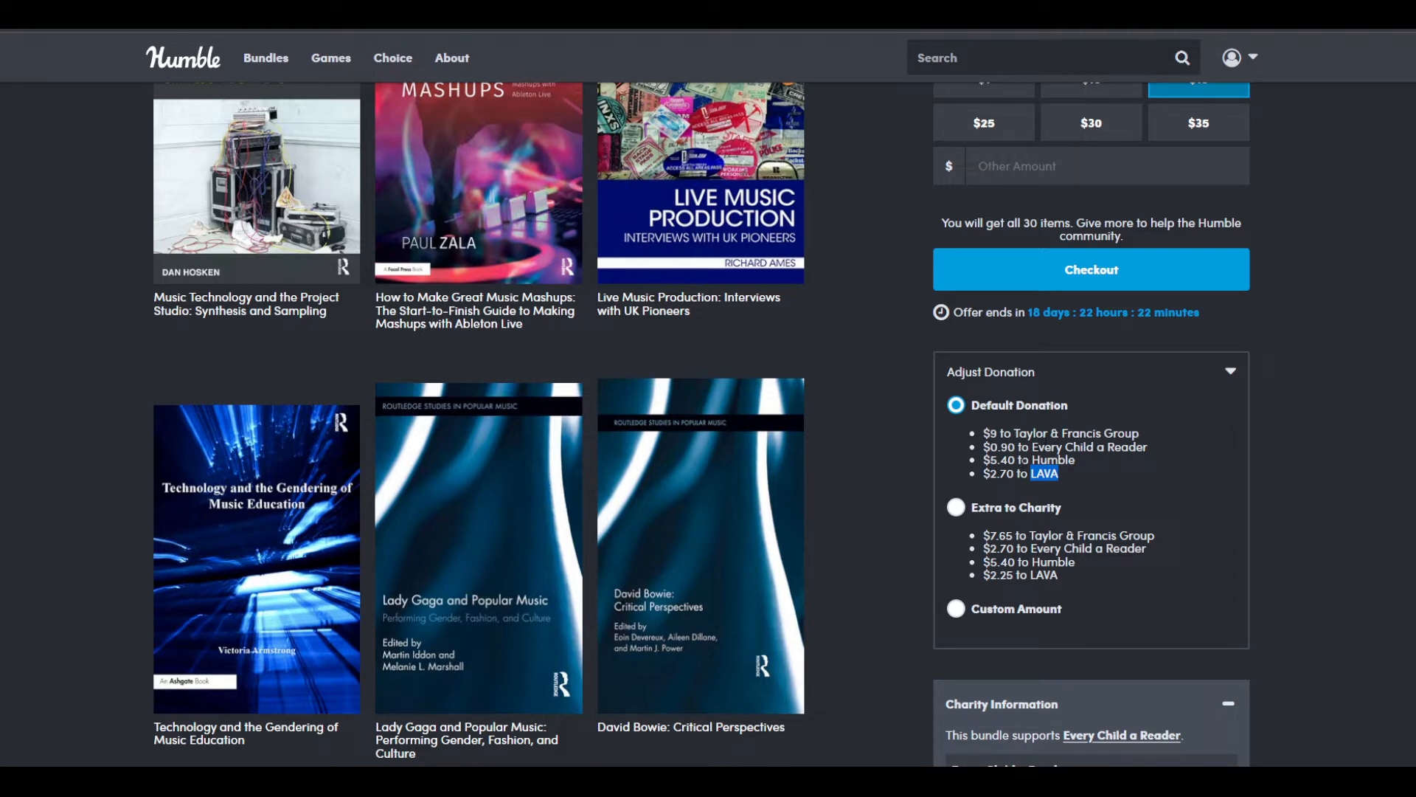
scroll(up, 3)
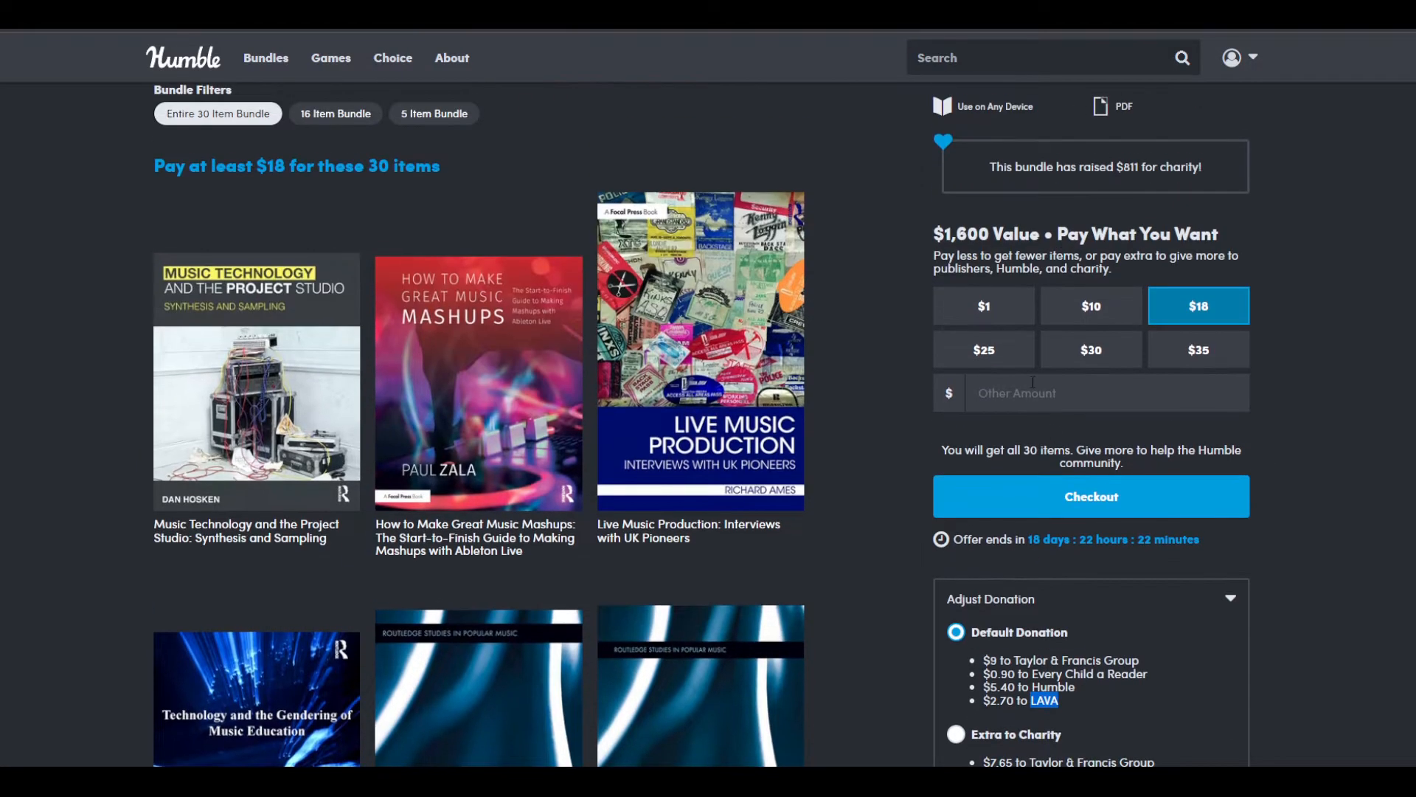
click(1198, 350)
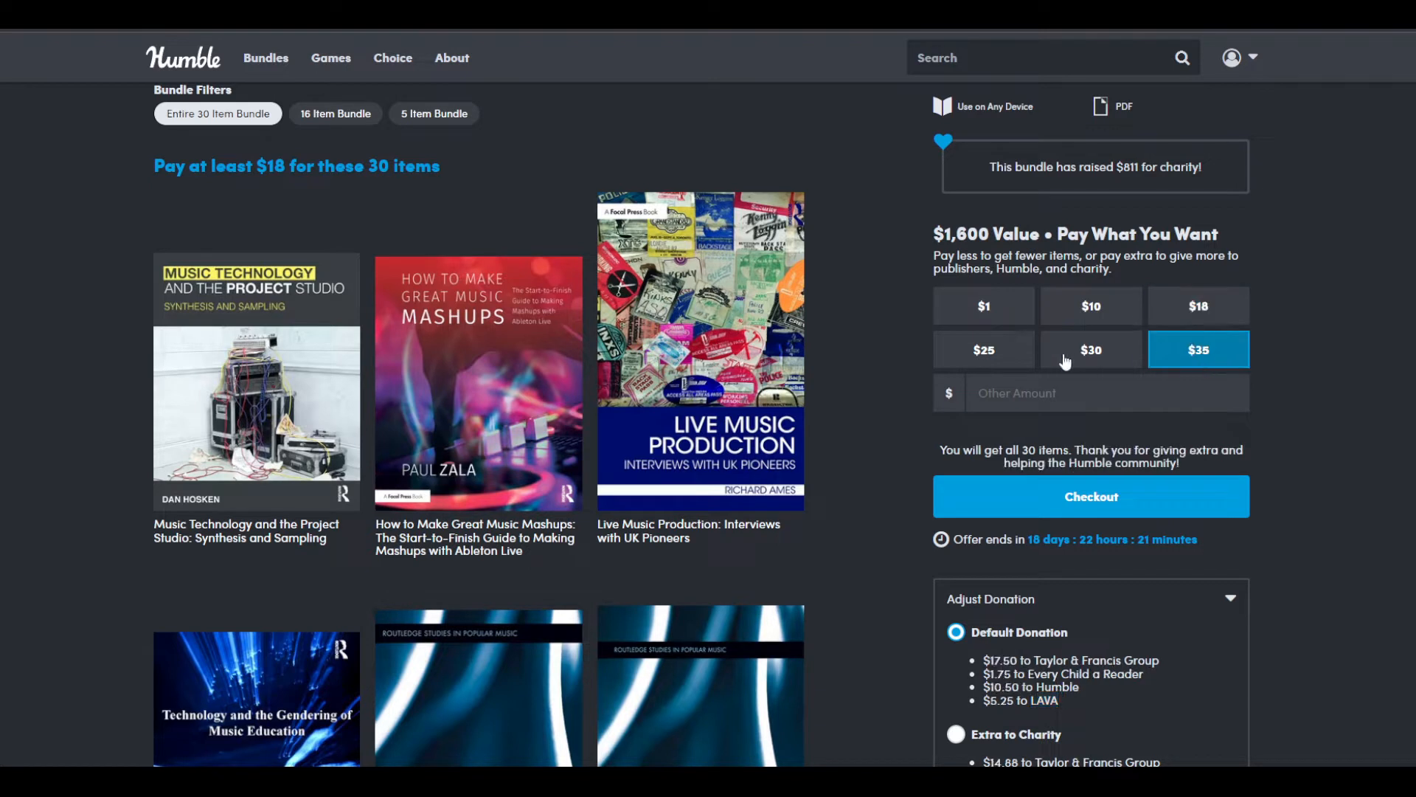
click(983, 350)
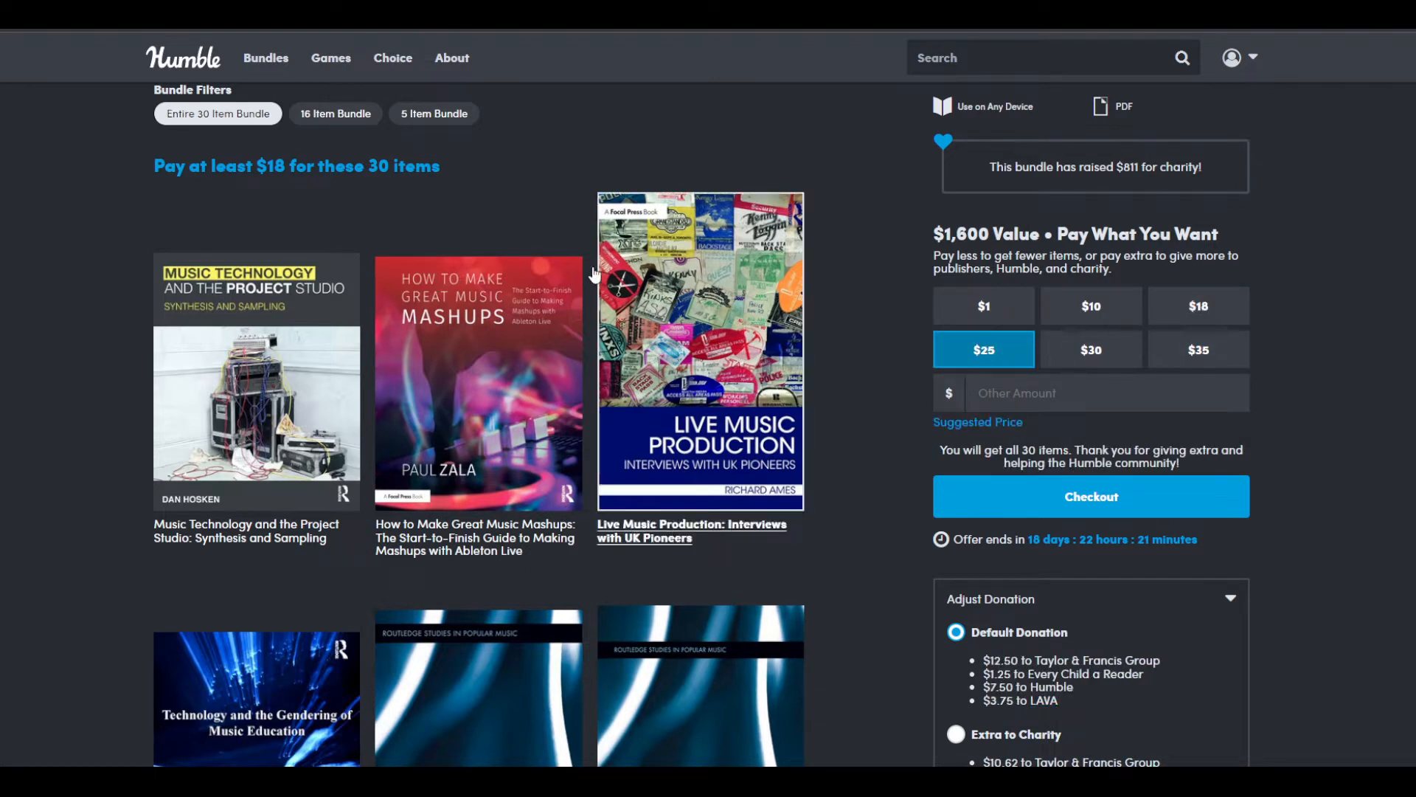
mouse_move(592, 276)
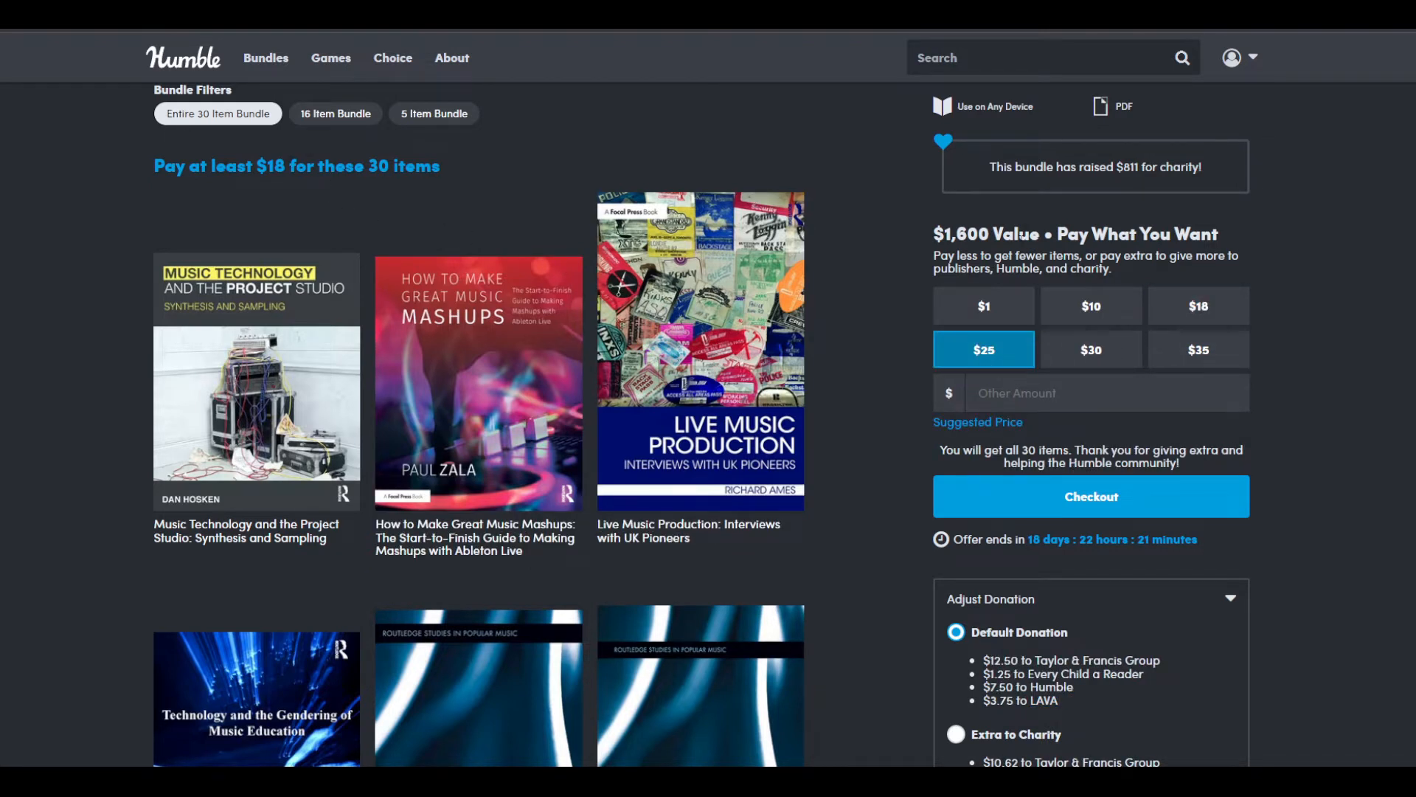
click(1198, 305)
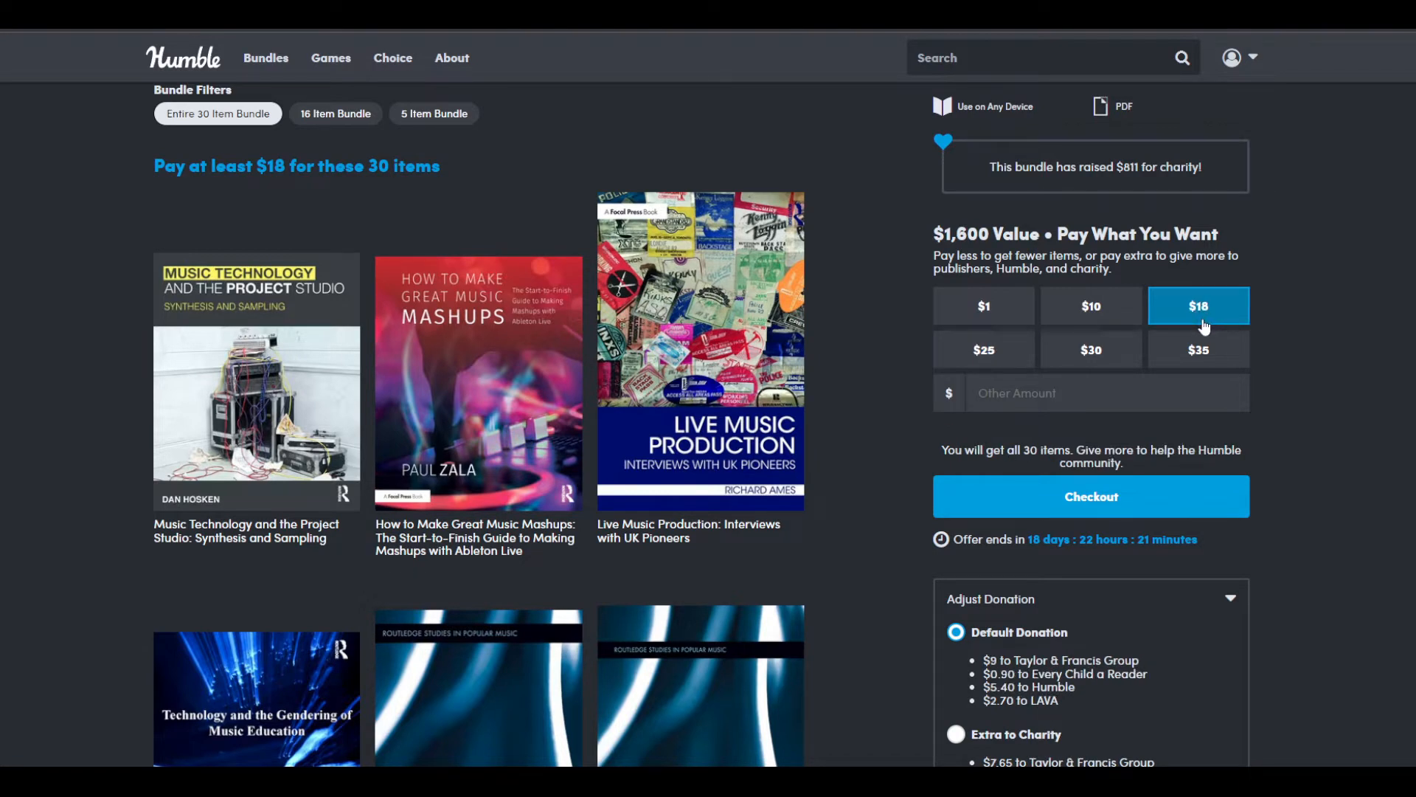
scroll(down, 3)
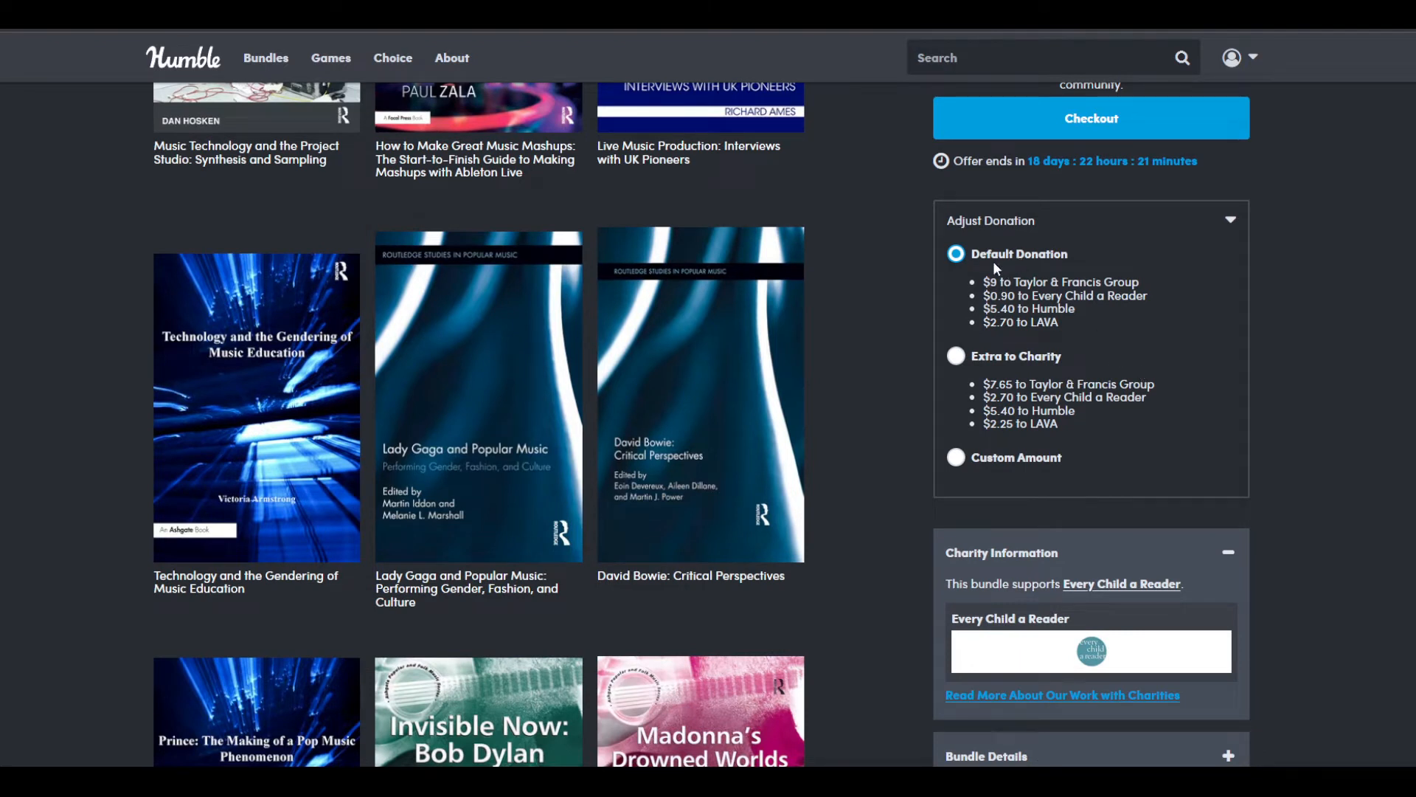
mouse_move(967, 255)
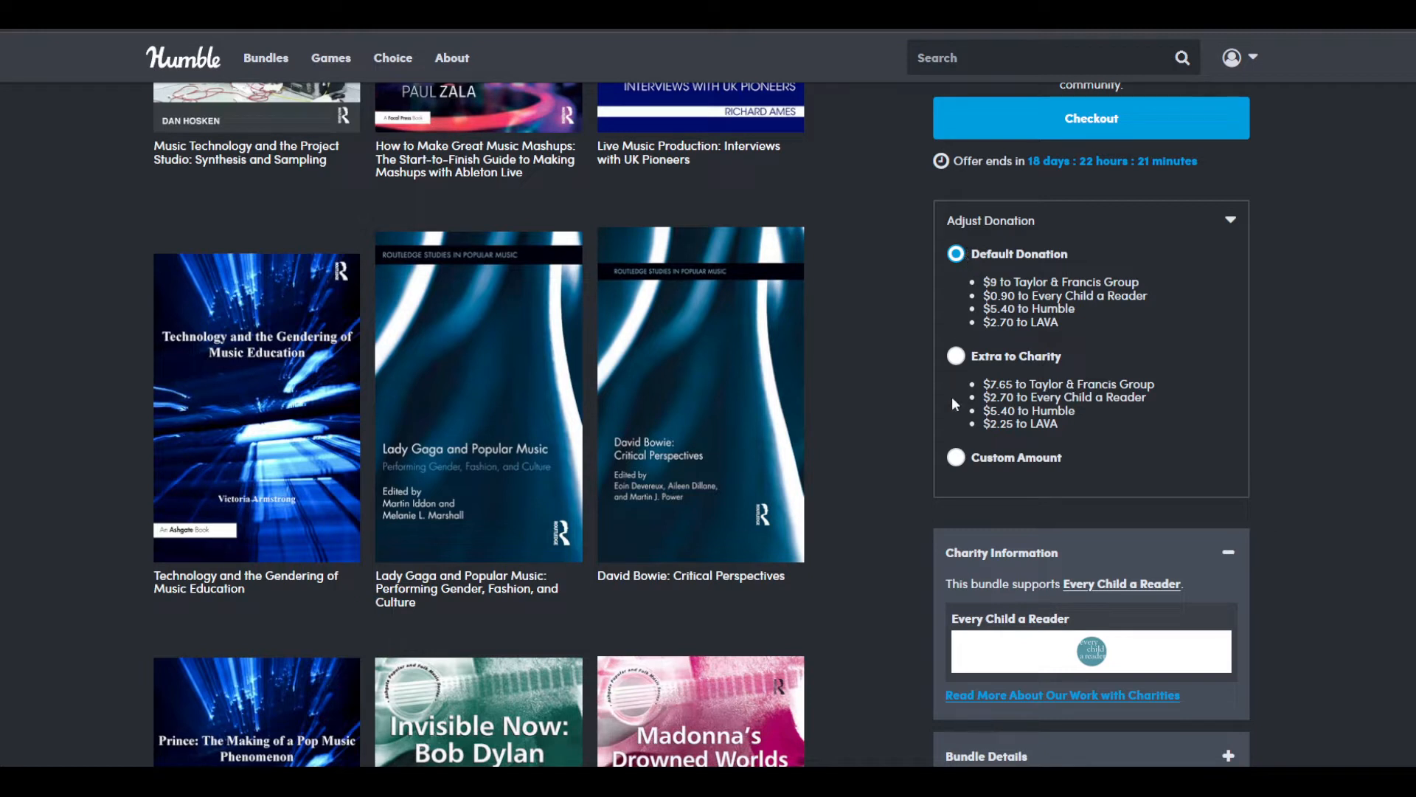
Step: Choose the Extra to Charity split: $7.65 publisher, $2.70 charity, $5.40 Humble, $2.25 LAVA
click(956, 355)
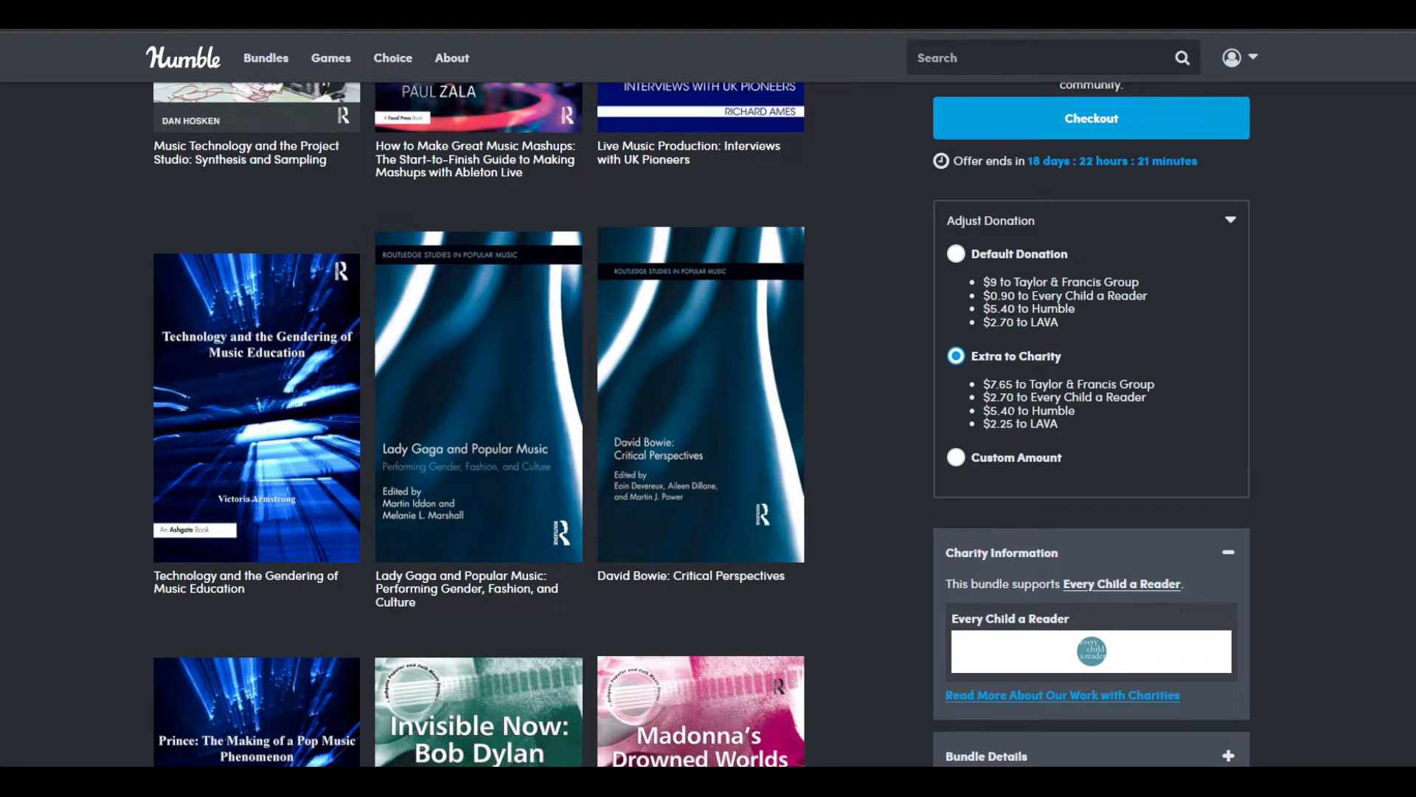
Step: Choose Custom Amount so LAVA gets $0.00, with $2.04 publisher, $10.17 charity, $5.79 Humble
click(956, 457)
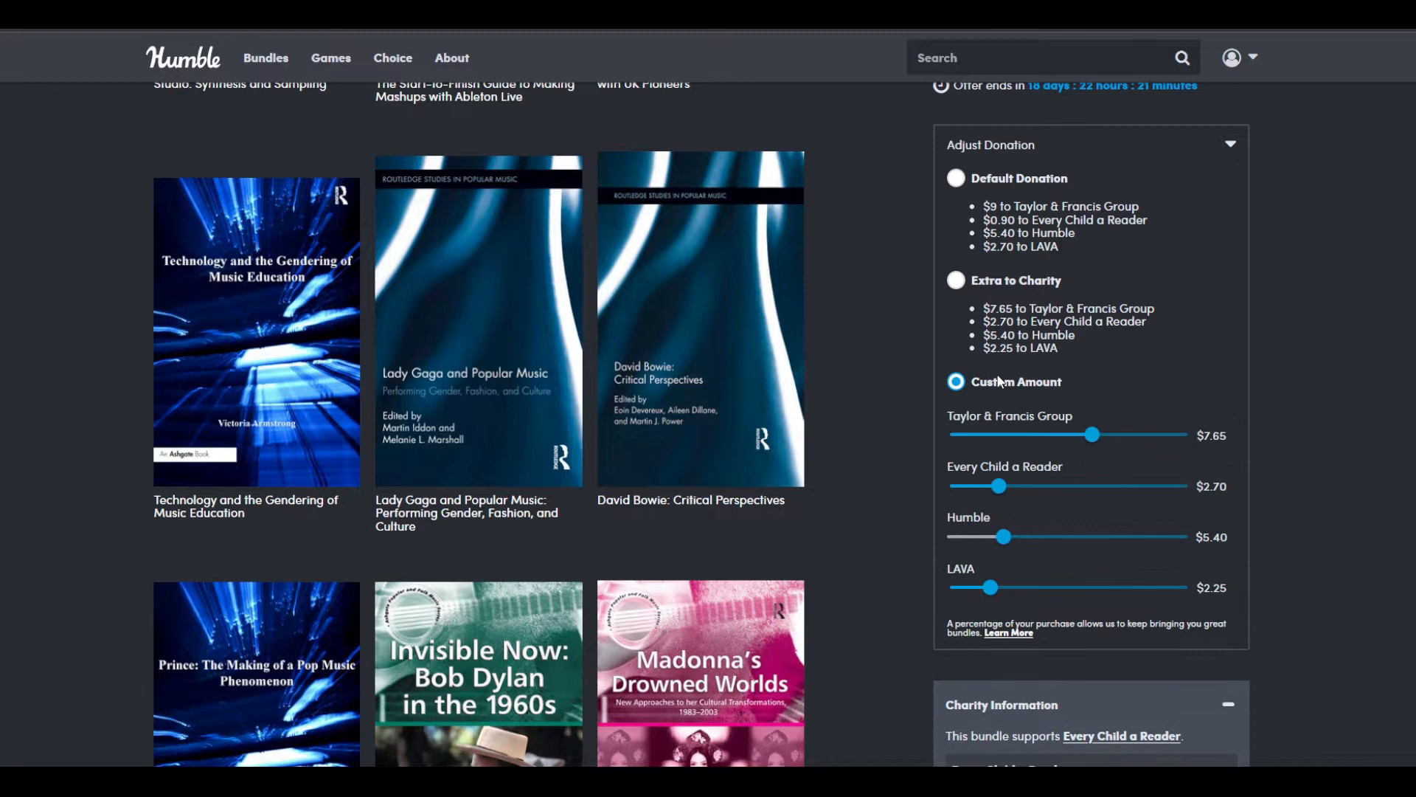
scroll(down, 3)
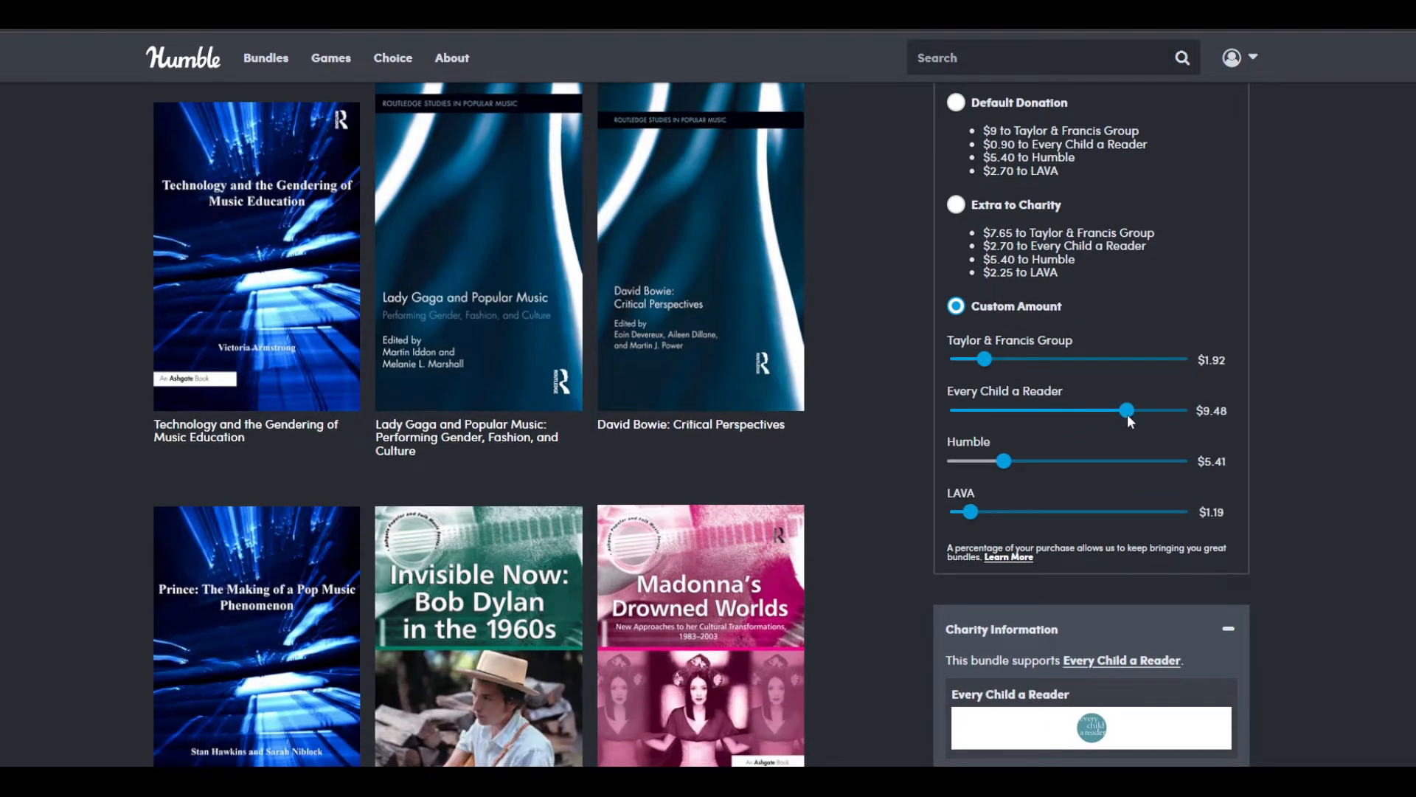
mouse_move(1124, 383)
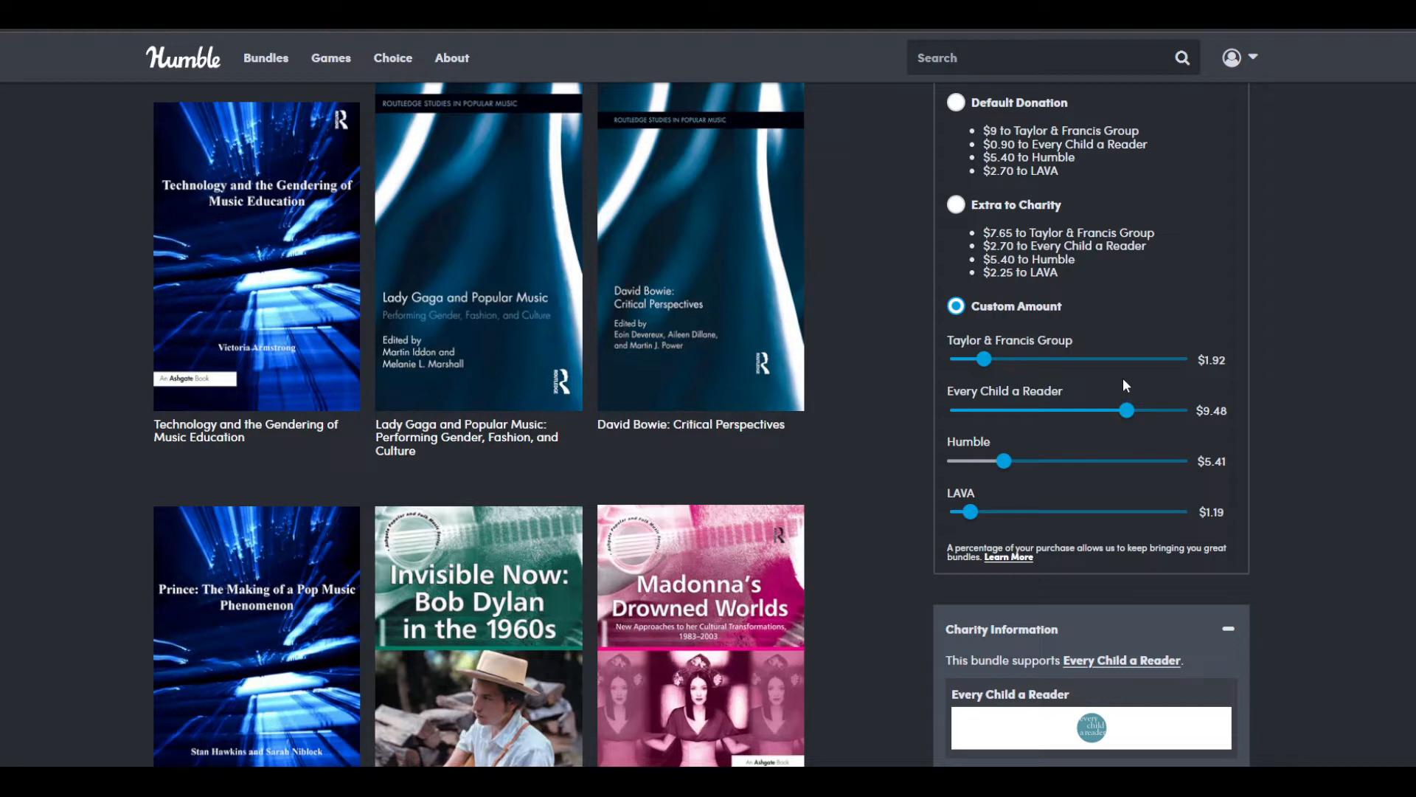
mouse_move(1096, 494)
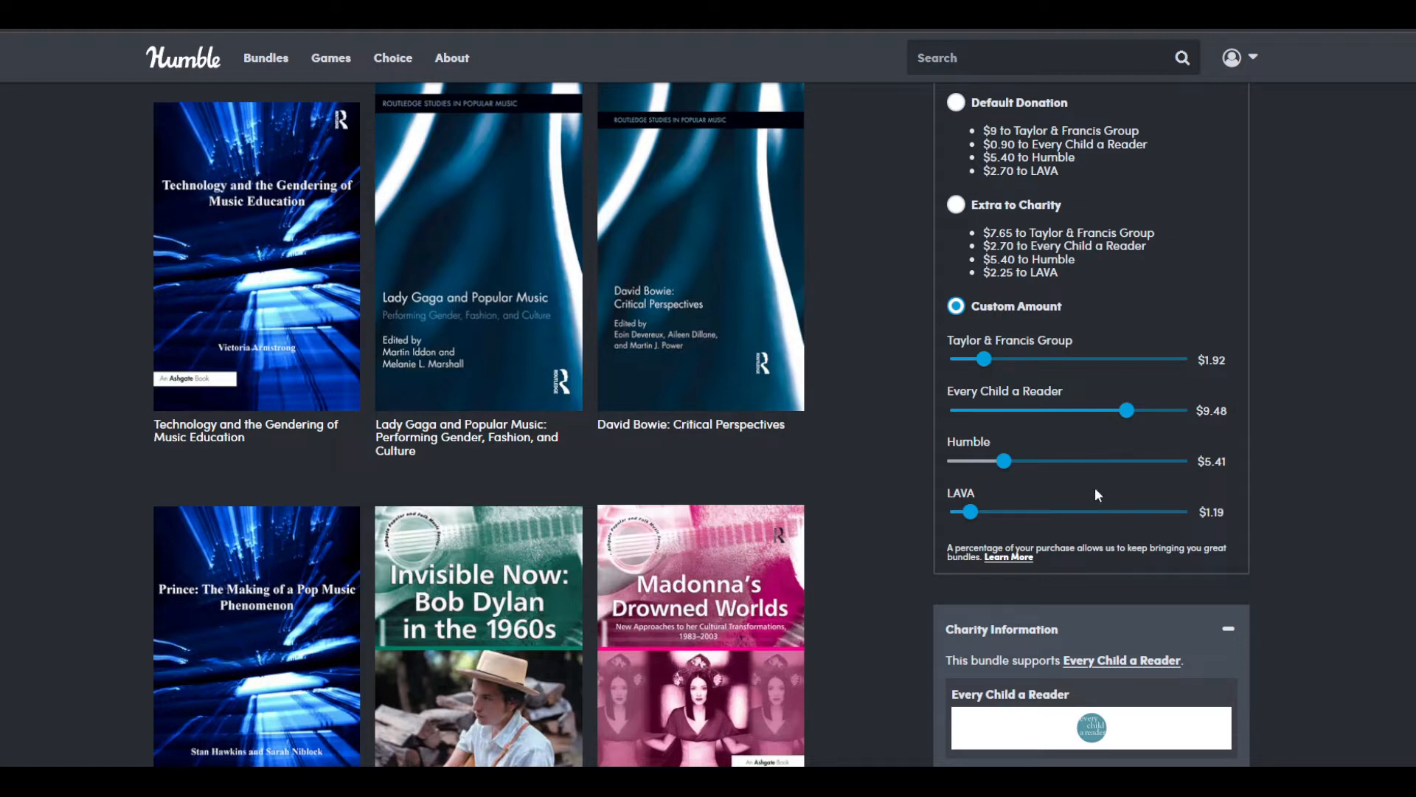
mouse_move(998, 531)
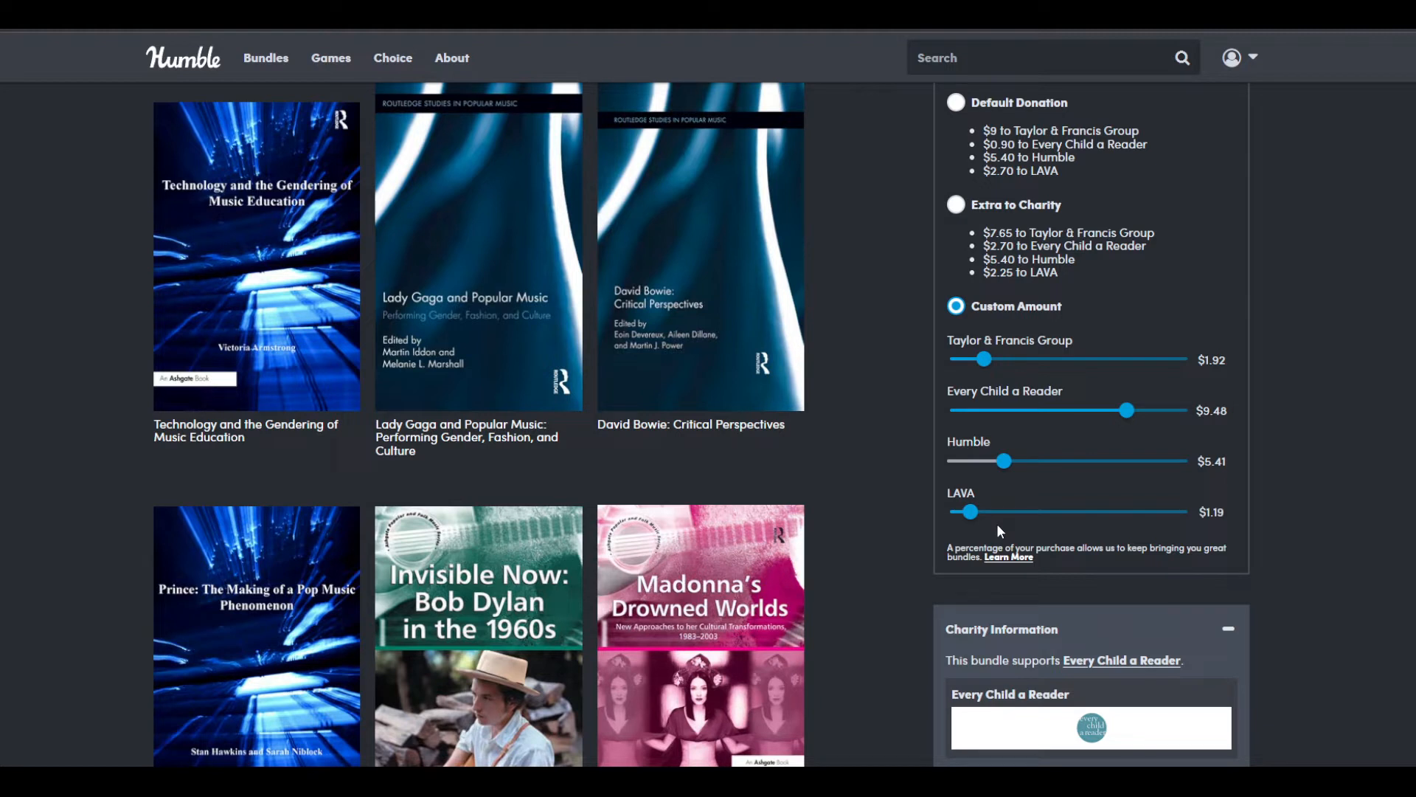
mouse_move(947, 512)
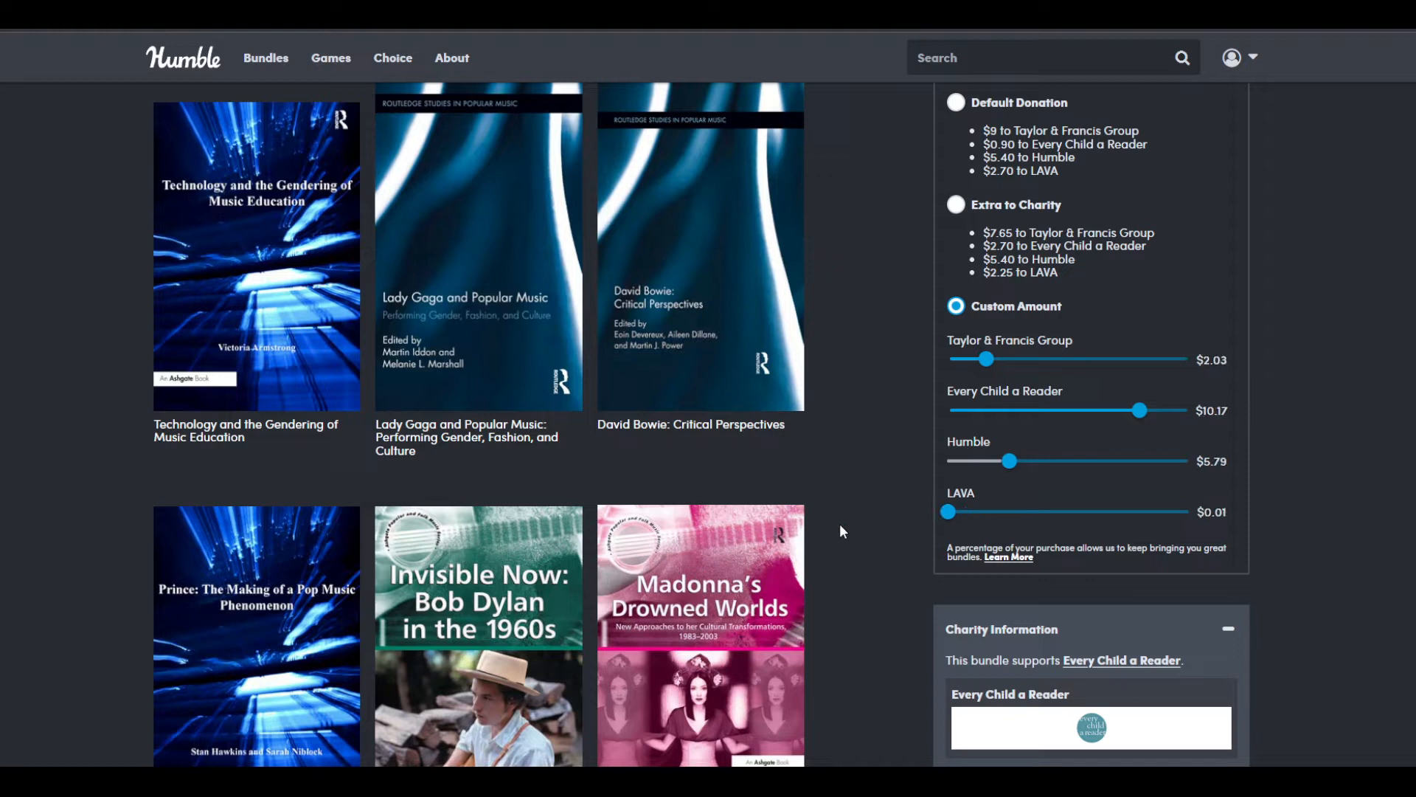
mouse_move(945, 518)
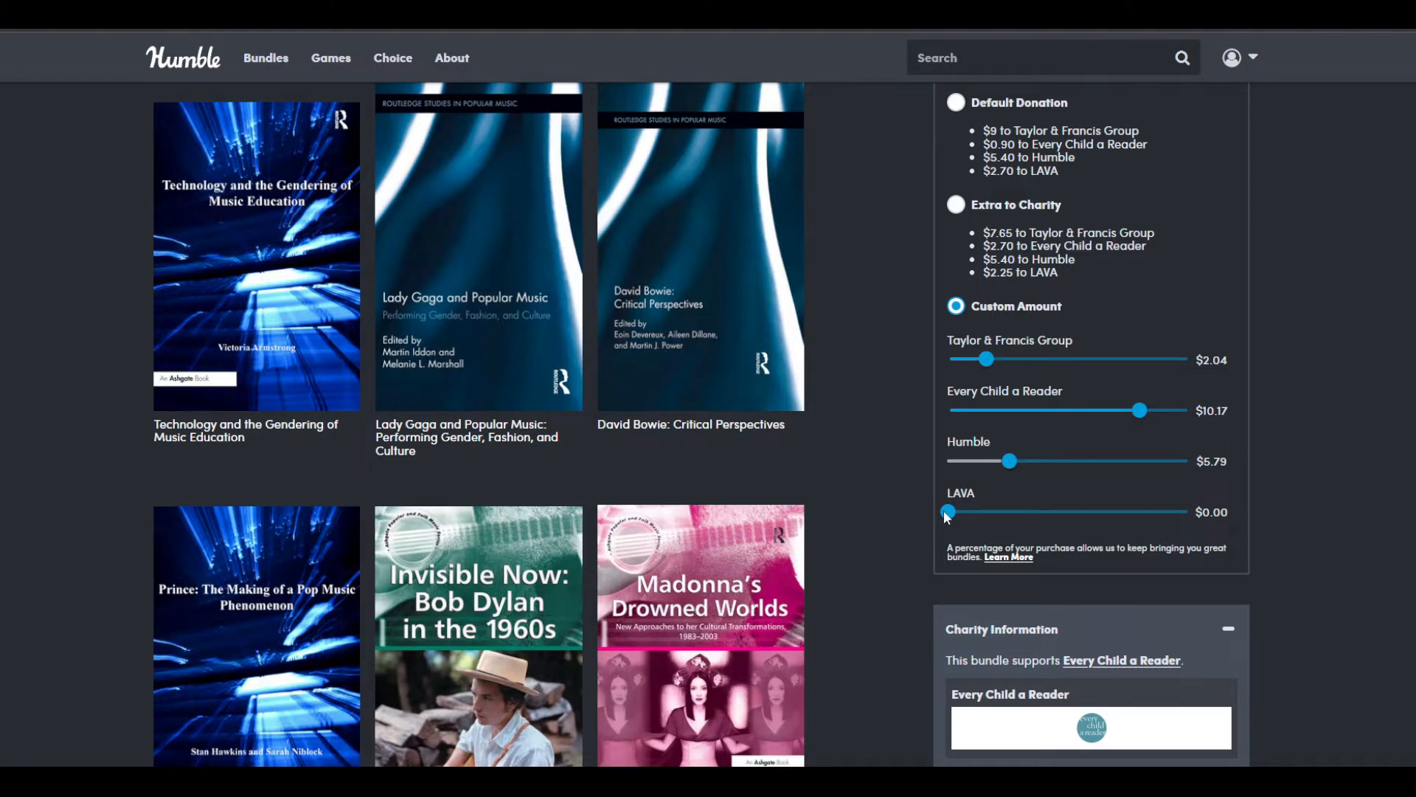
scroll(up, 3)
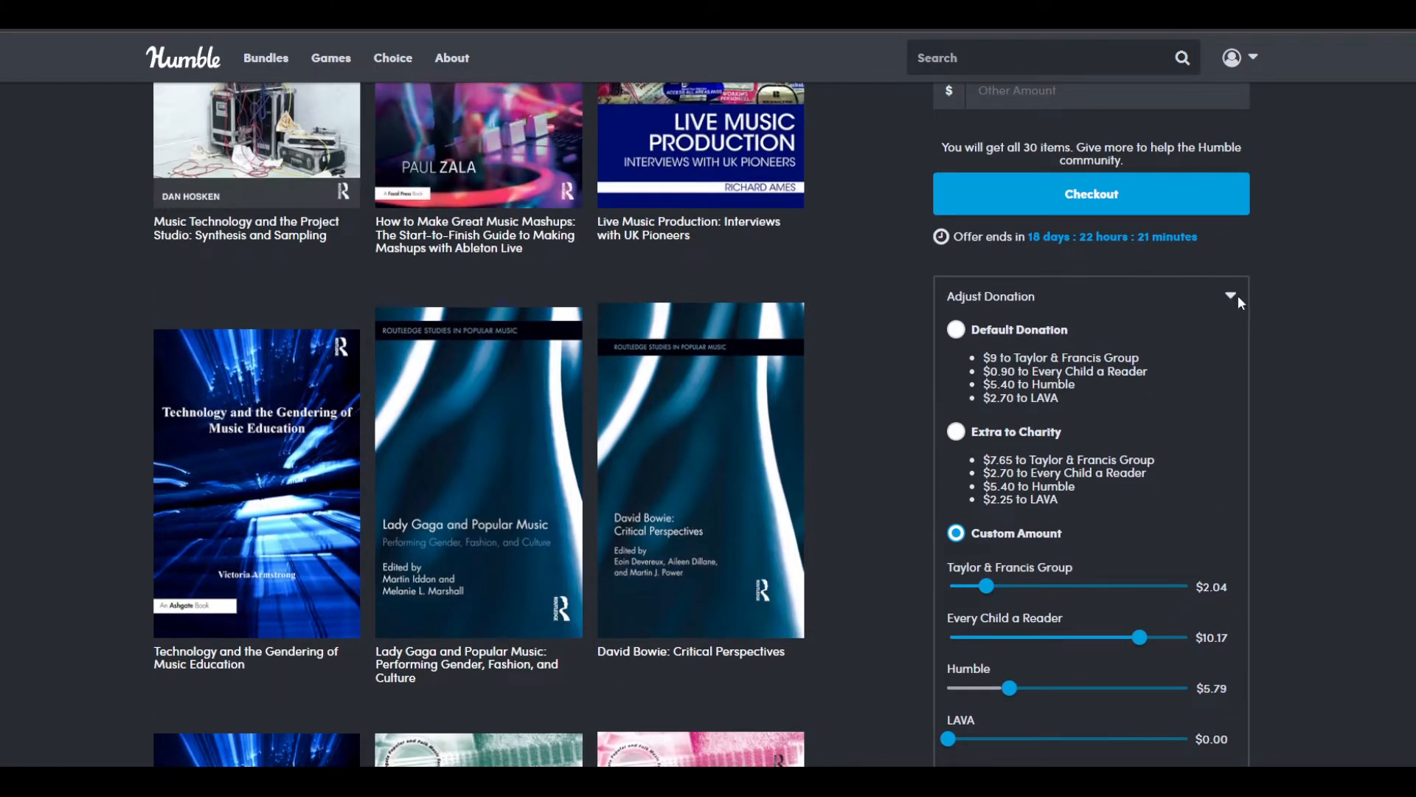
Step: Collapse the Adjust Donation split and scroll back toward the top of the page
click(1229, 295)
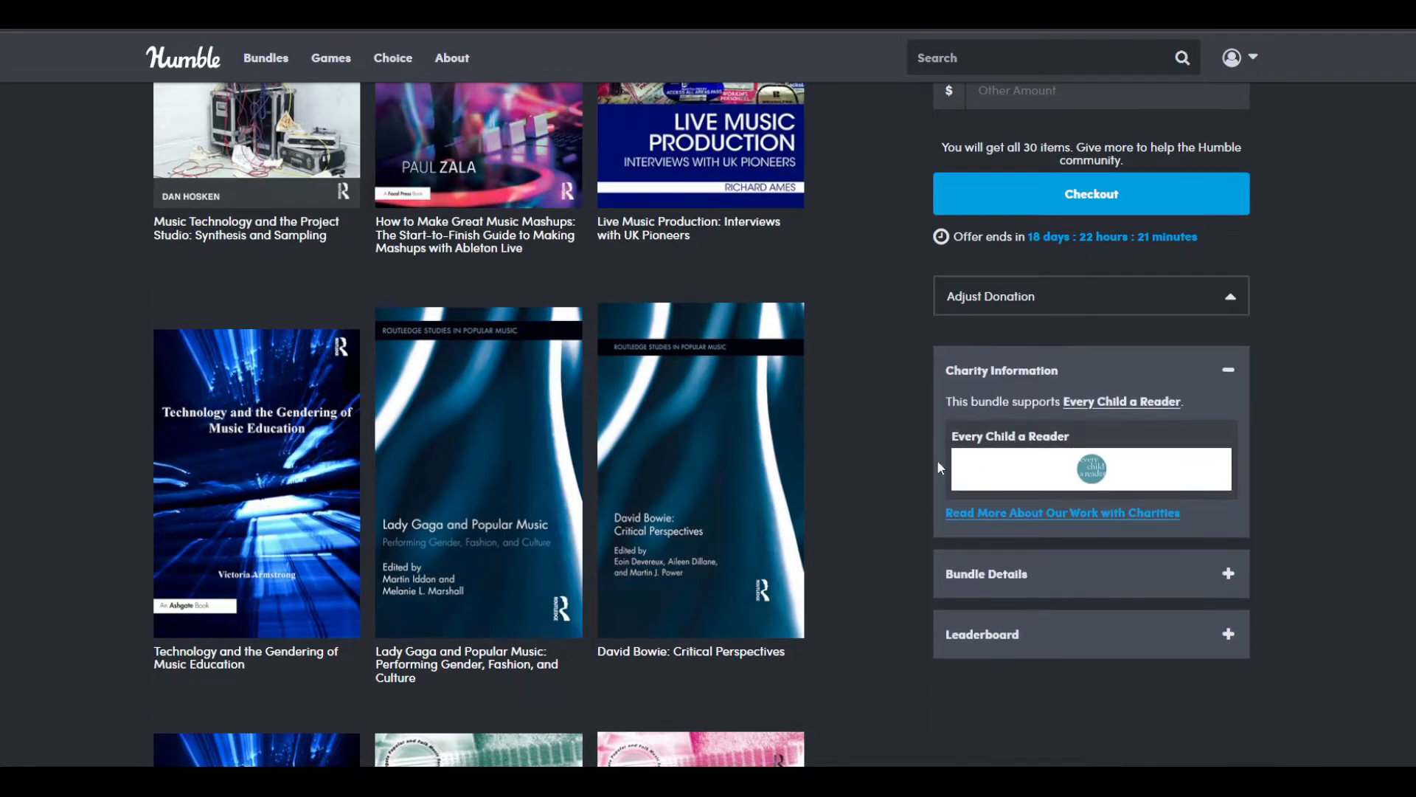
scroll(up, 3)
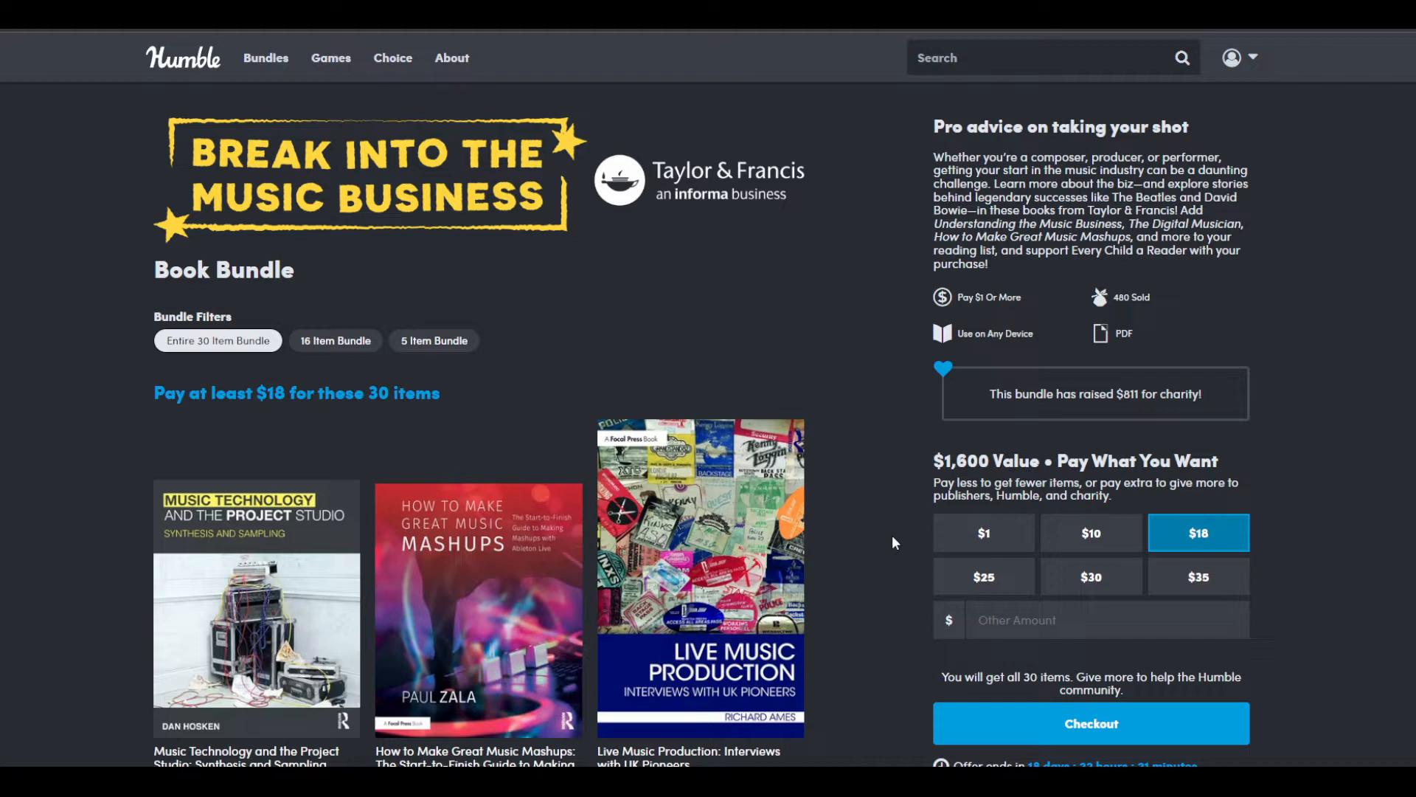
mouse_move(988, 345)
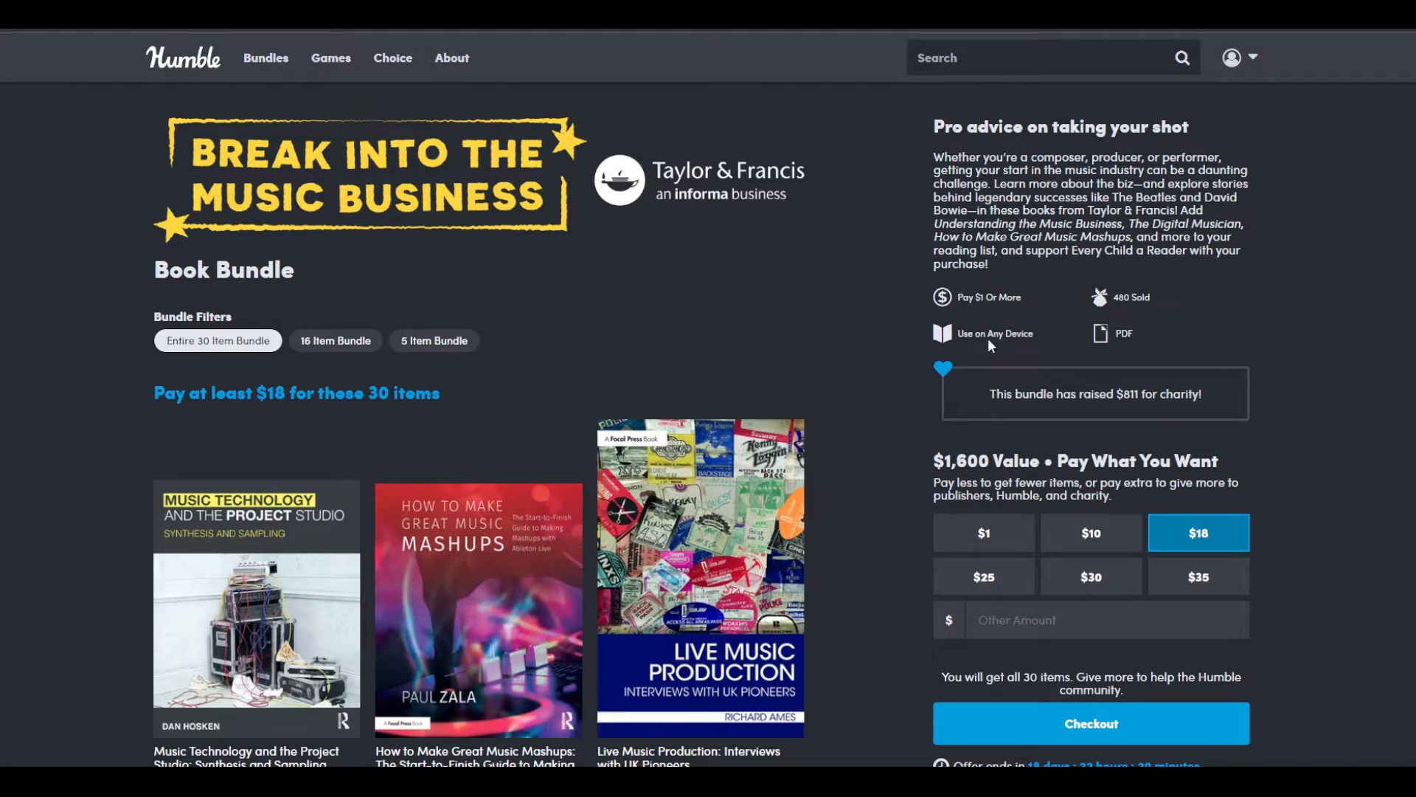
mouse_move(1165, 336)
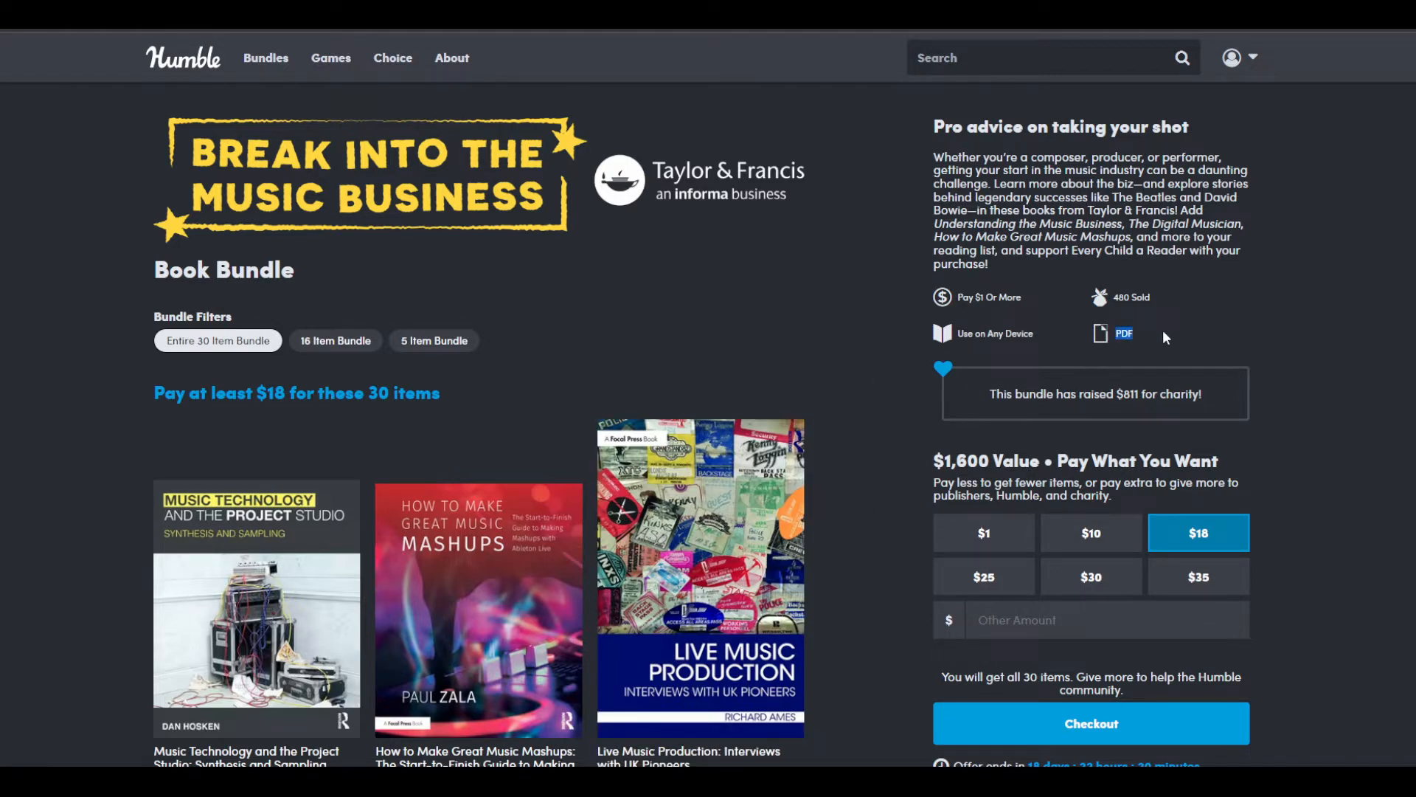
mouse_move(183, 471)
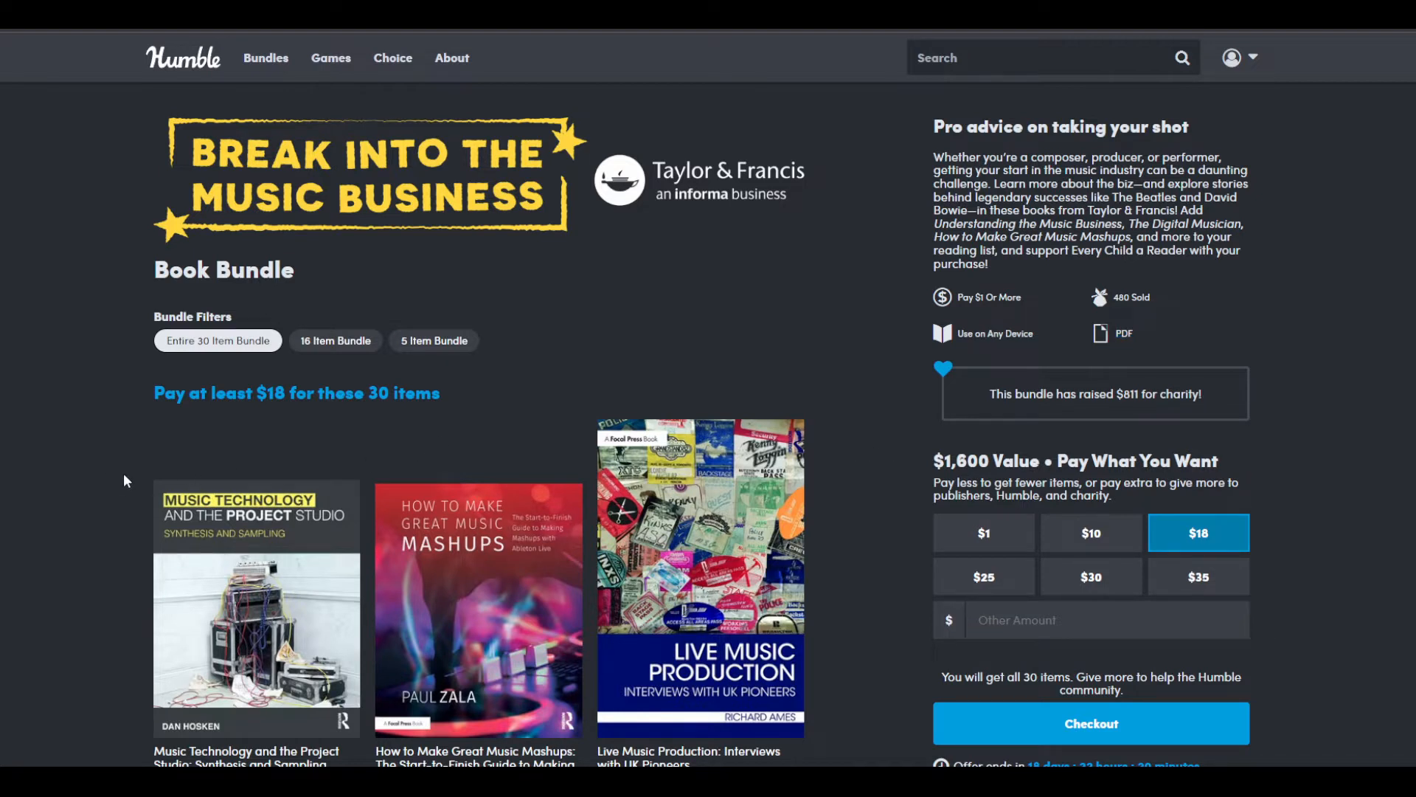
mouse_move(107, 476)
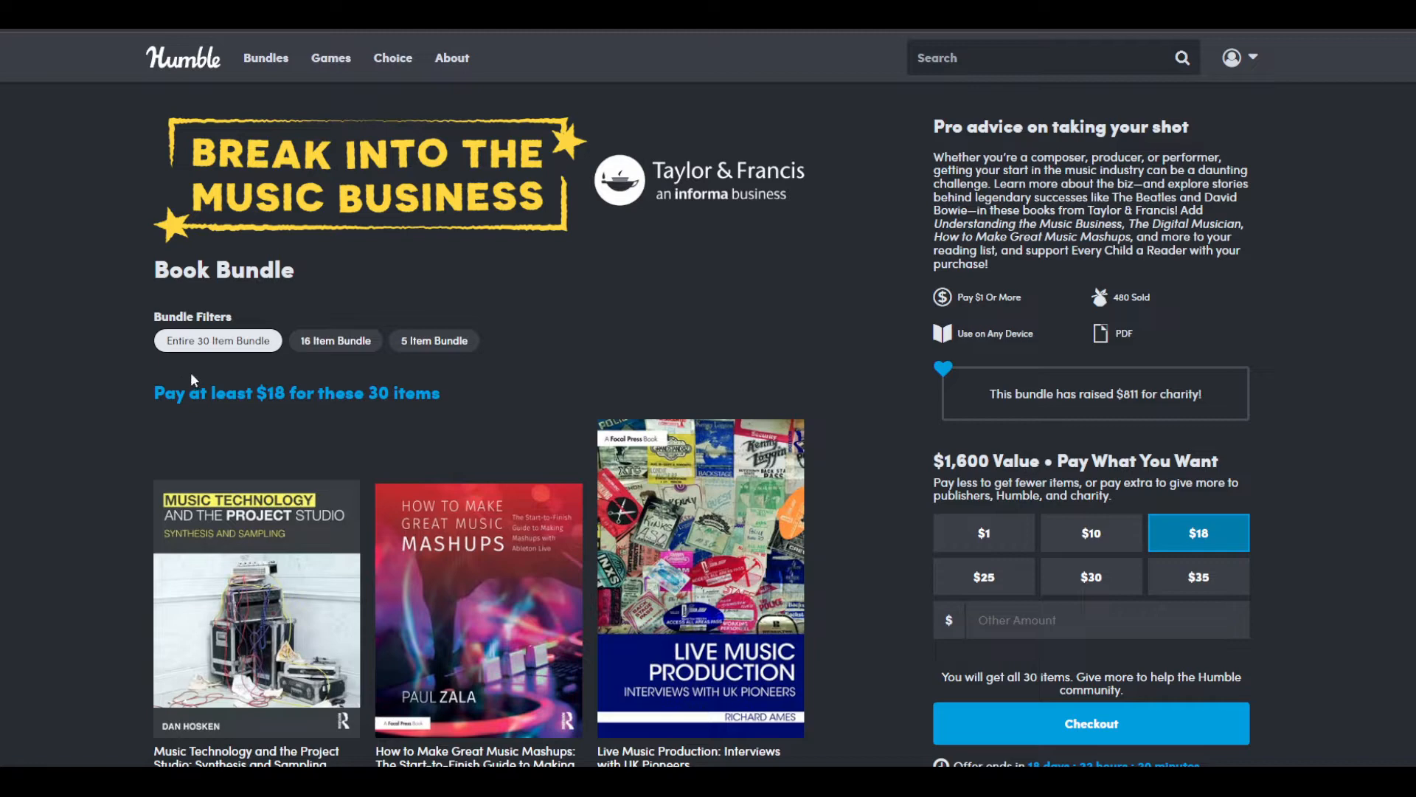
mouse_move(422, 355)
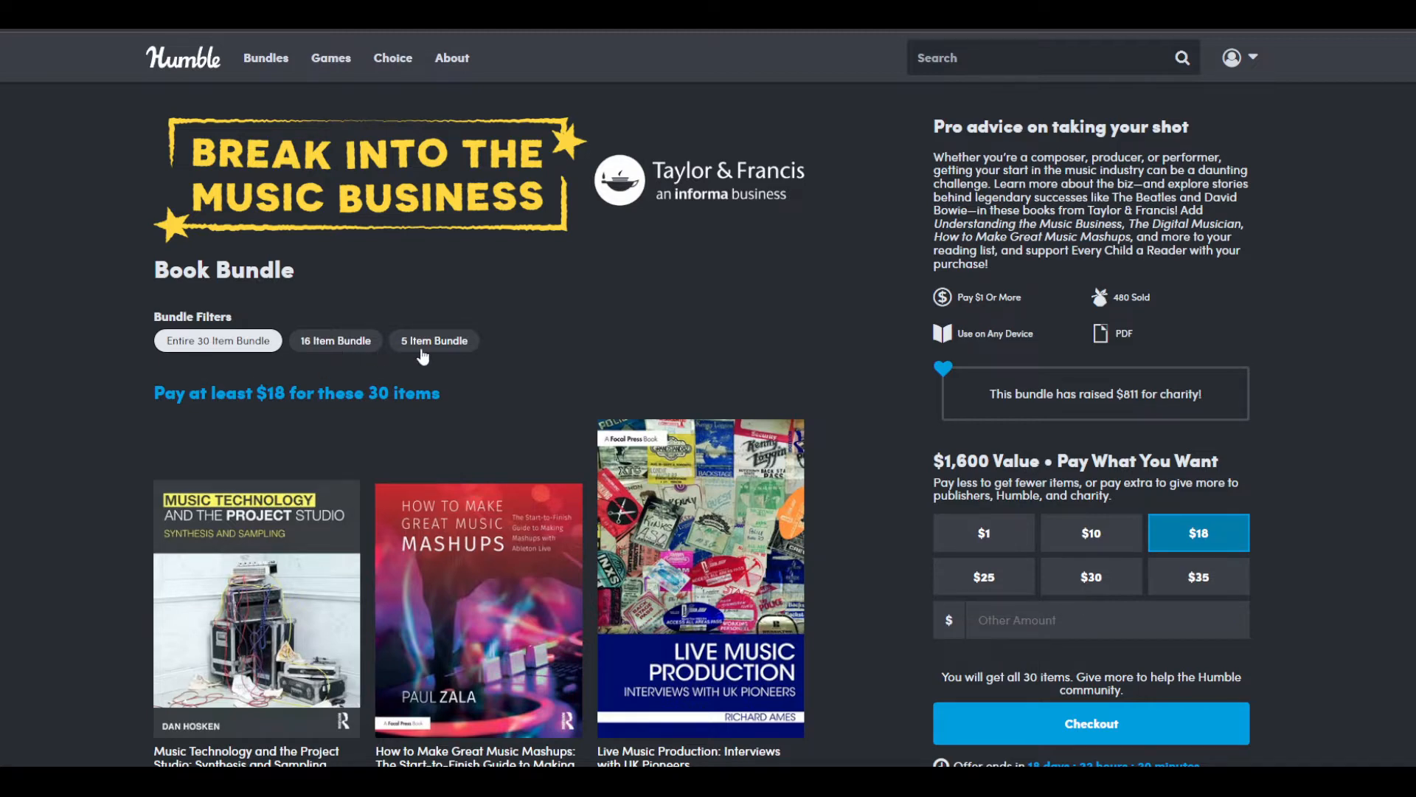
Step: Filter to the 5 Item Bundle at $1 and highlight the $1,600 value text
click(433, 339)
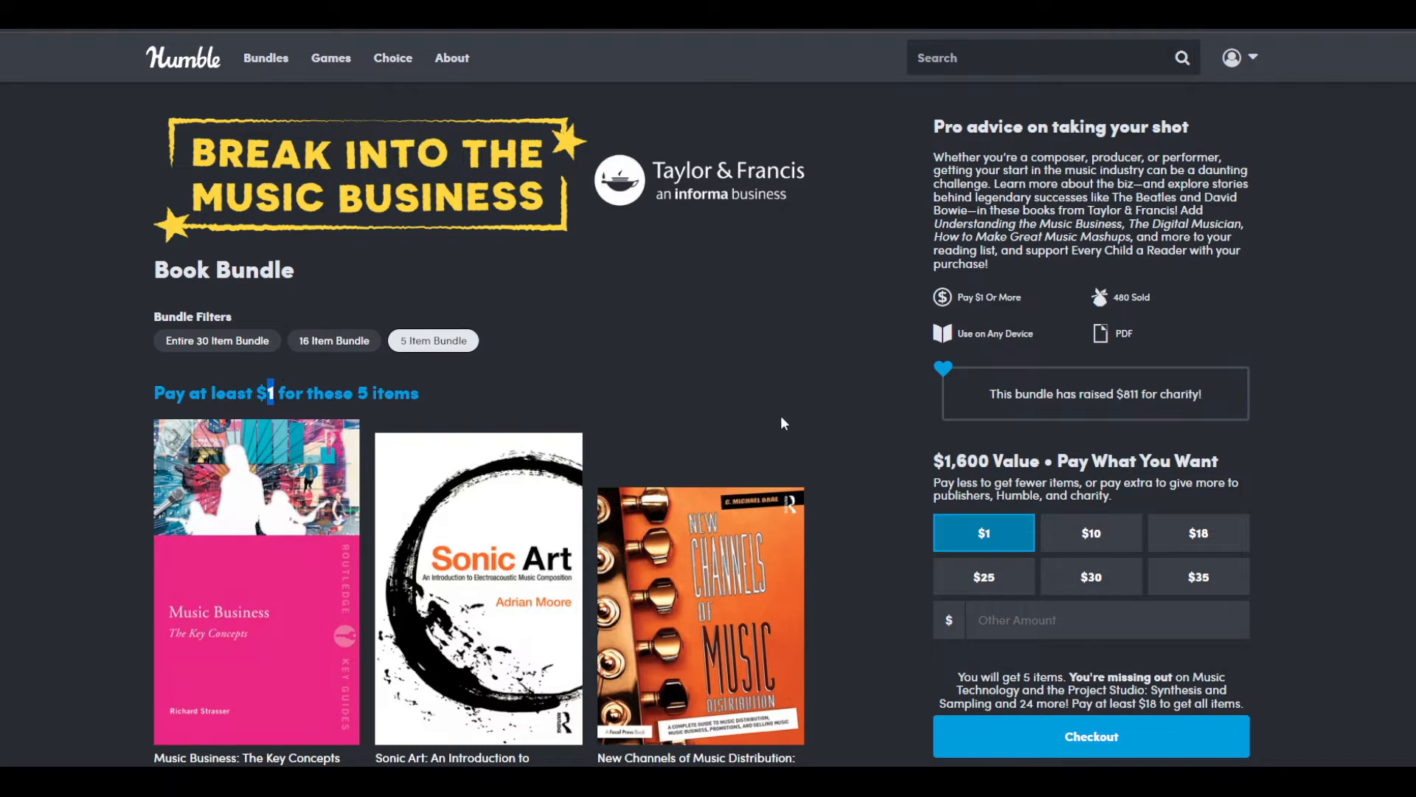
scroll(down, 3)
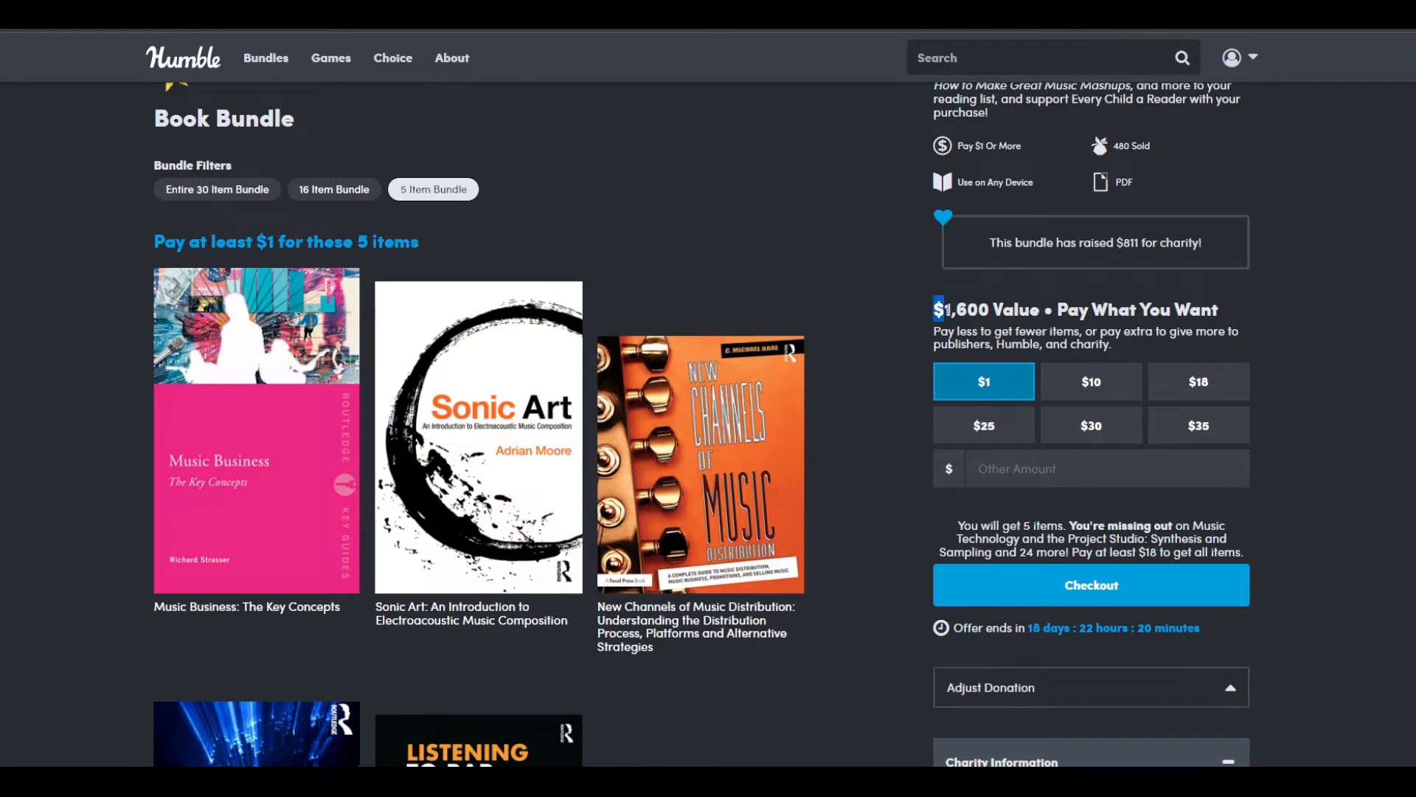
double_click(967, 308)
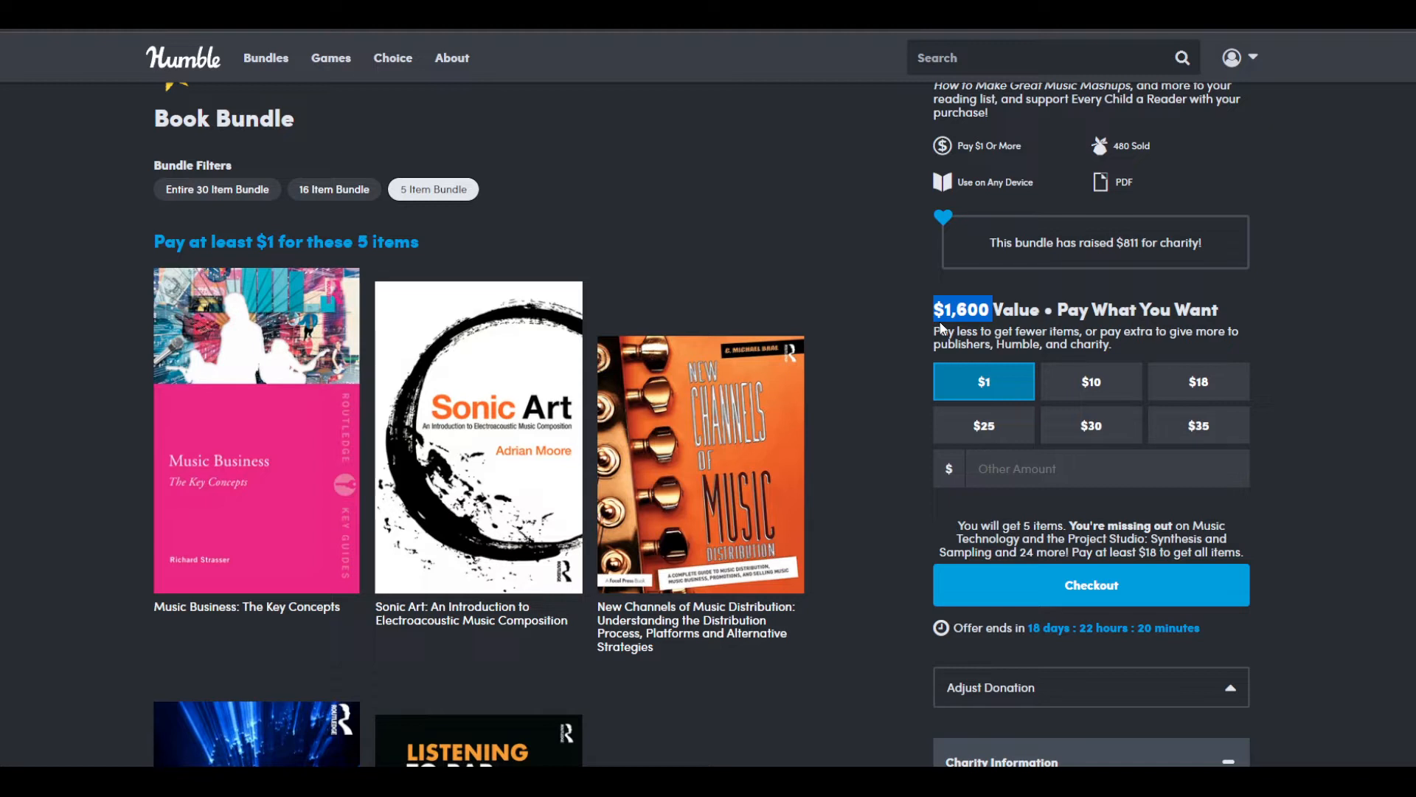
mouse_move(279, 400)
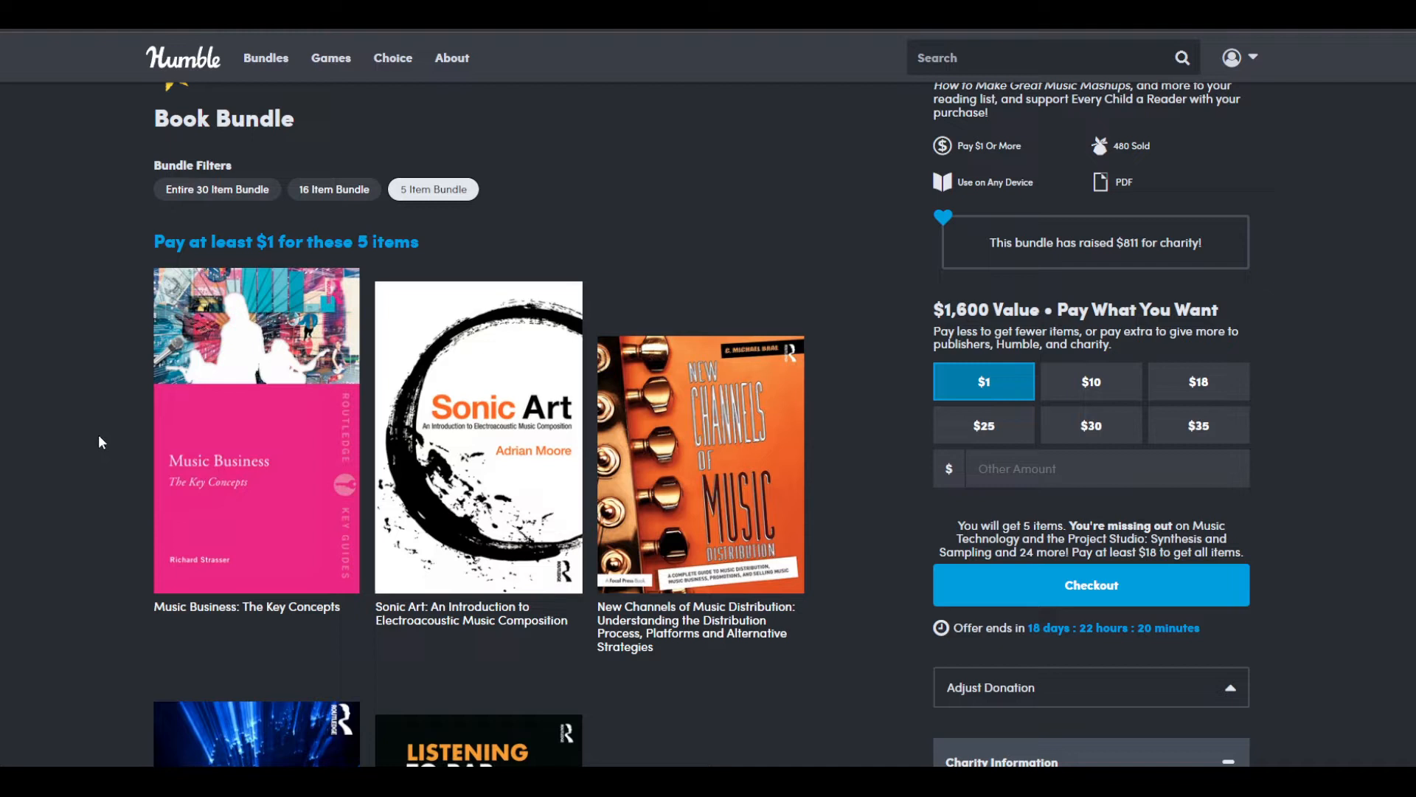
scroll(down, 3)
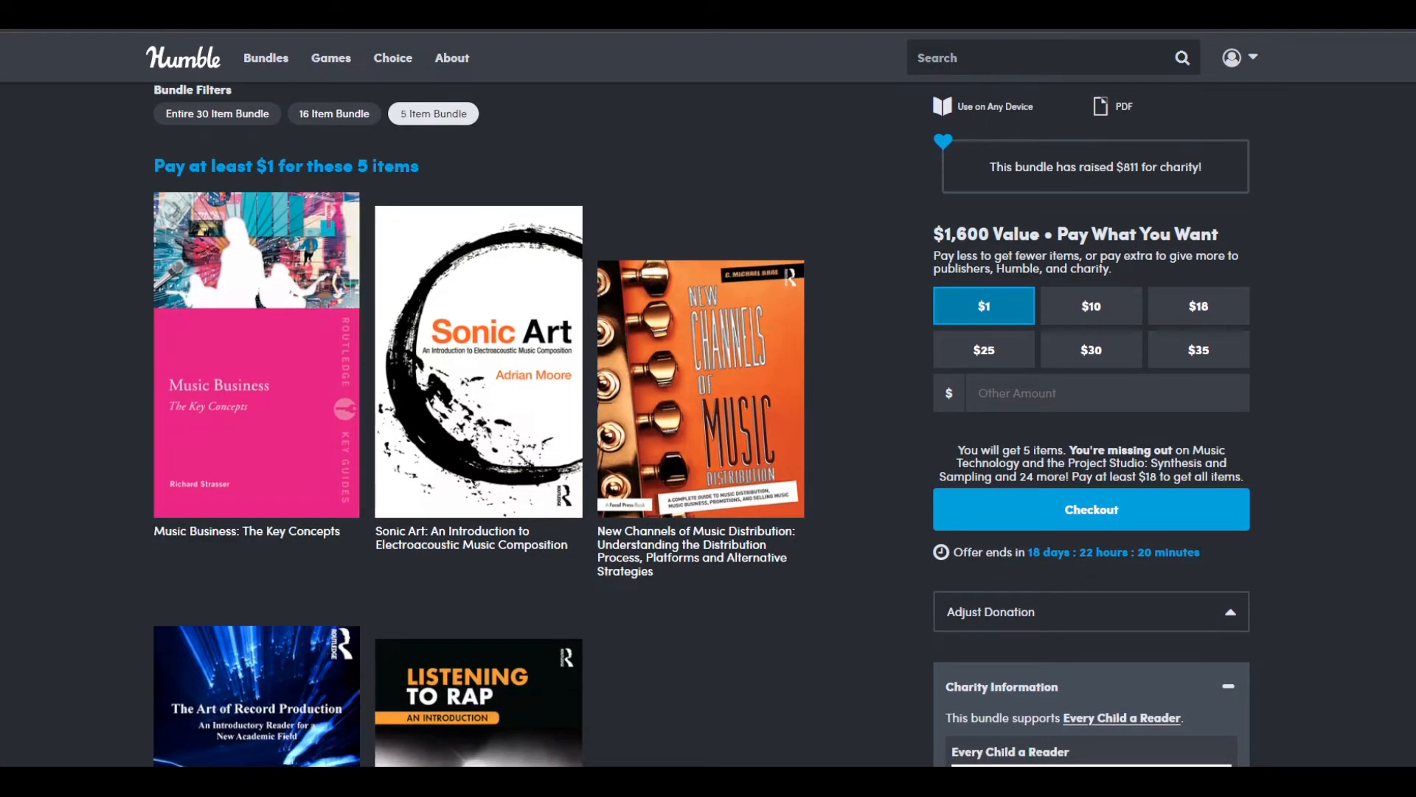
mouse_move(232, 492)
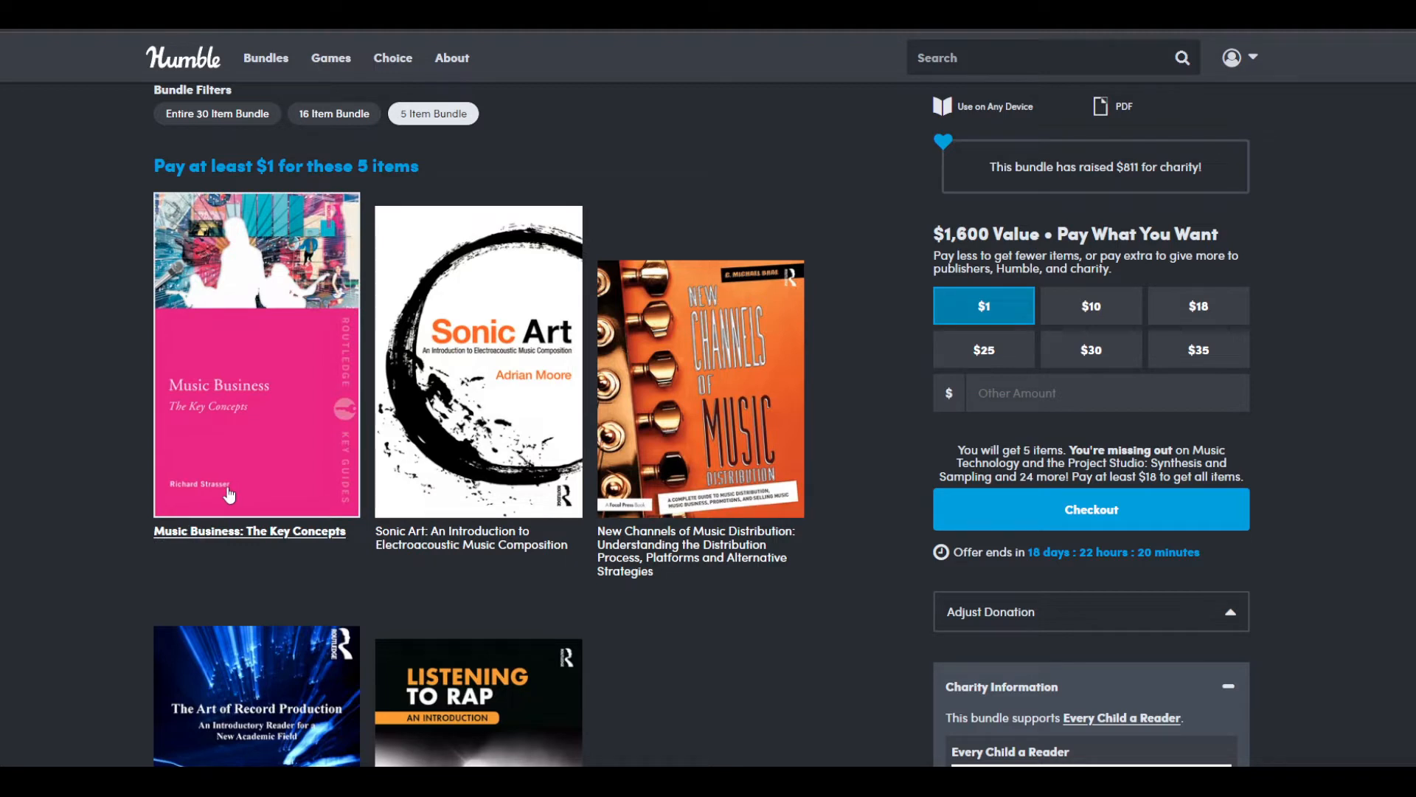
mouse_move(271, 356)
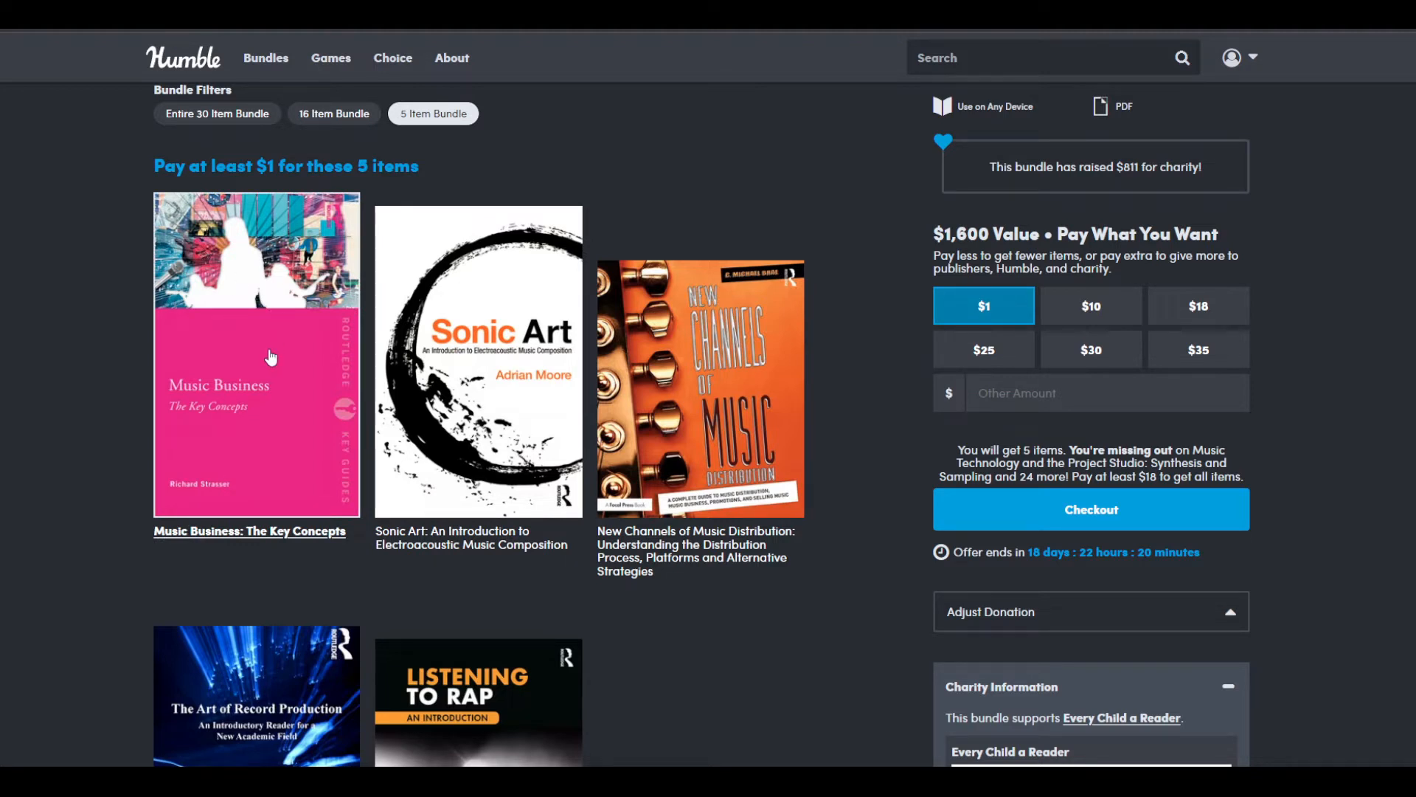
Step: View Music Business: The Key Concepts details and scroll through its Preview PDF
click(255, 356)
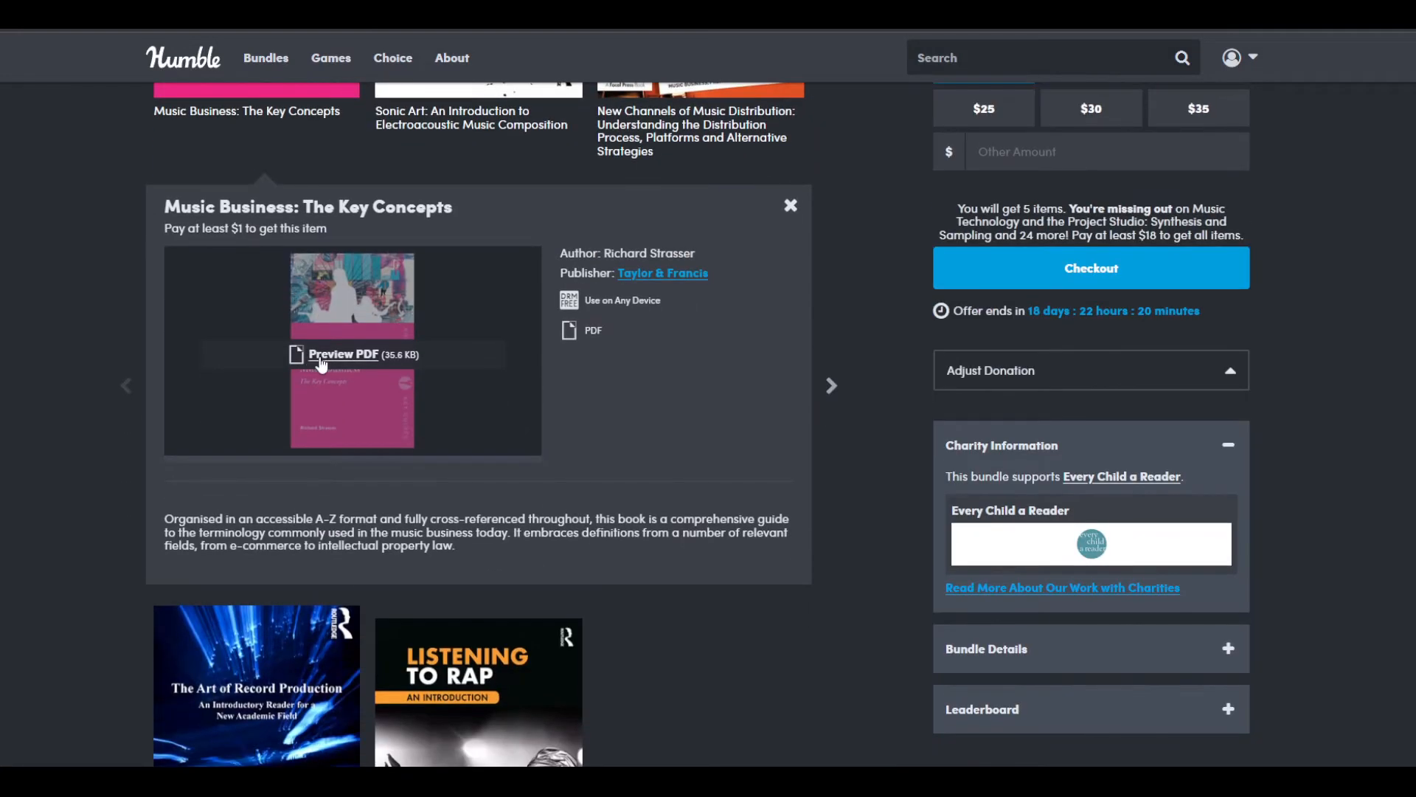
click(344, 354)
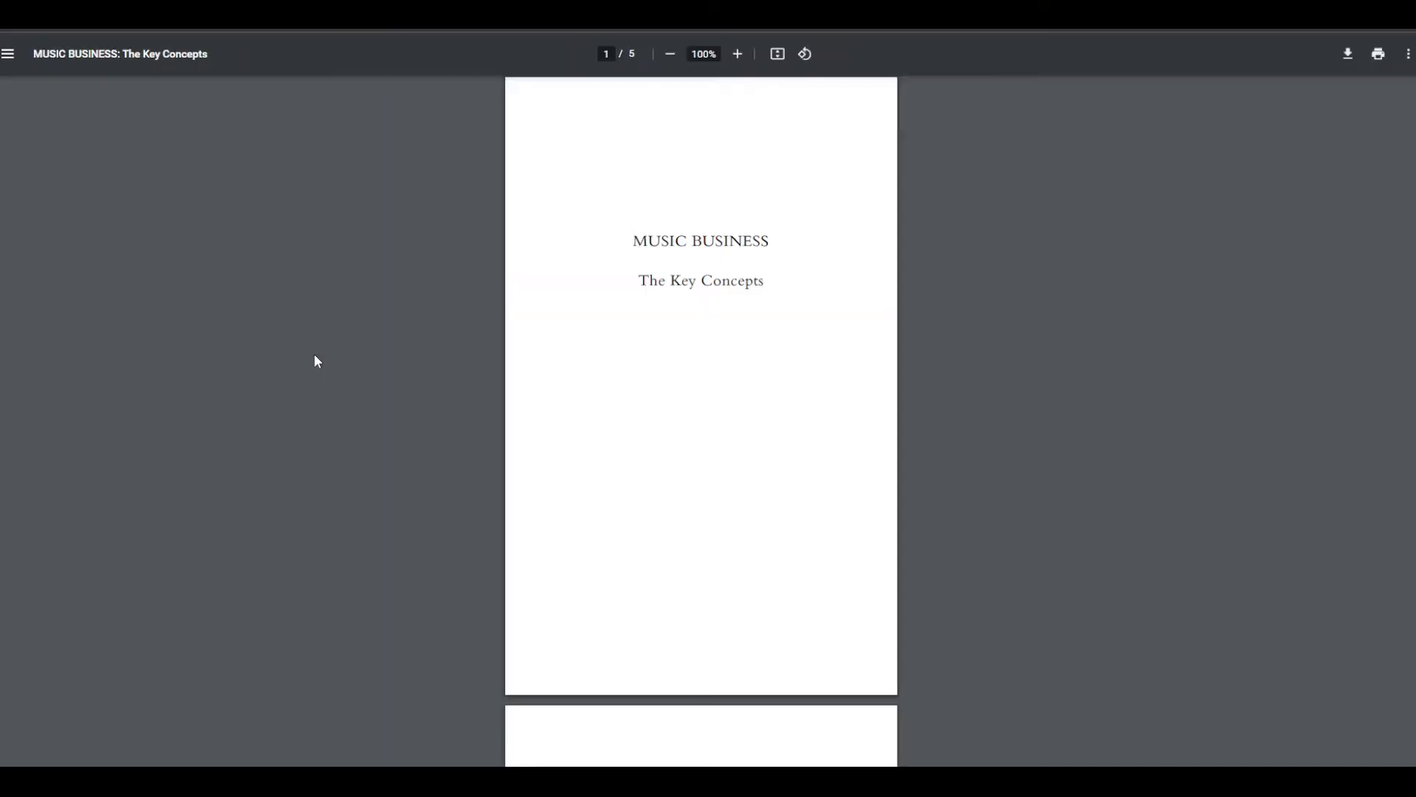
scroll(down, 3)
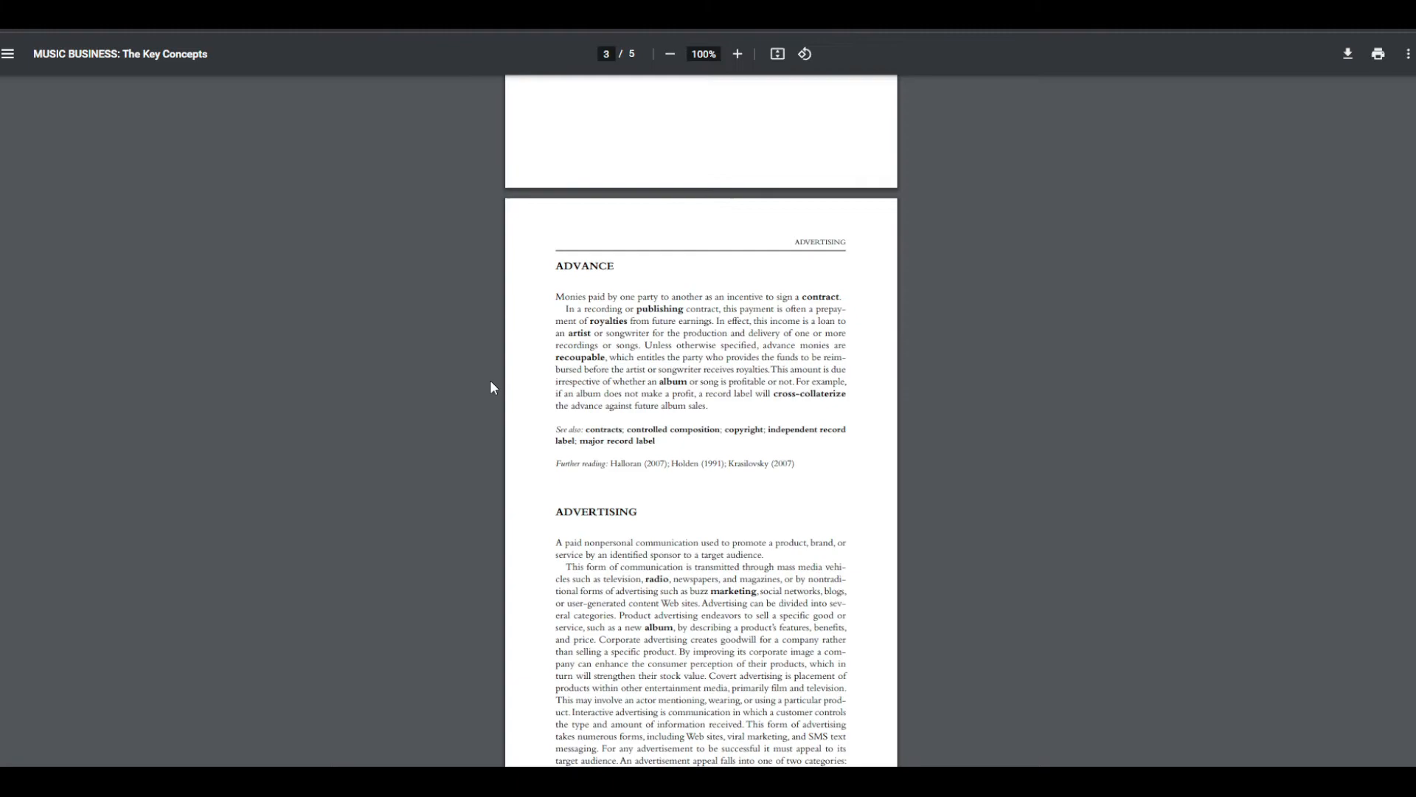
scroll(down, 3)
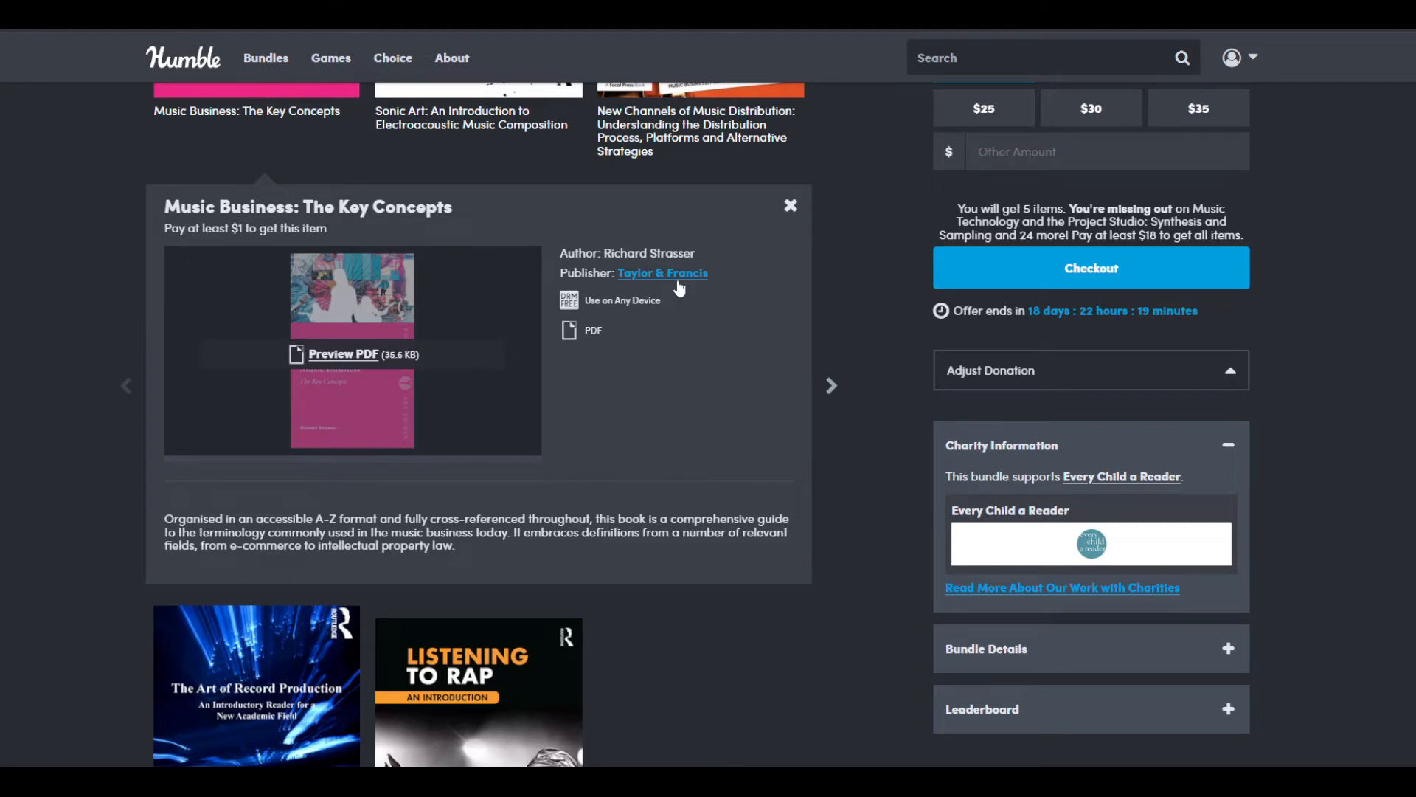
Step: Go to the Routledge publisher page for Music Business: The Key Concepts
click(662, 273)
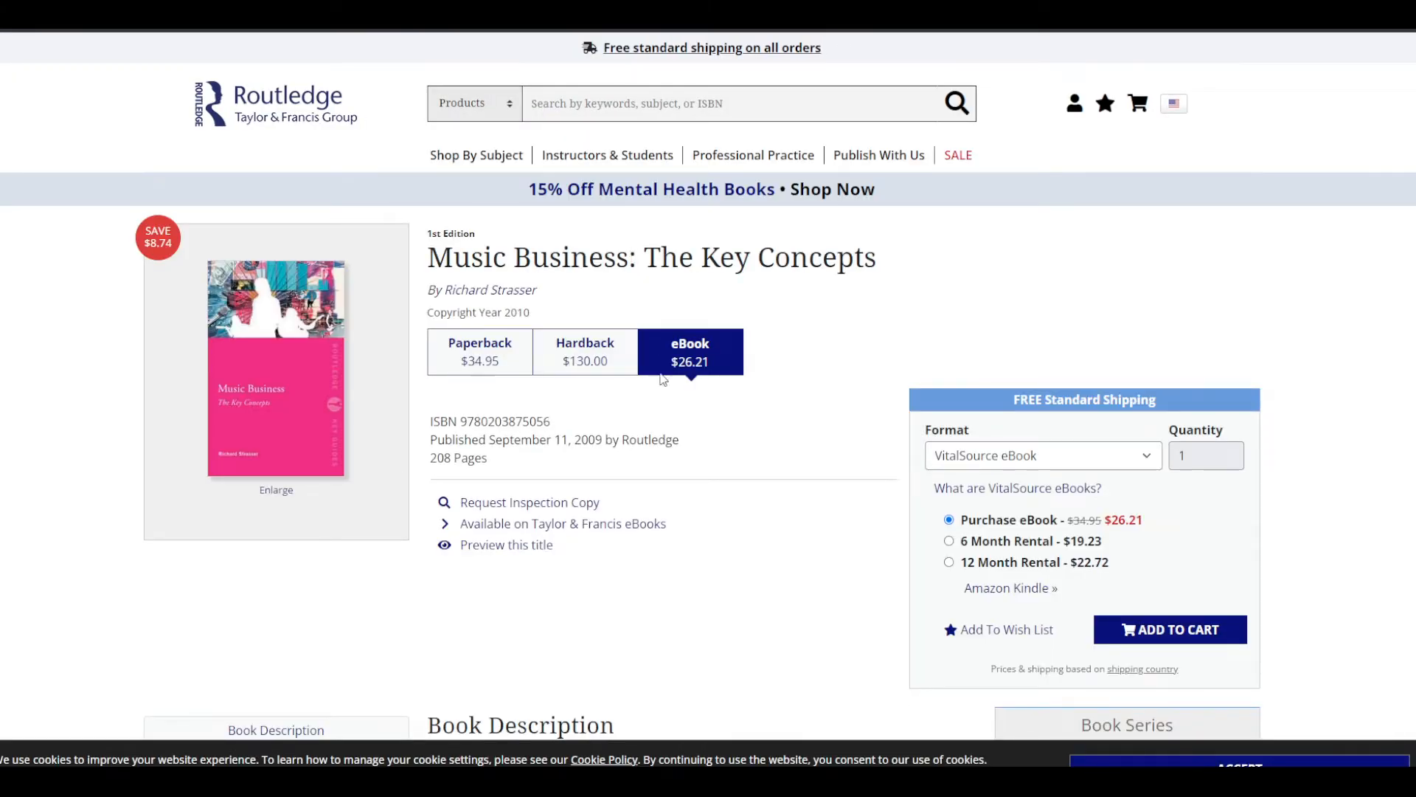
mouse_move(672, 360)
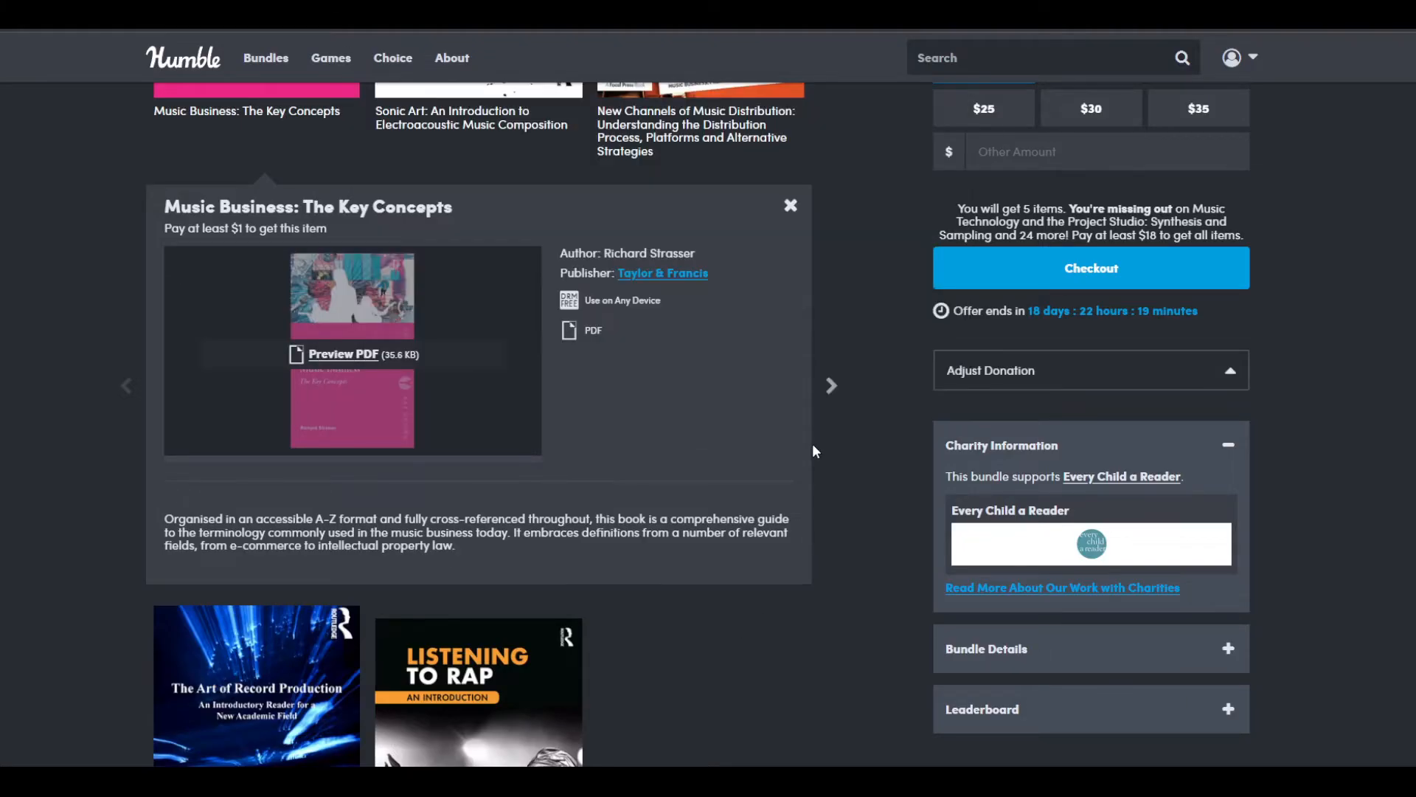
mouse_move(418, 561)
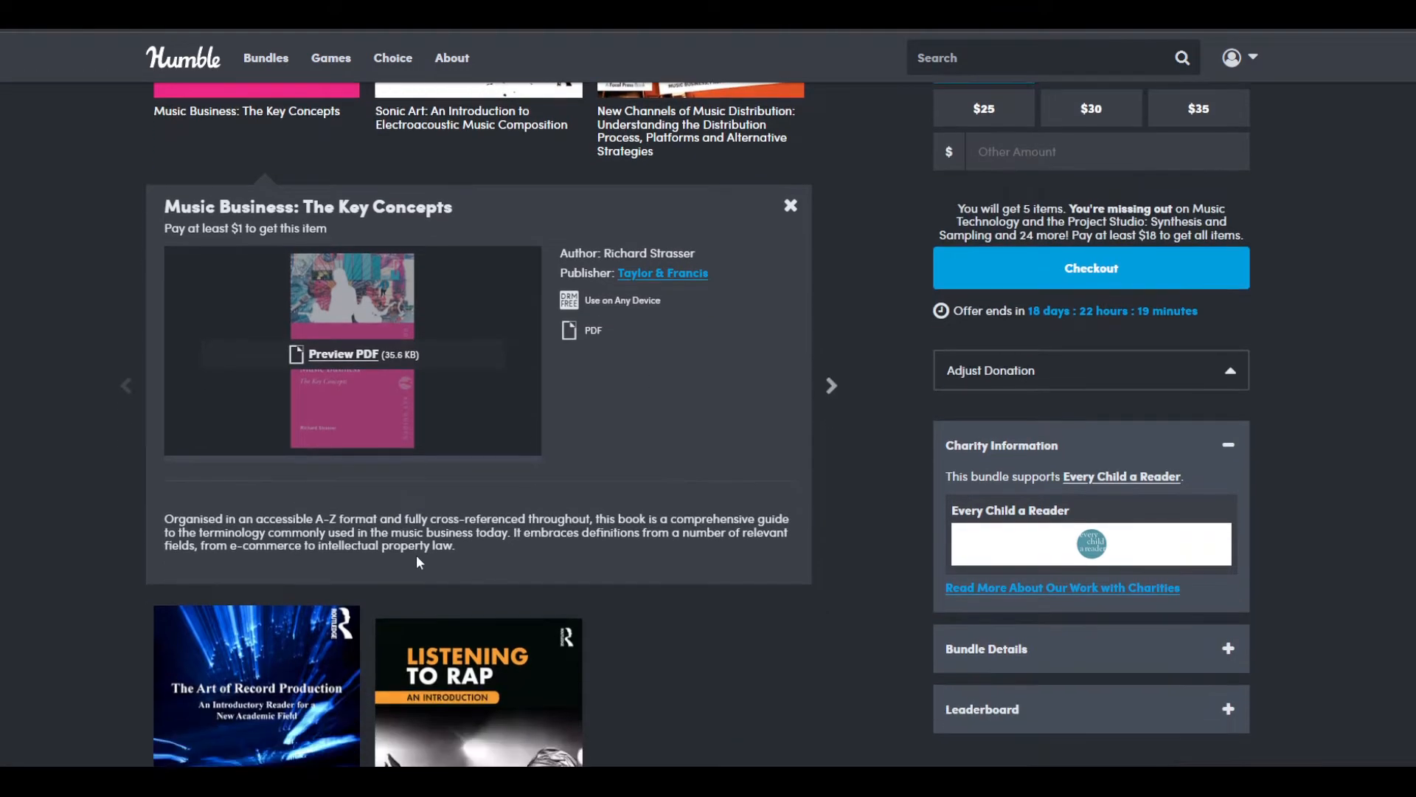
mouse_move(775, 211)
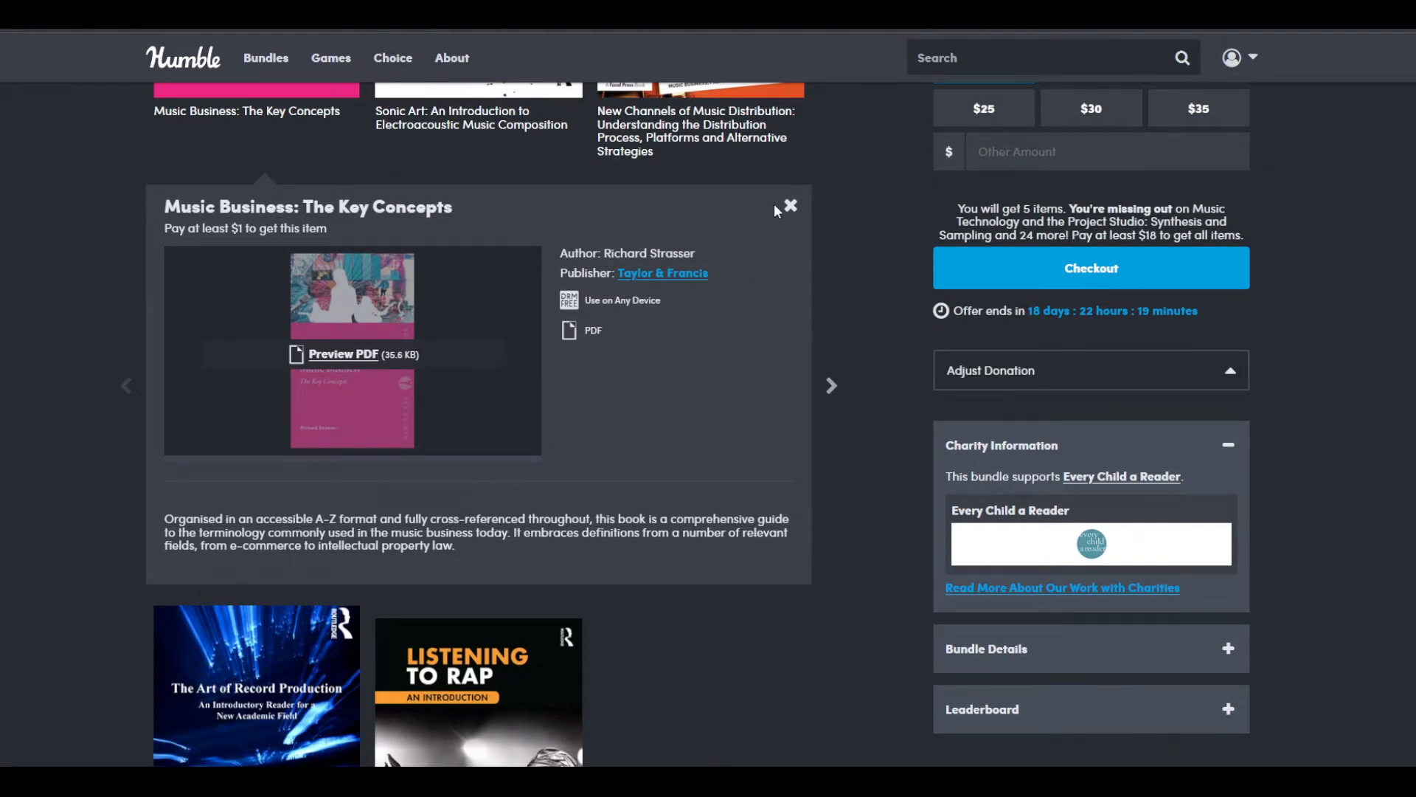
Step: Close the Music Business: The Key Concepts details panel, returning to the five-book grid
click(790, 206)
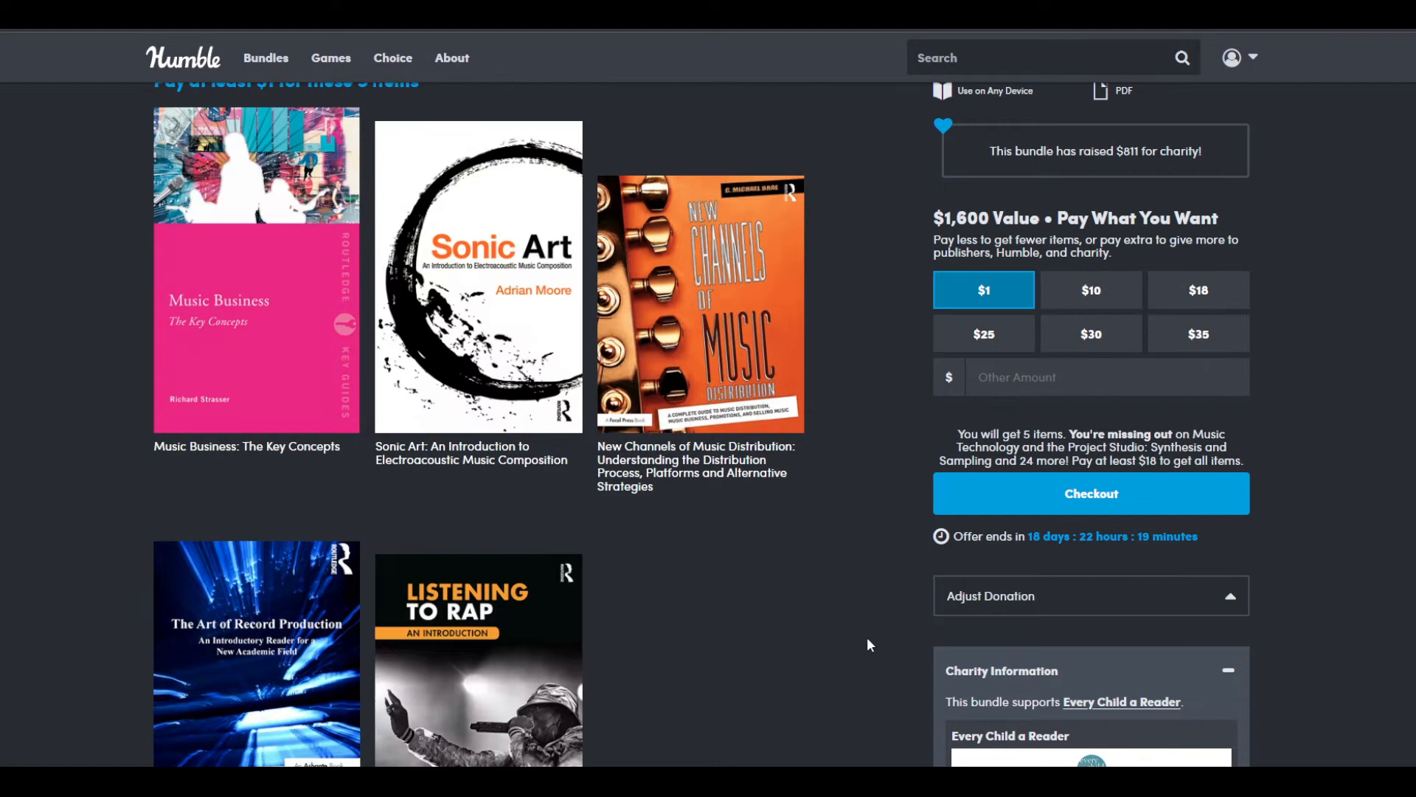
mouse_move(858, 639)
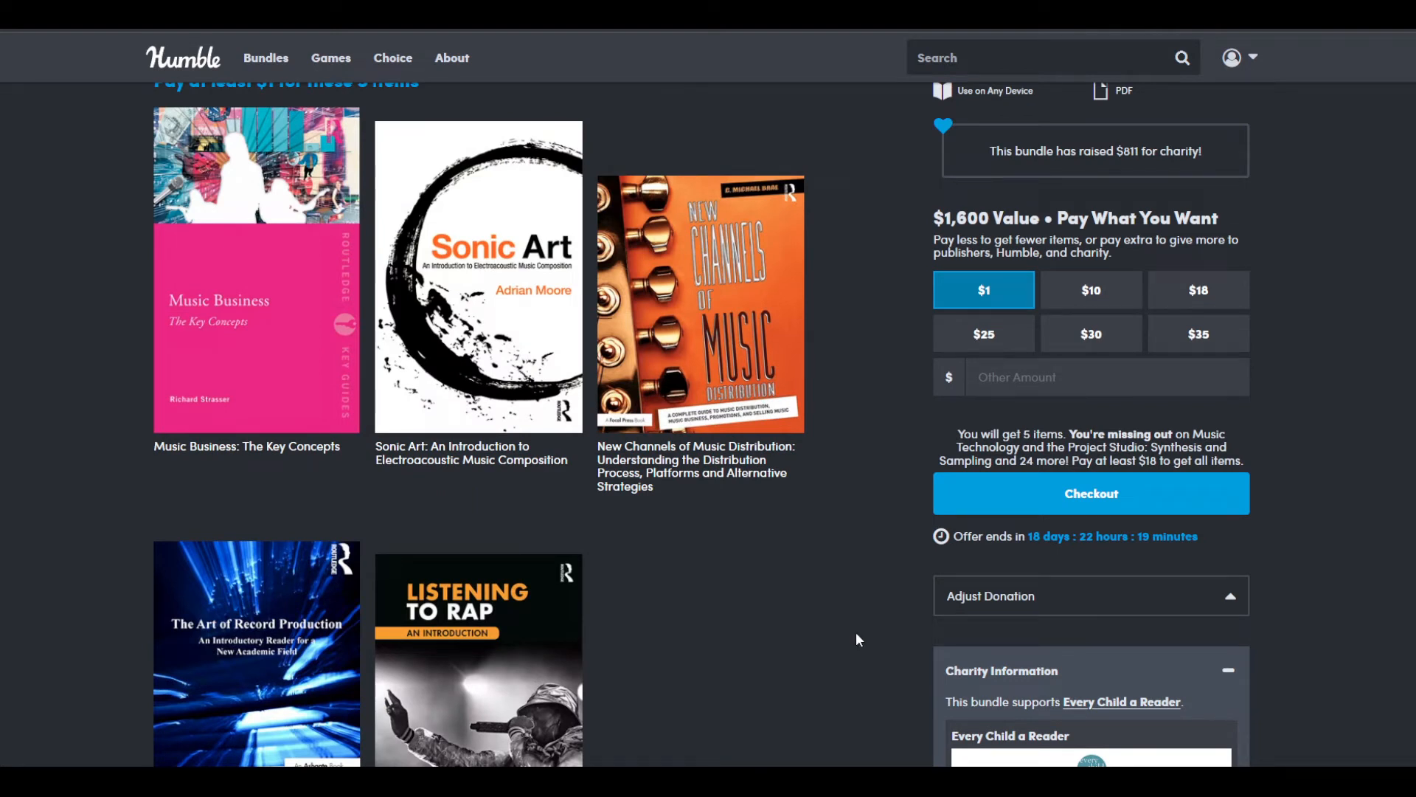
mouse_move(299, 379)
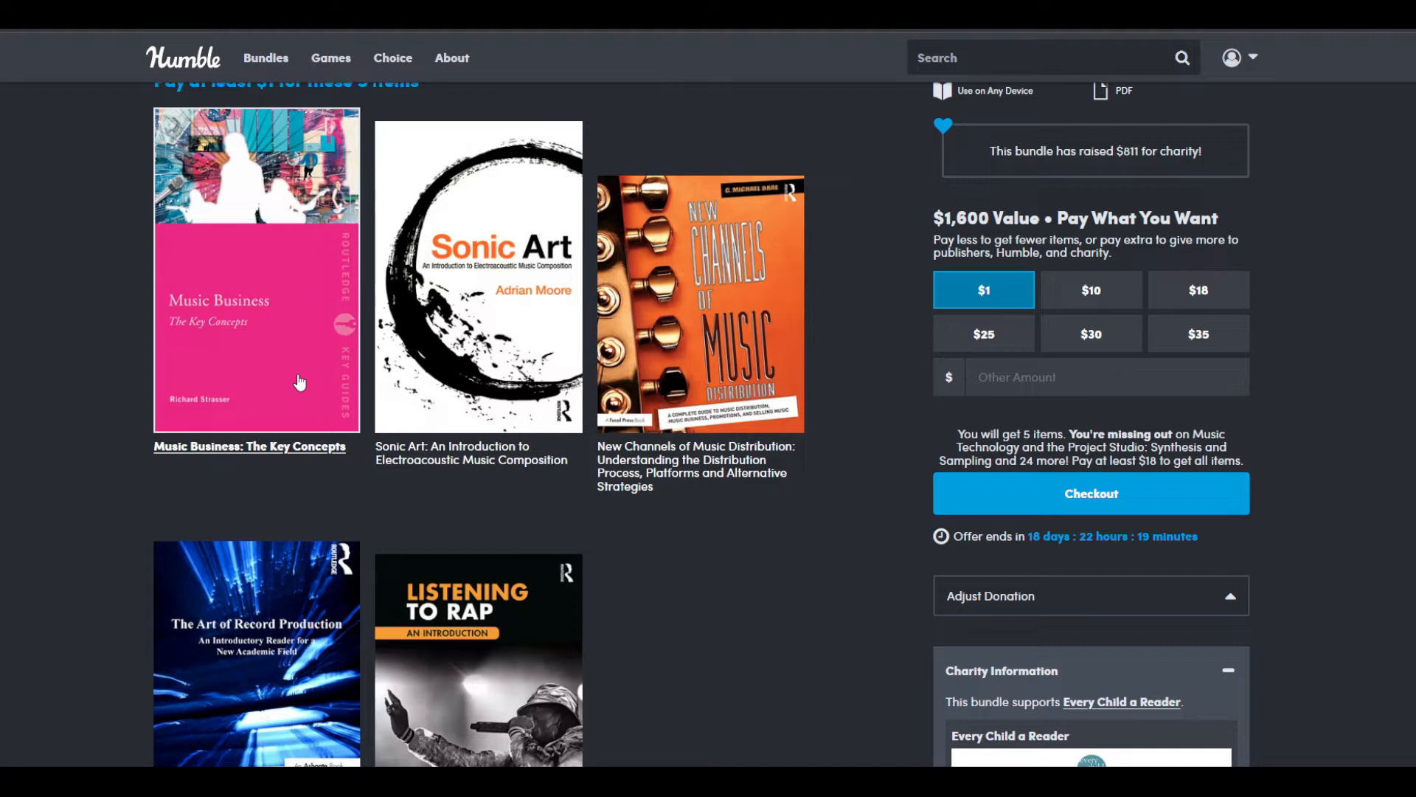
mouse_move(306, 379)
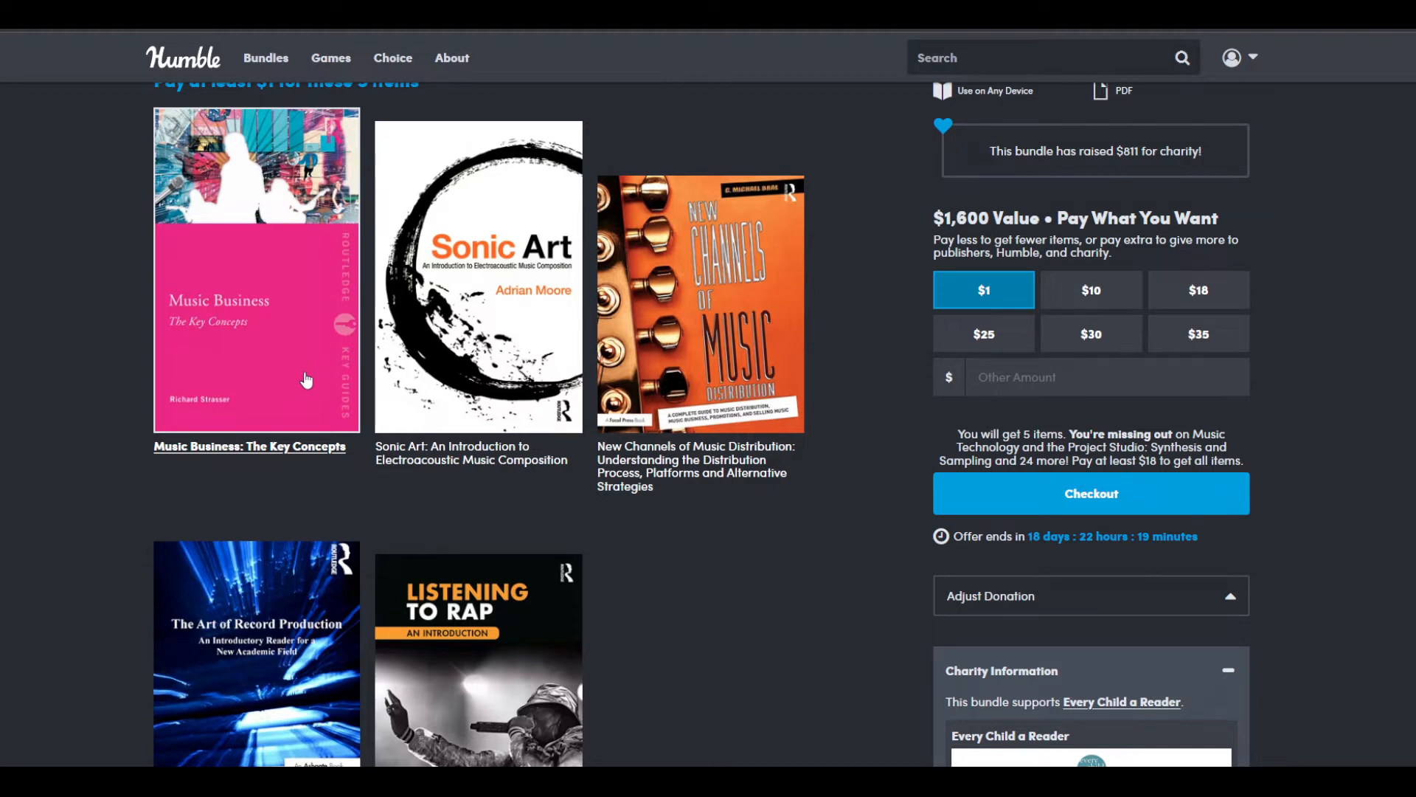
mouse_move(453, 397)
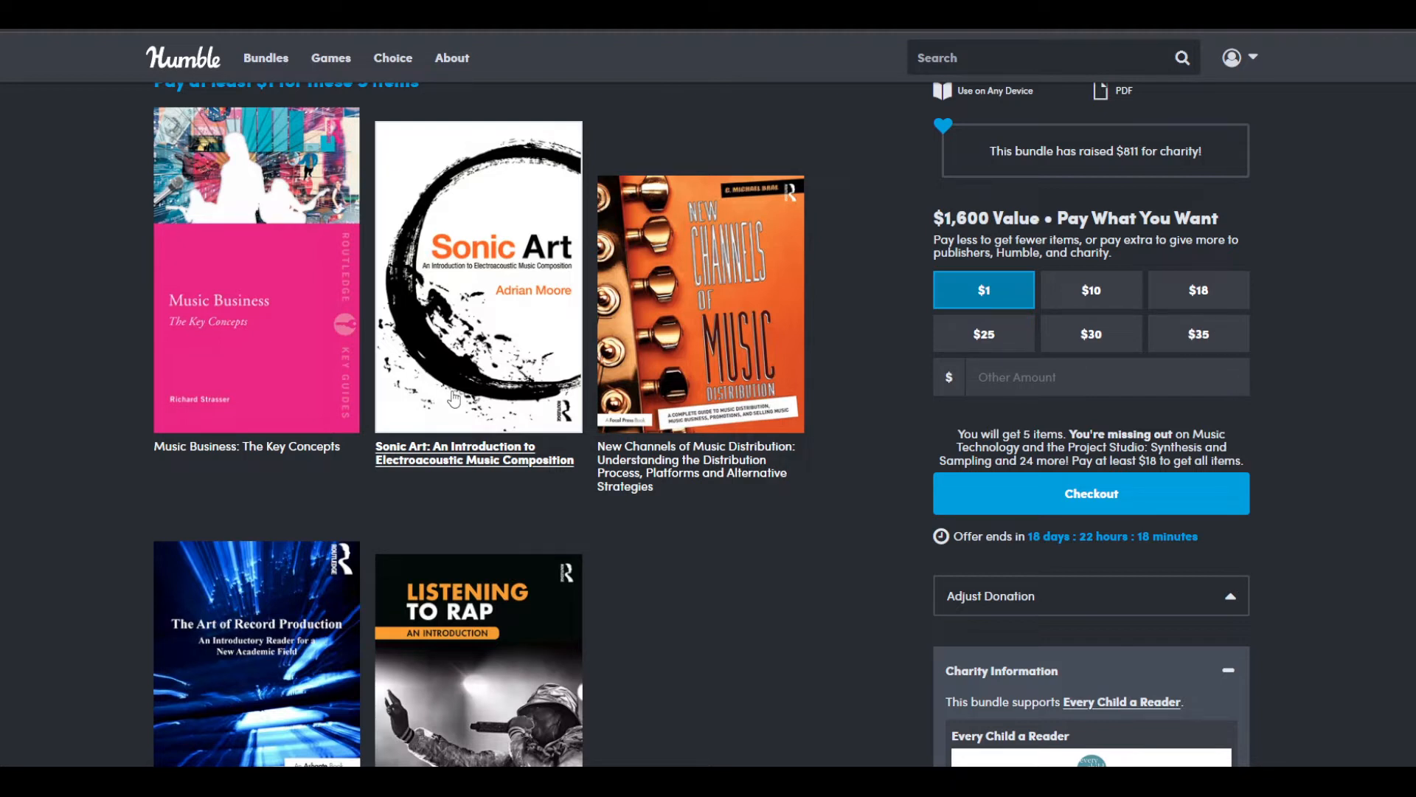
mouse_move(578, 383)
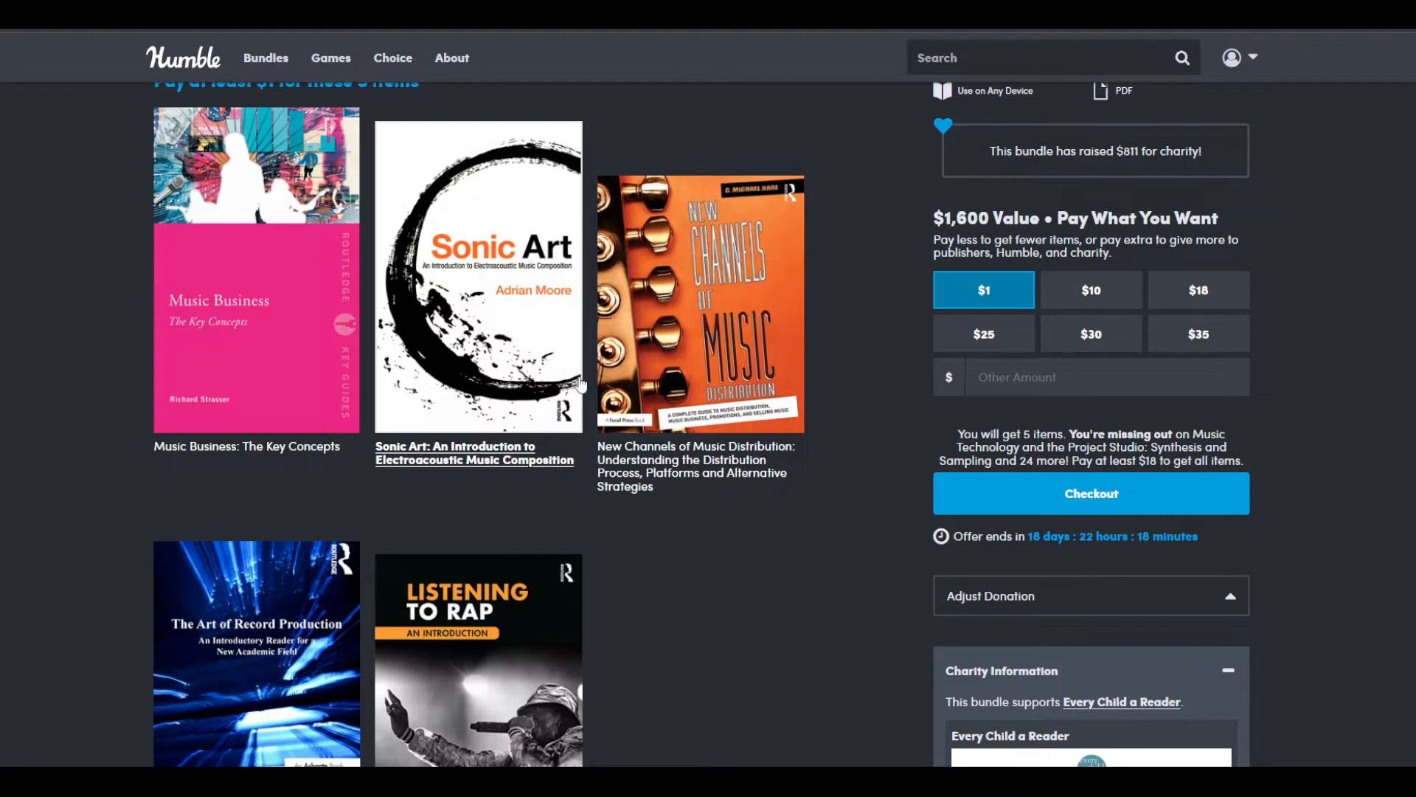
mouse_move(739, 314)
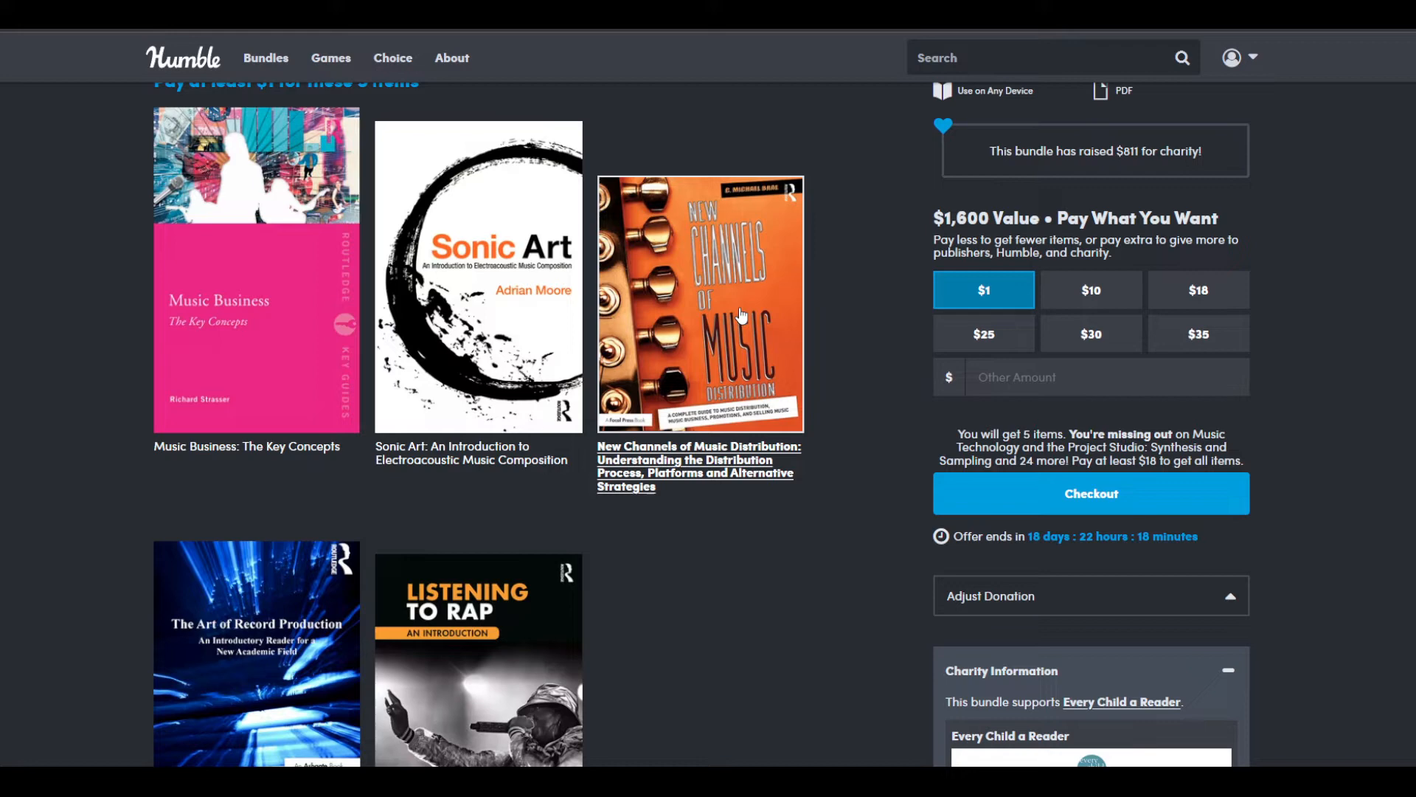
Step: Close The Art of Record Production details and scroll back to the top of the bundle page
scroll(down, 3)
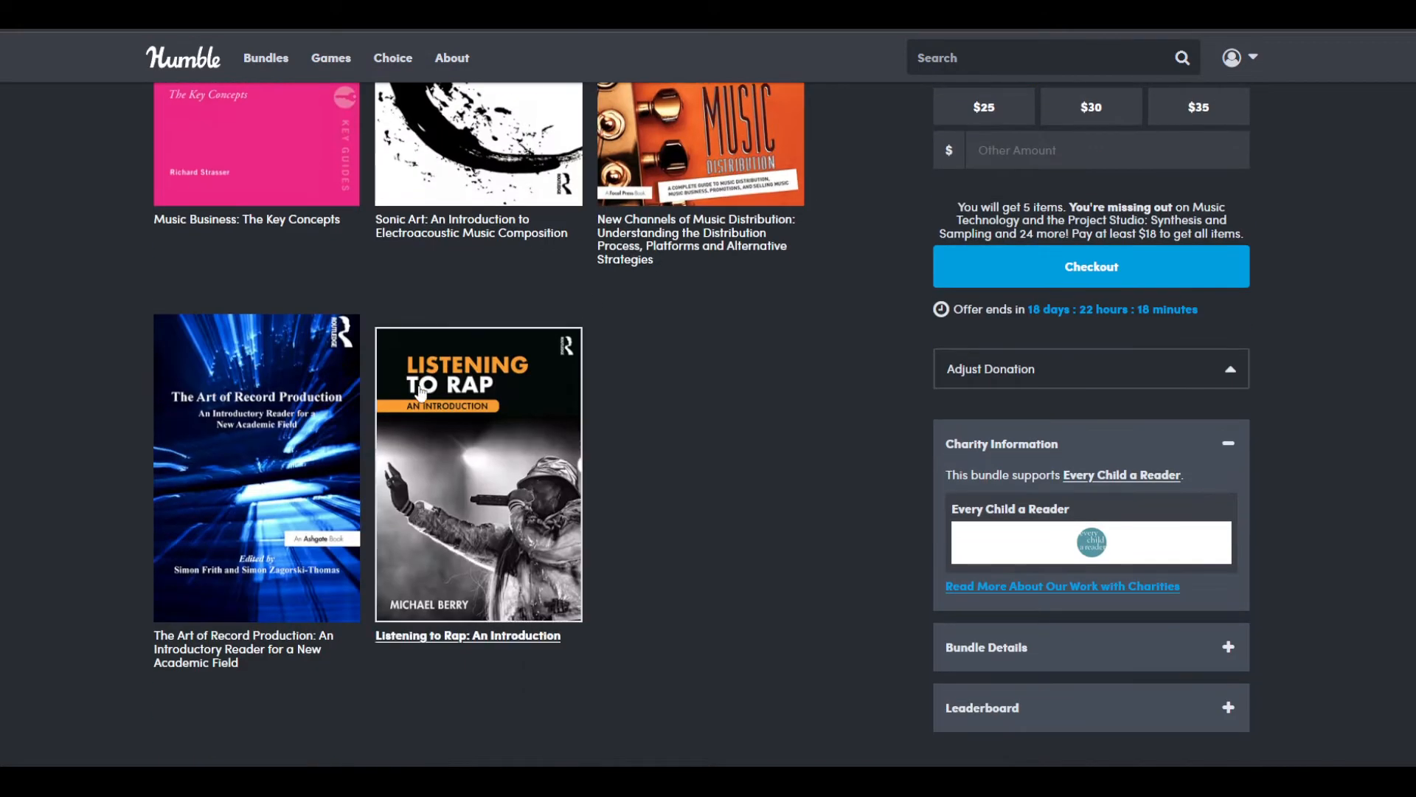
mouse_move(298, 603)
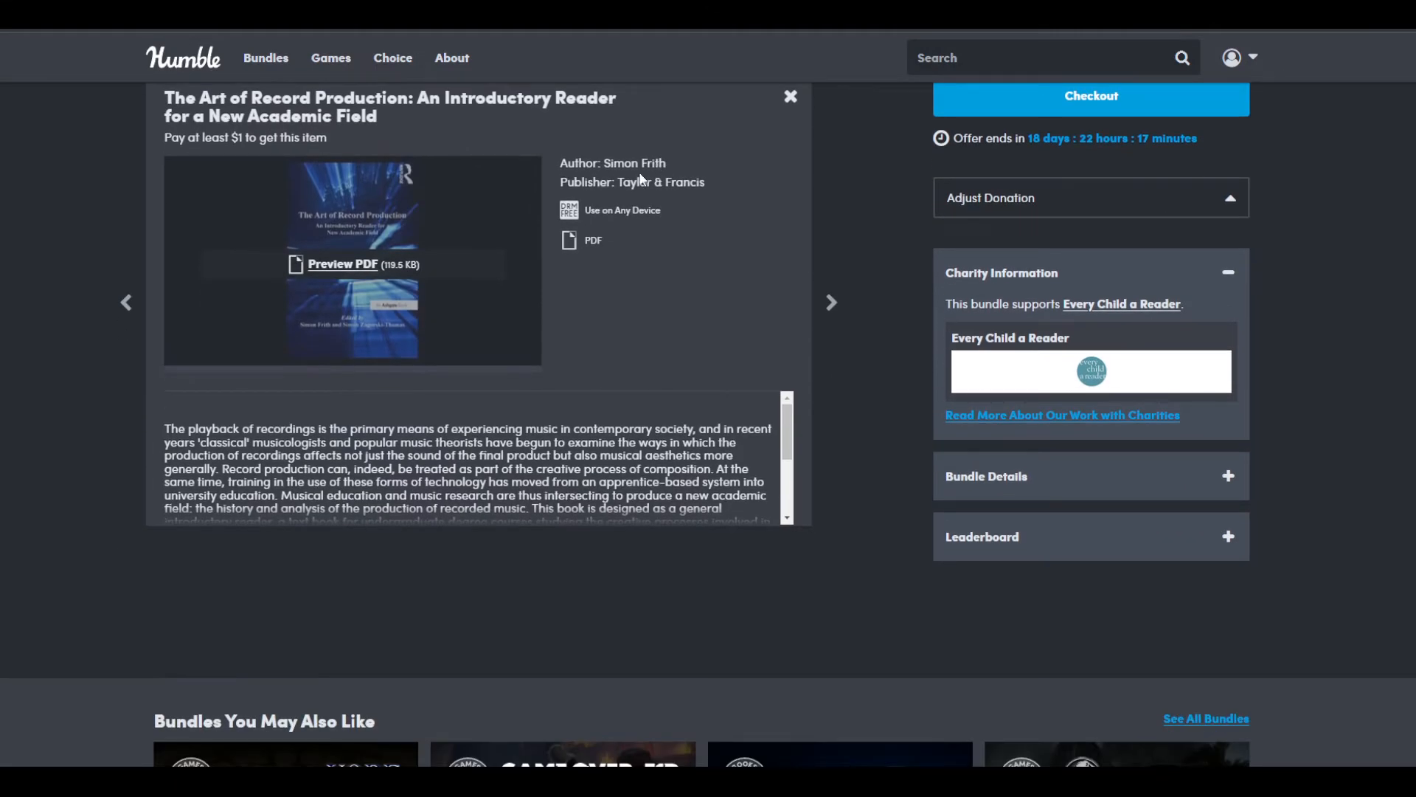
scroll(down, 3)
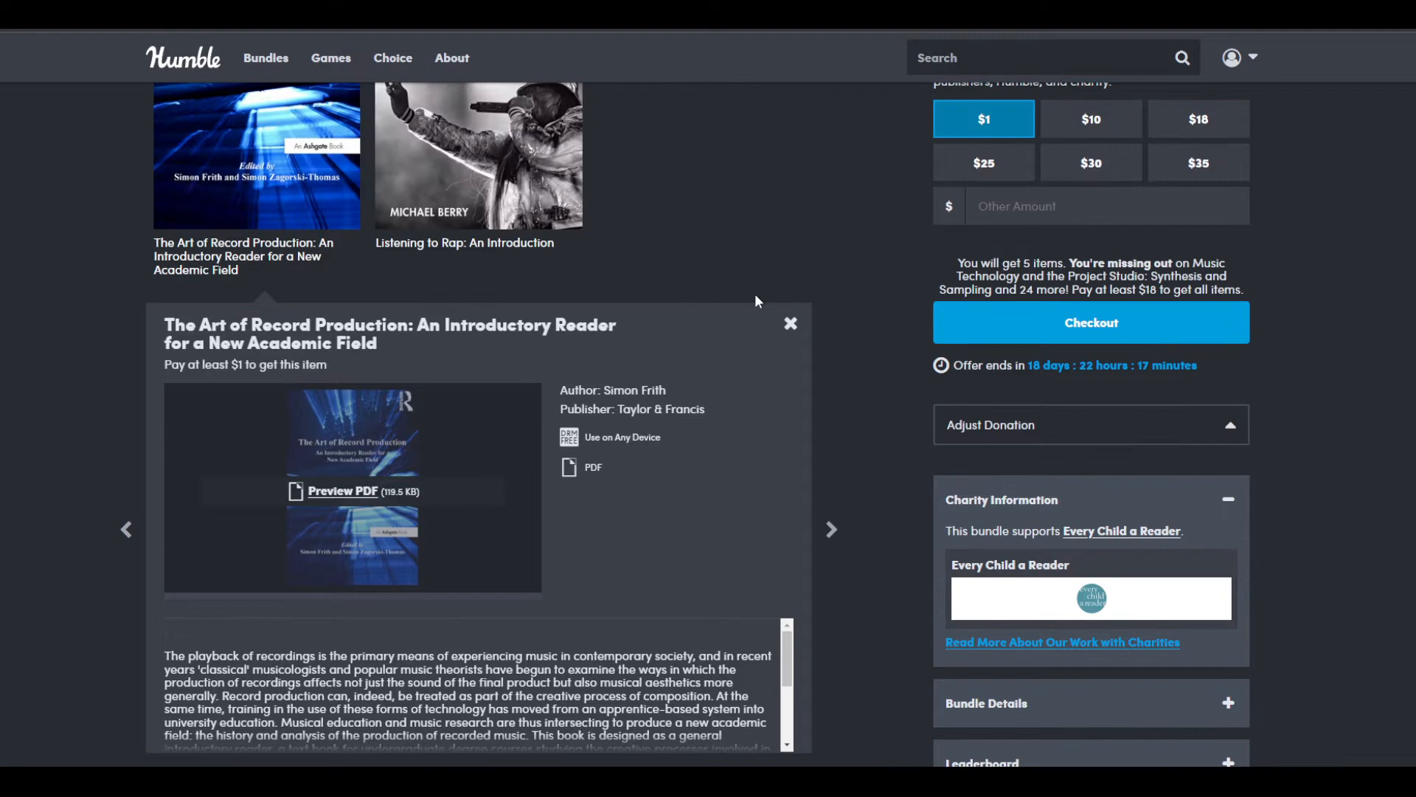
click(790, 323)
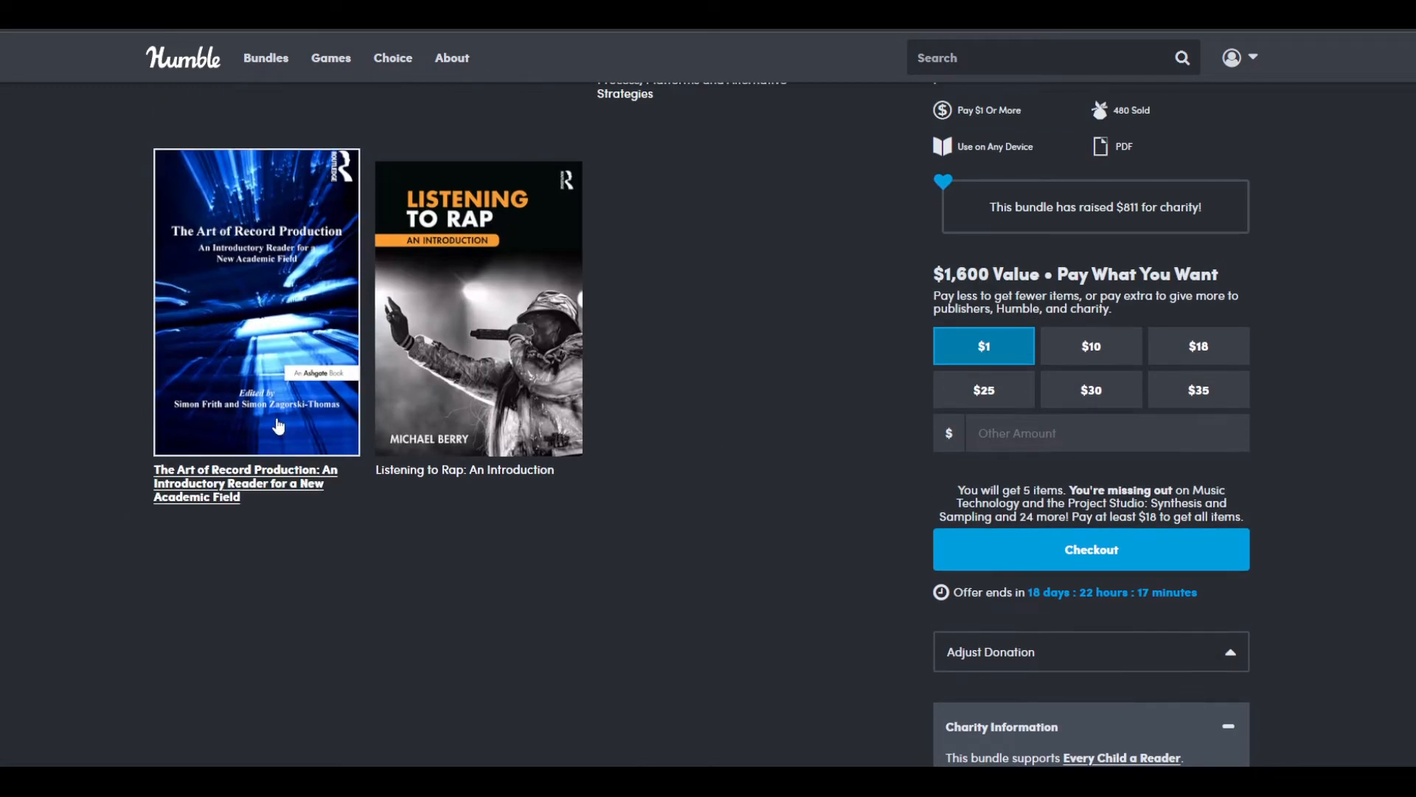
mouse_move(278, 434)
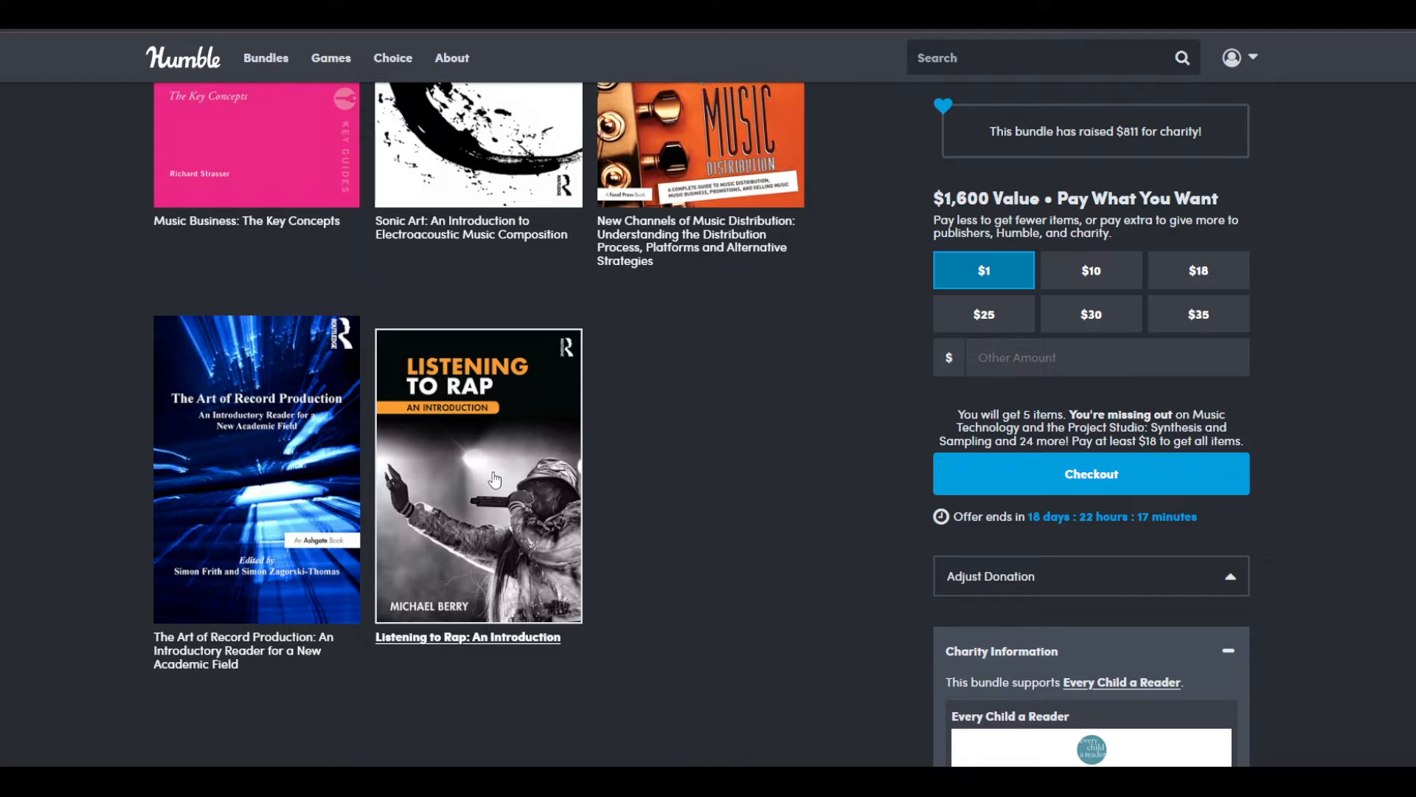
scroll(up, 3)
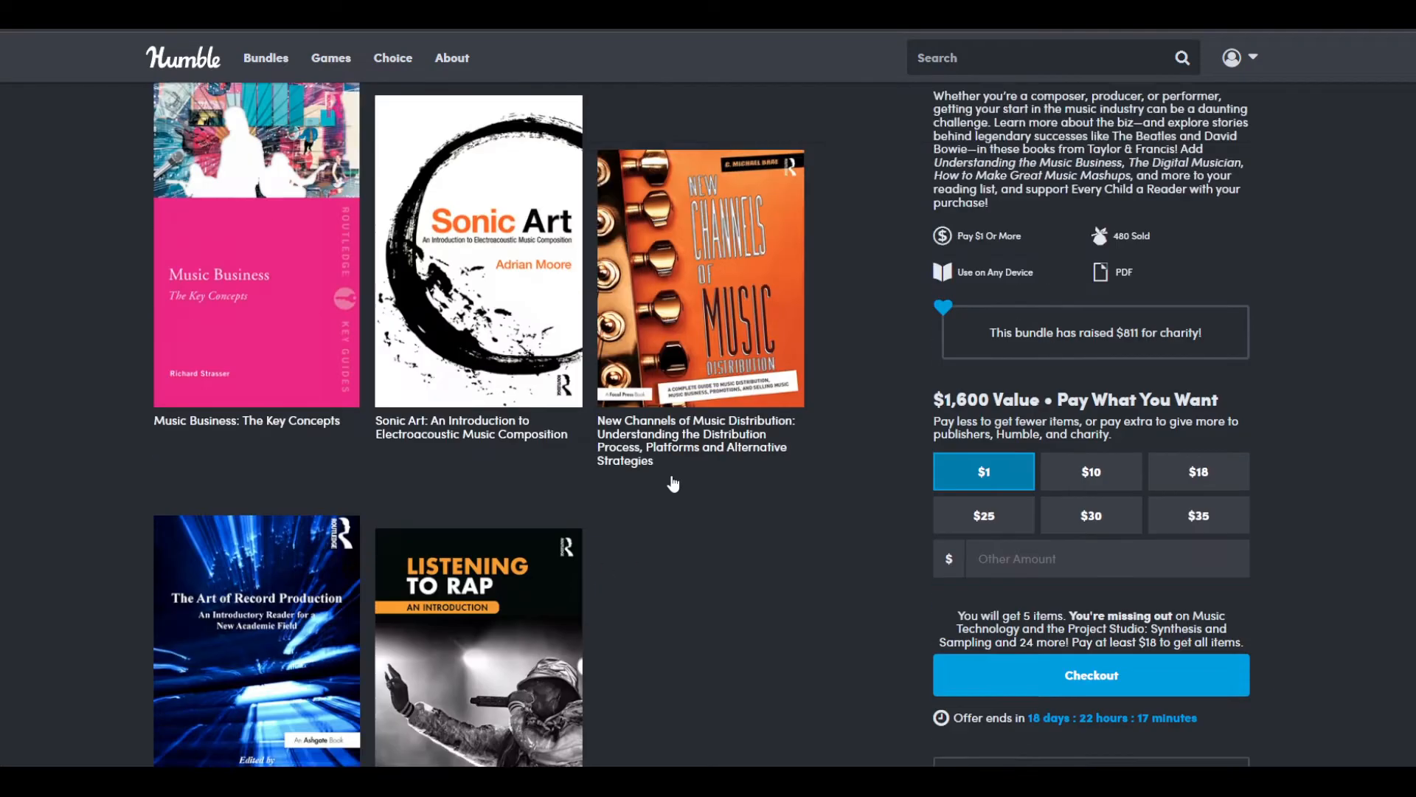
scroll(up, 3)
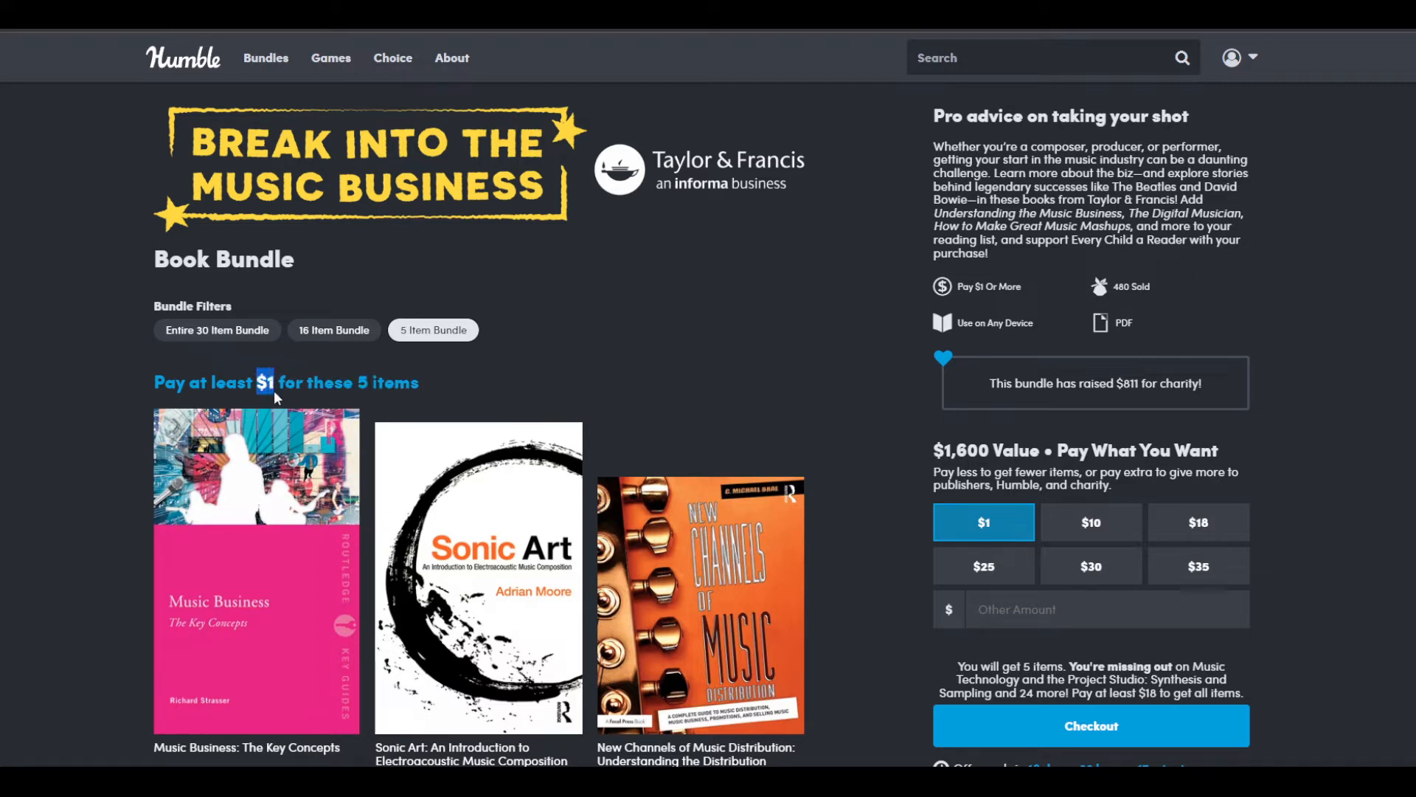
mouse_move(533, 385)
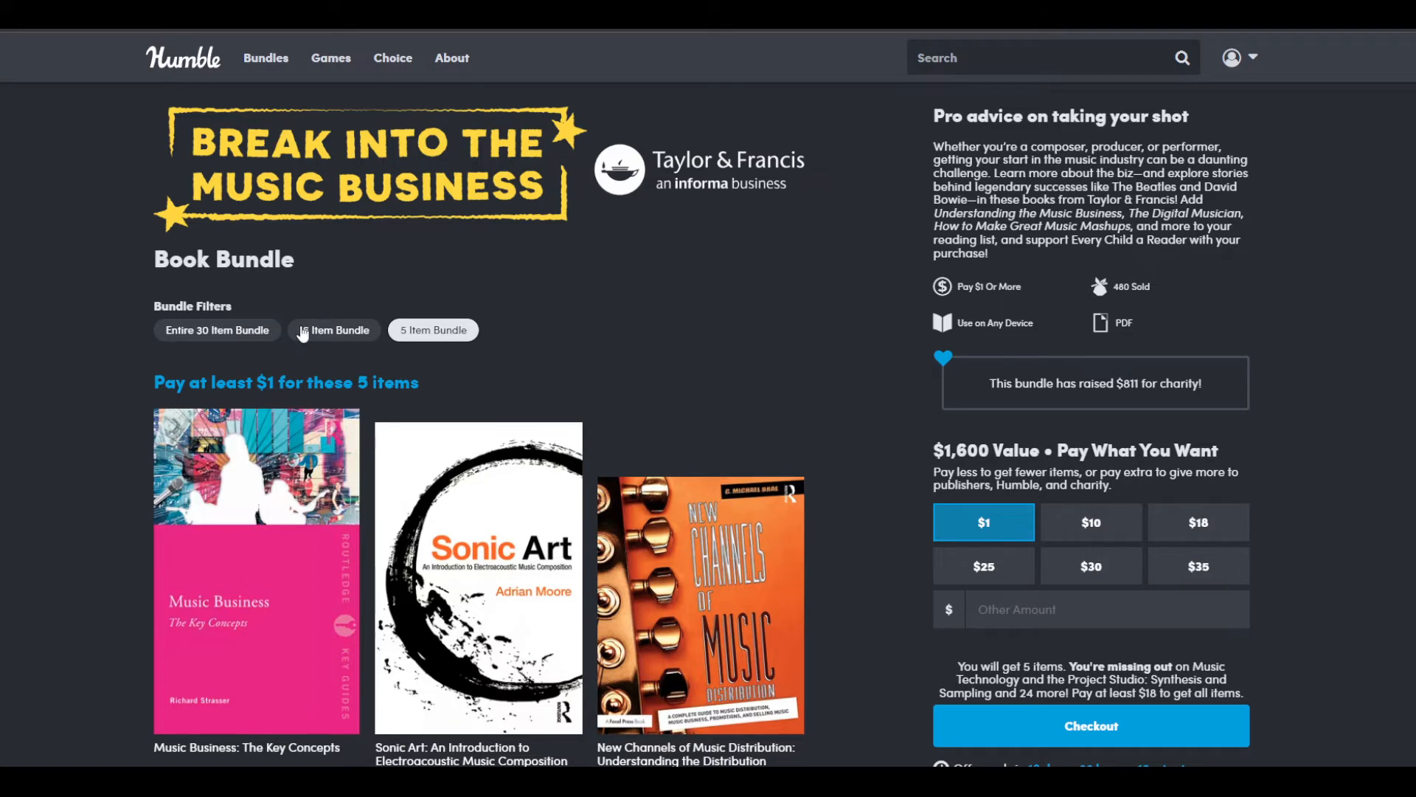
Step: Filter to the 16 Item Bundle and highlight the $10 minimum price in the heading
click(334, 329)
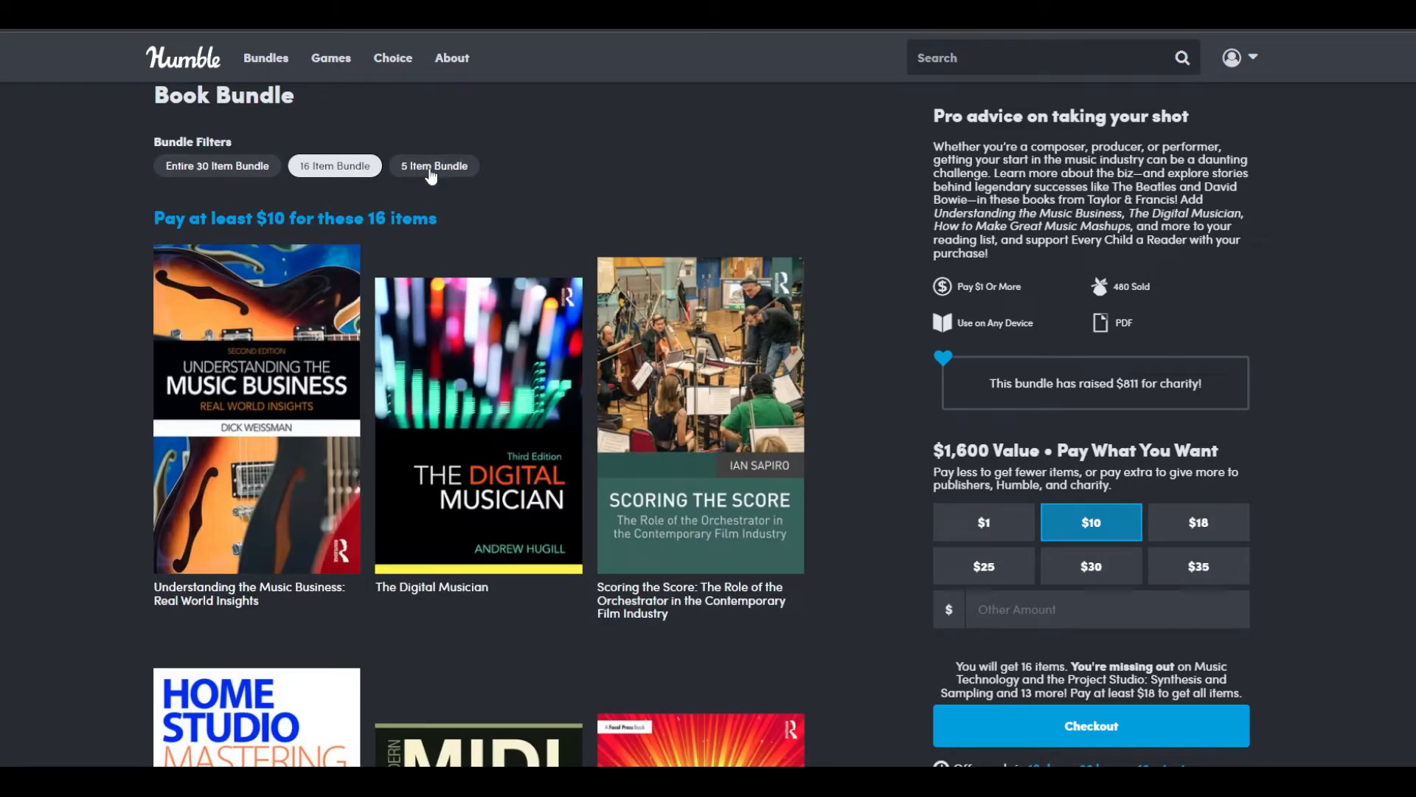
mouse_move(252, 233)
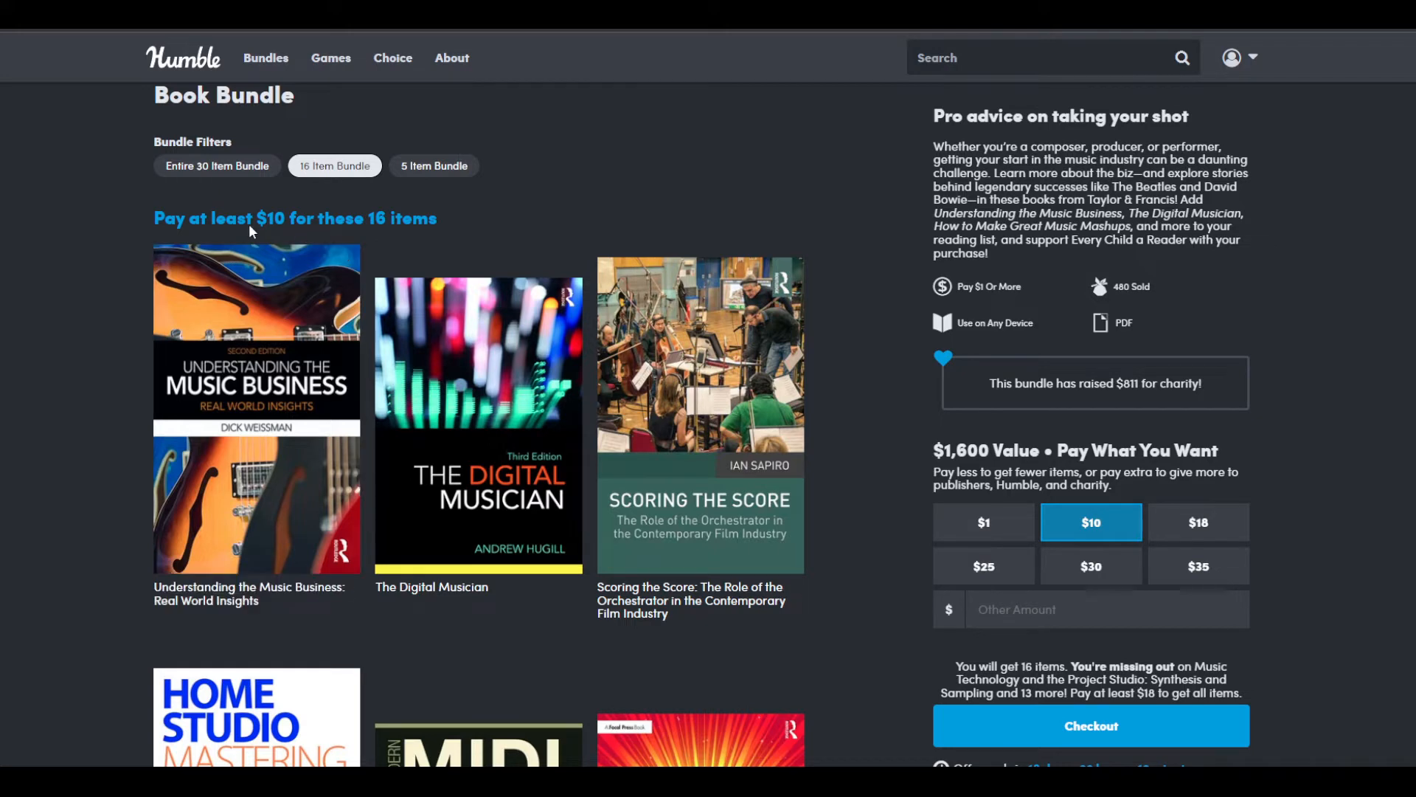
double_click(269, 219)
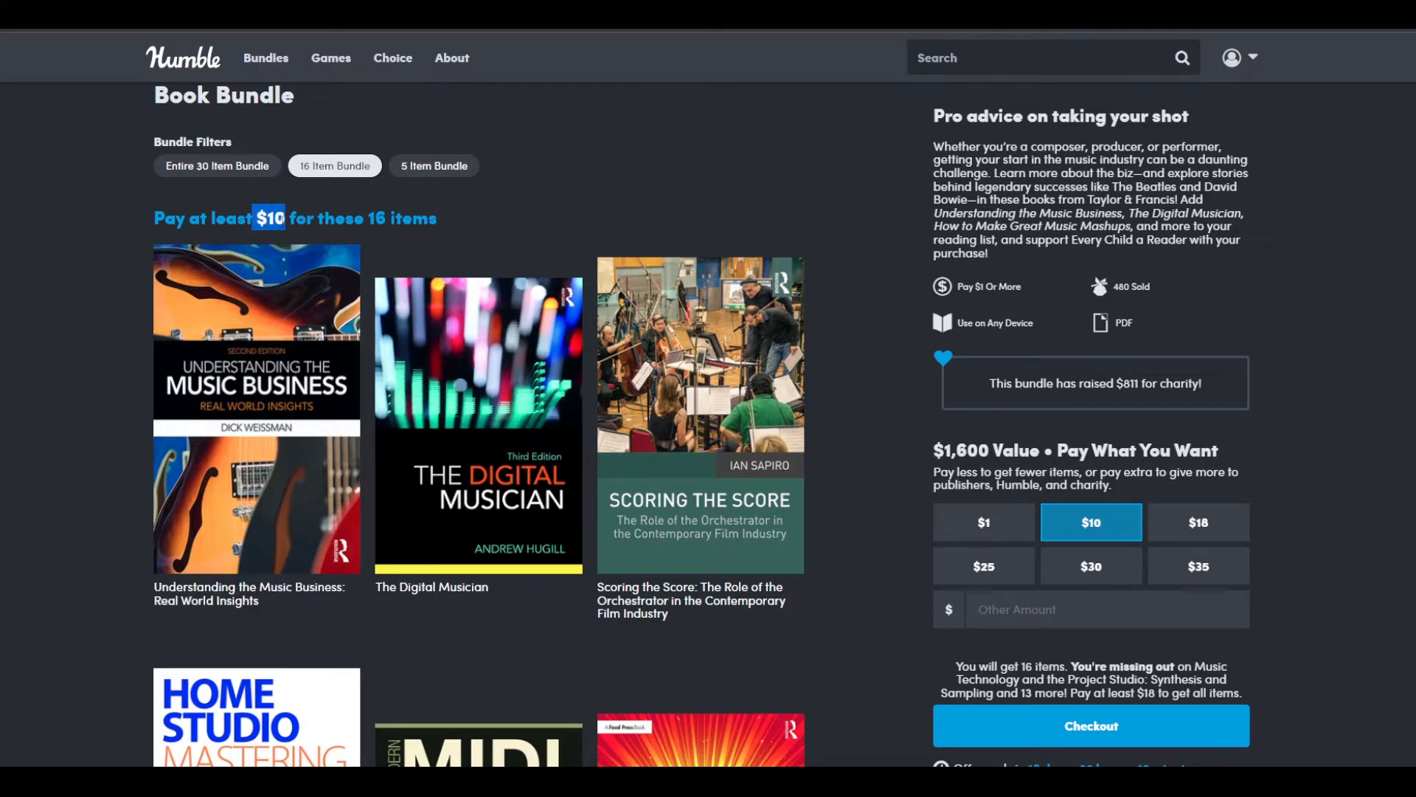
scroll(down, 3)
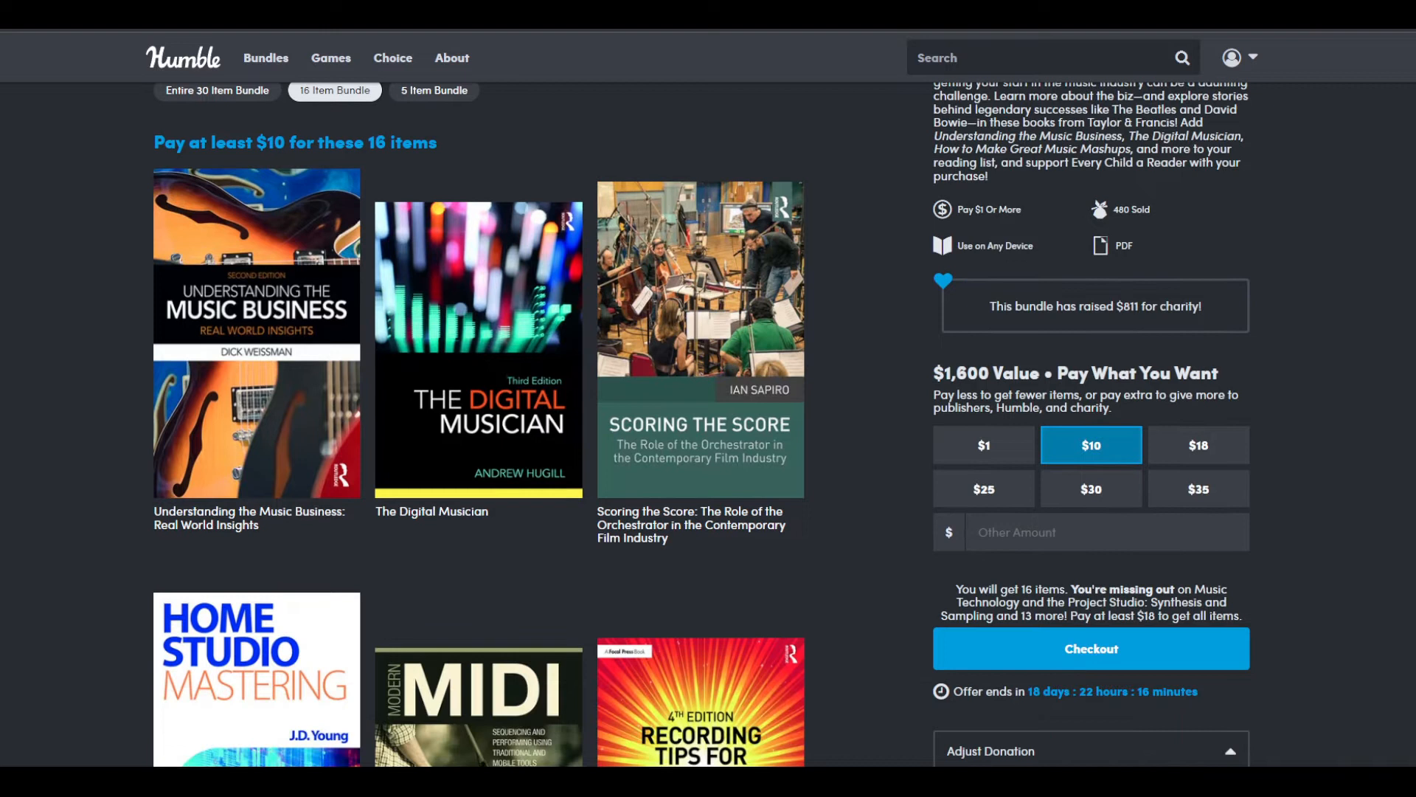
mouse_move(264, 370)
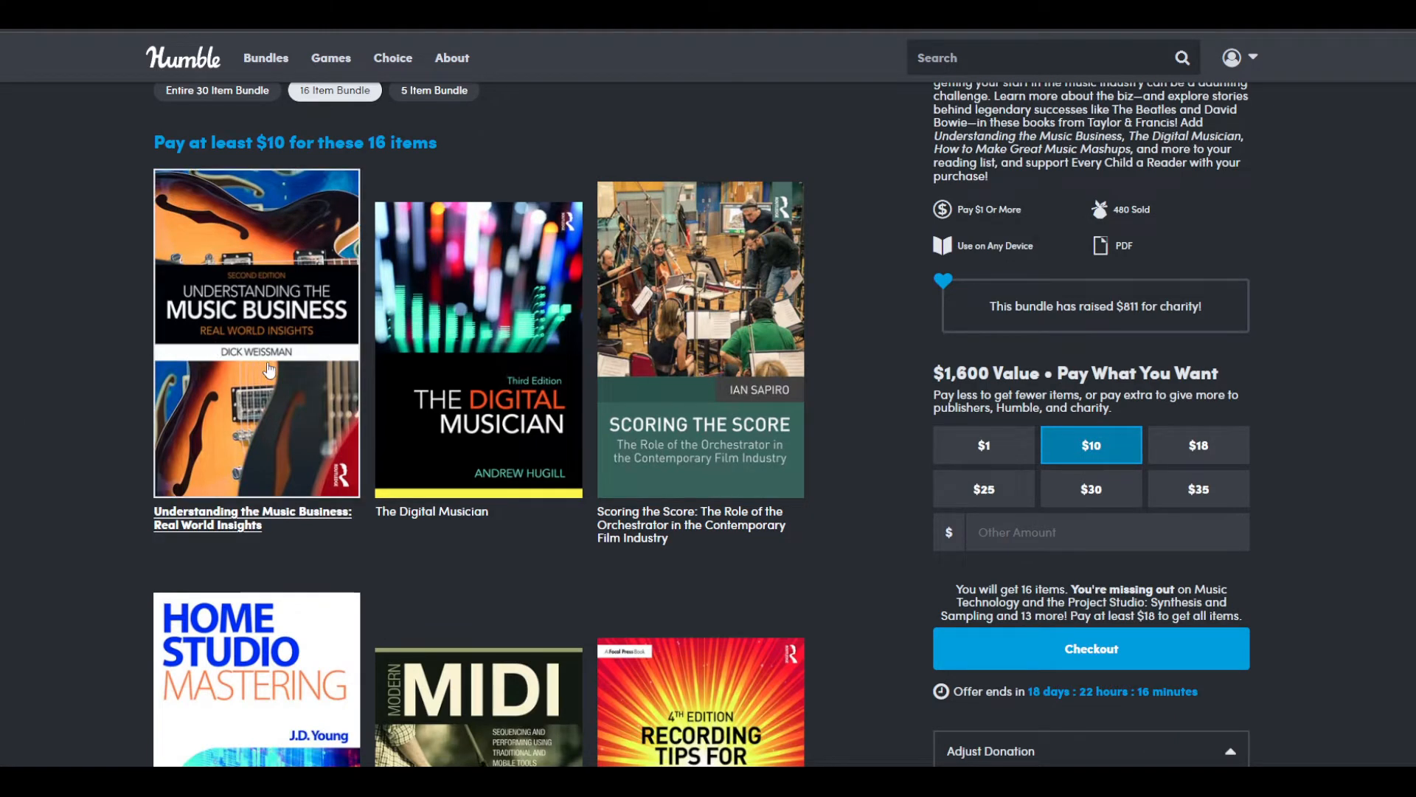
mouse_move(273, 372)
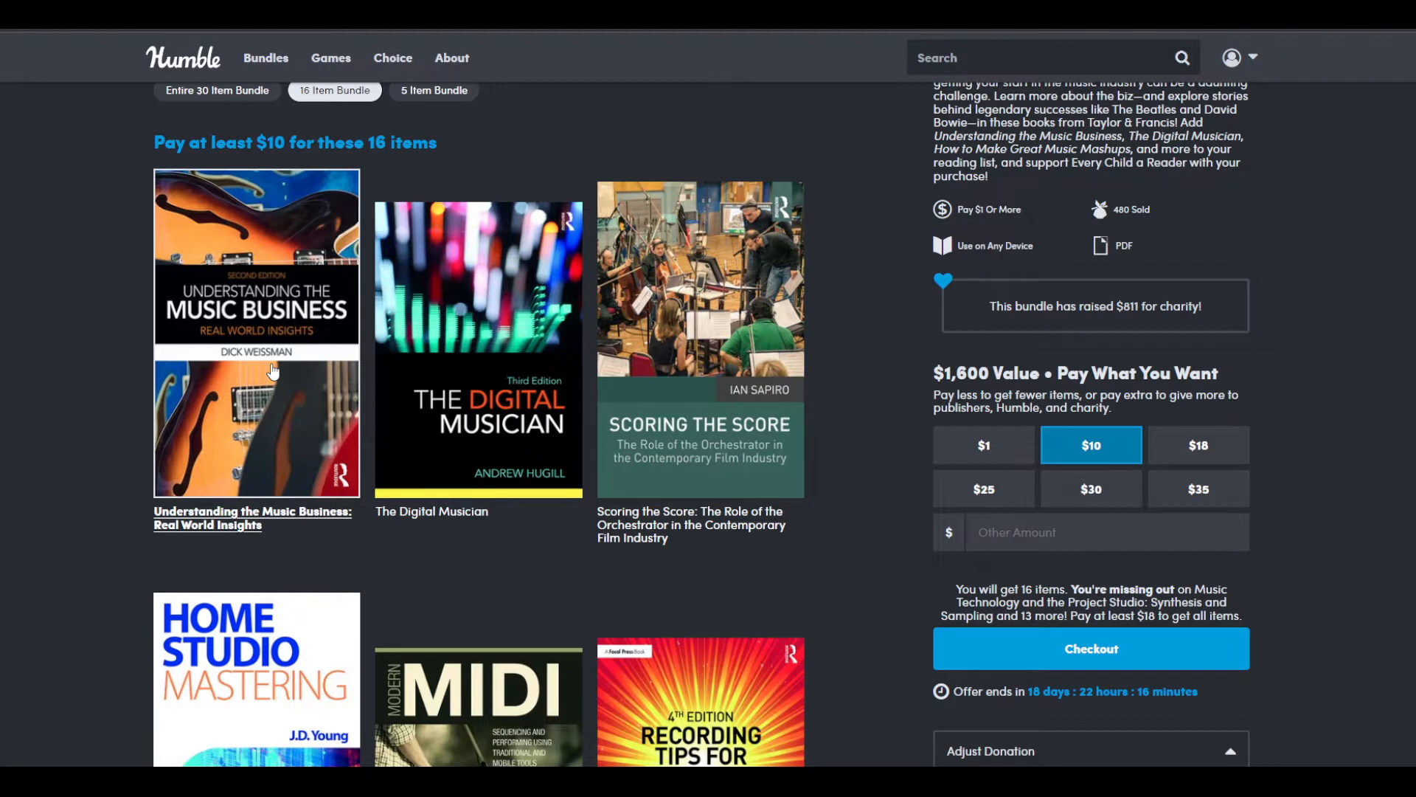
mouse_move(271, 370)
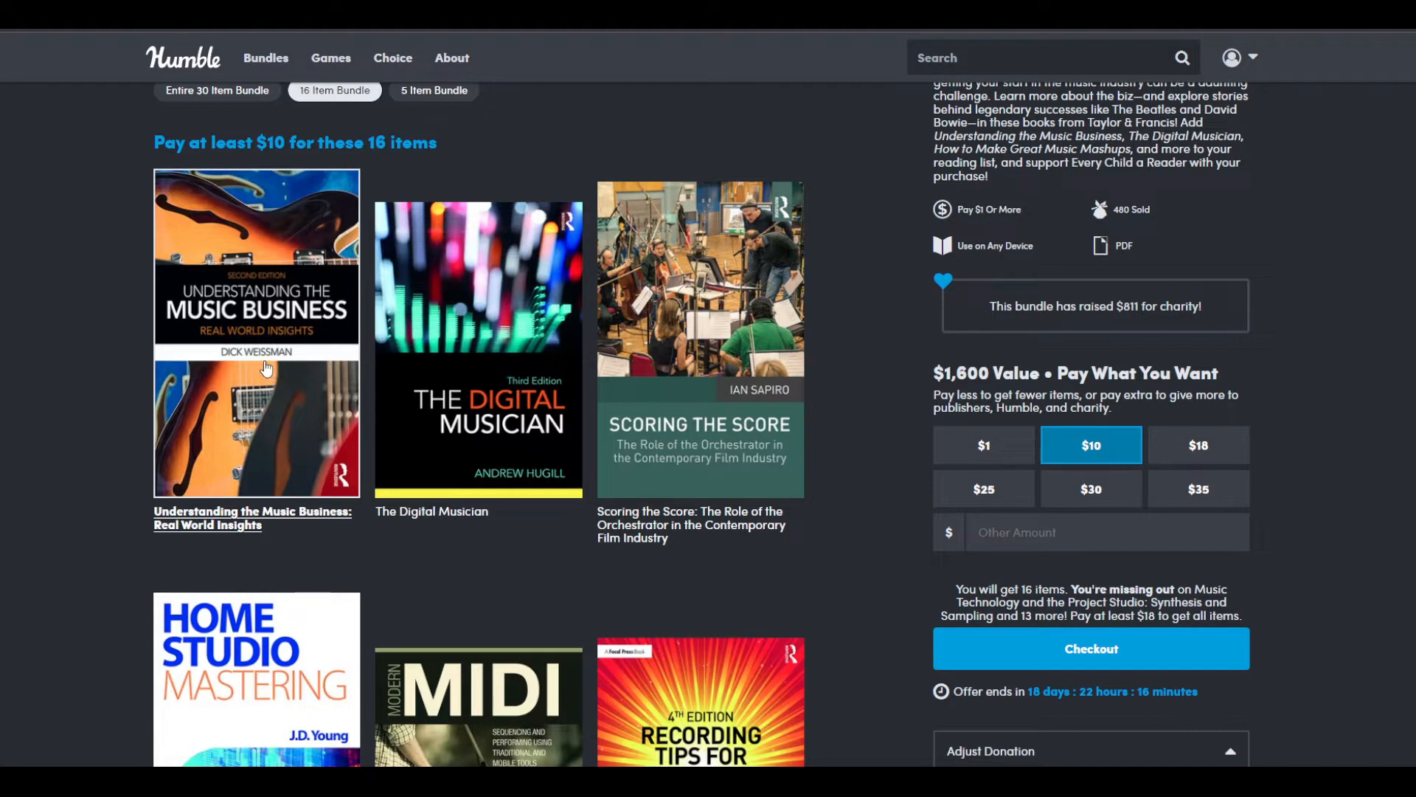
mouse_move(441, 438)
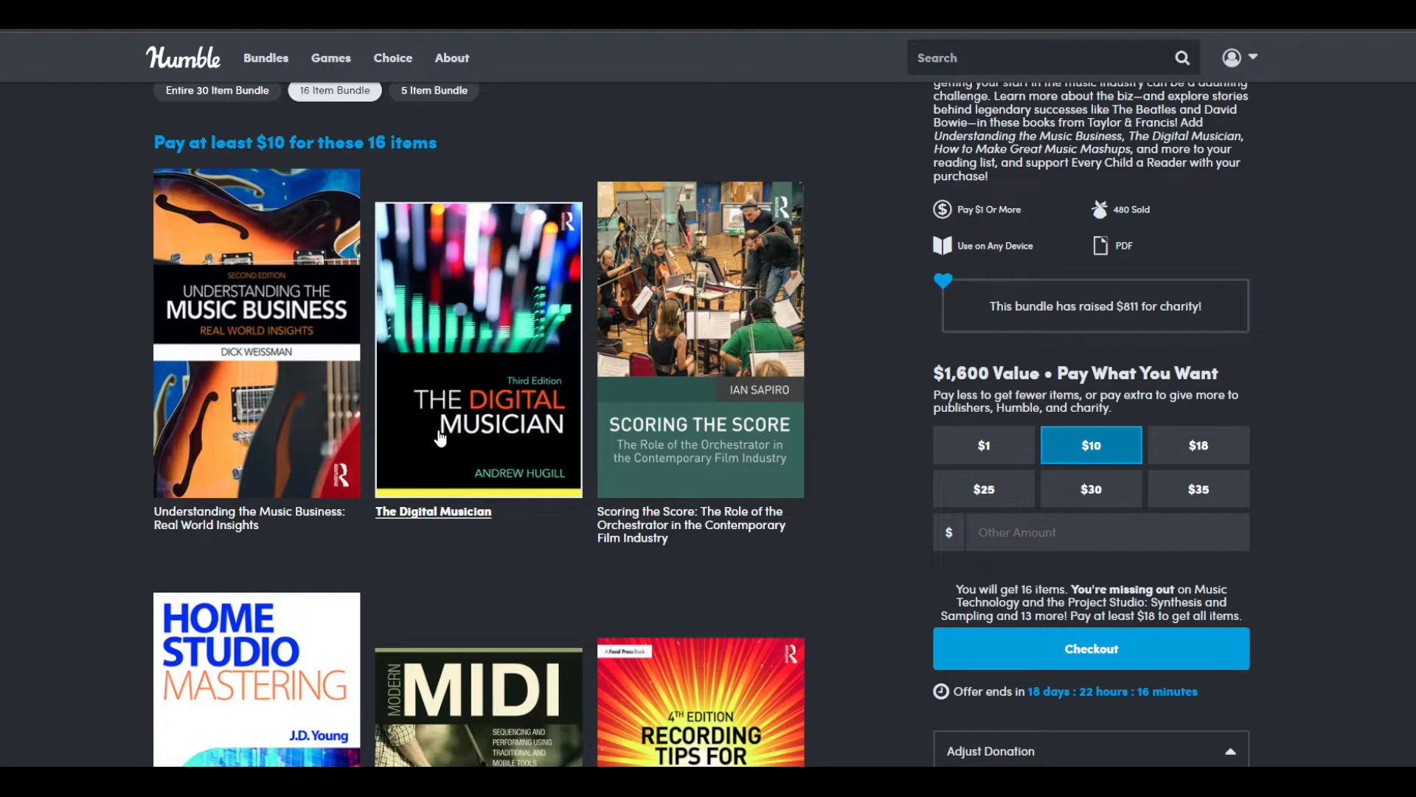
mouse_move(664, 378)
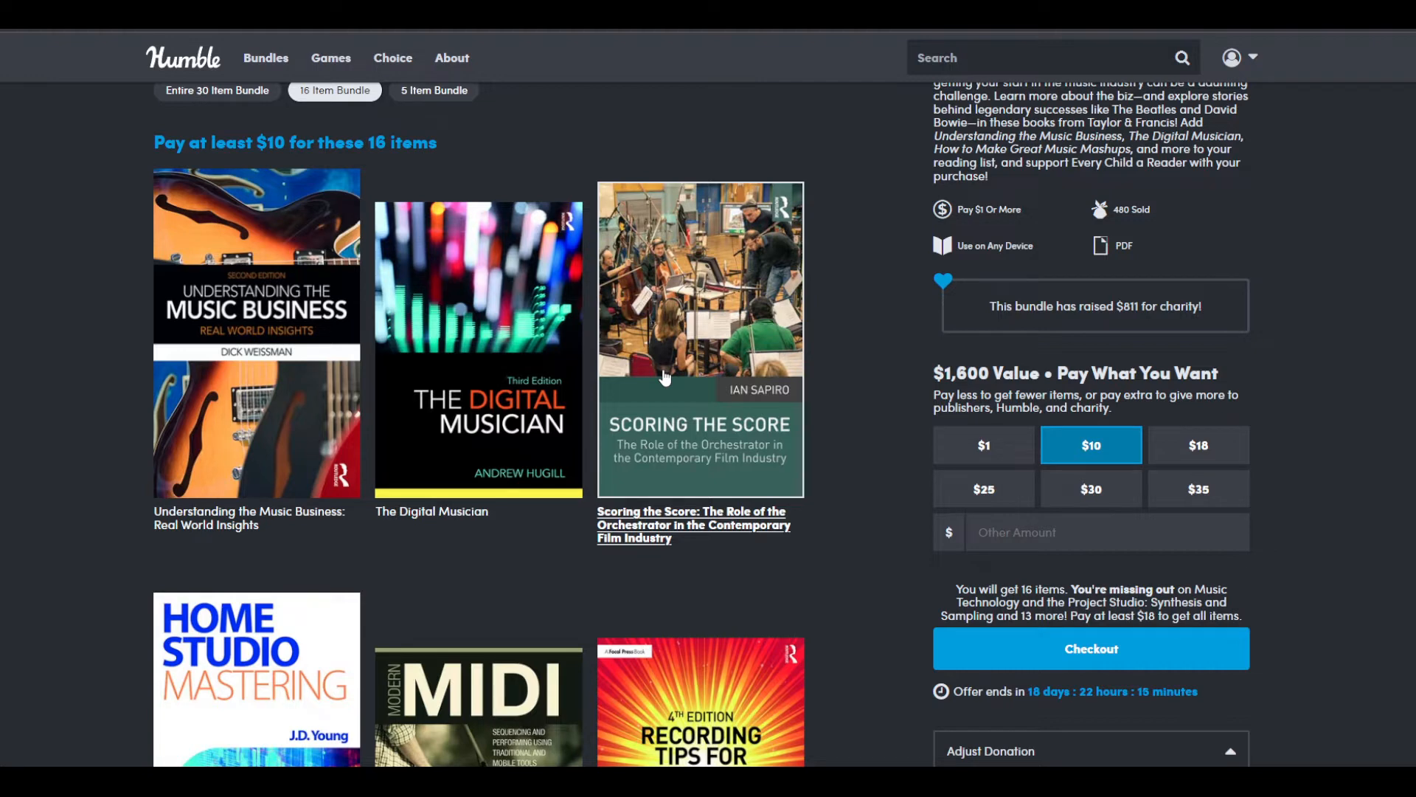
Step: Scroll down to the second row of $10-tier covers: Home Studio Mastering, Modern MIDI, Recording Tips for Engineers
scroll(down, 3)
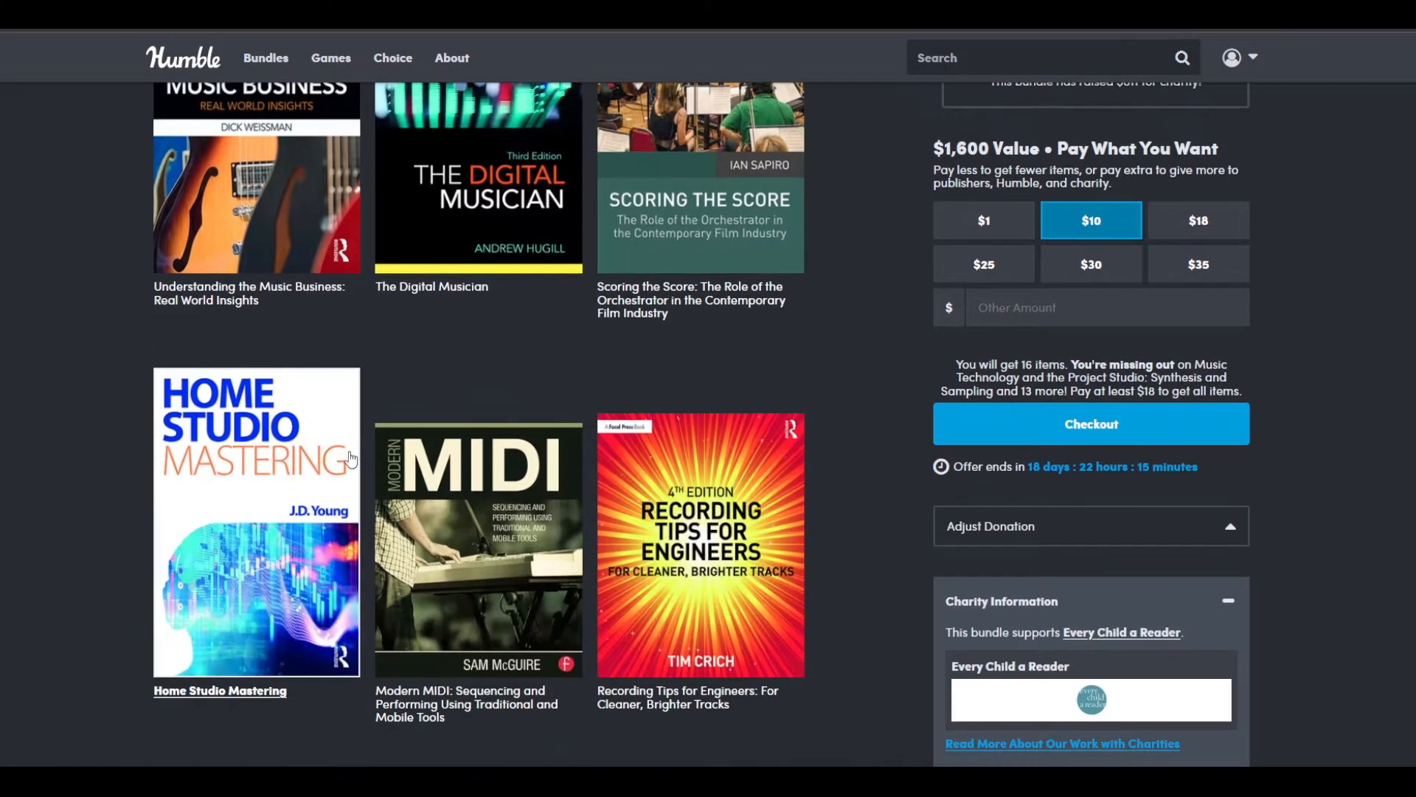
scroll(down, 3)
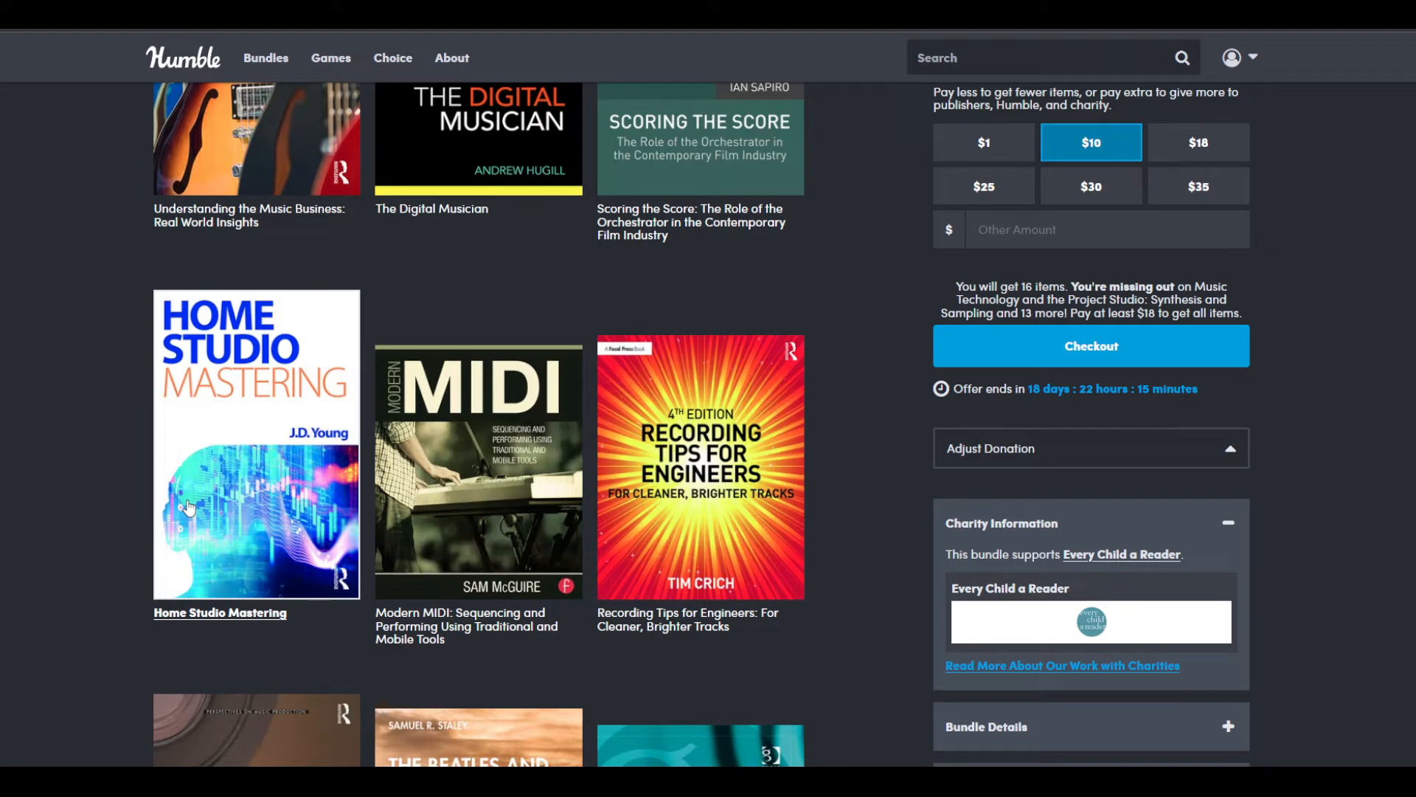
mouse_move(270, 486)
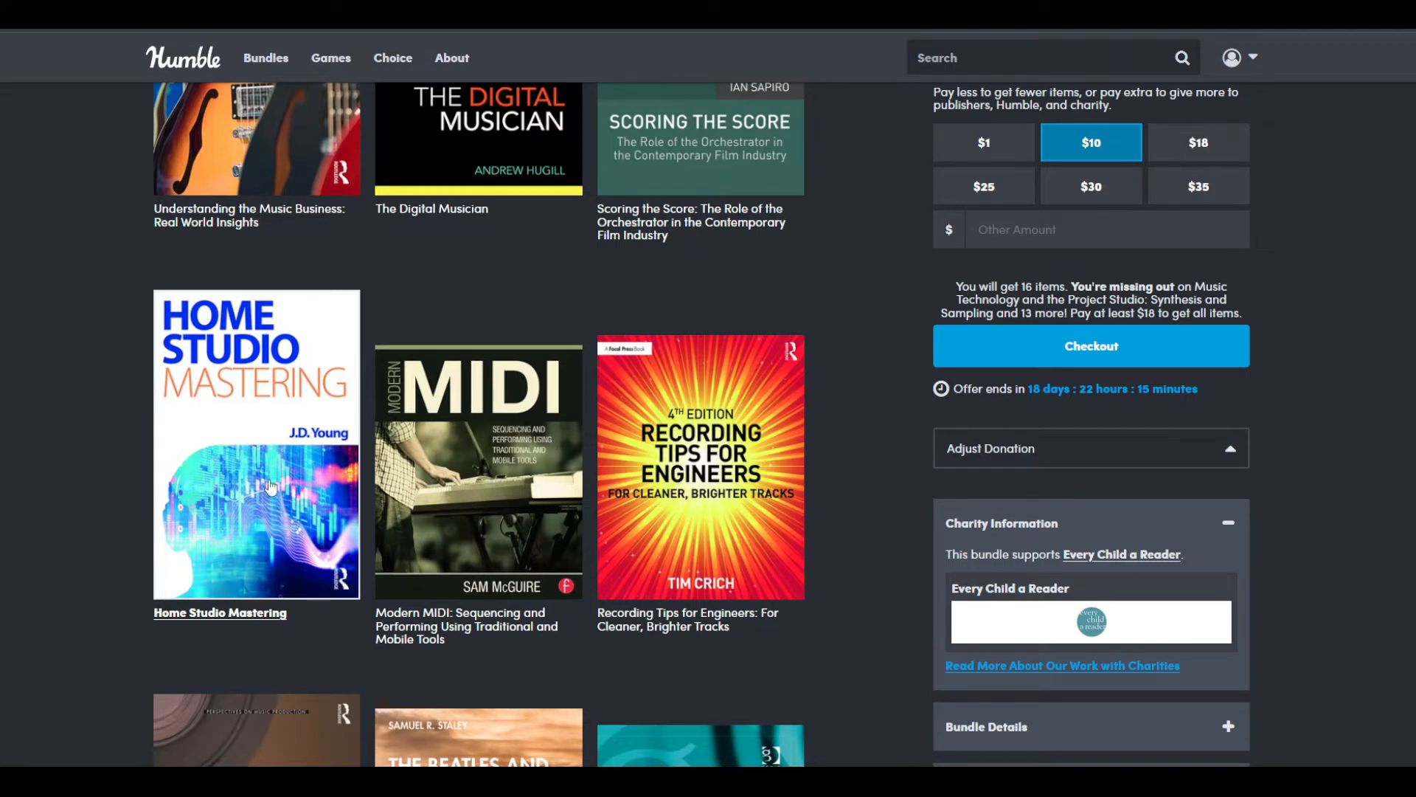
scroll(down, 3)
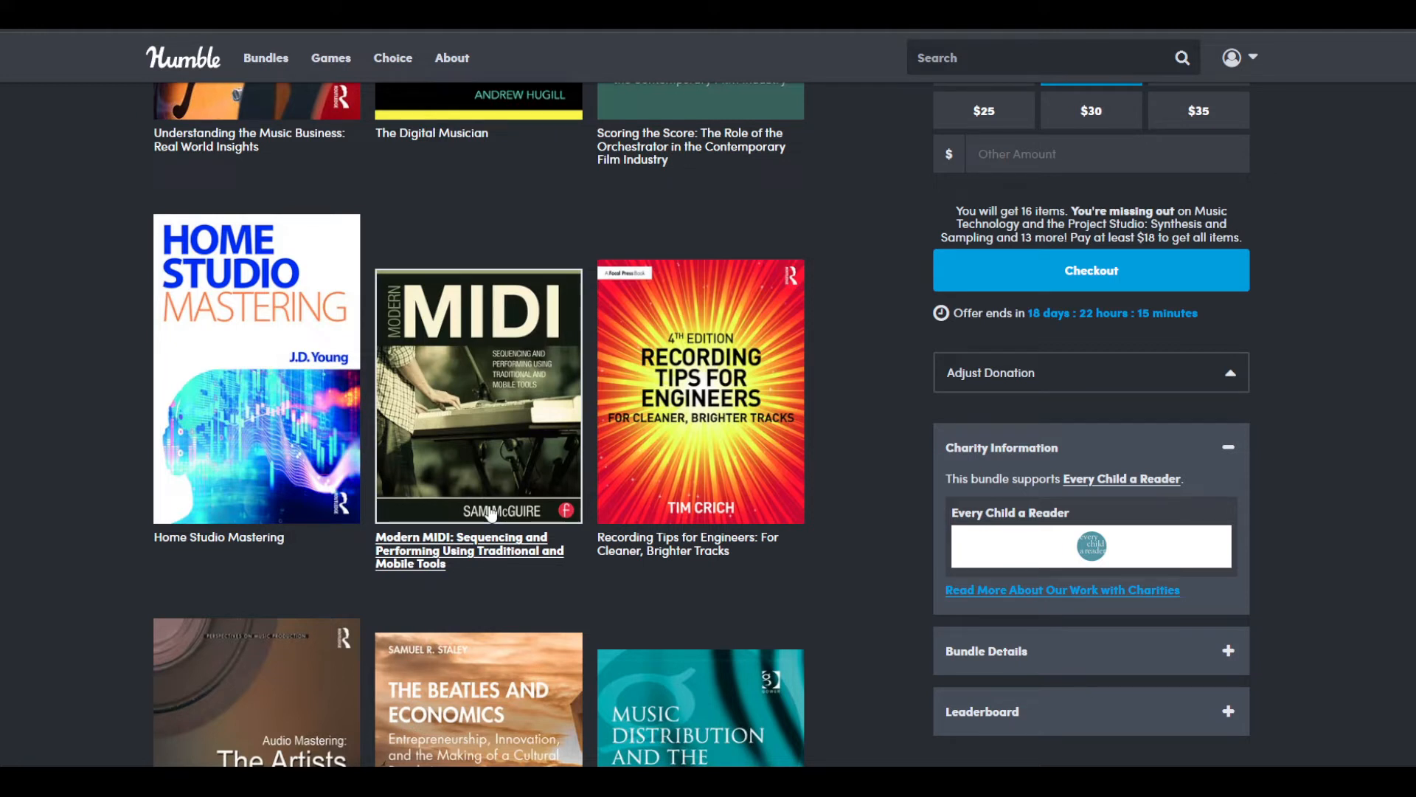
mouse_move(748, 441)
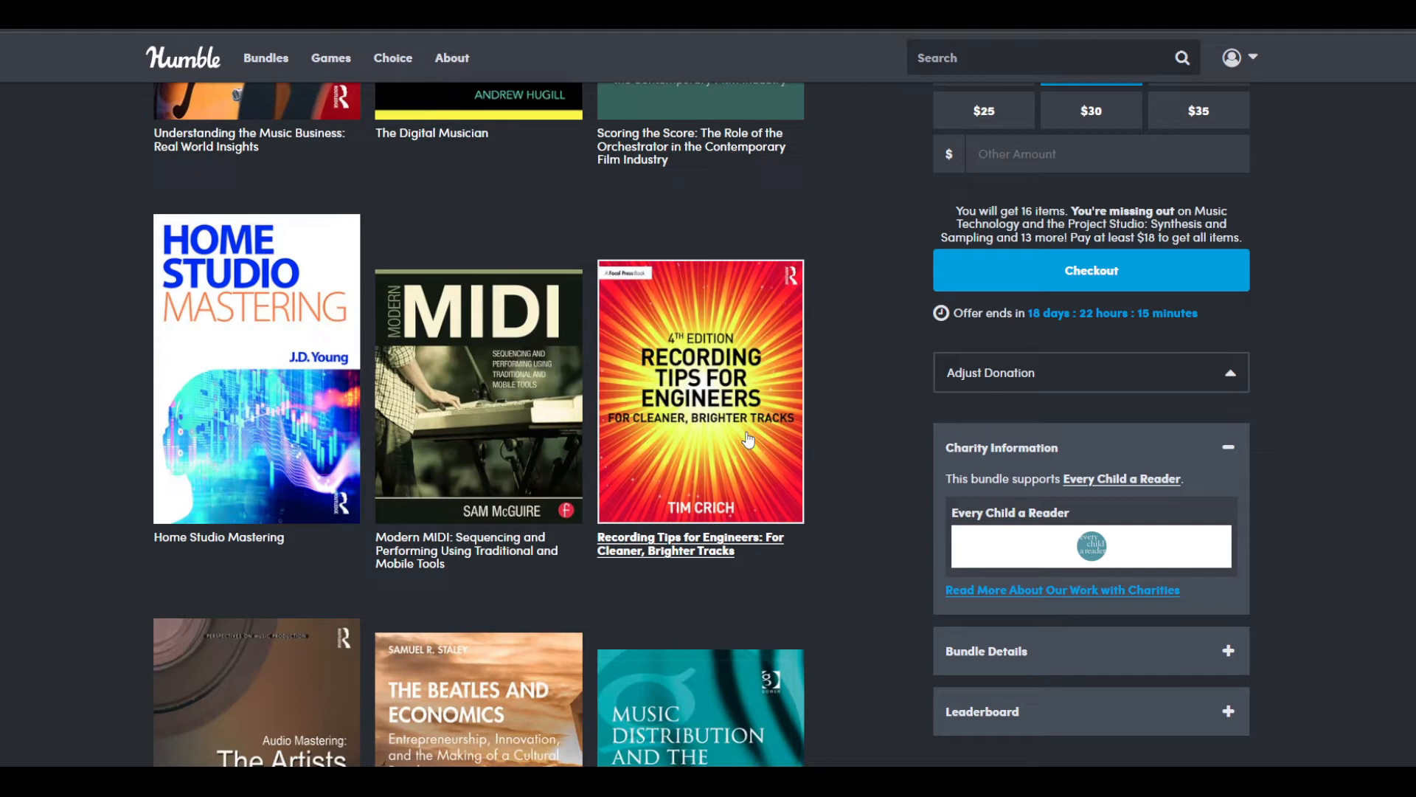
mouse_move(695, 474)
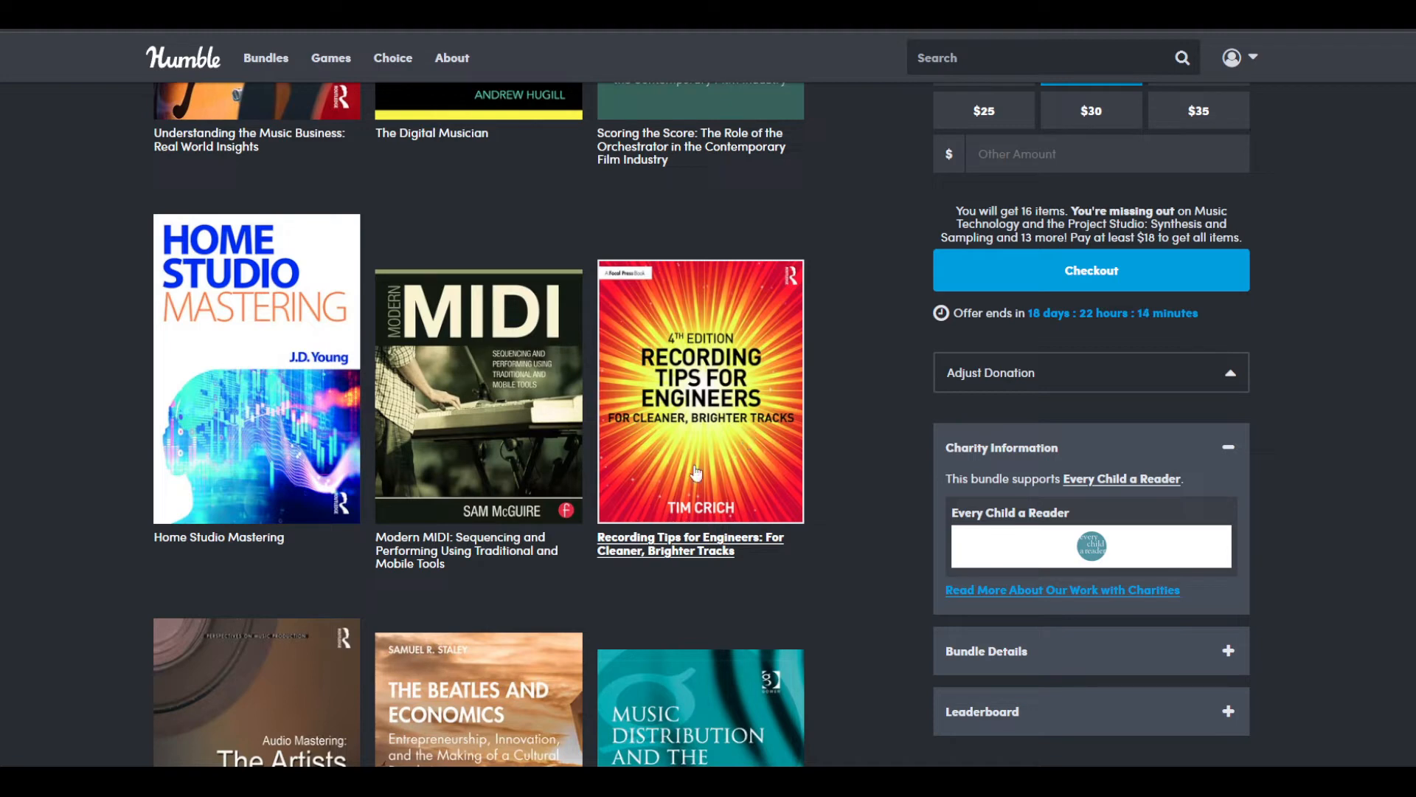
Step: Scroll further down to the Audio Mastering, Beatles and Economics, and Music Distribution and the Internet row
scroll(down, 3)
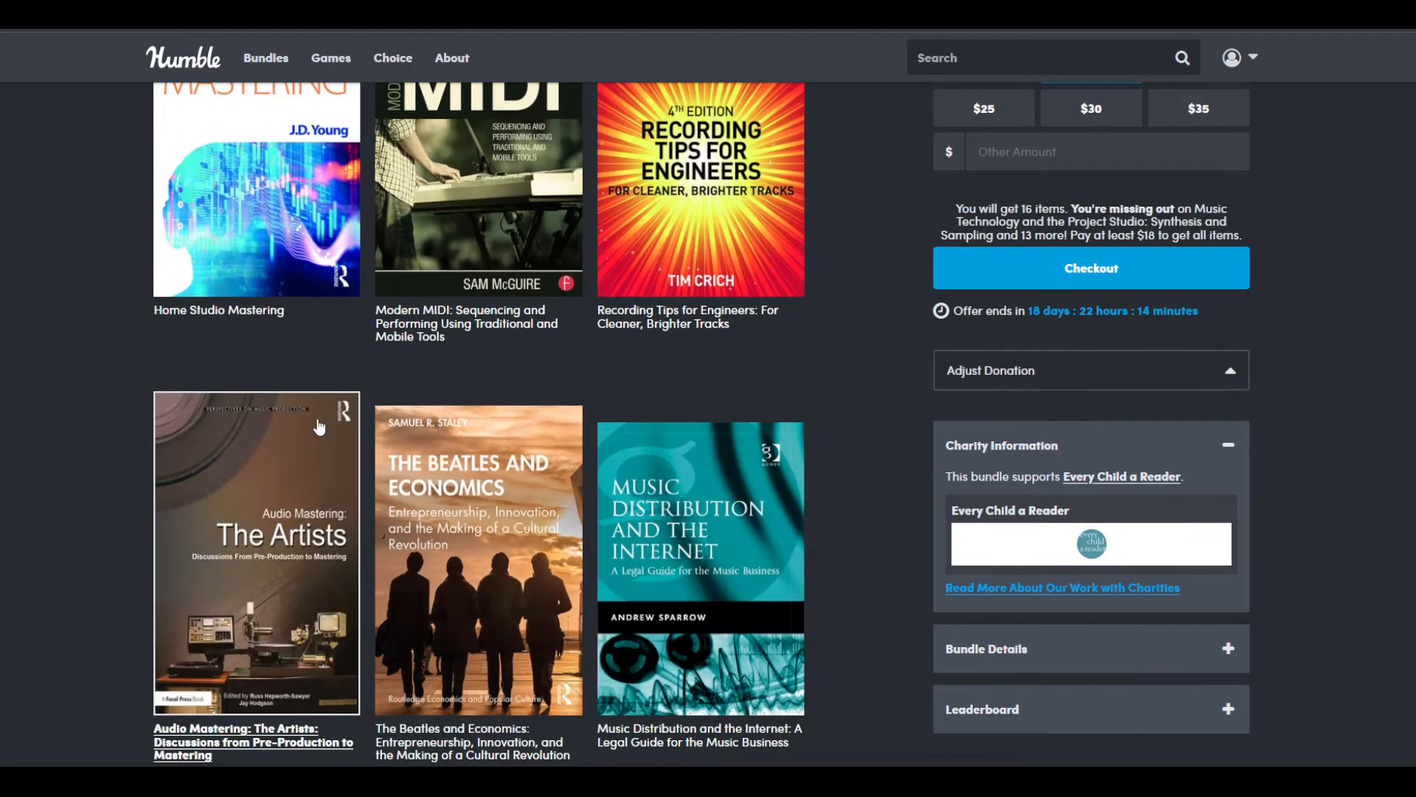
scroll(down, 3)
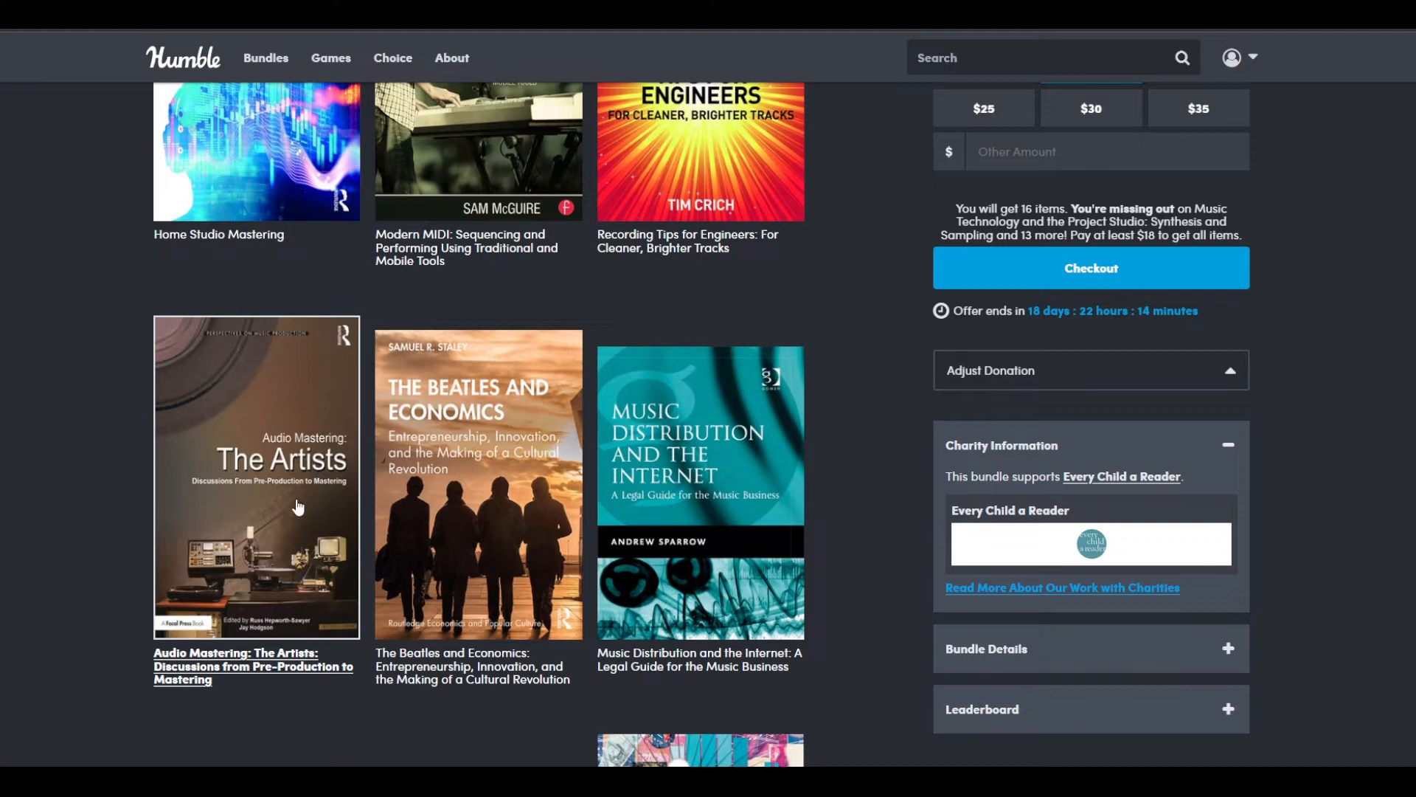
mouse_move(284, 572)
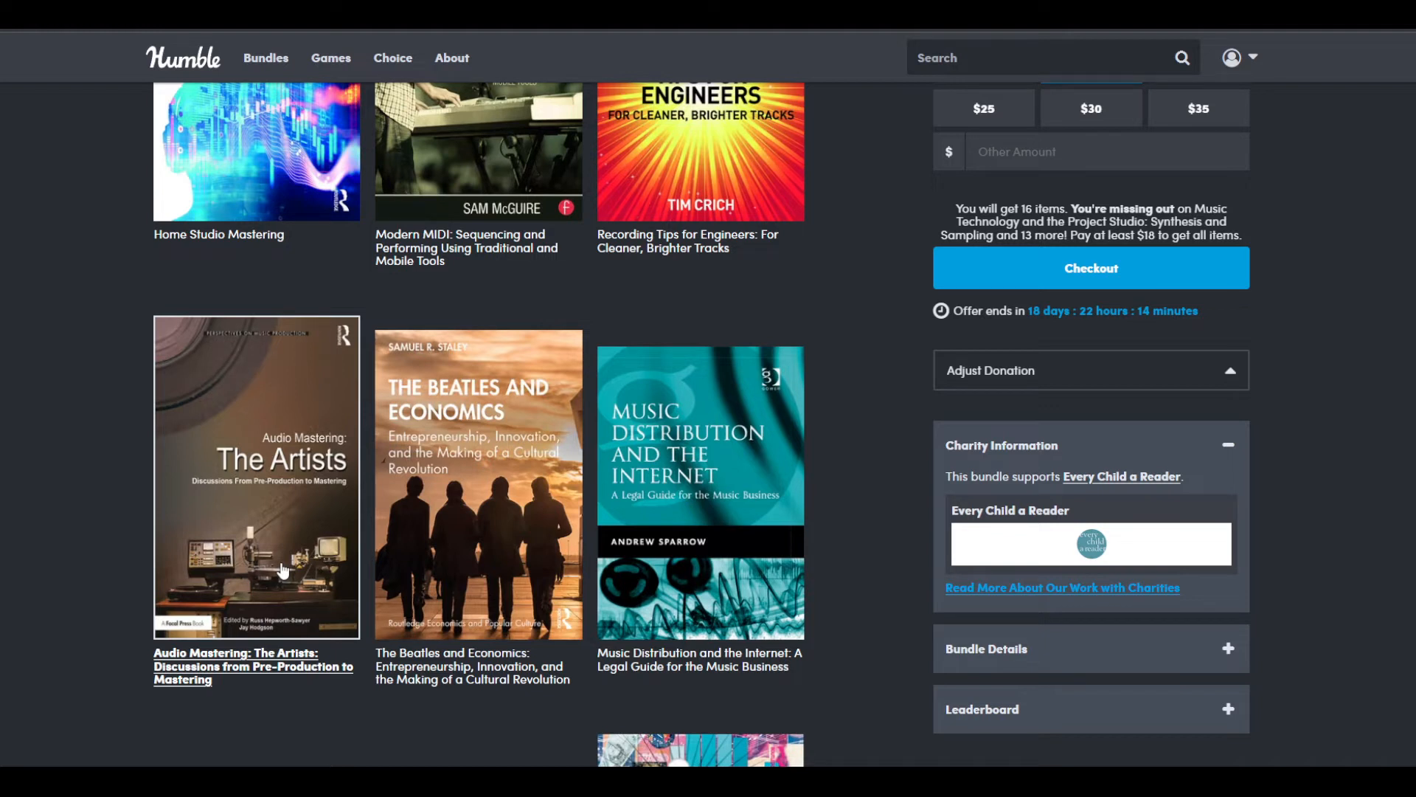
mouse_move(439, 583)
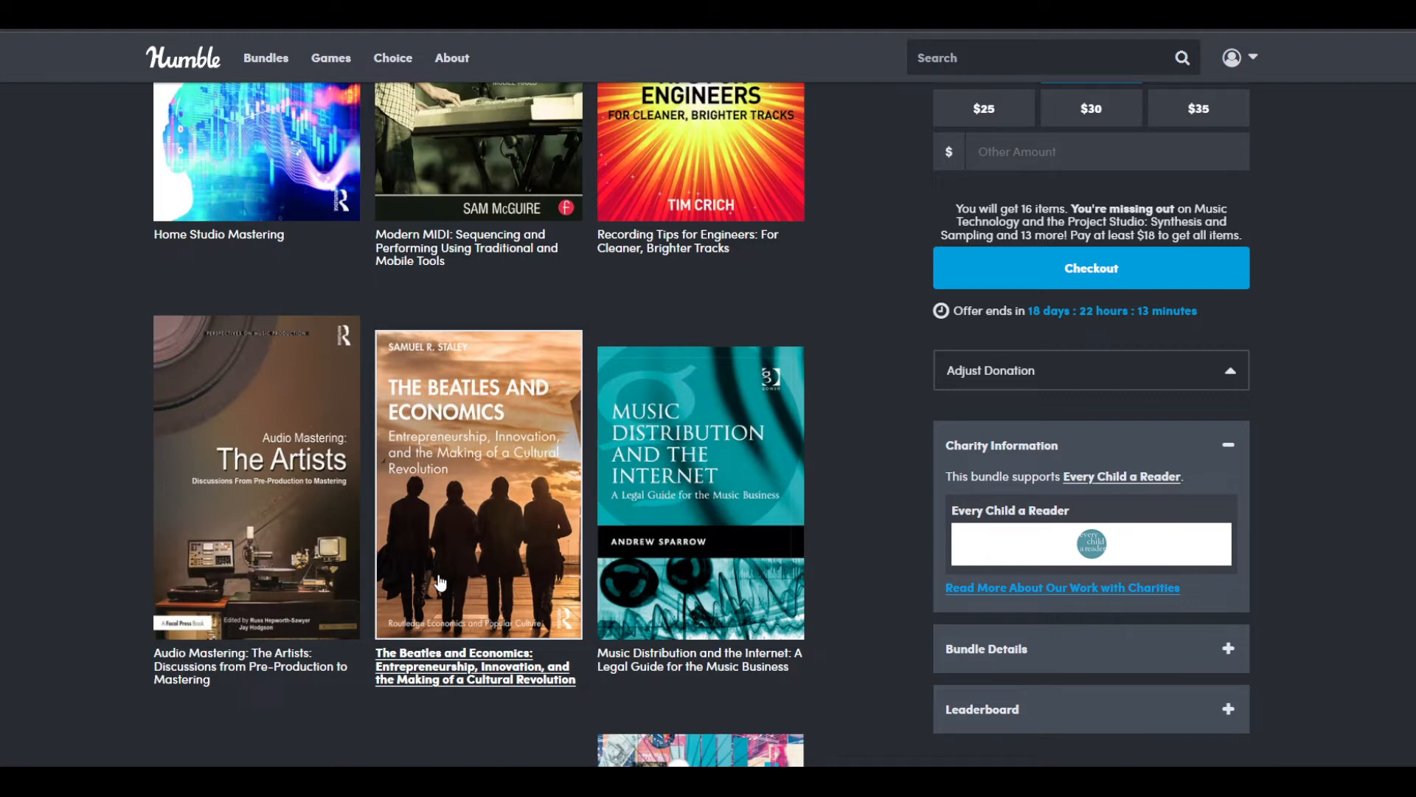
scroll(down, 3)
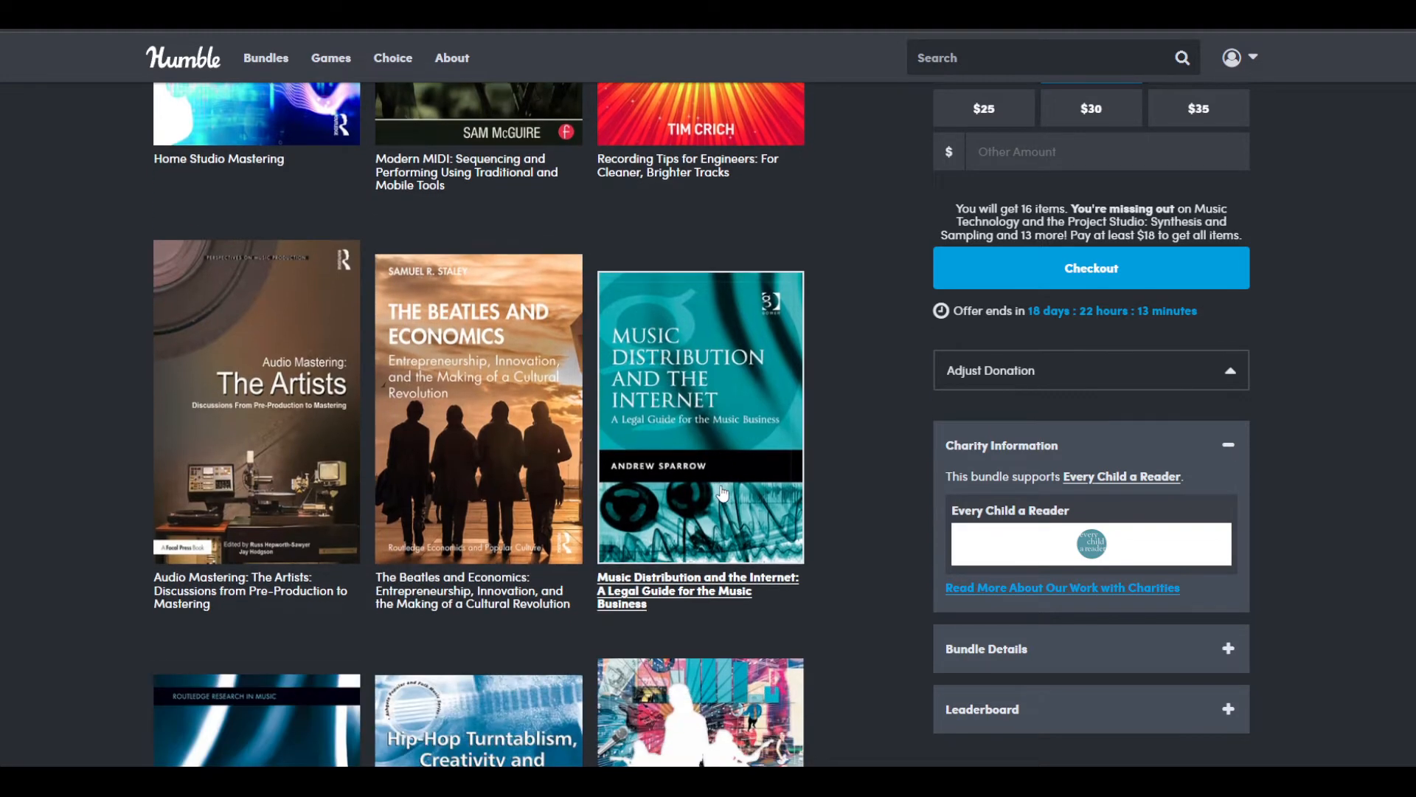
scroll(down, 3)
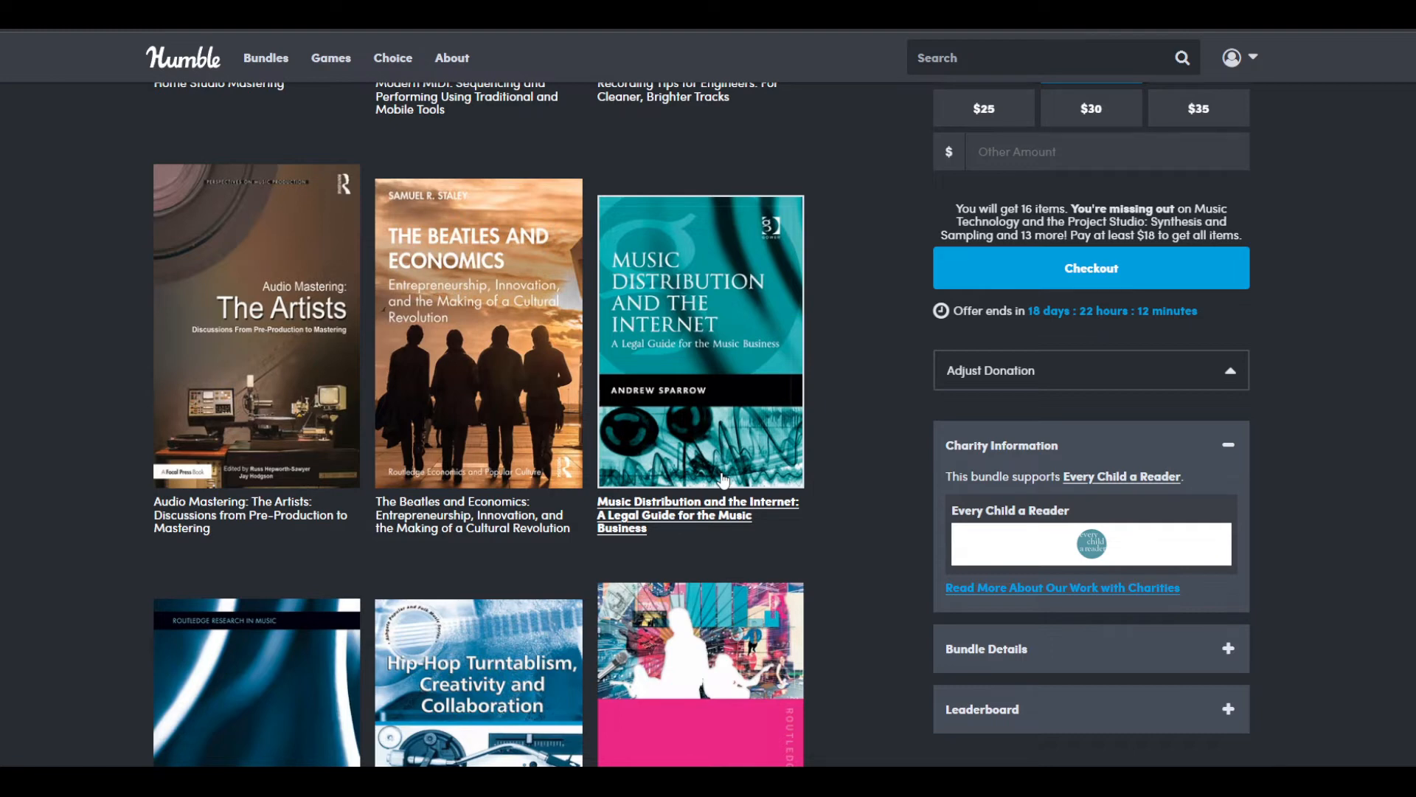
Step: Scroll to the last row (Liveness, Hip-Hop Turntablism, Music Business), then back up toward the page top
scroll(down, 3)
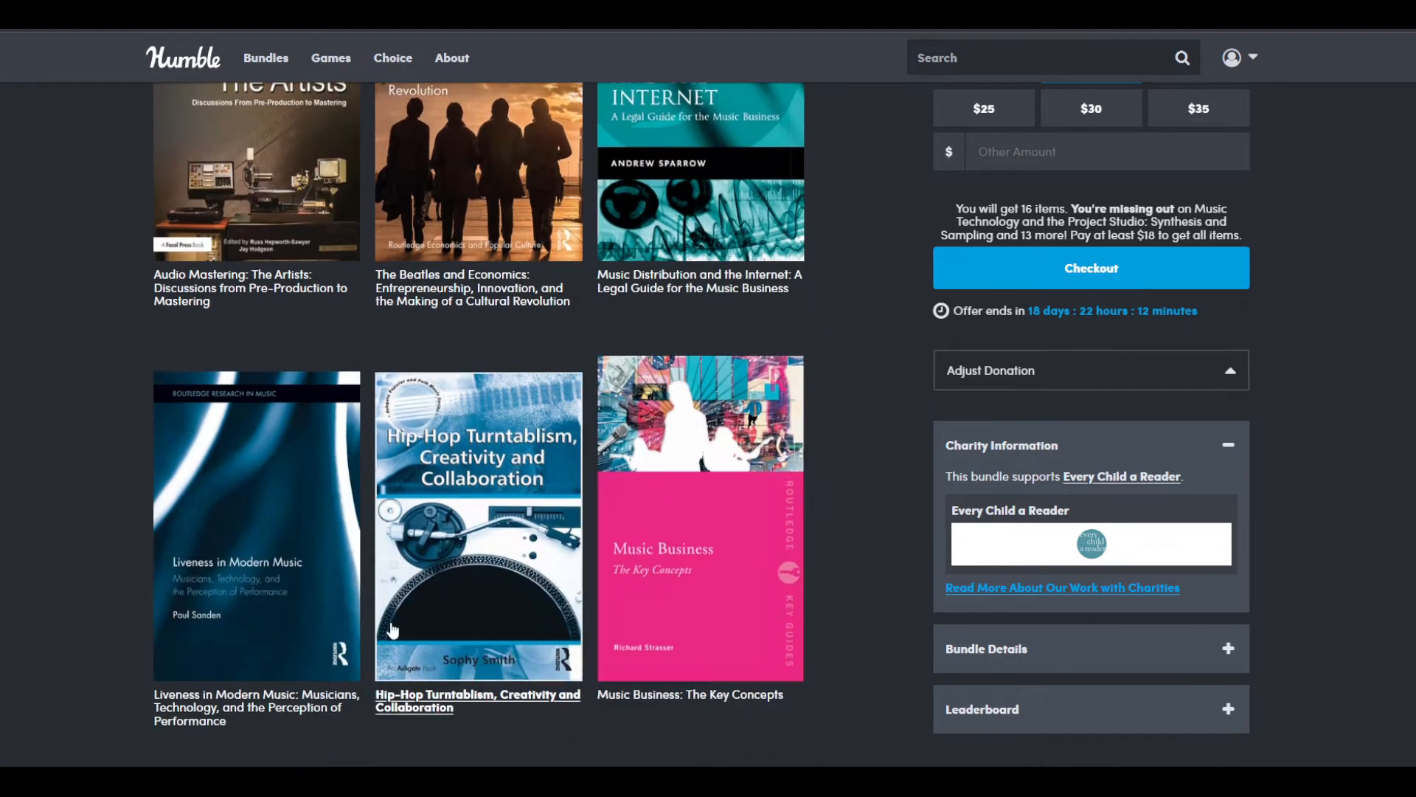
mouse_move(324, 651)
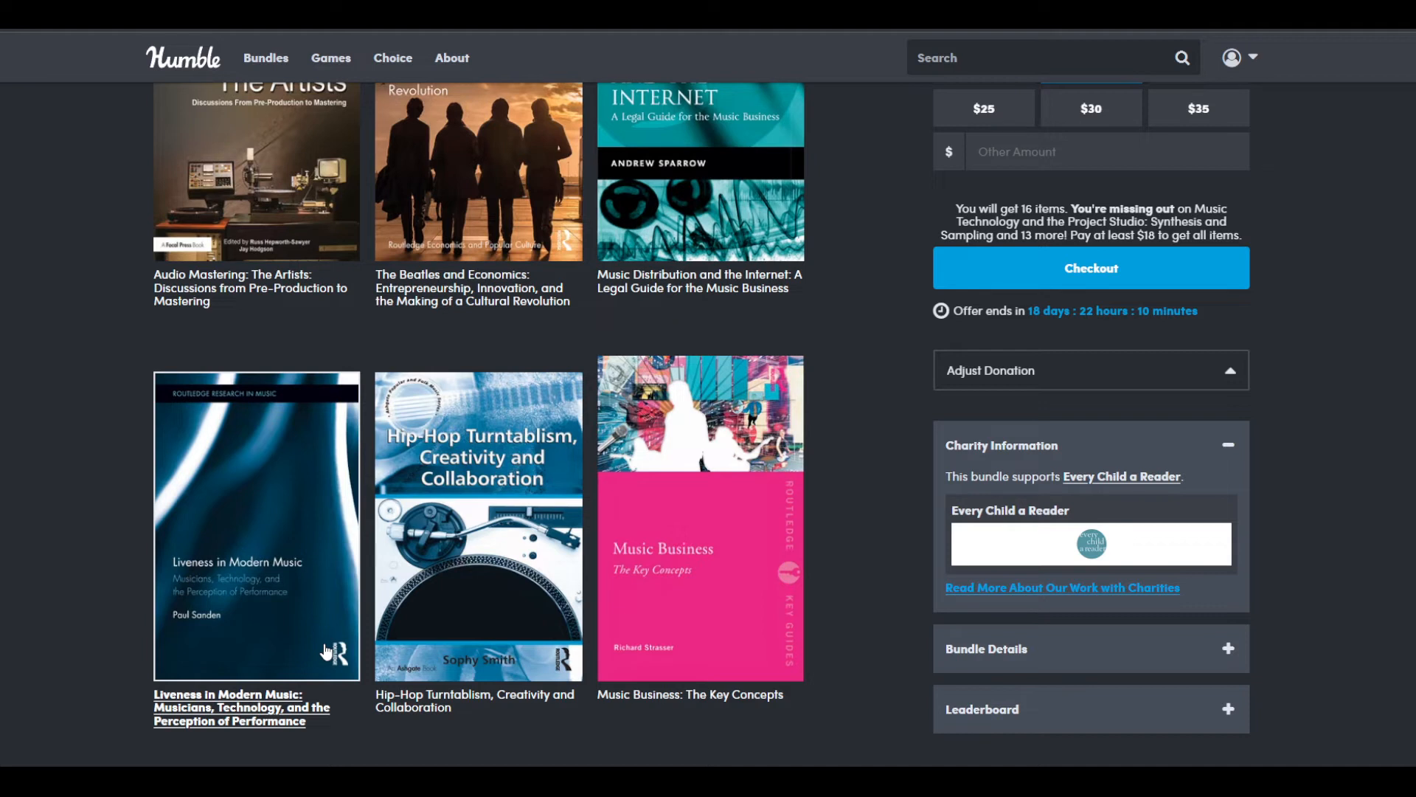
mouse_move(327, 649)
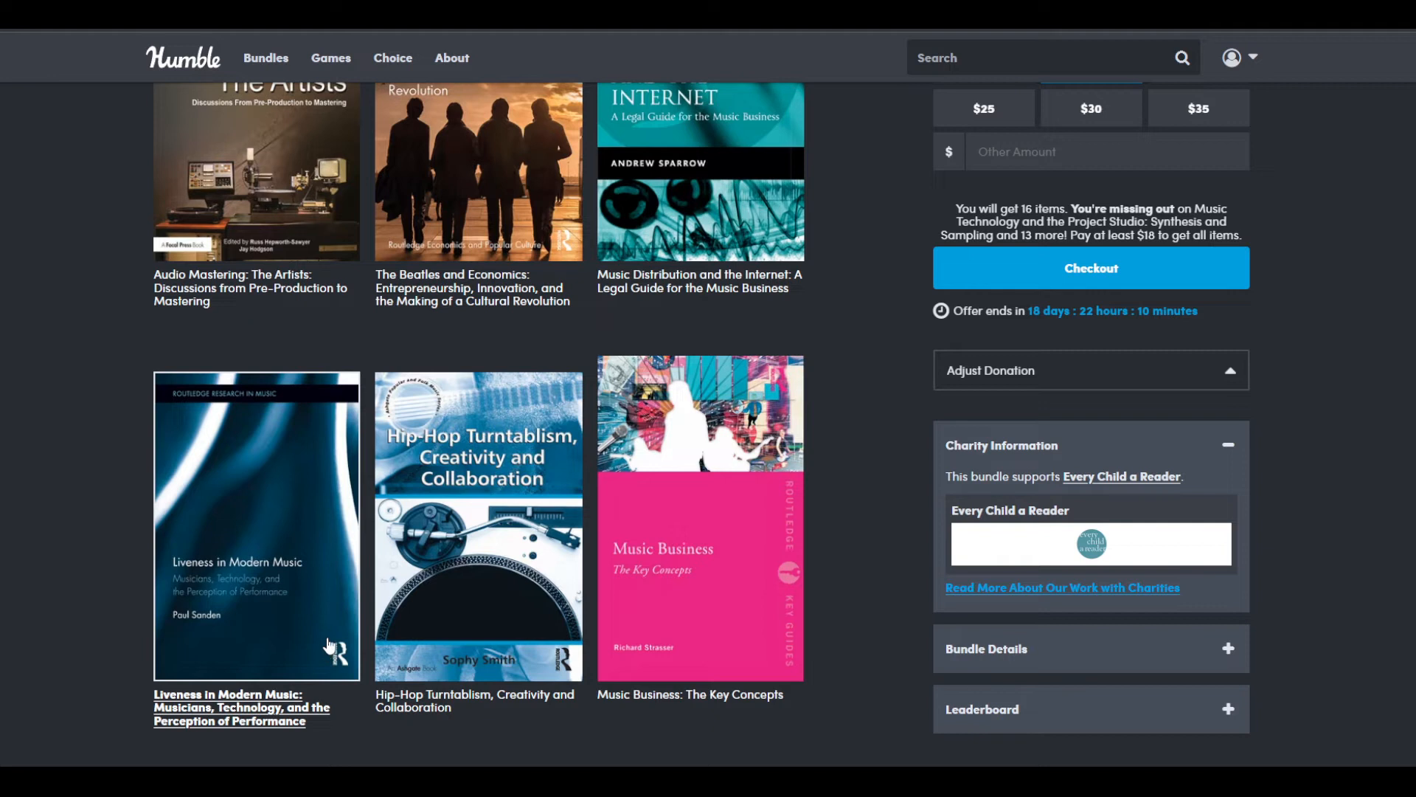
scroll(down, 3)
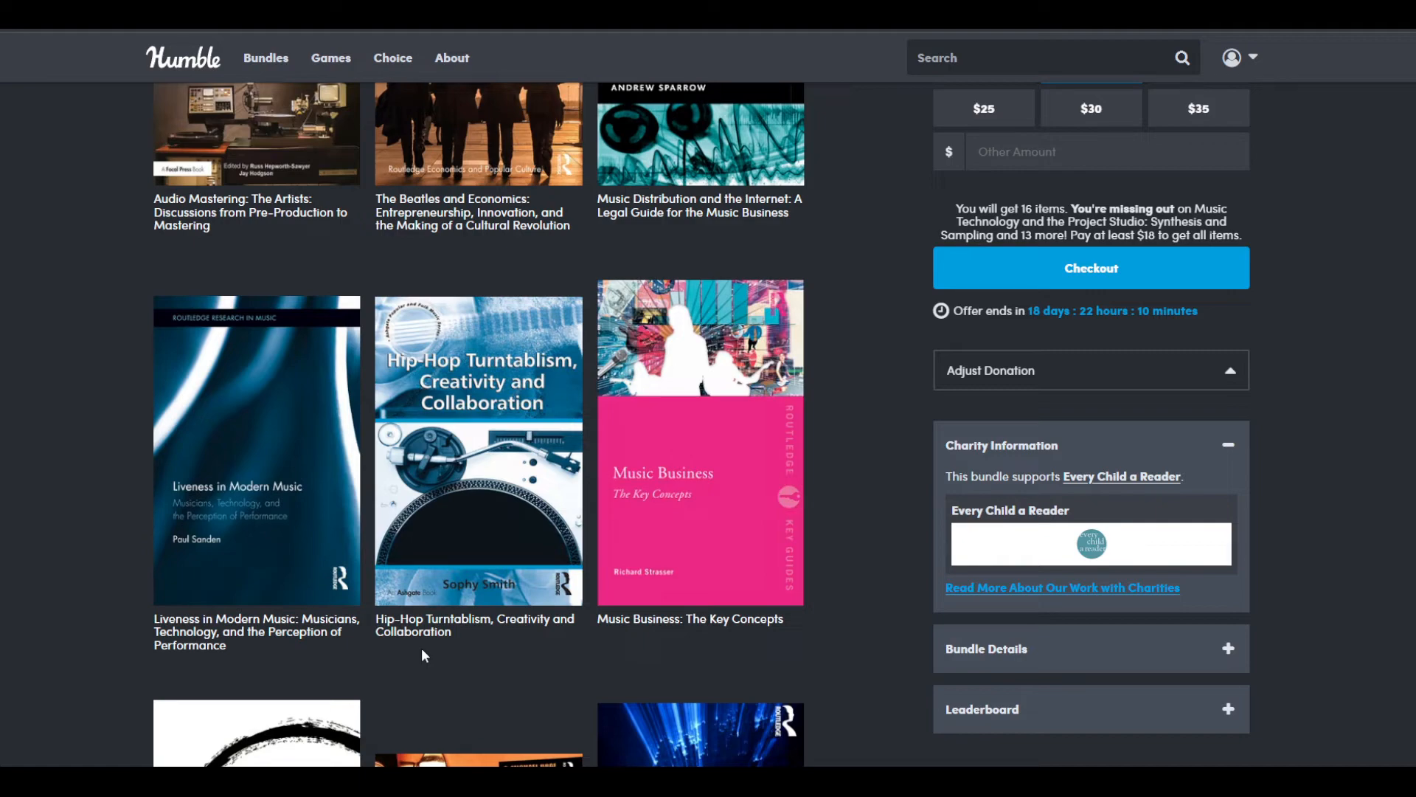
scroll(up, 3)
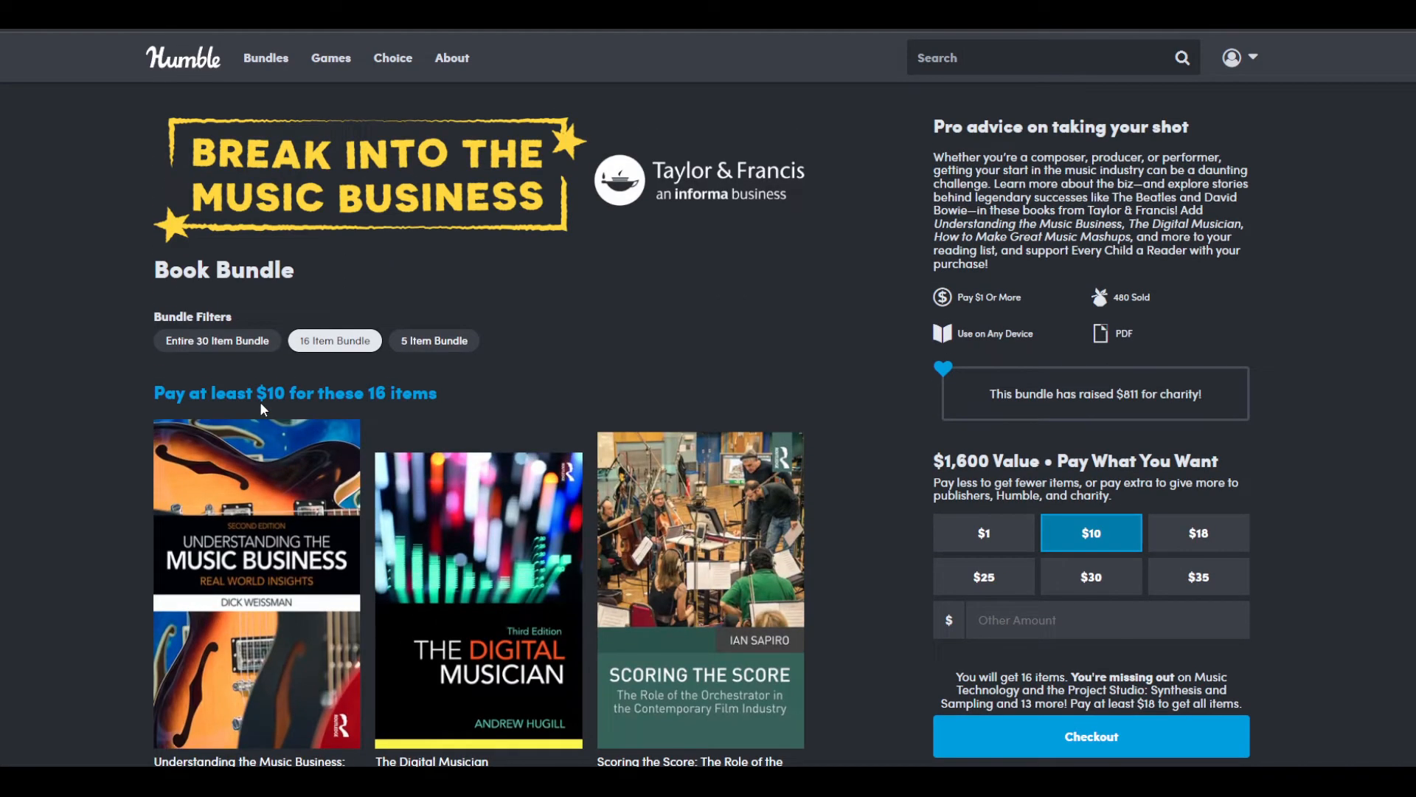
mouse_move(280, 413)
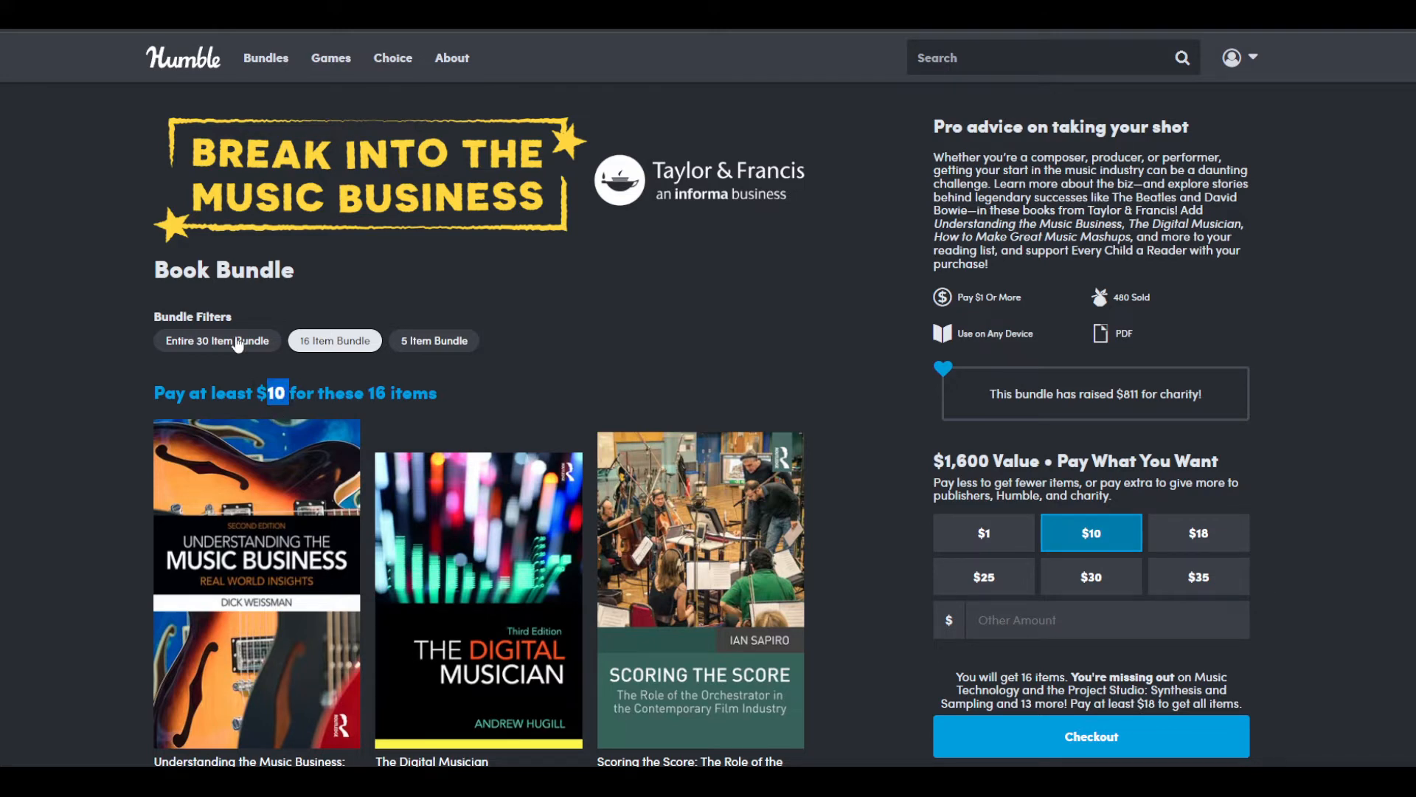
Step: Switch to the Entire 30 Item Bundle at $18 and scroll to its first row of books
click(216, 341)
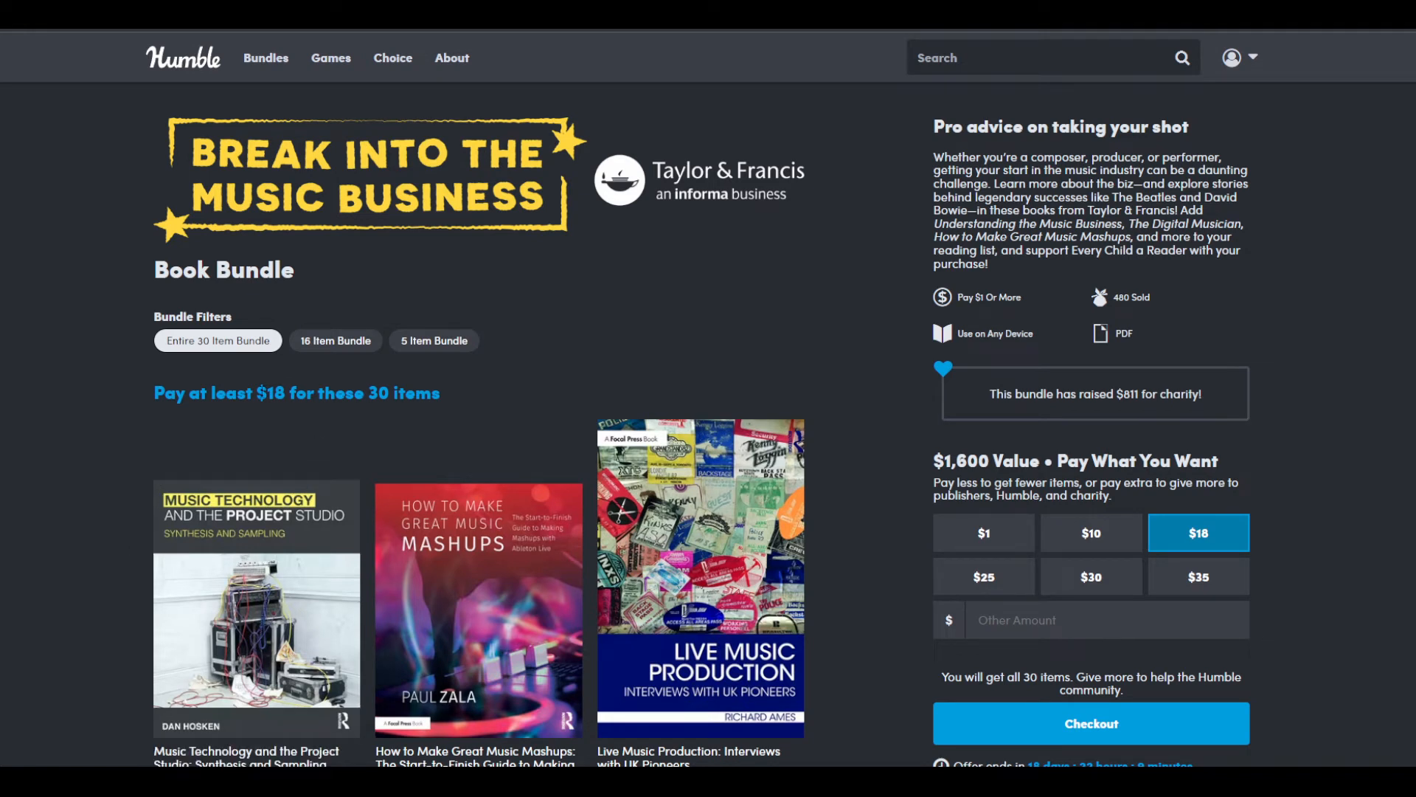
mouse_move(155, 445)
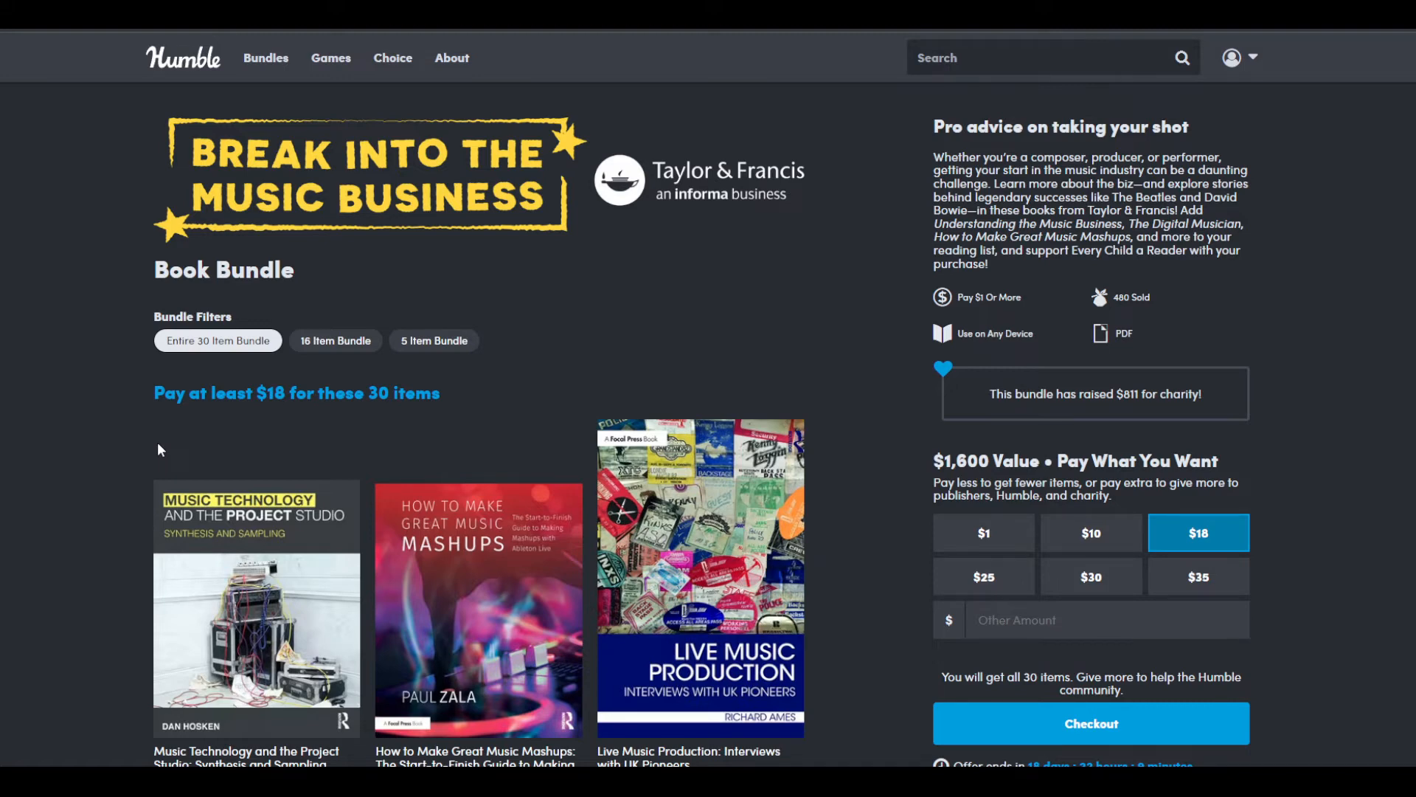
scroll(down, 3)
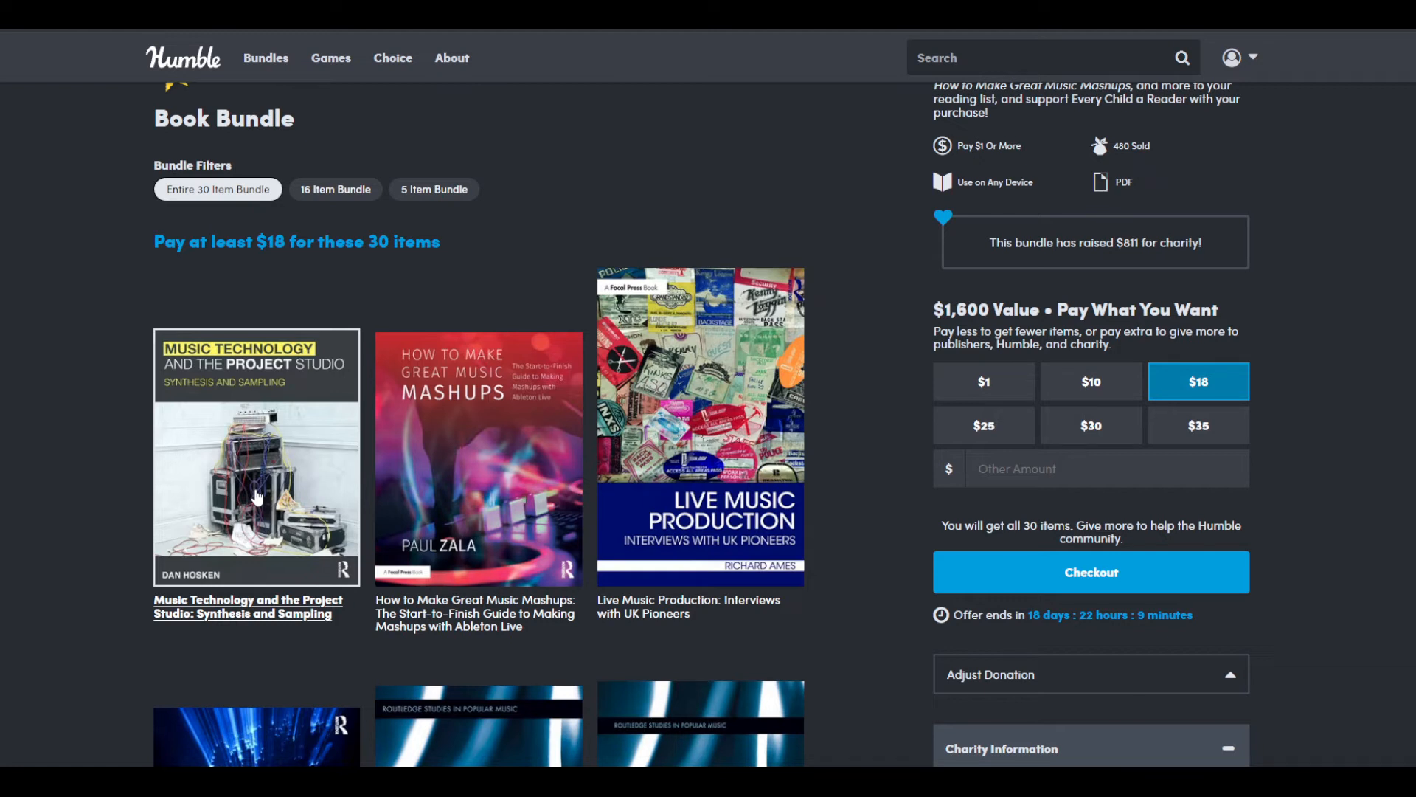
mouse_move(357, 452)
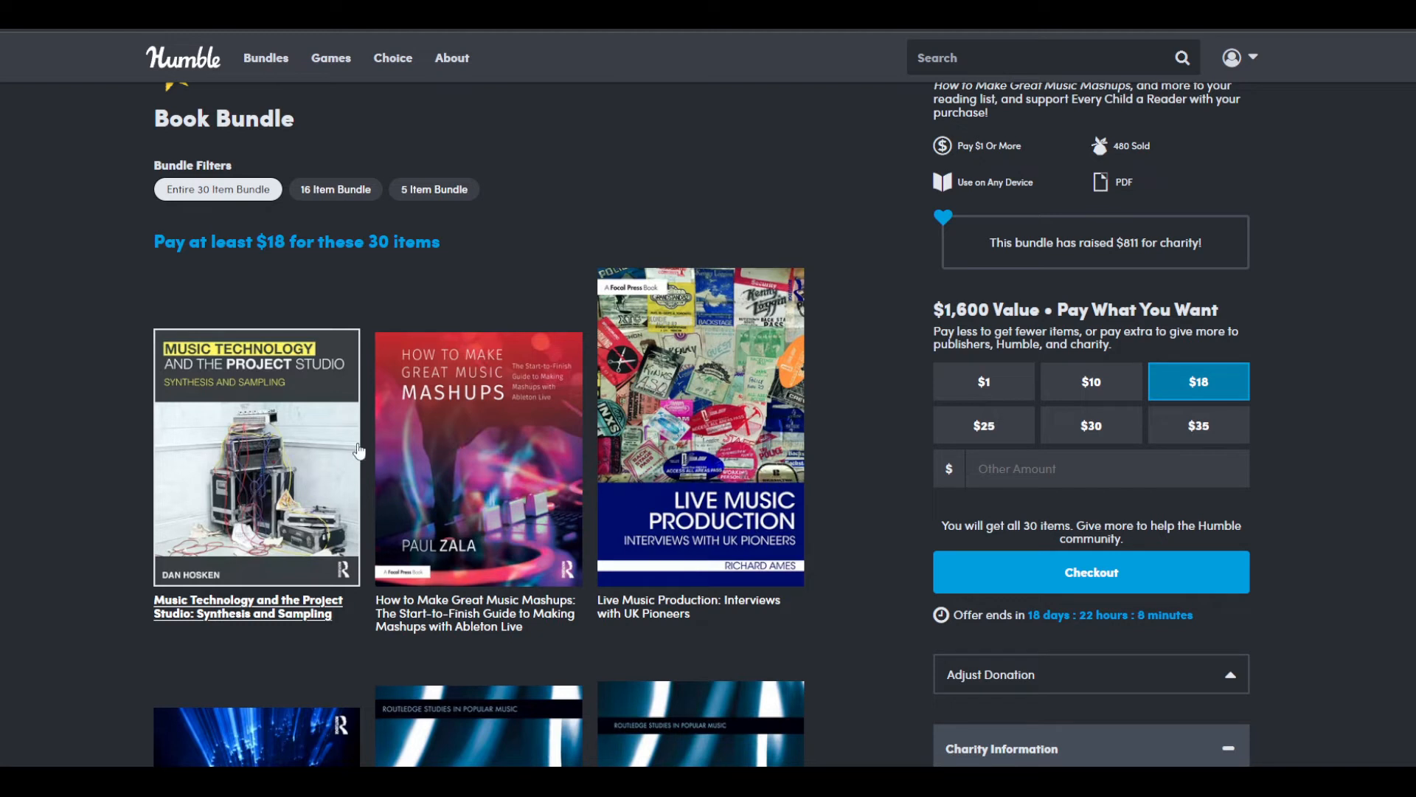
mouse_move(400, 440)
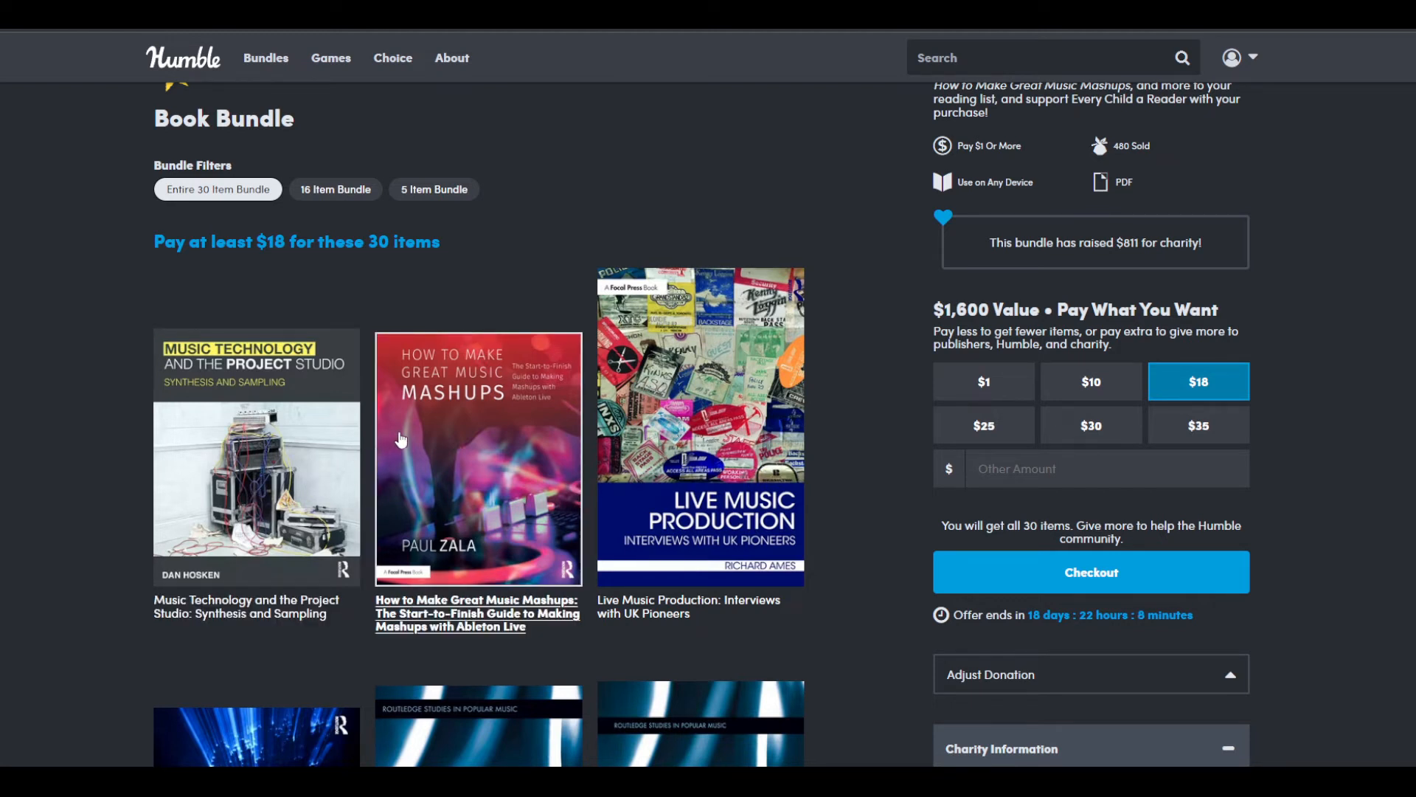
mouse_move(407, 433)
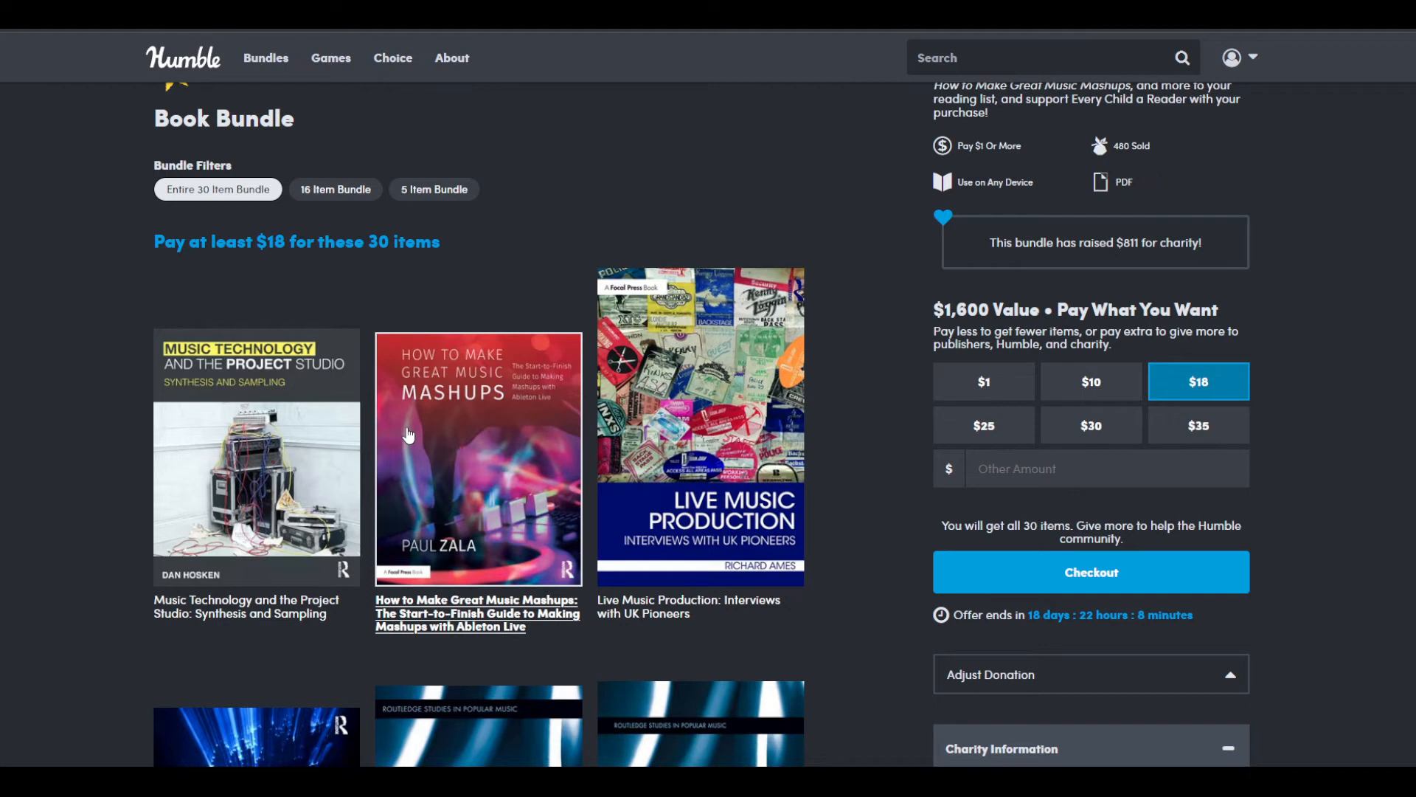
mouse_move(658, 444)
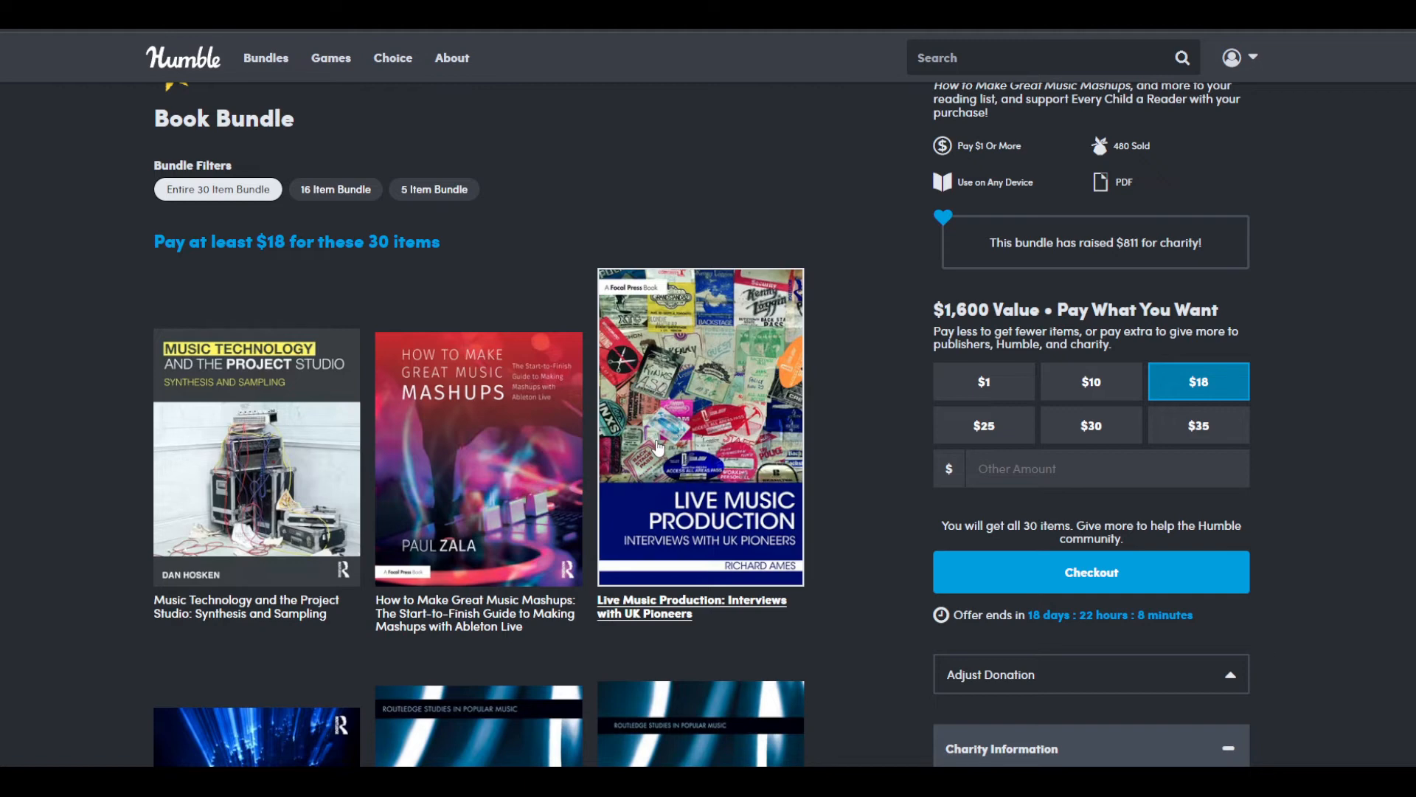
Step: Scroll down the $18-tier list until the Lady Gaga and David Bowie covers are fully visible
scroll(down, 3)
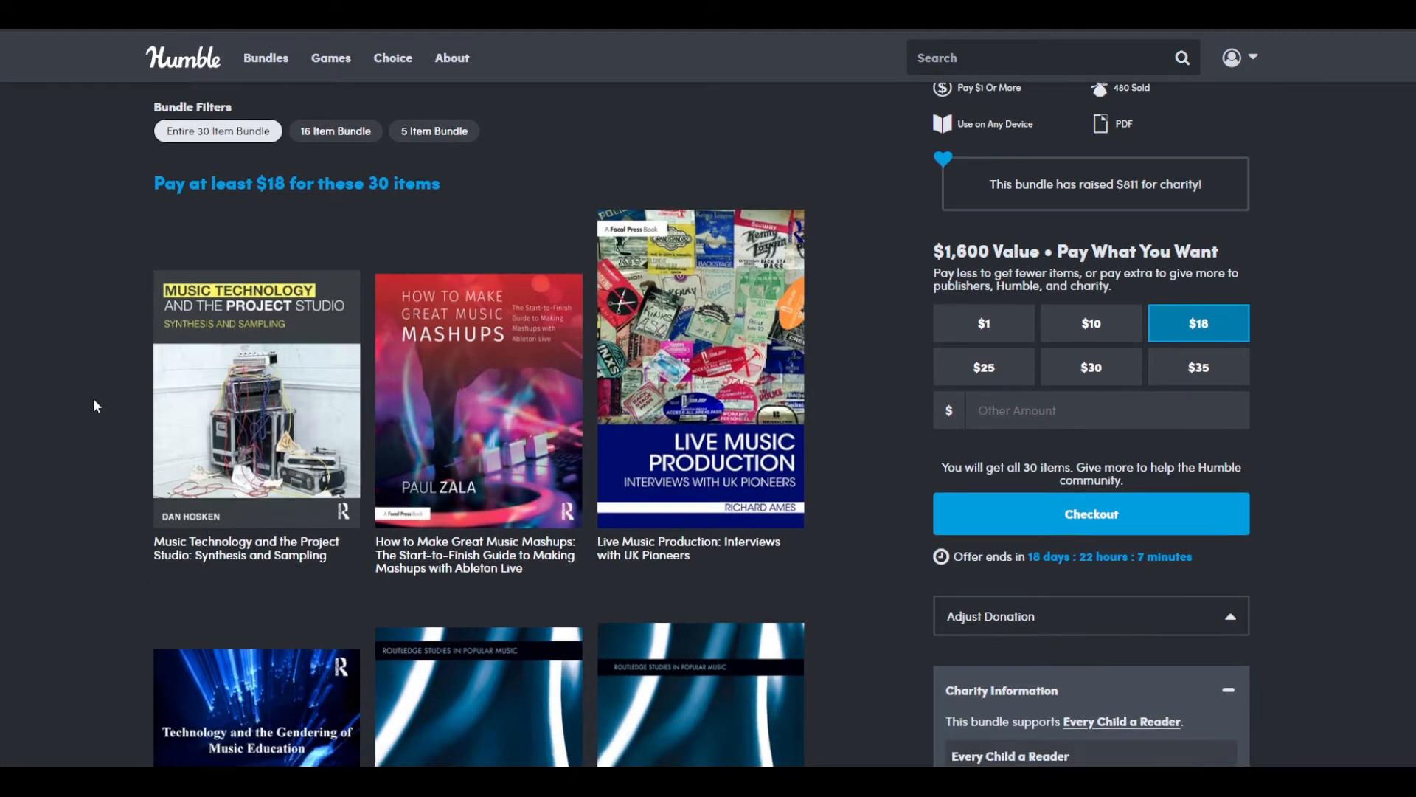
scroll(down, 3)
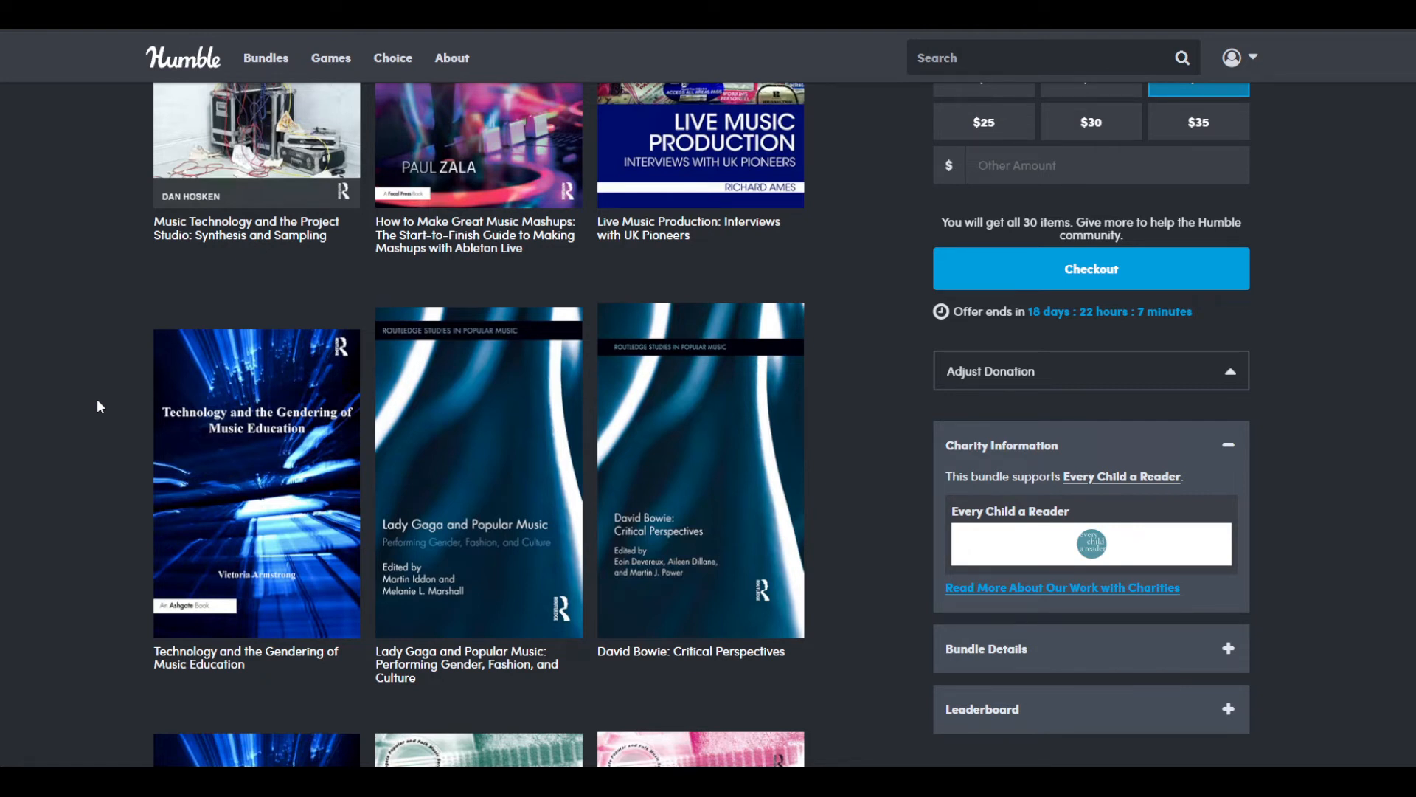
scroll(down, 3)
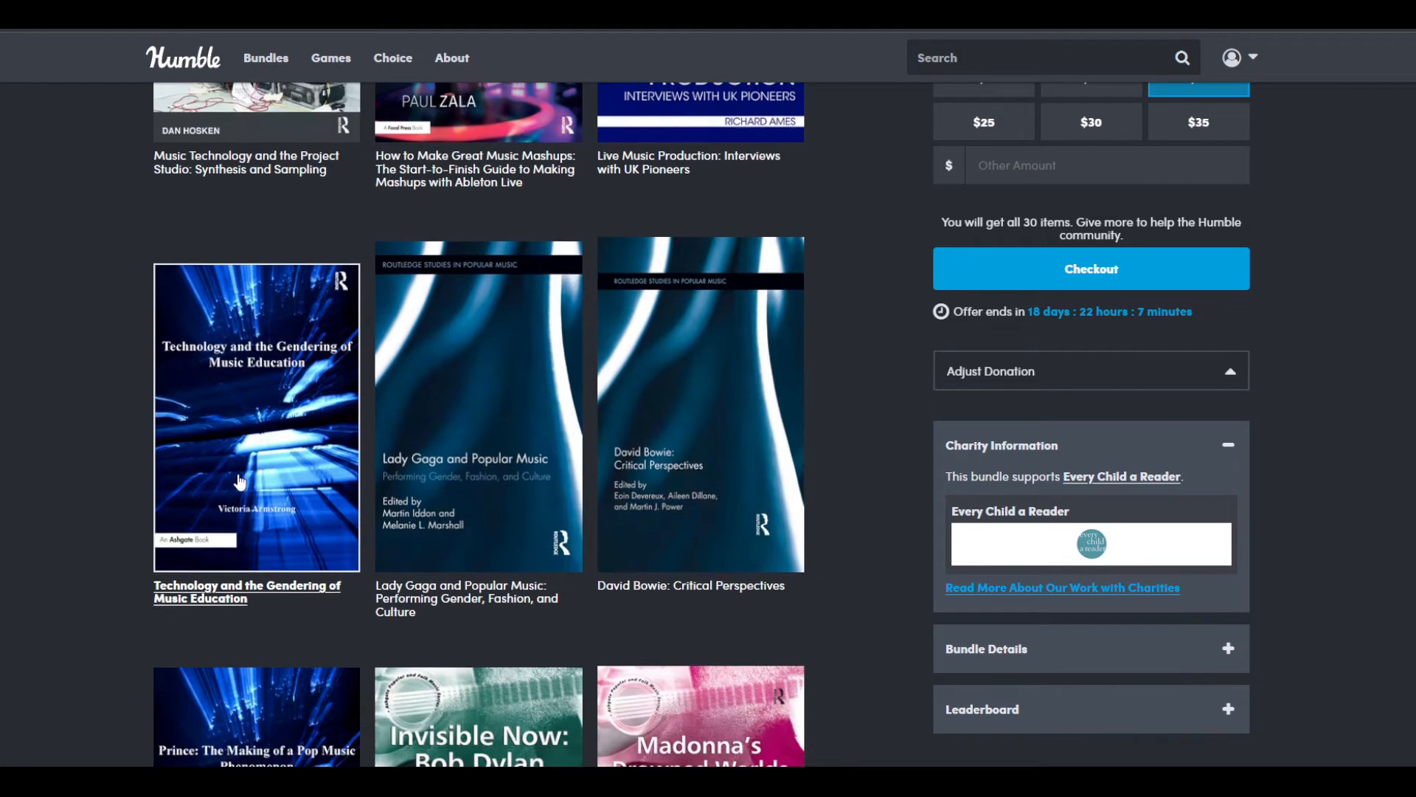
scroll(down, 3)
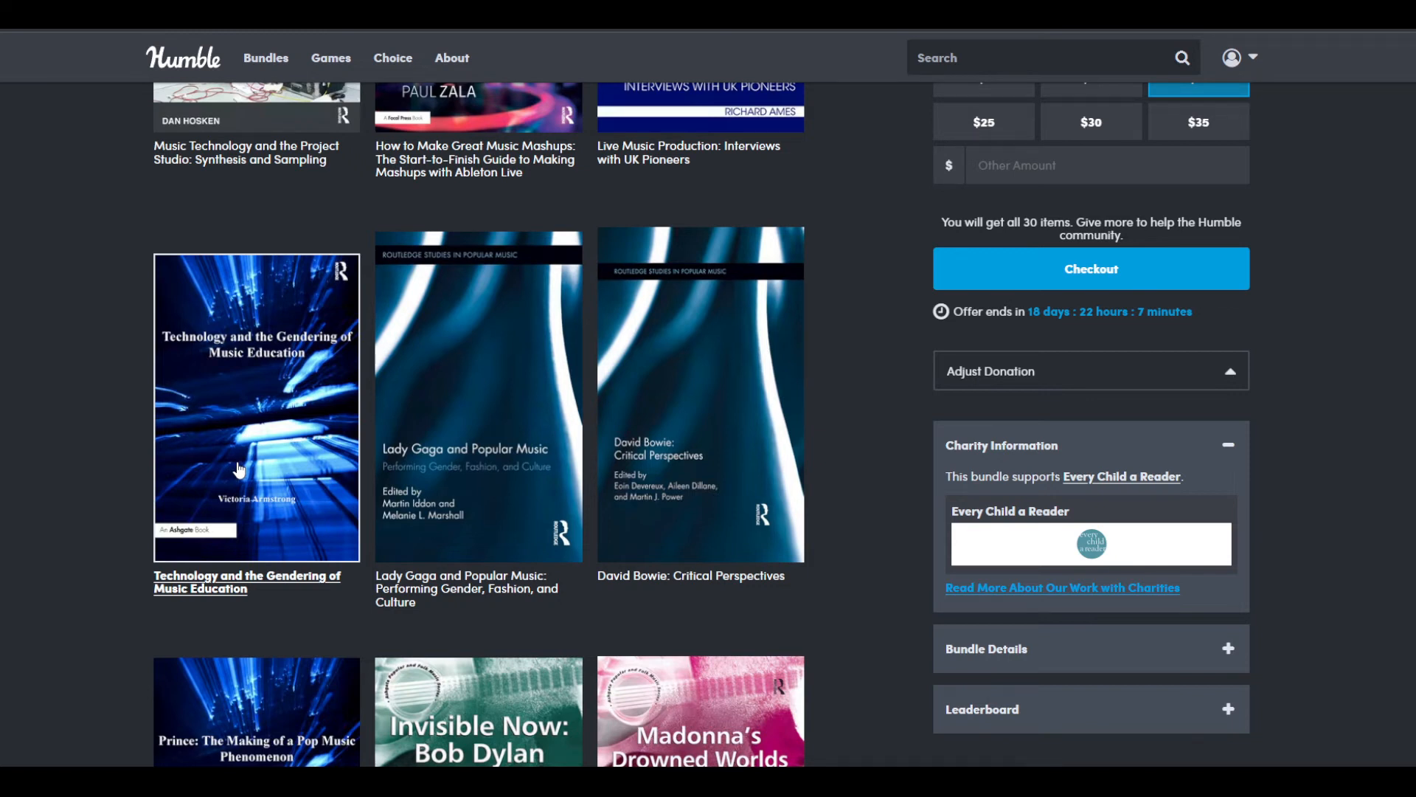
scroll(down, 3)
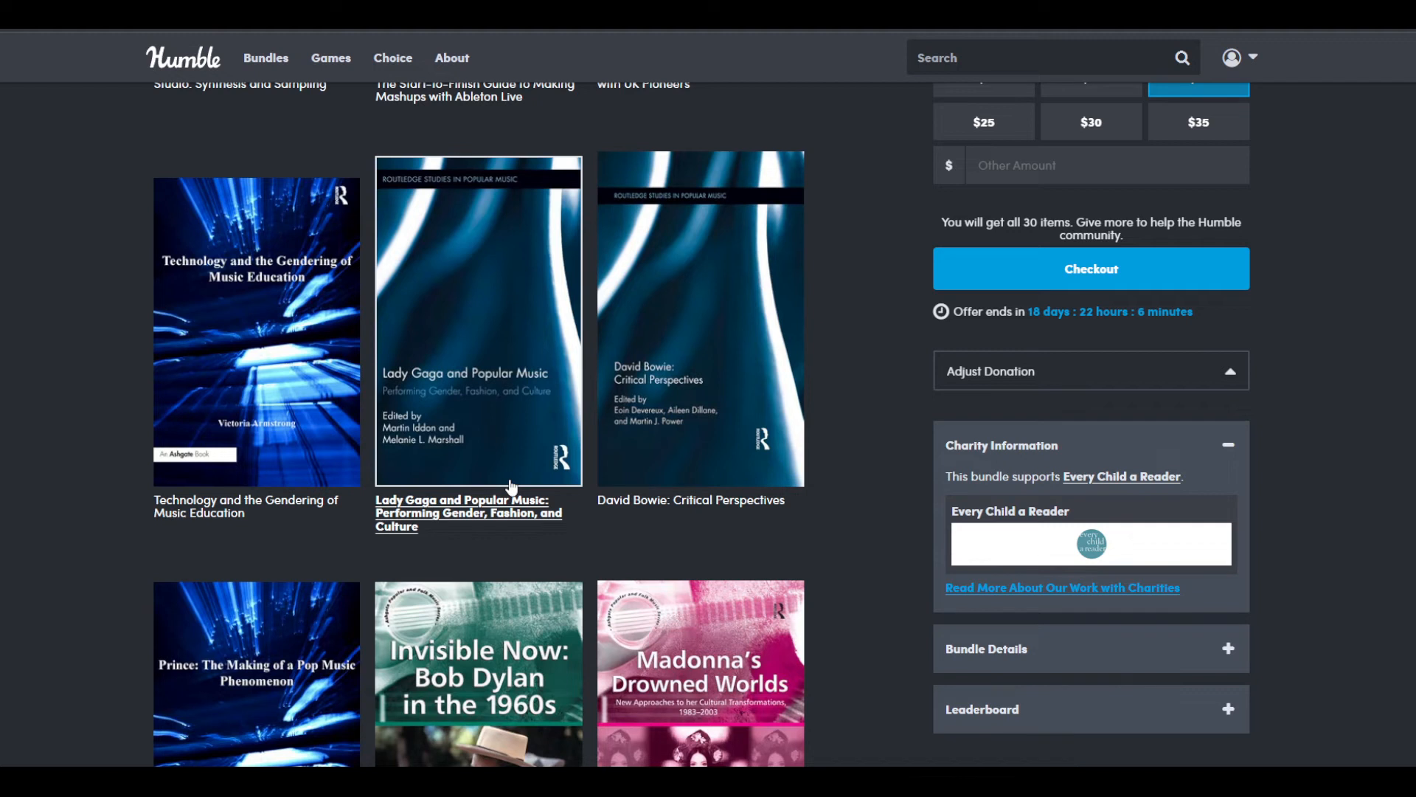
mouse_move(502, 493)
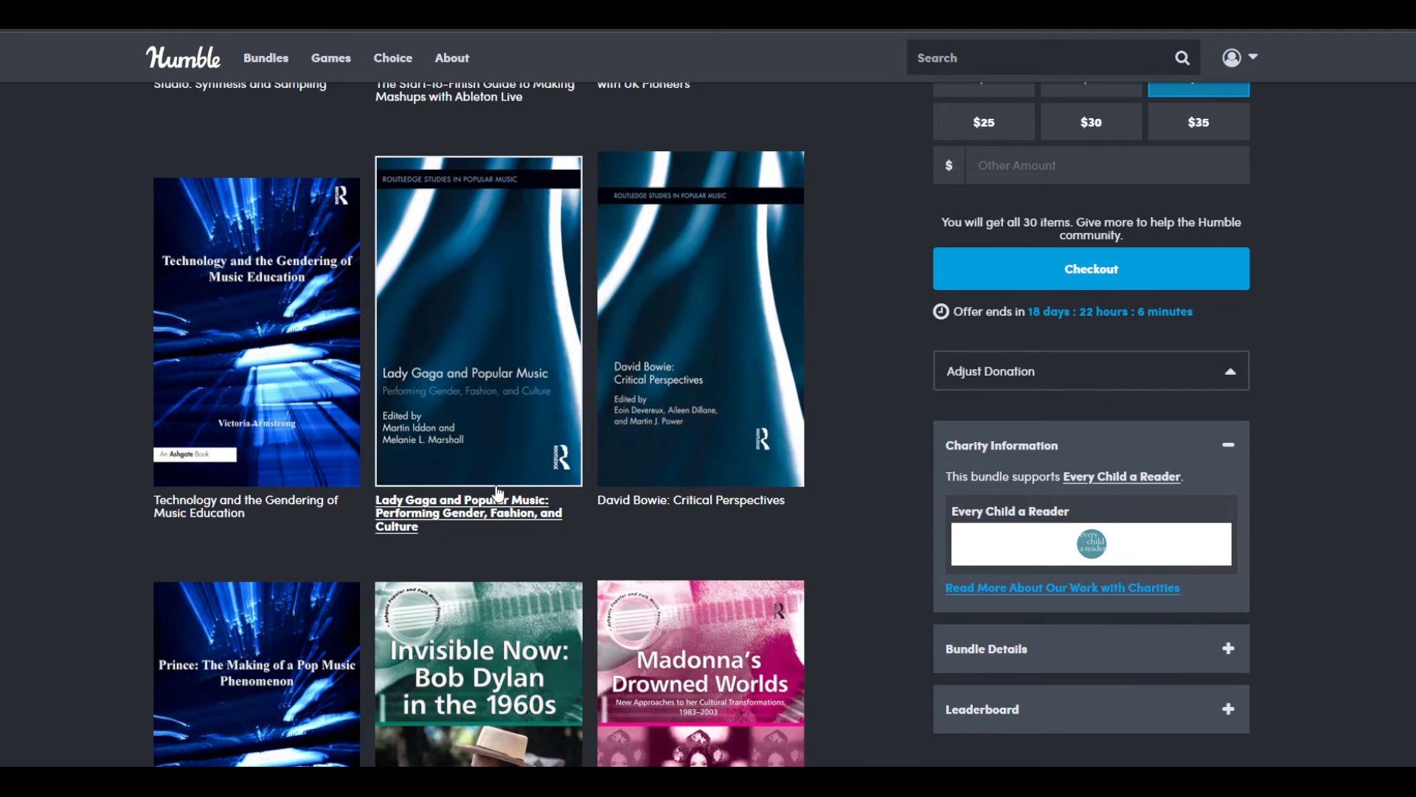
Step: Adjust the view so the $18 price tier panel sits beside the Prince, Bob Dylan and Madonna row
scroll(down, 3)
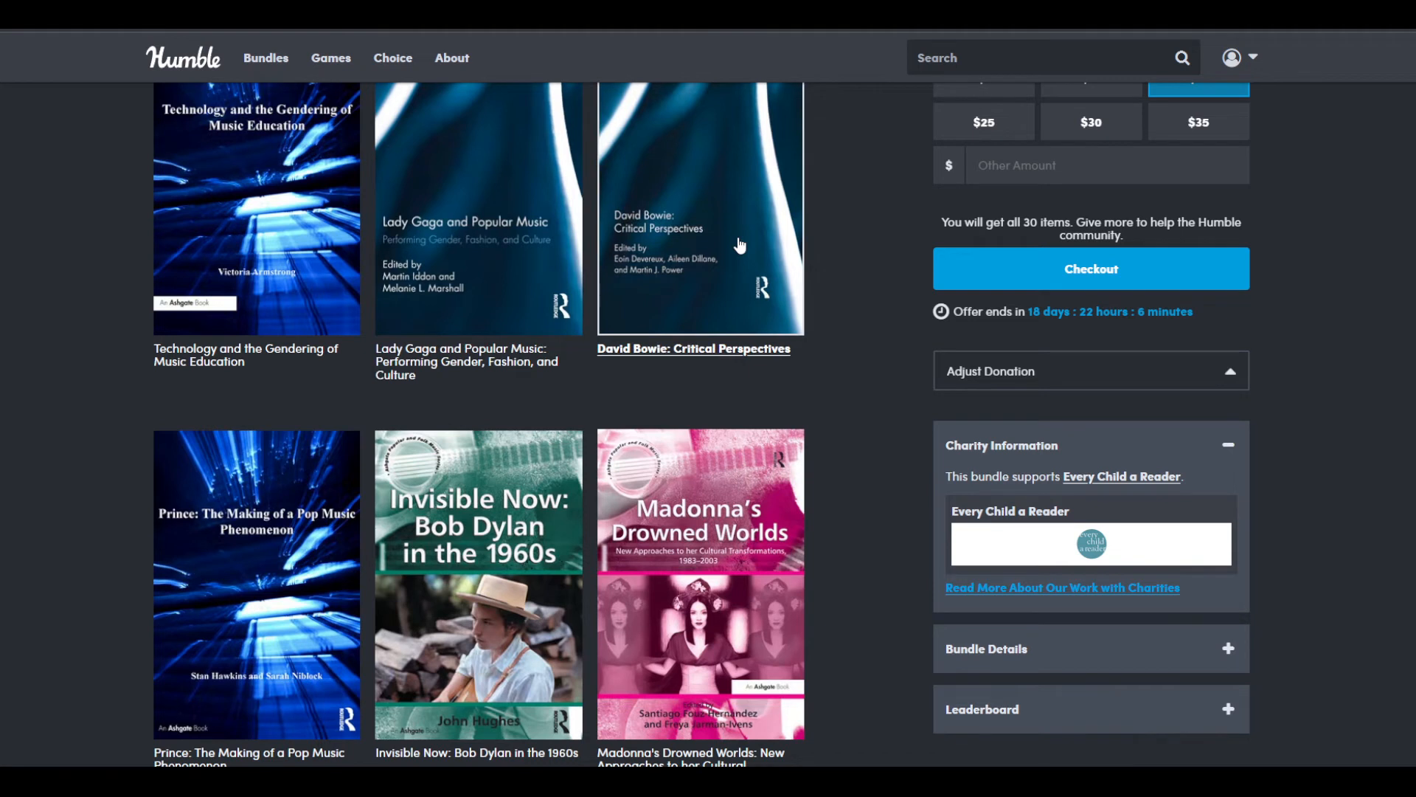
scroll(up, 3)
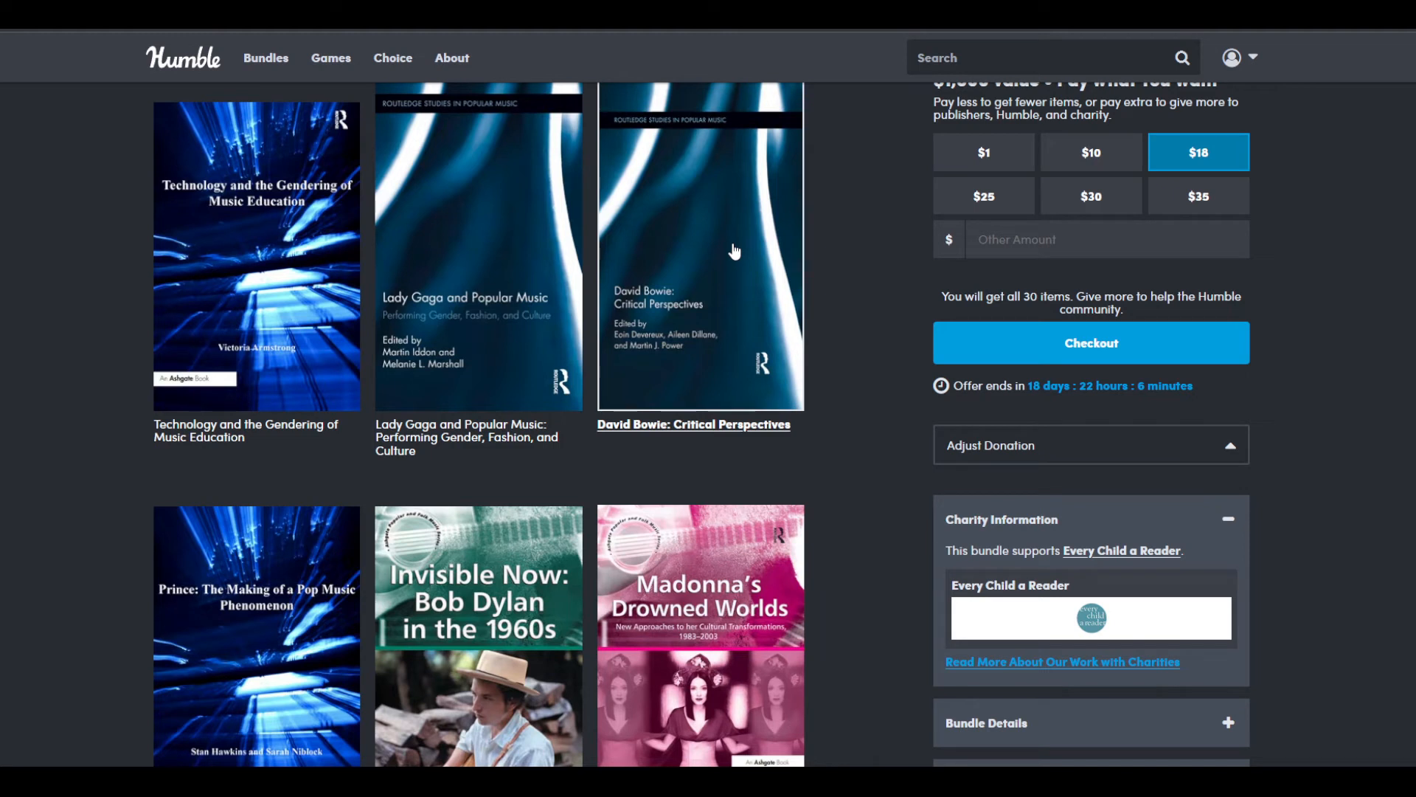
mouse_move(609, 379)
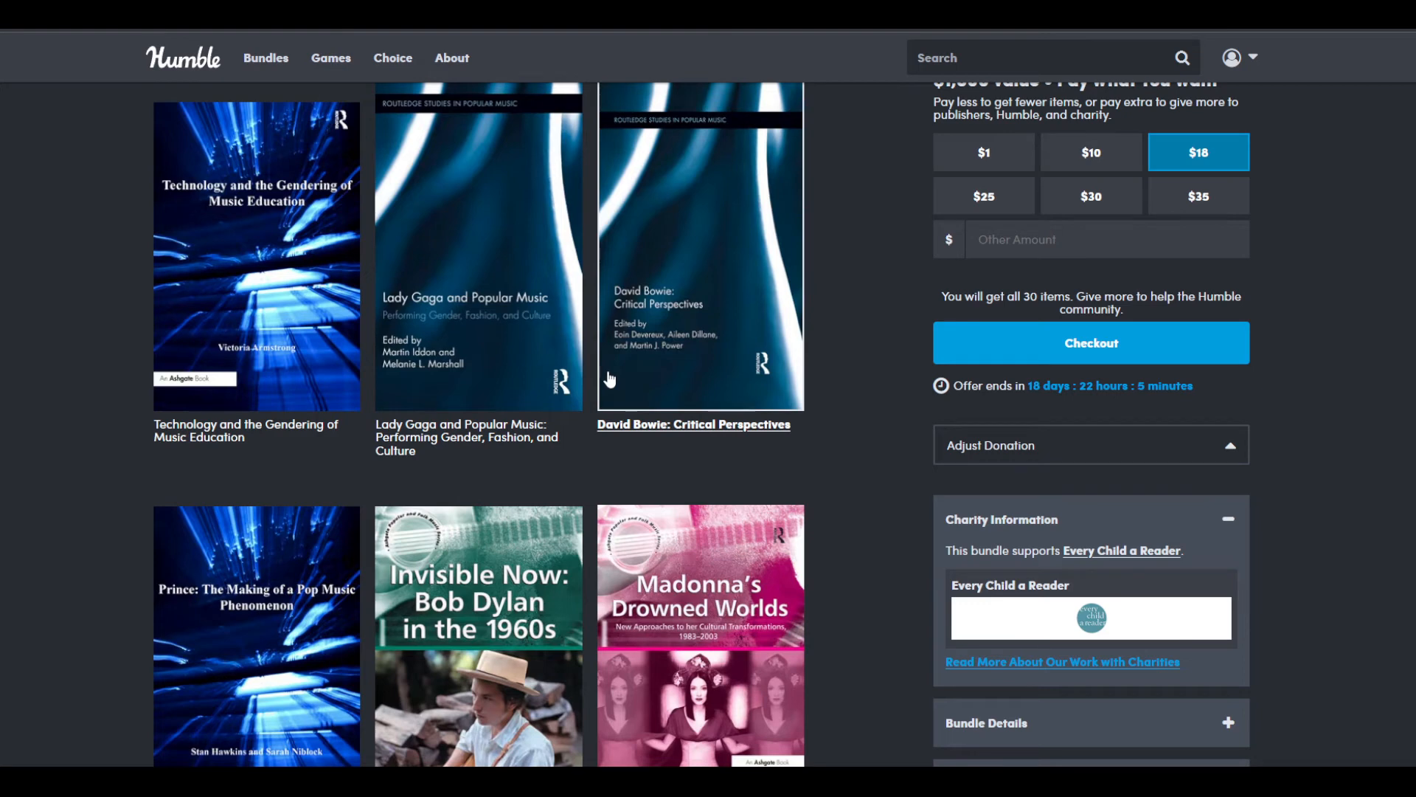
Step: Scroll down past the Prince, Bob Dylan and Madonna row to the Speak to Me and George Harrison covers
scroll(down, 3)
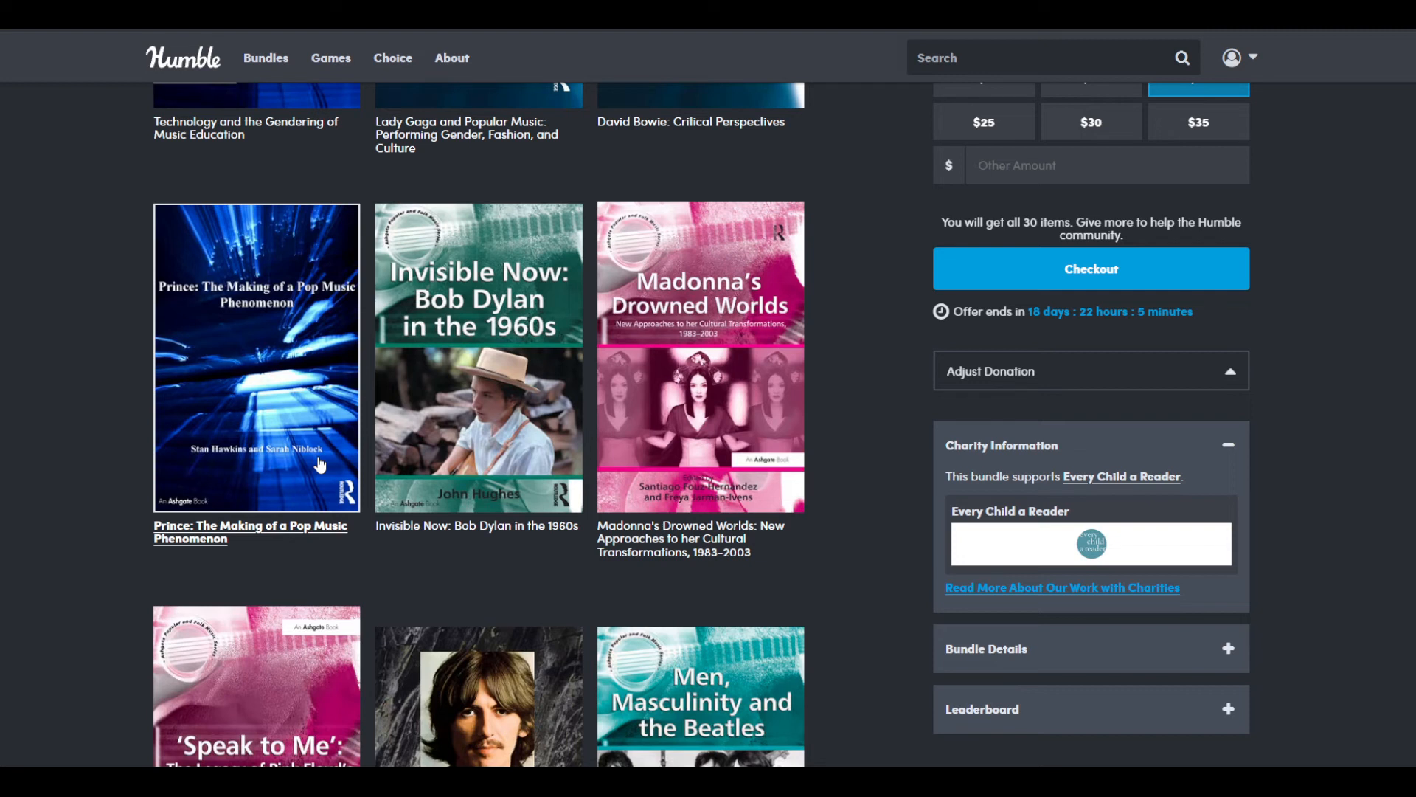
mouse_move(488, 404)
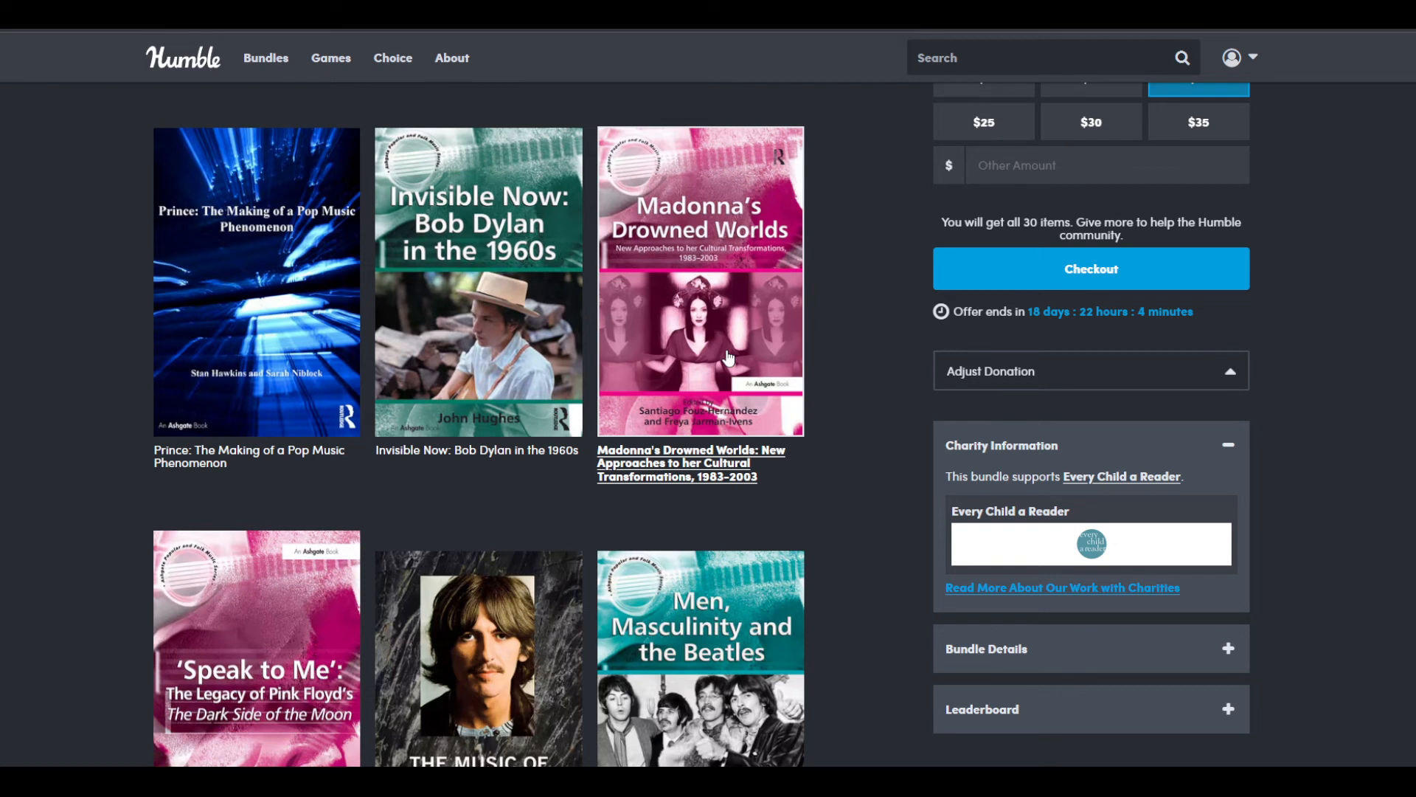
Step: Scroll past the George Harrison row to reveal Michael Jackson, Every Sound There Is and Understanding the Music Business
scroll(down, 3)
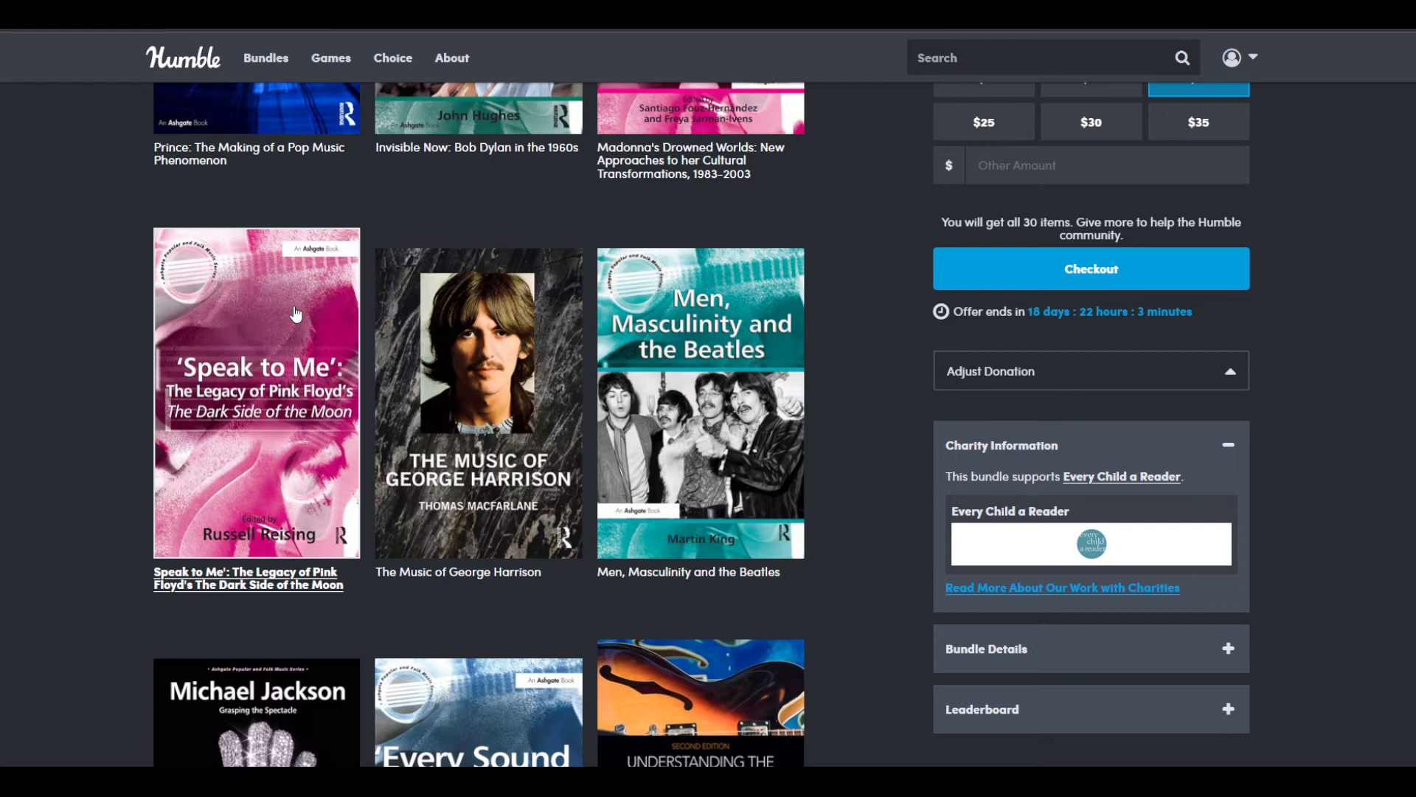
mouse_move(310, 319)
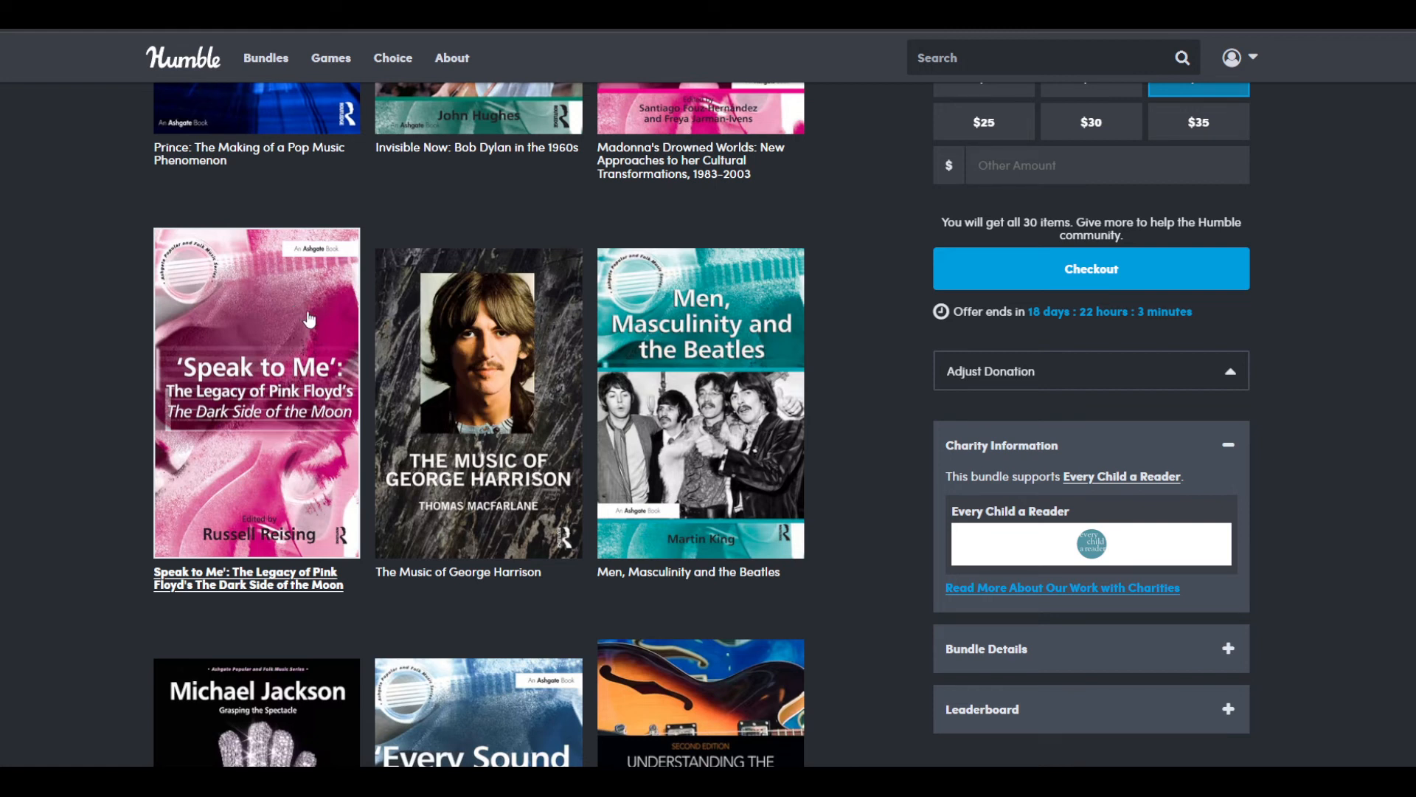
mouse_move(541, 433)
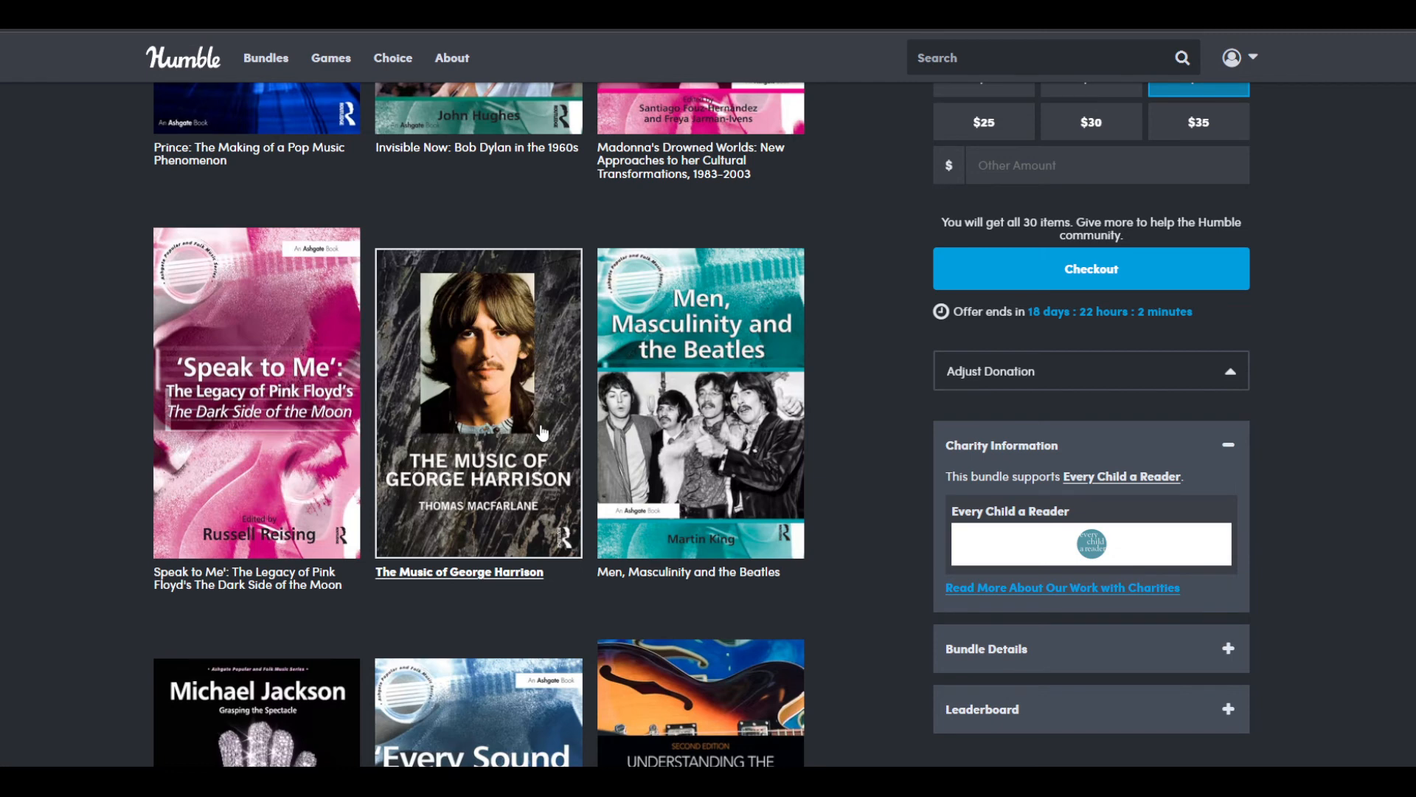
scroll(down, 3)
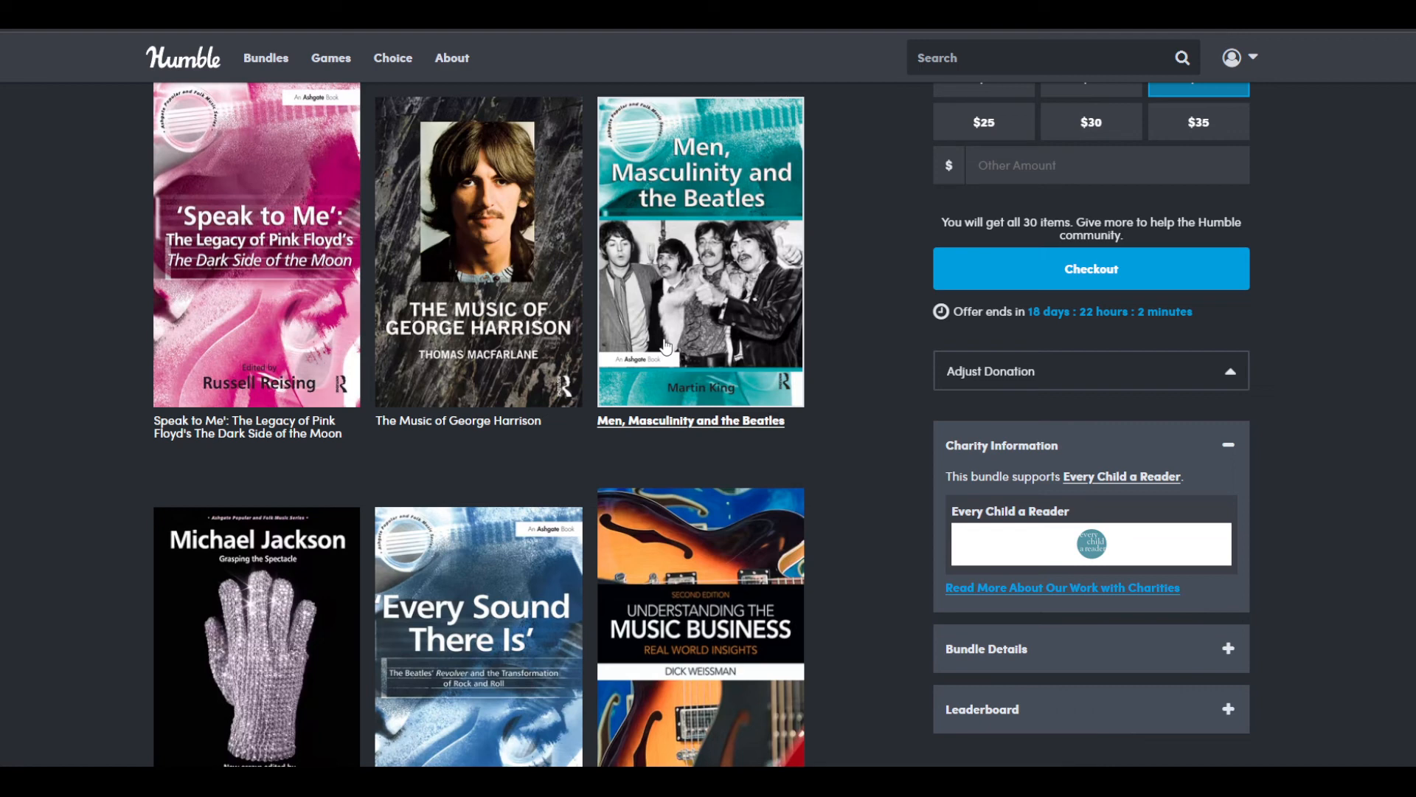
Step: Scroll slightly so the Michael Jackson row is fully visible with Home Studio below
scroll(down, 3)
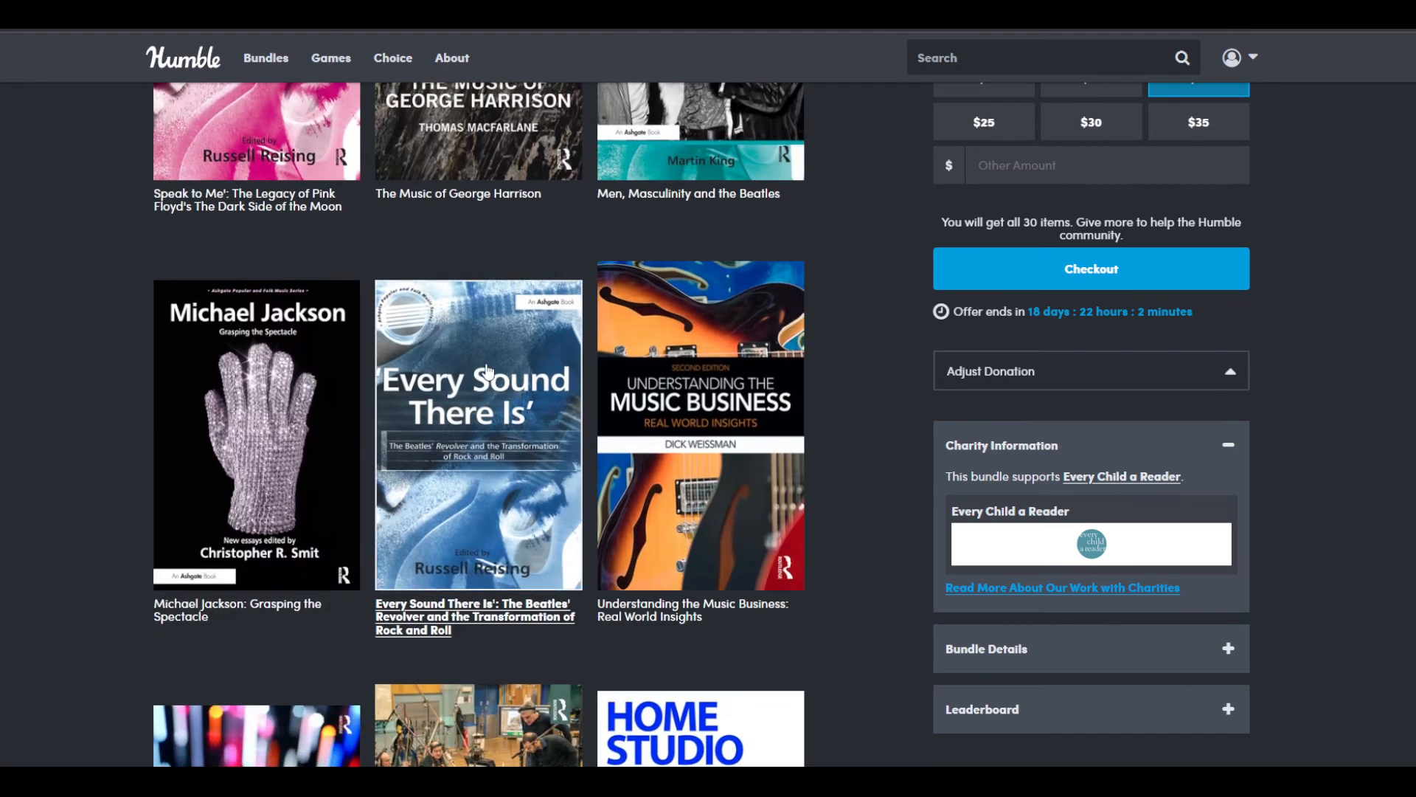
mouse_move(262, 460)
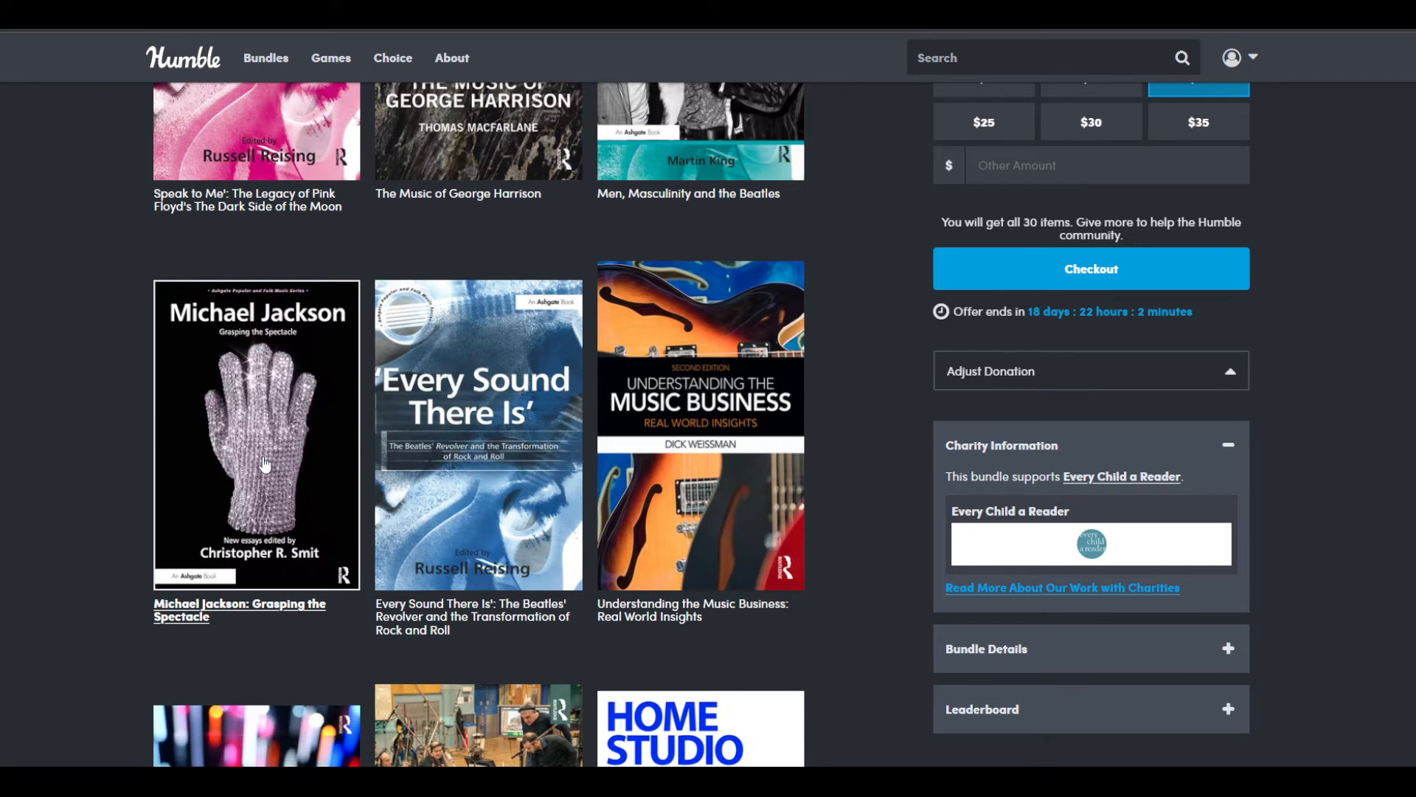
mouse_move(234, 438)
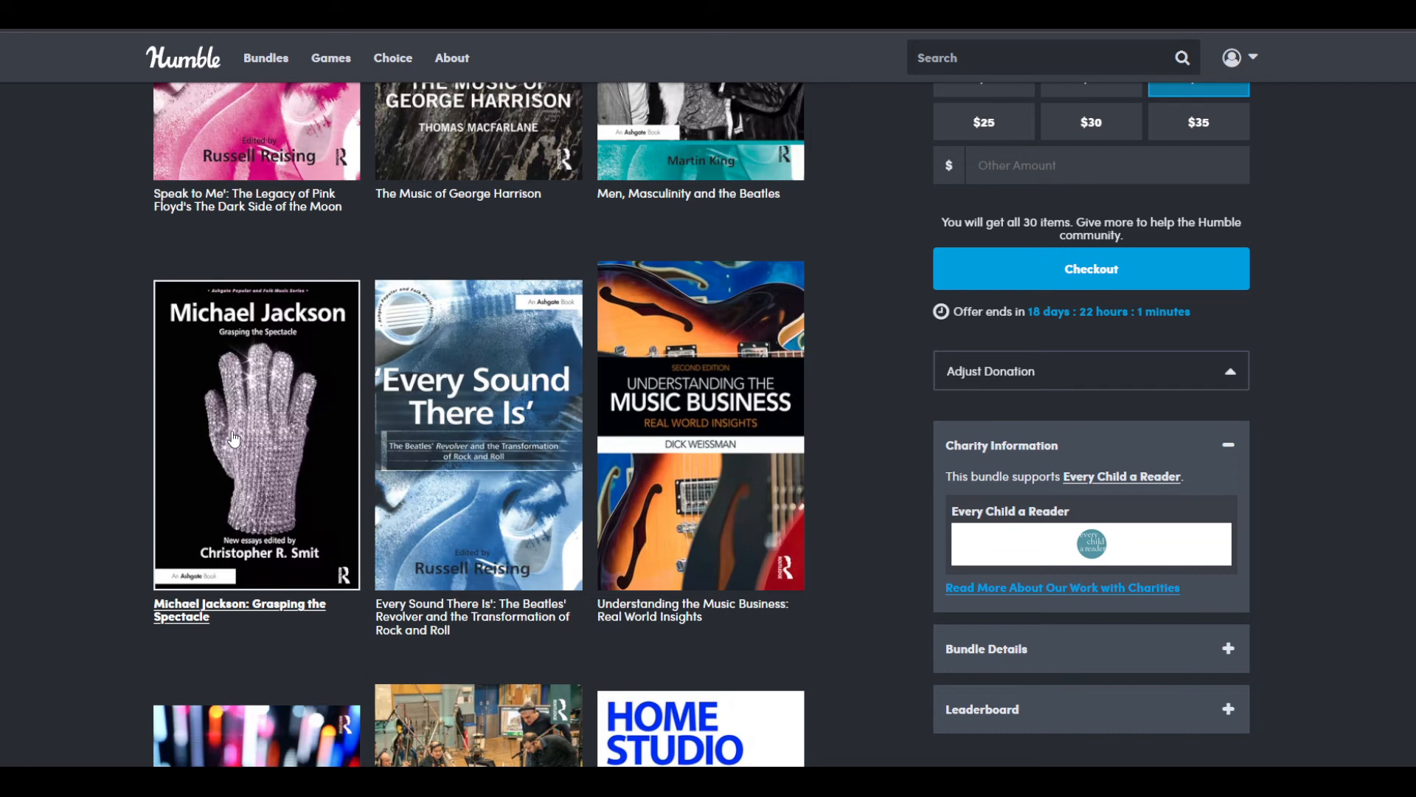
mouse_move(152, 469)
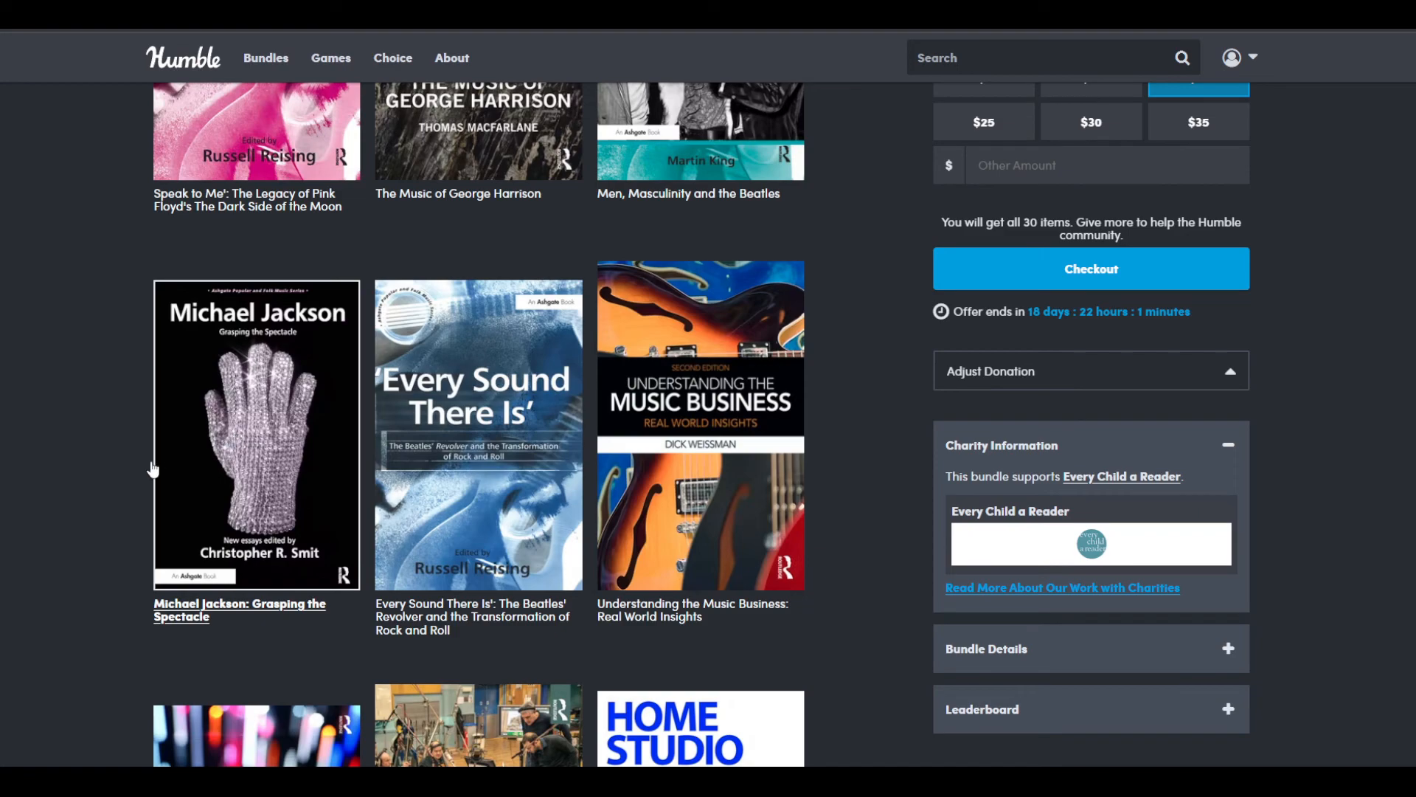
Step: Scroll all the way back up to the Break Into the Music Business heading and first books
scroll(up, 3)
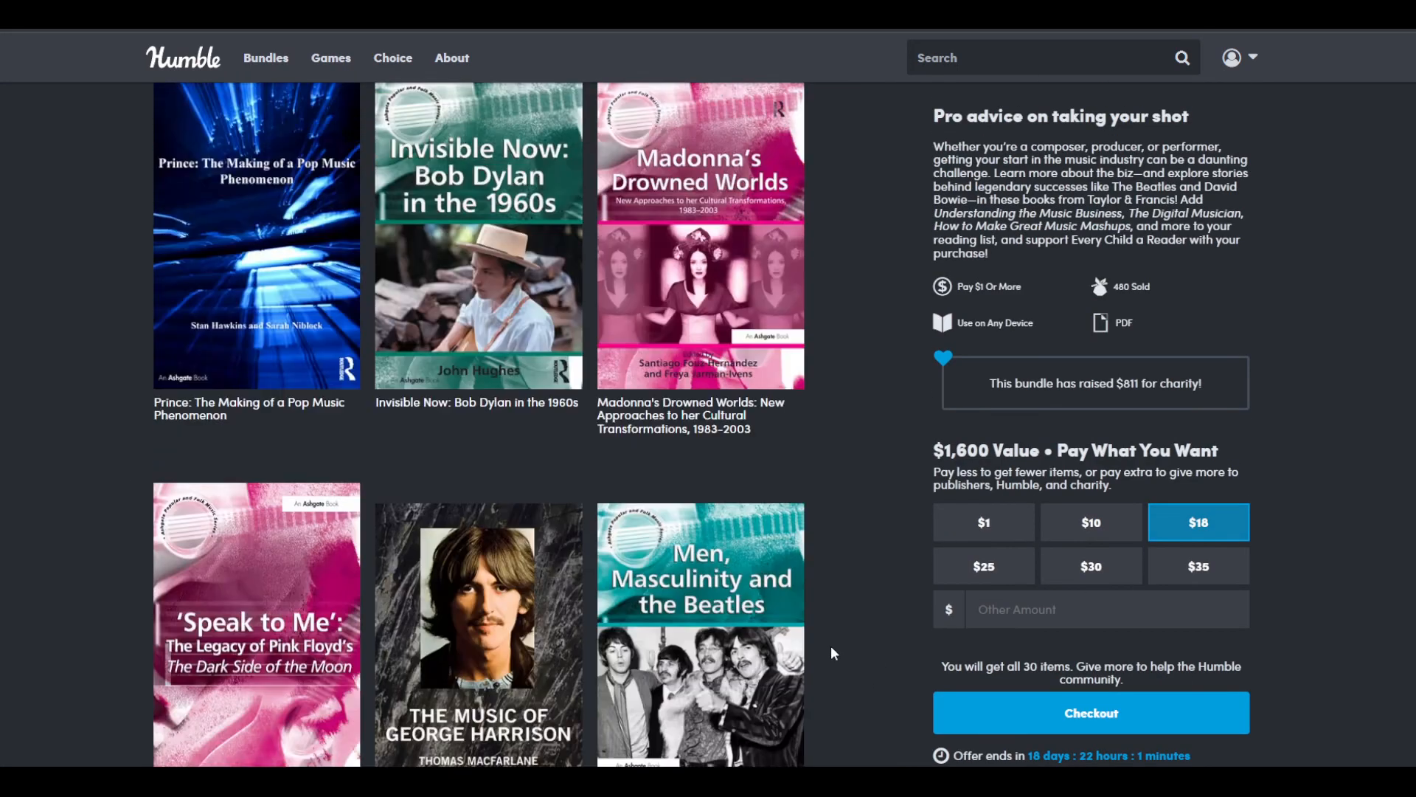
scroll(up, 3)
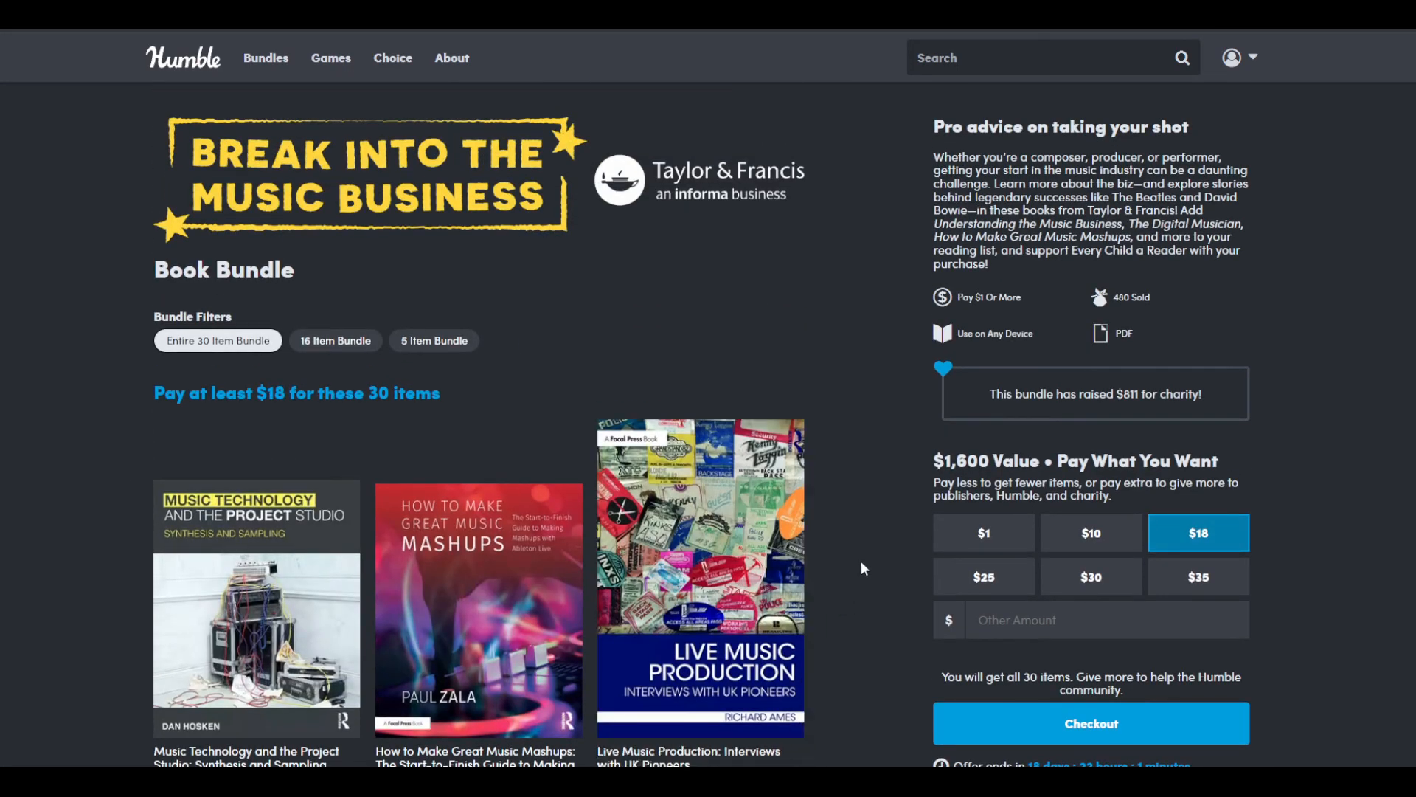
mouse_move(847, 467)
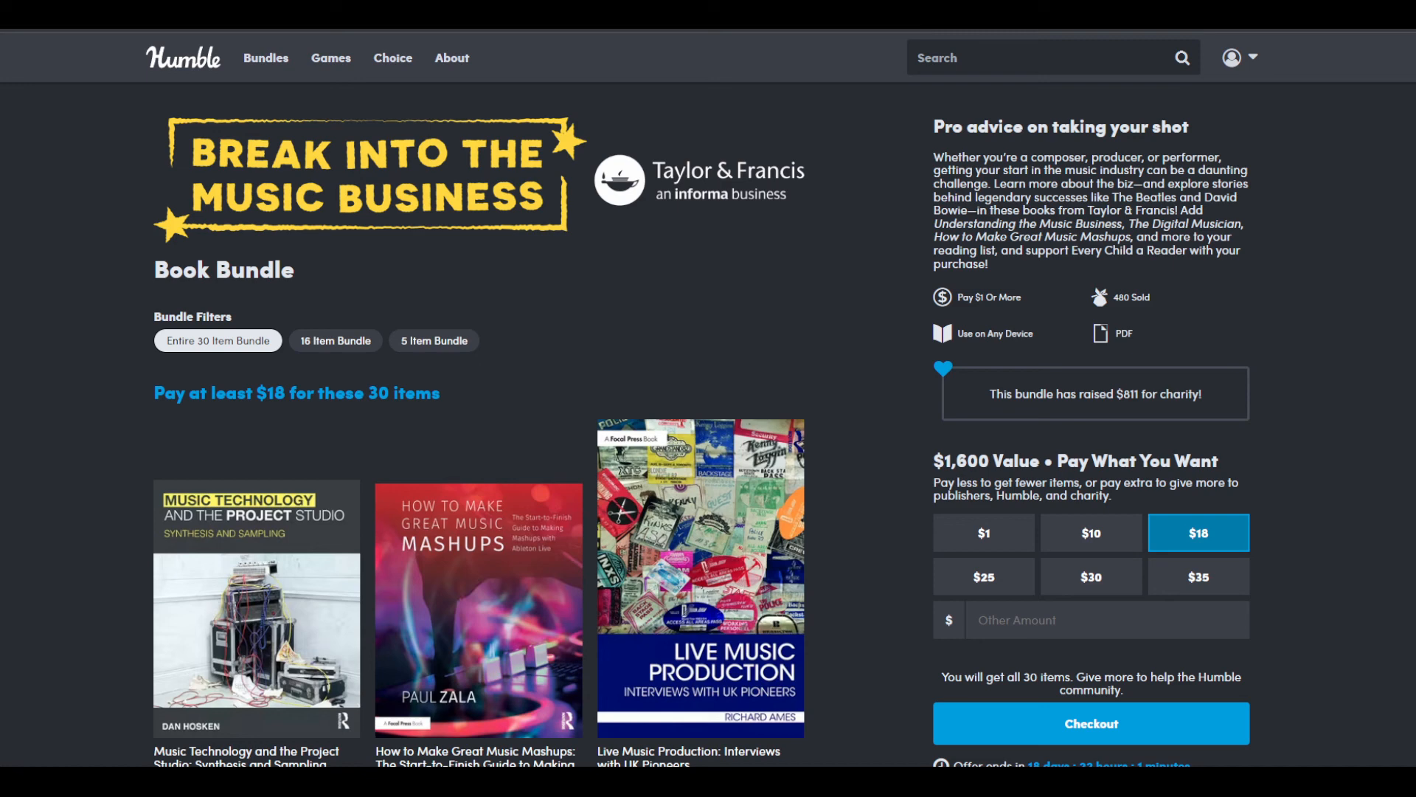
Step: Scroll down to the $1,600 value beside the $18 tier, then back up to the bundle banner
scroll(down, 3)
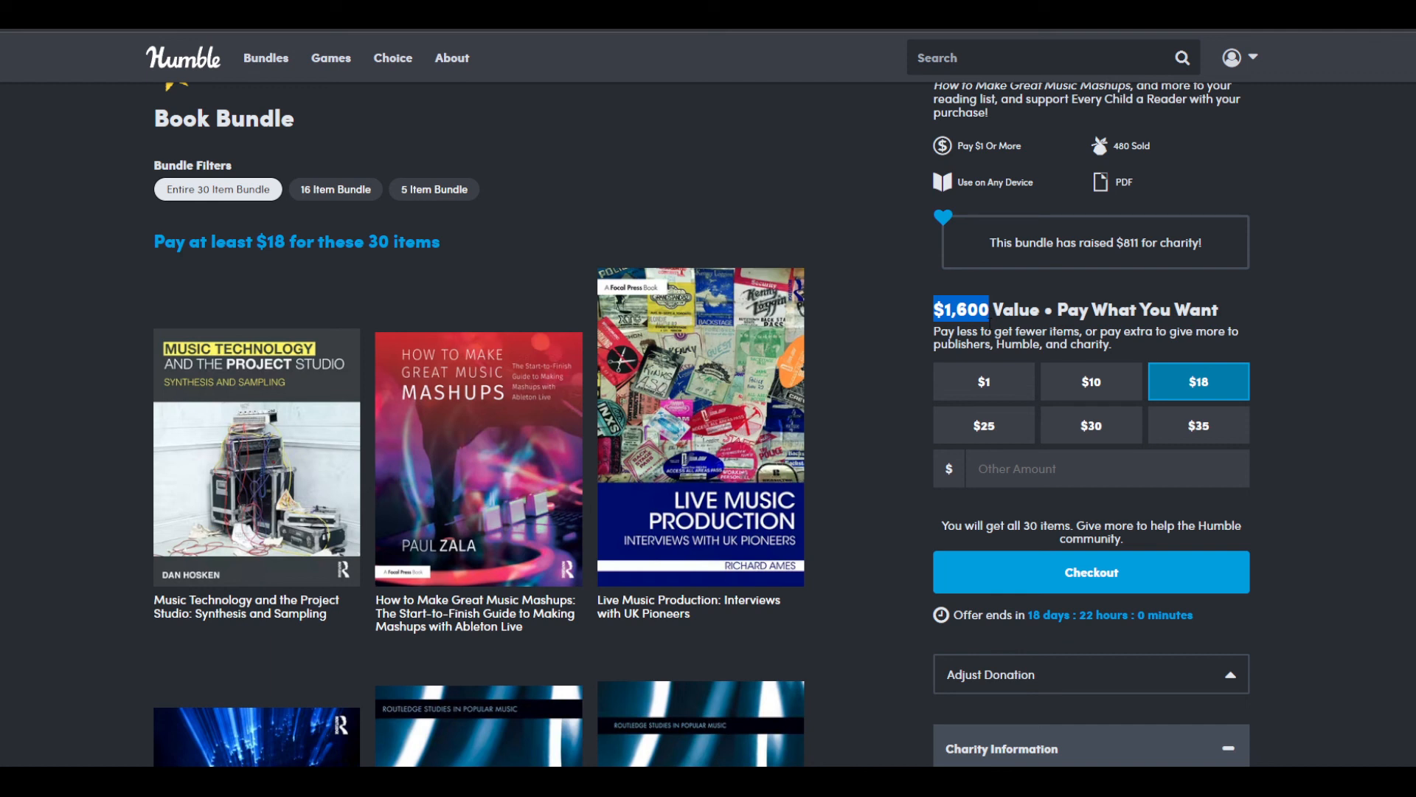
mouse_move(257, 232)
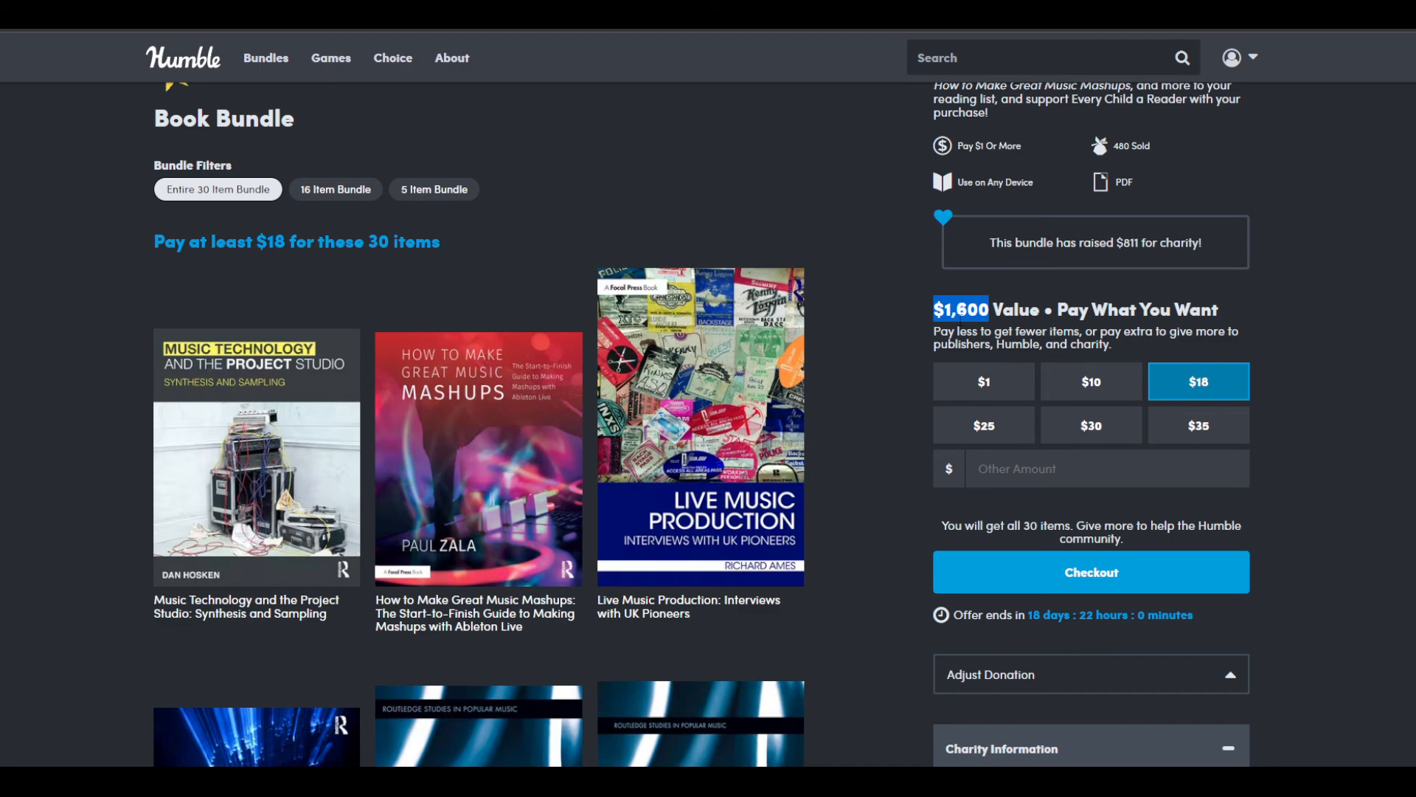
scroll(up, 3)
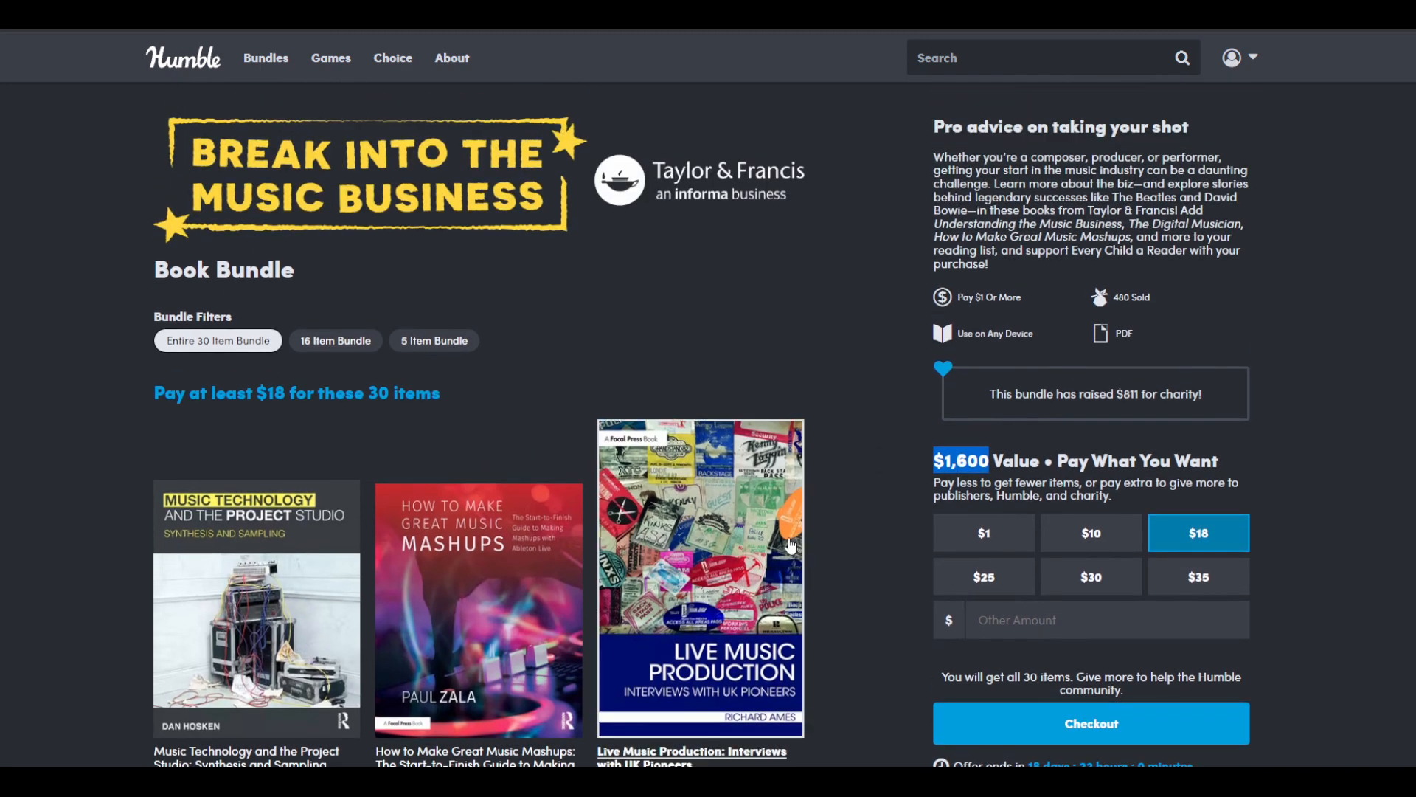
mouse_move(791, 546)
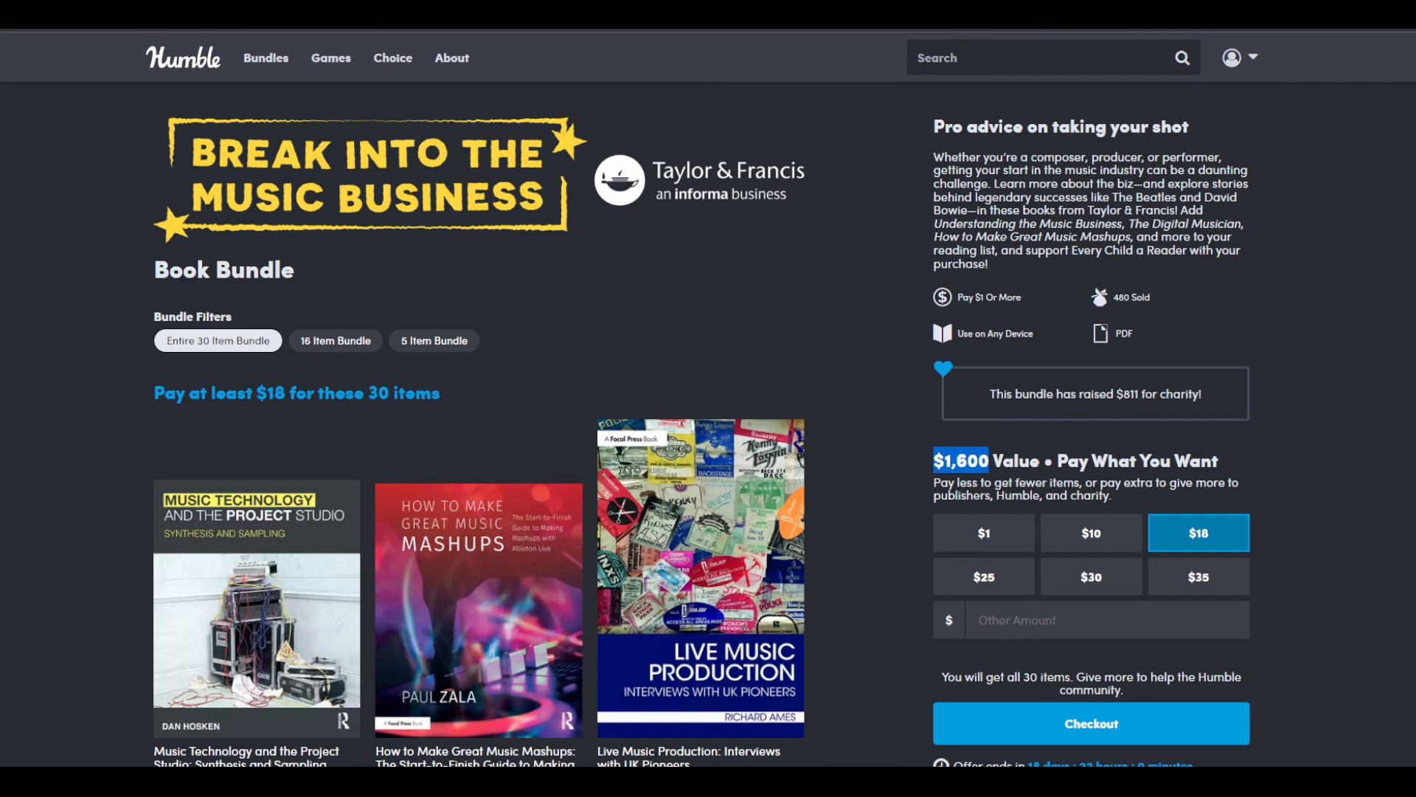